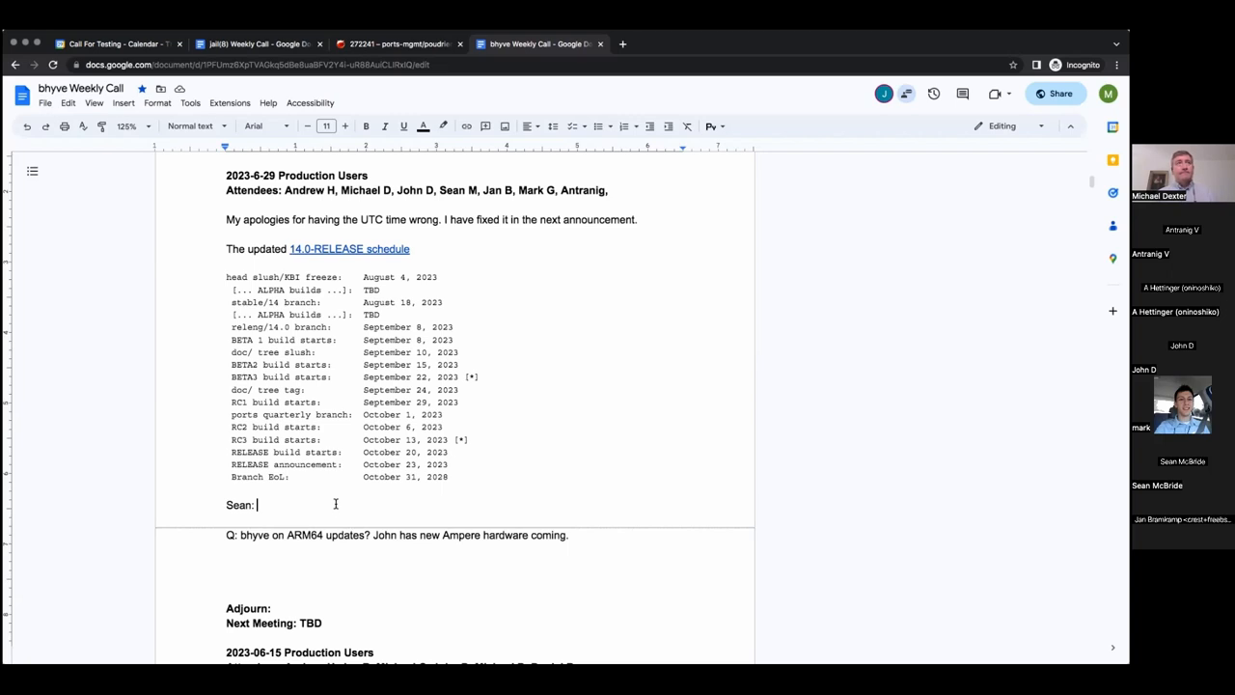
Note that Ubuntu guests on the latest TrueNAS freeze
text(P)
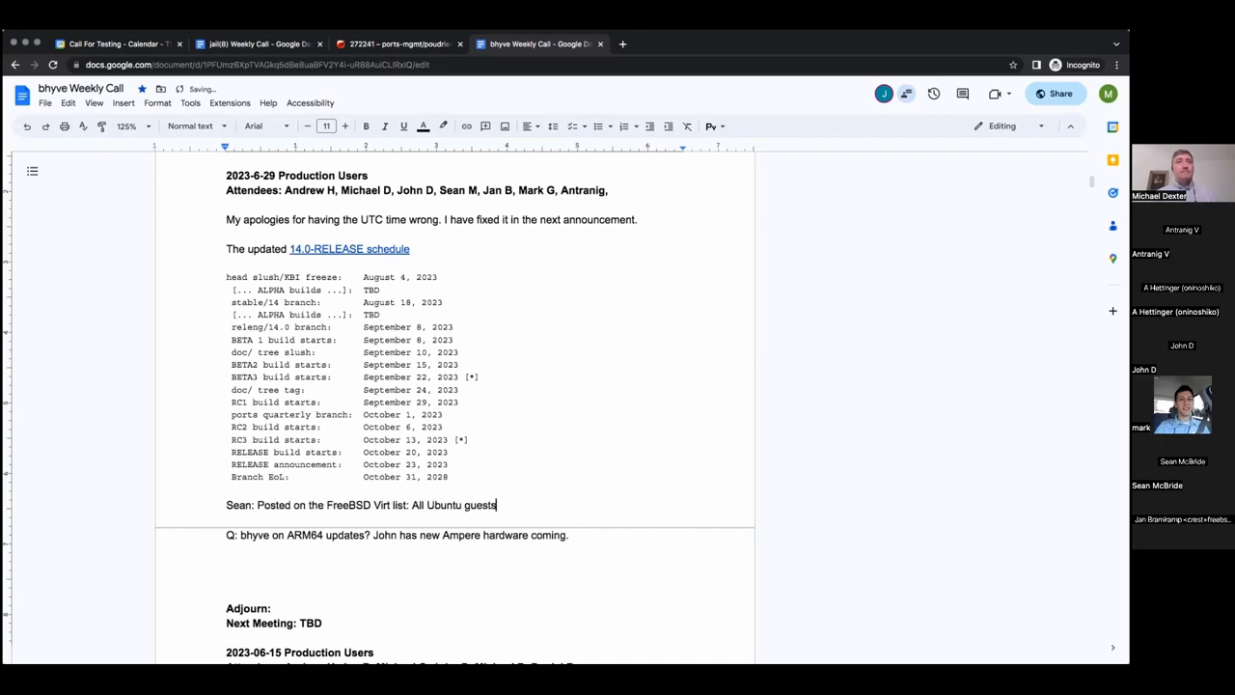
text(.)
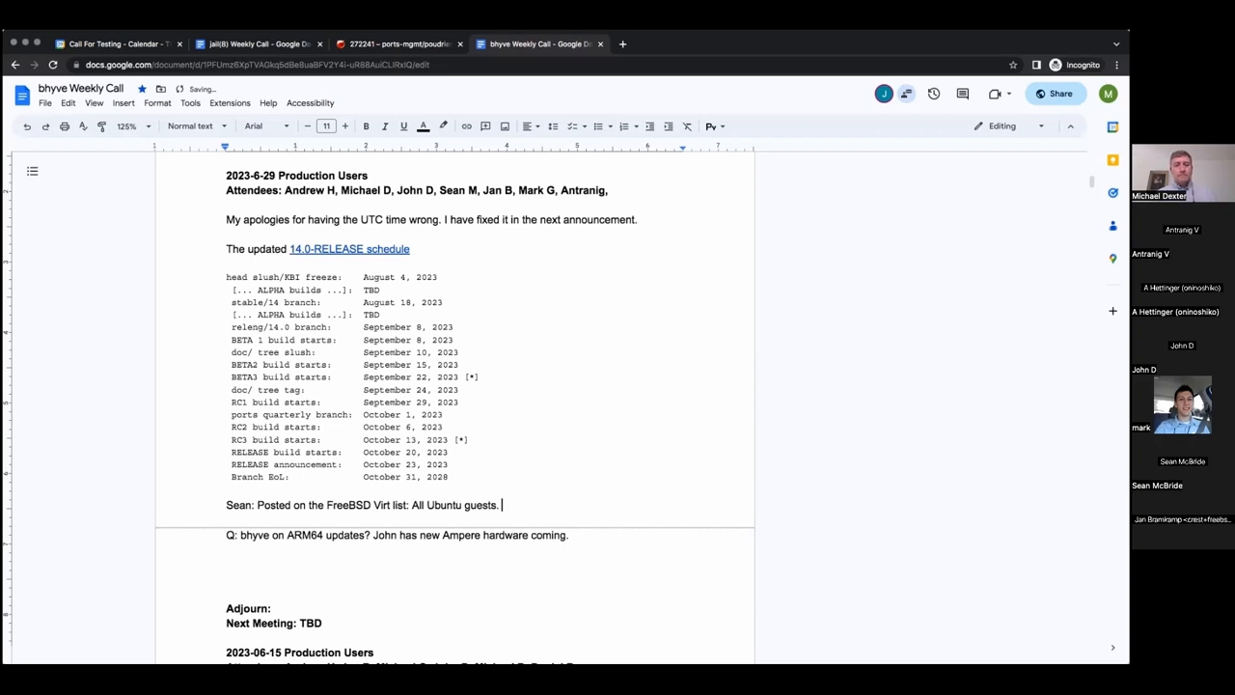
text(on latest TruenAS)
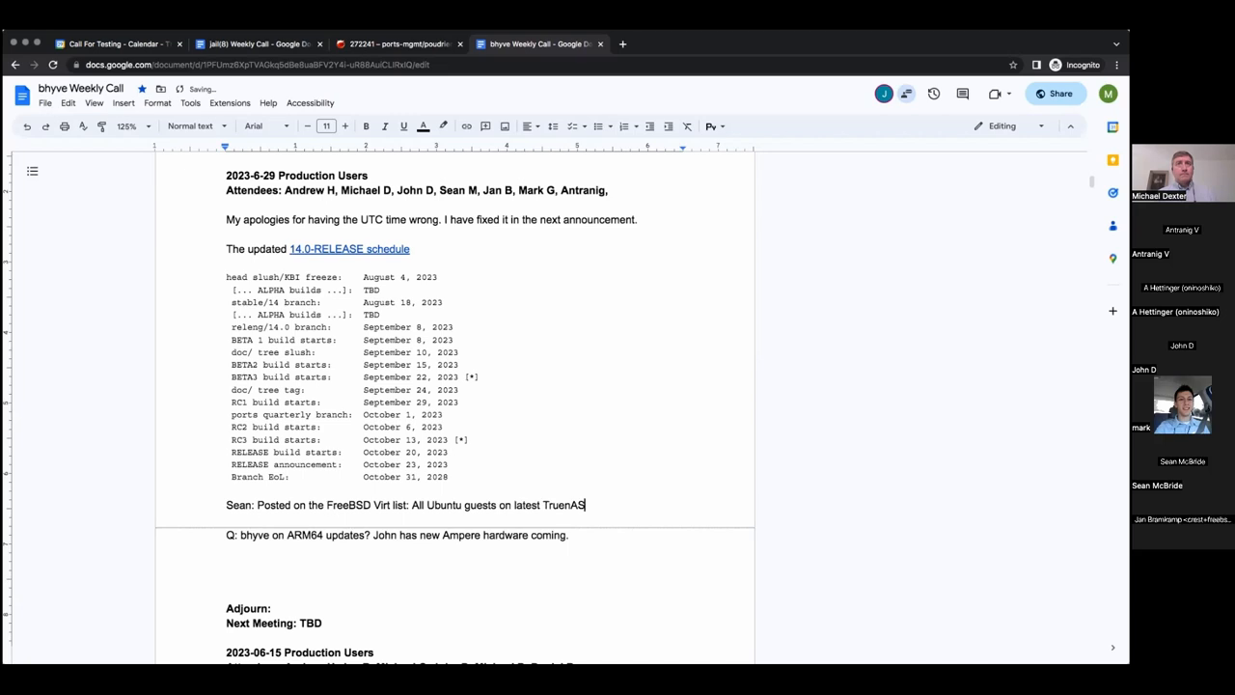
key(Backspace)
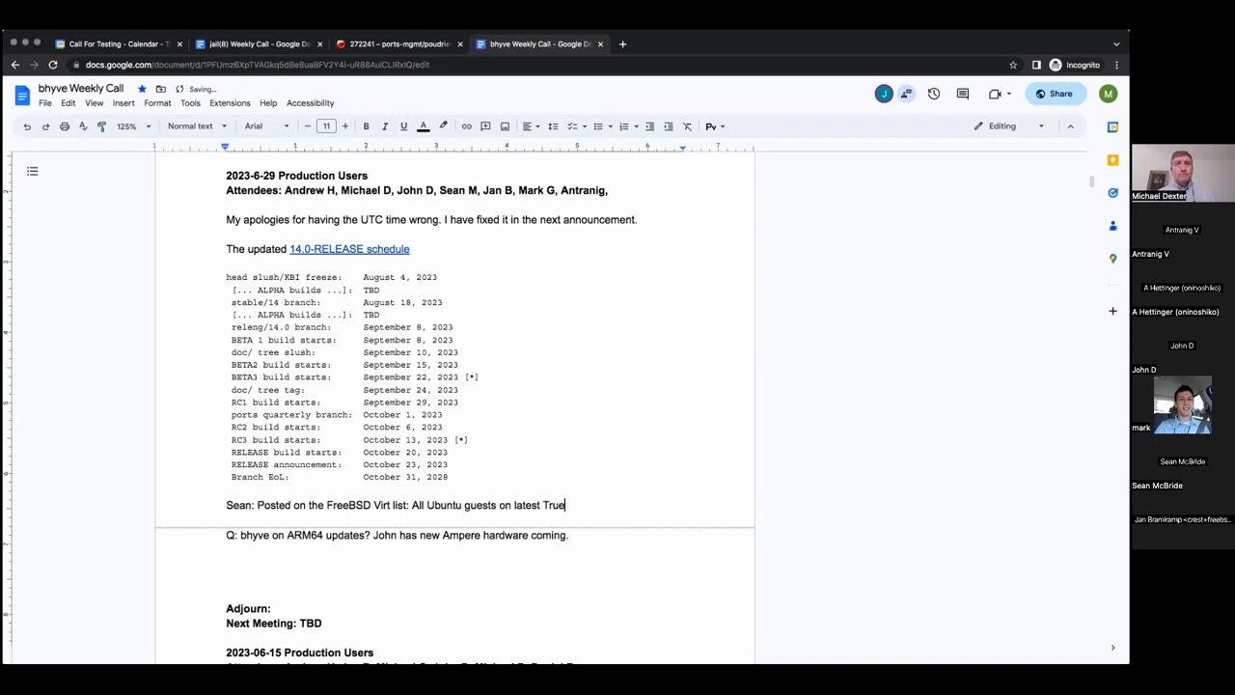
text(NAS. Guests)
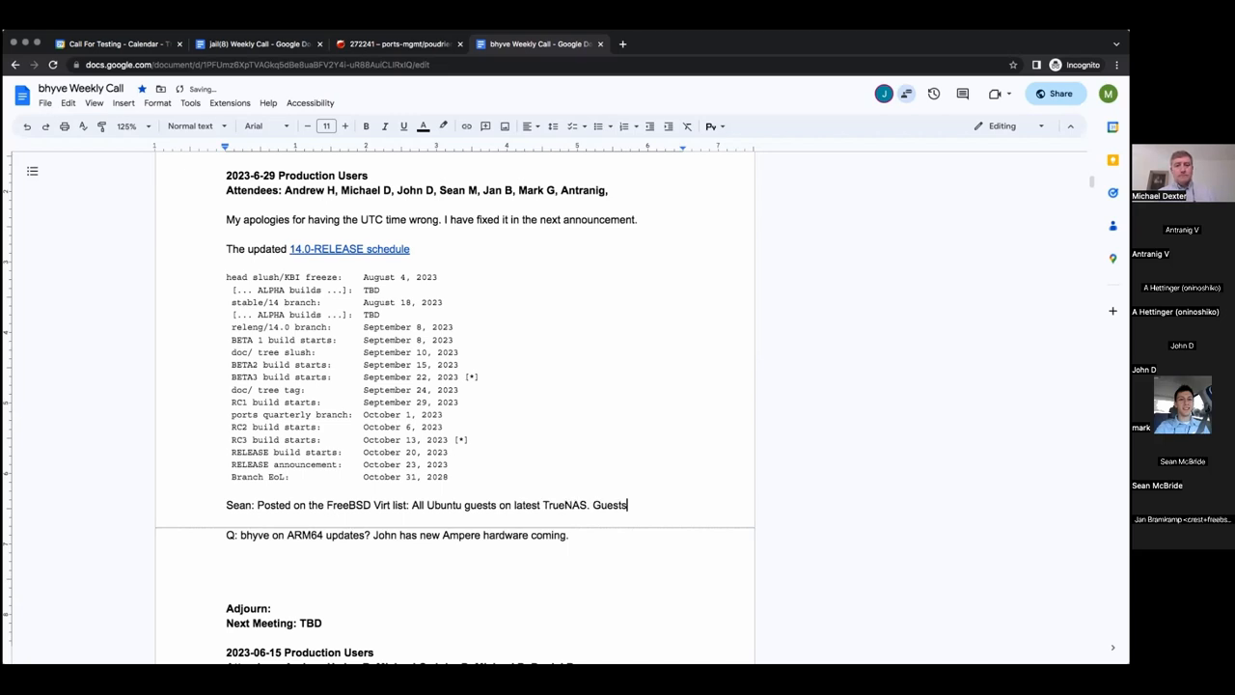
text(freeze.)
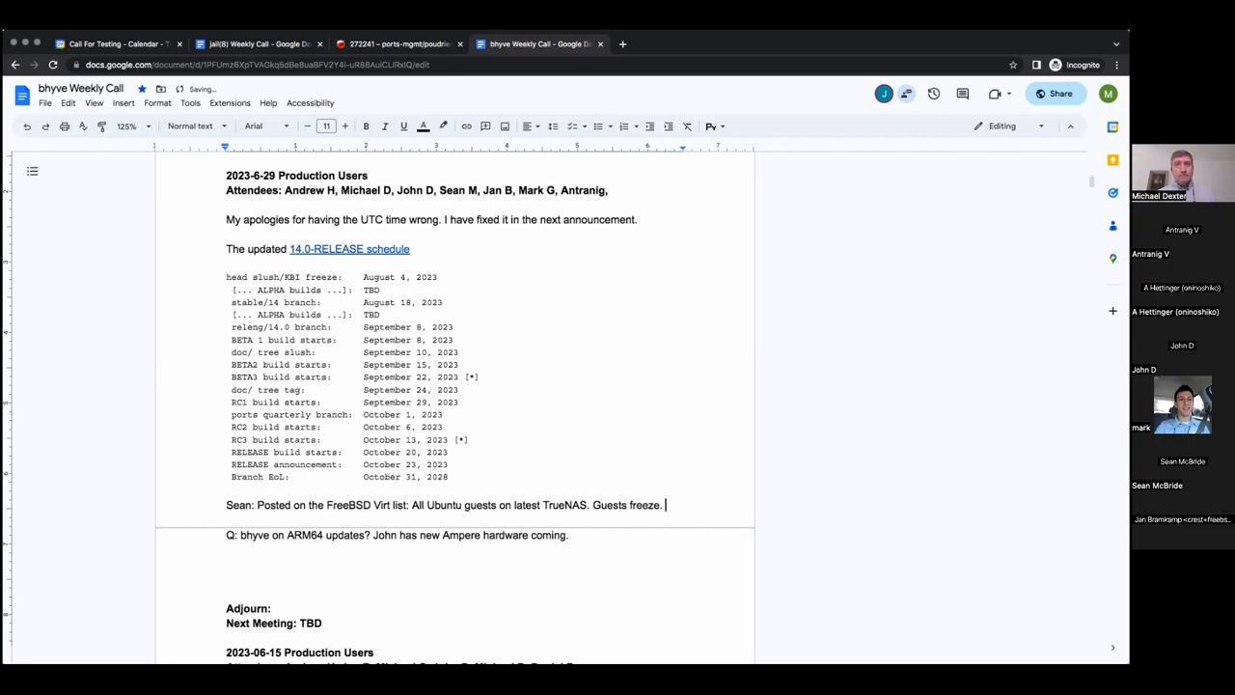
Add that Sean sees messages about timekeeping on CPU N and clock watchdog issues
text(Sees meee)
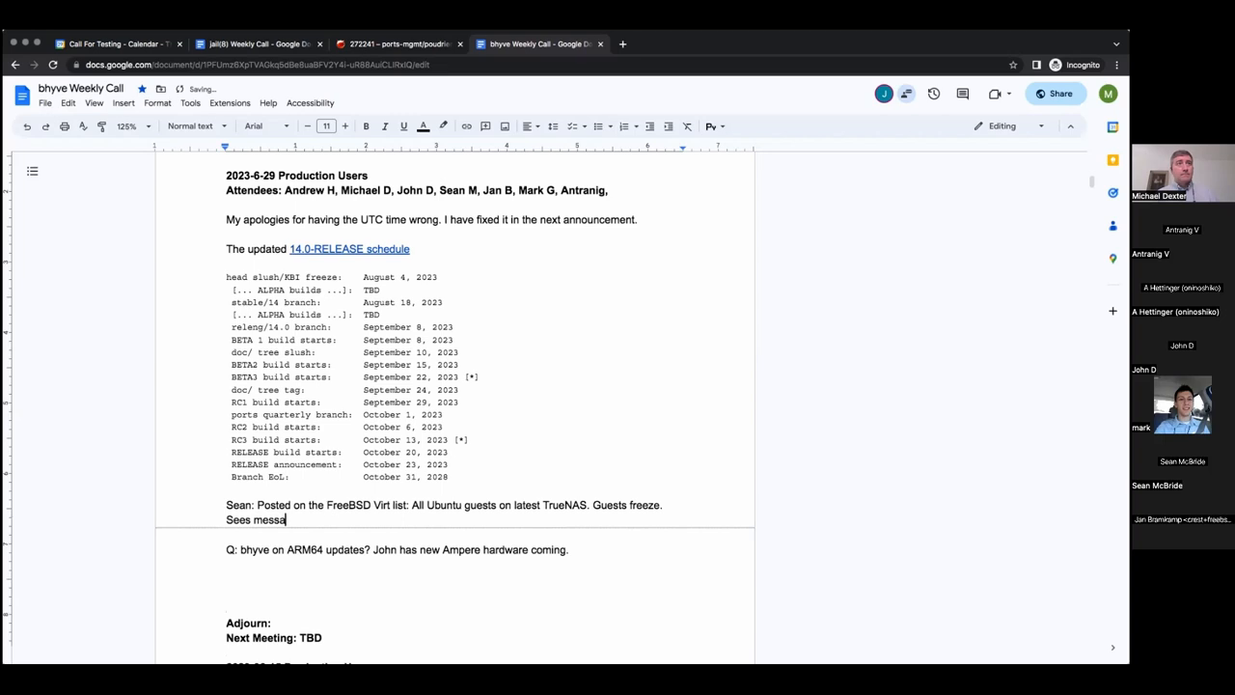
text(ges about)
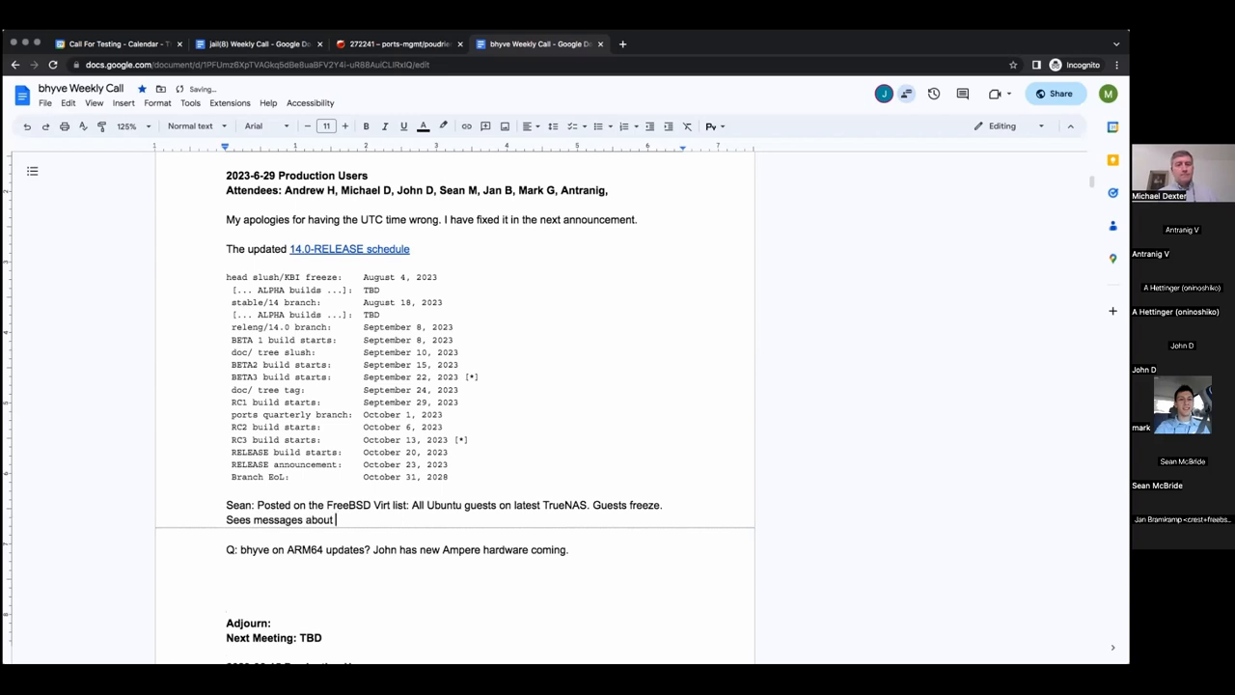
text(time)
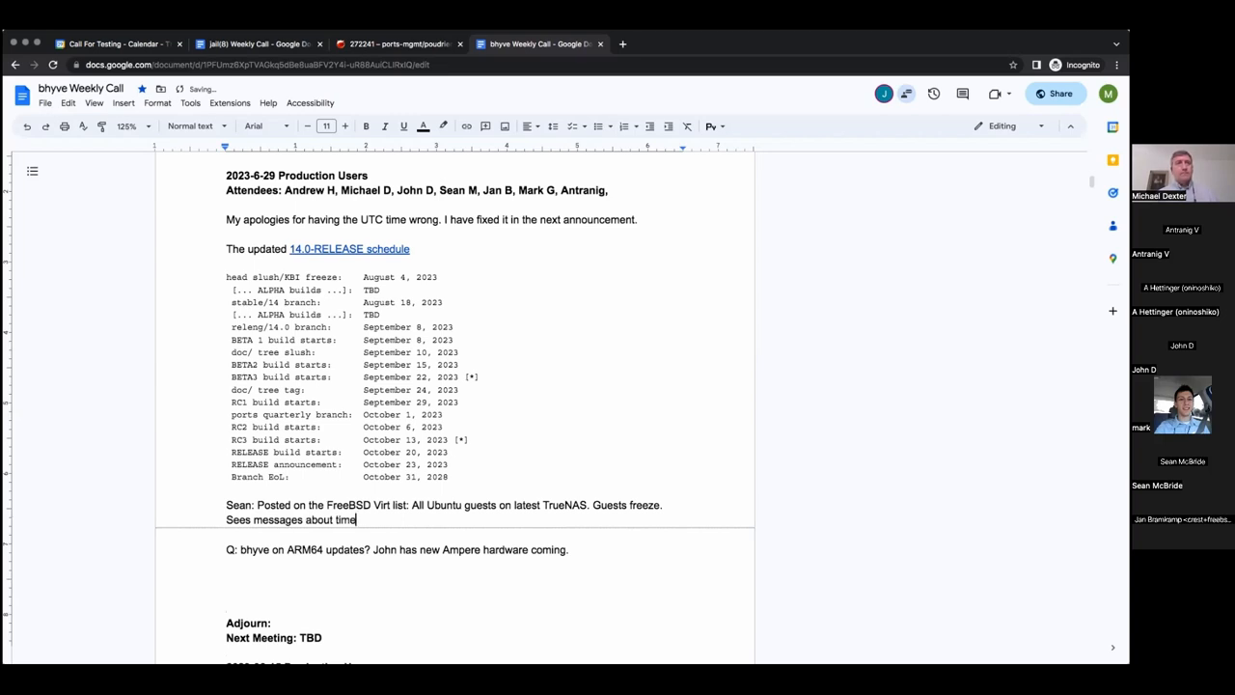
text(keeping on)
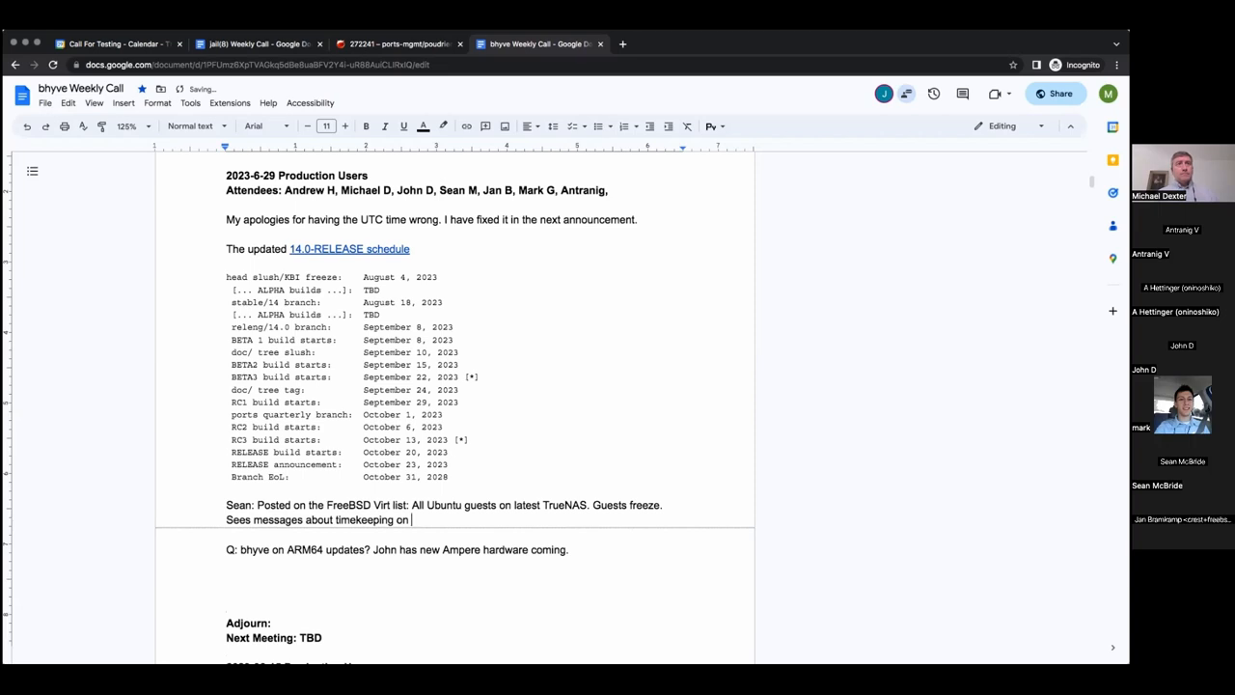
text(CPU N and clo)
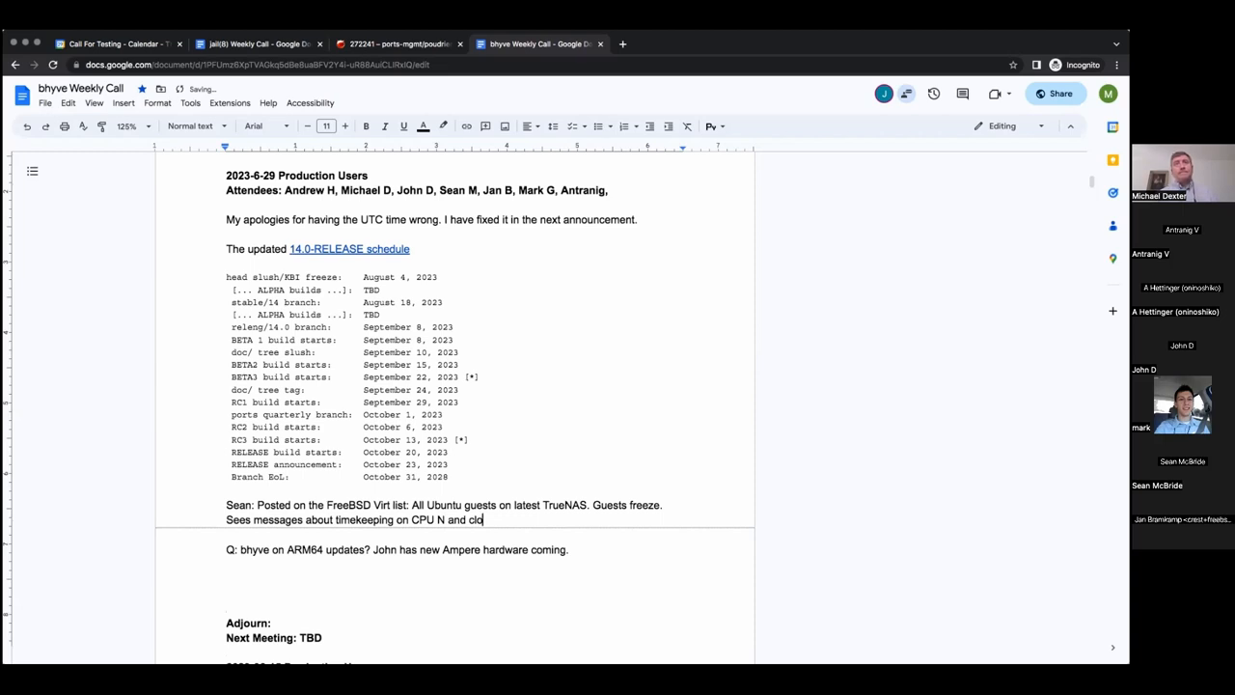
text(ck watchdog issues.)
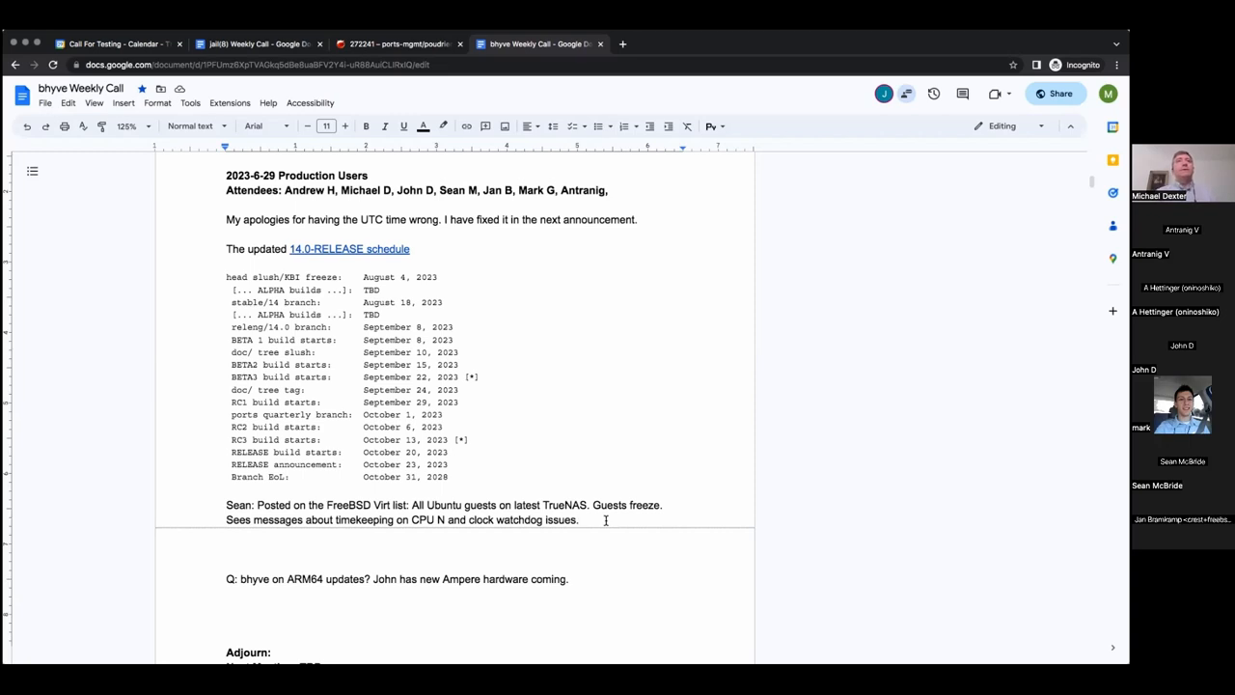
click(578, 519)
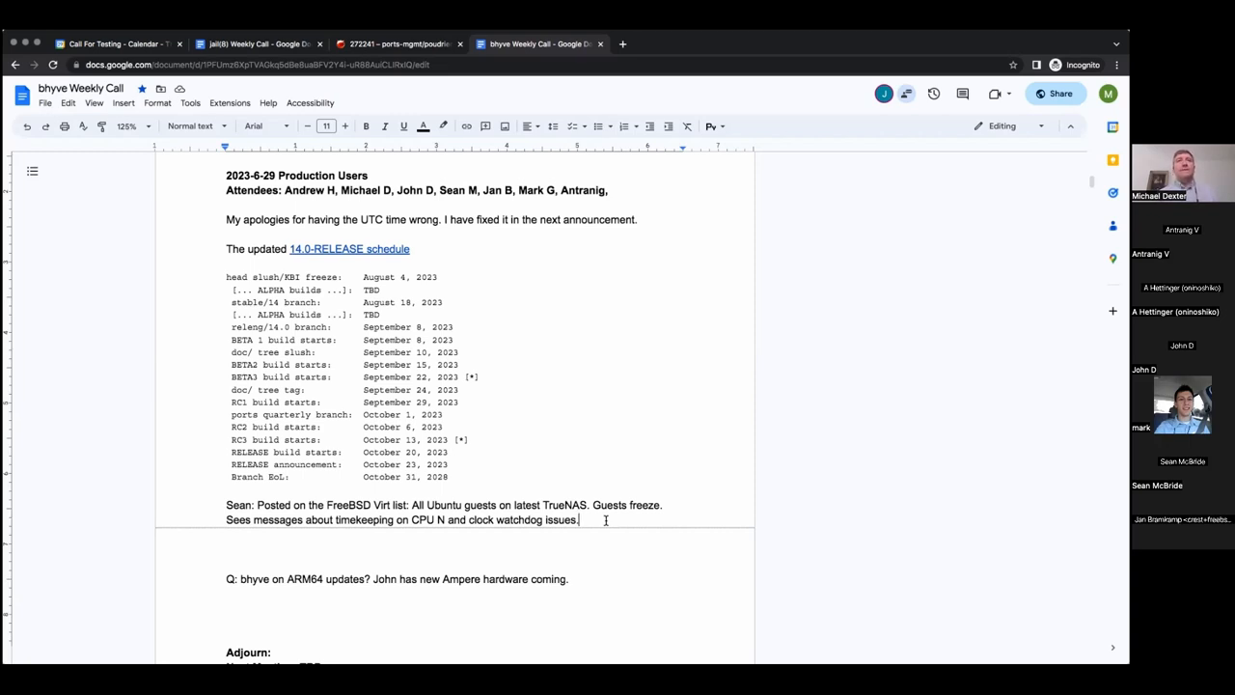
mouse_move(780, 565)
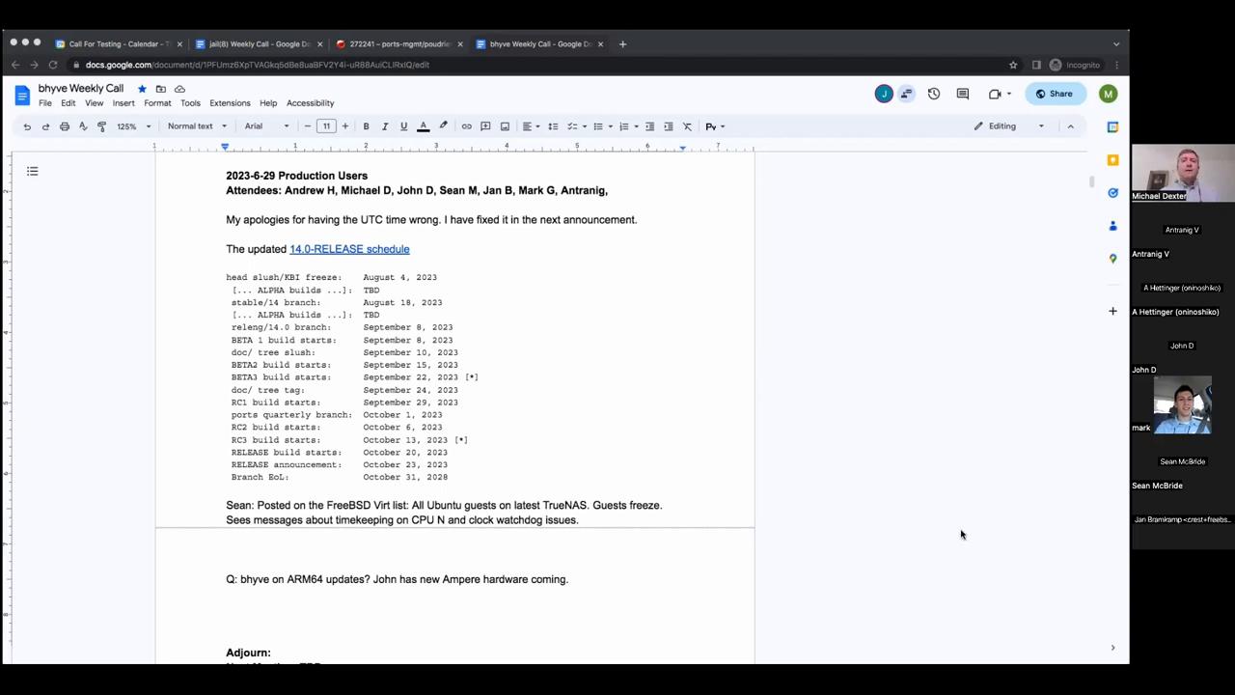
mouse_move(974, 542)
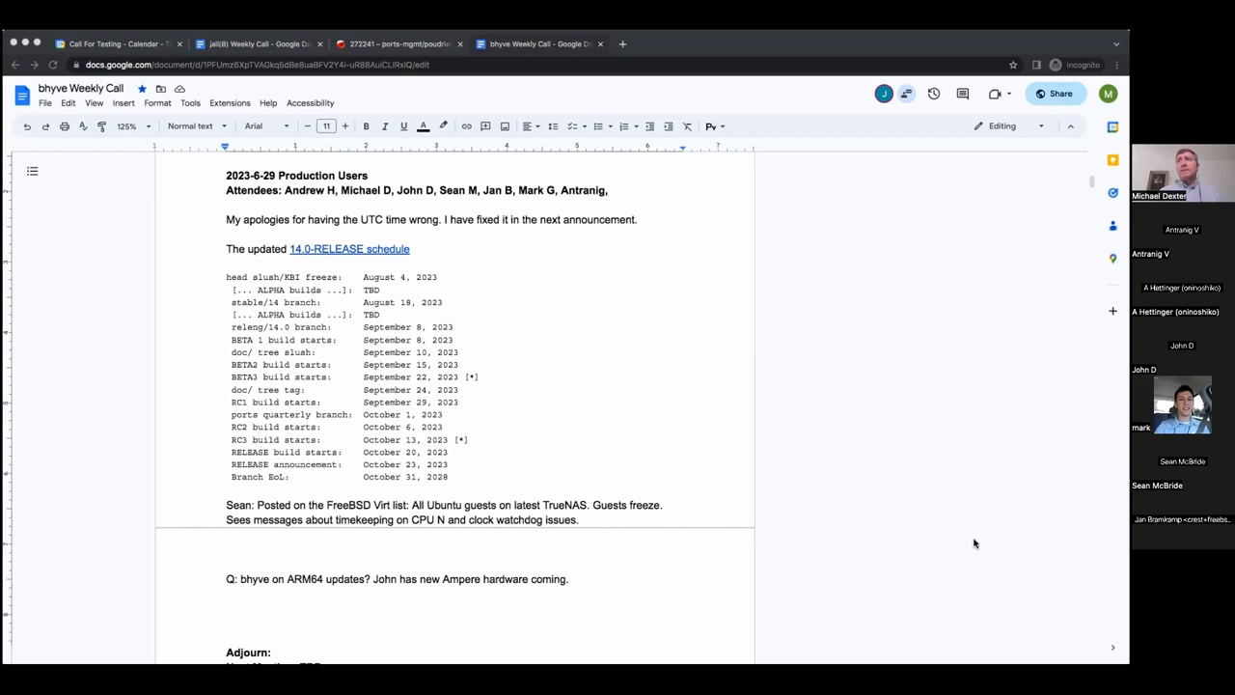
mouse_move(963, 435)
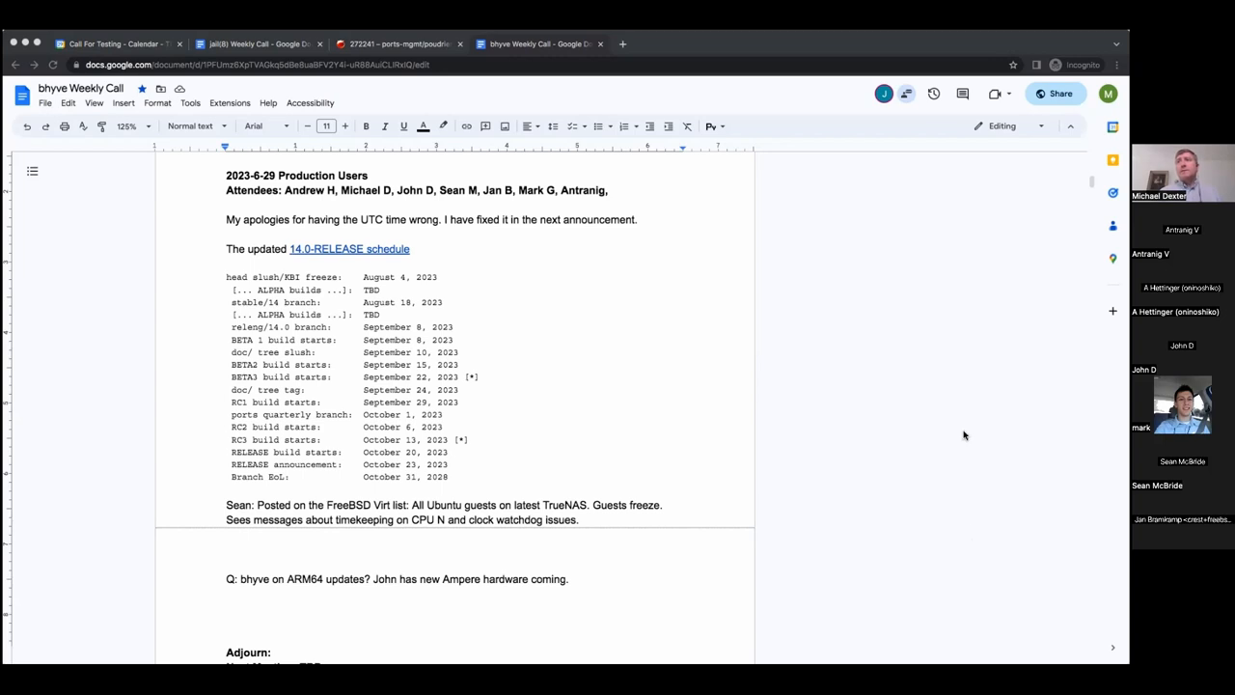
mouse_move(983, 547)
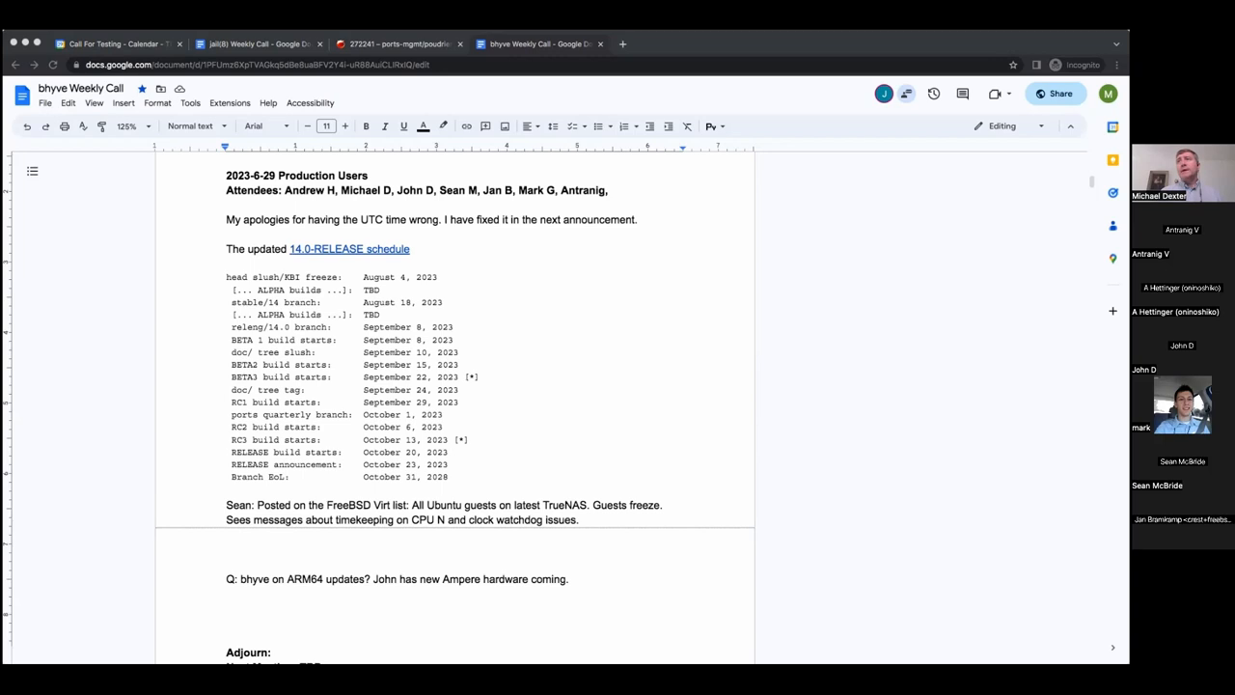
mouse_move(670, 485)
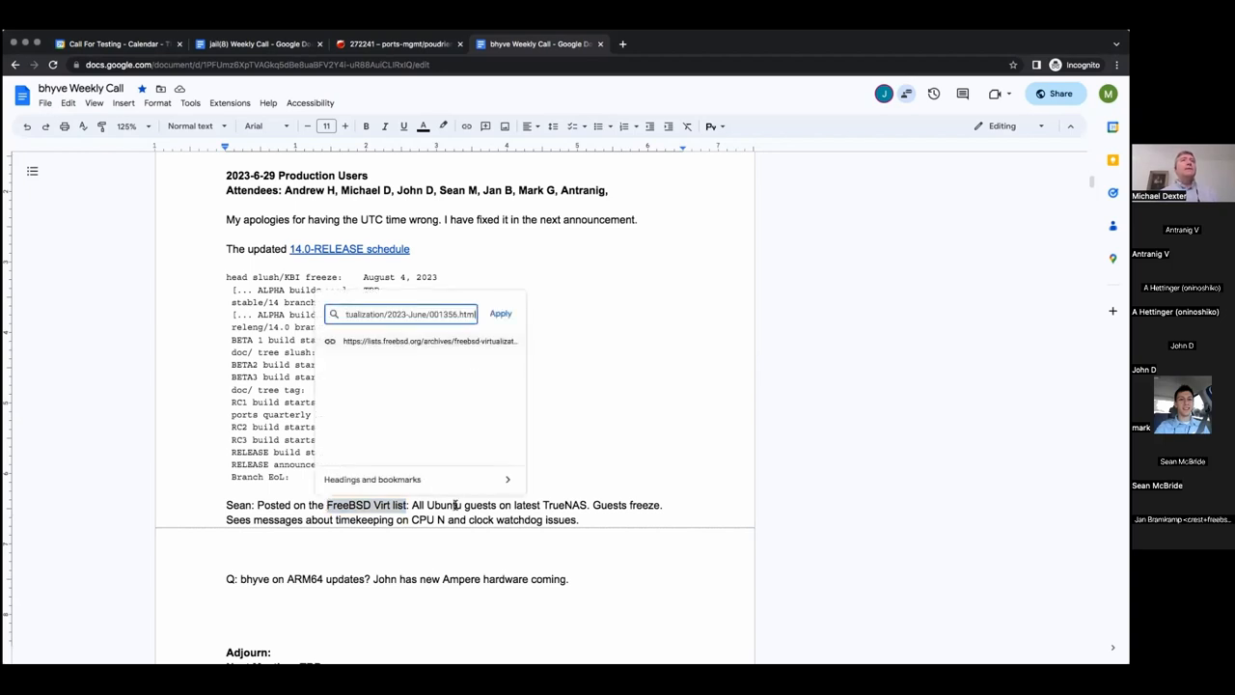
Apply the lists.freebsd.org archive link to 'FreeBSD Virt list' and follow it
click(500, 313)
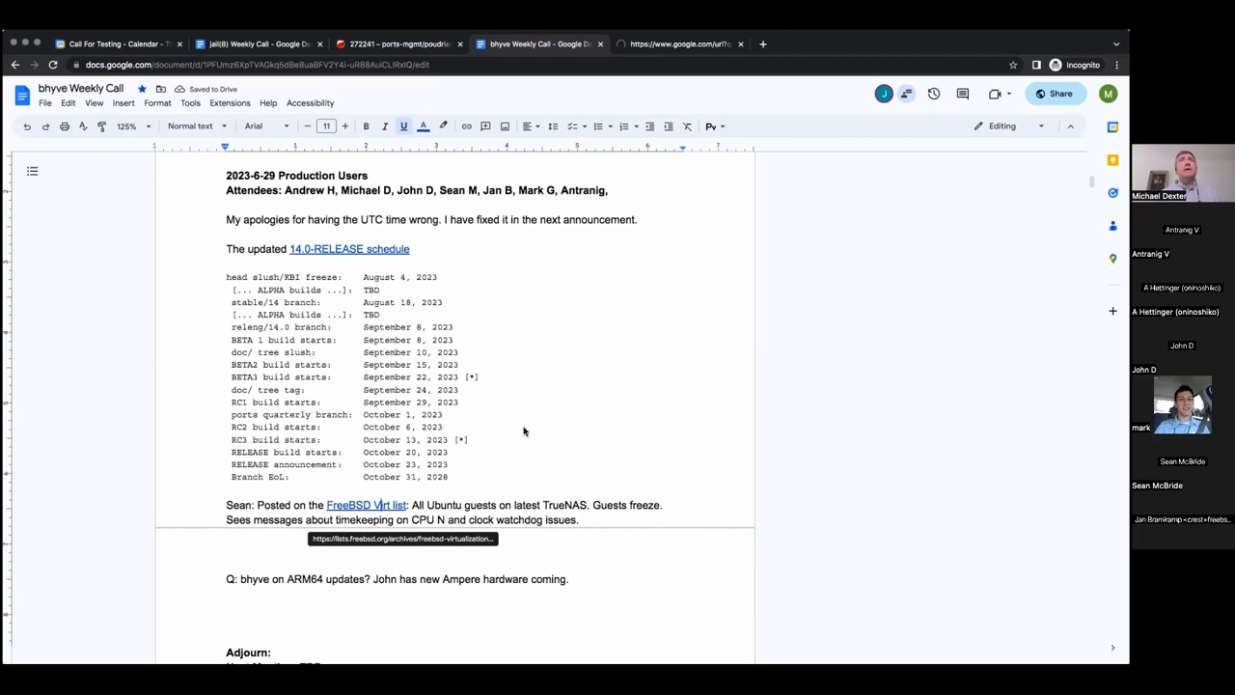
click(366, 505)
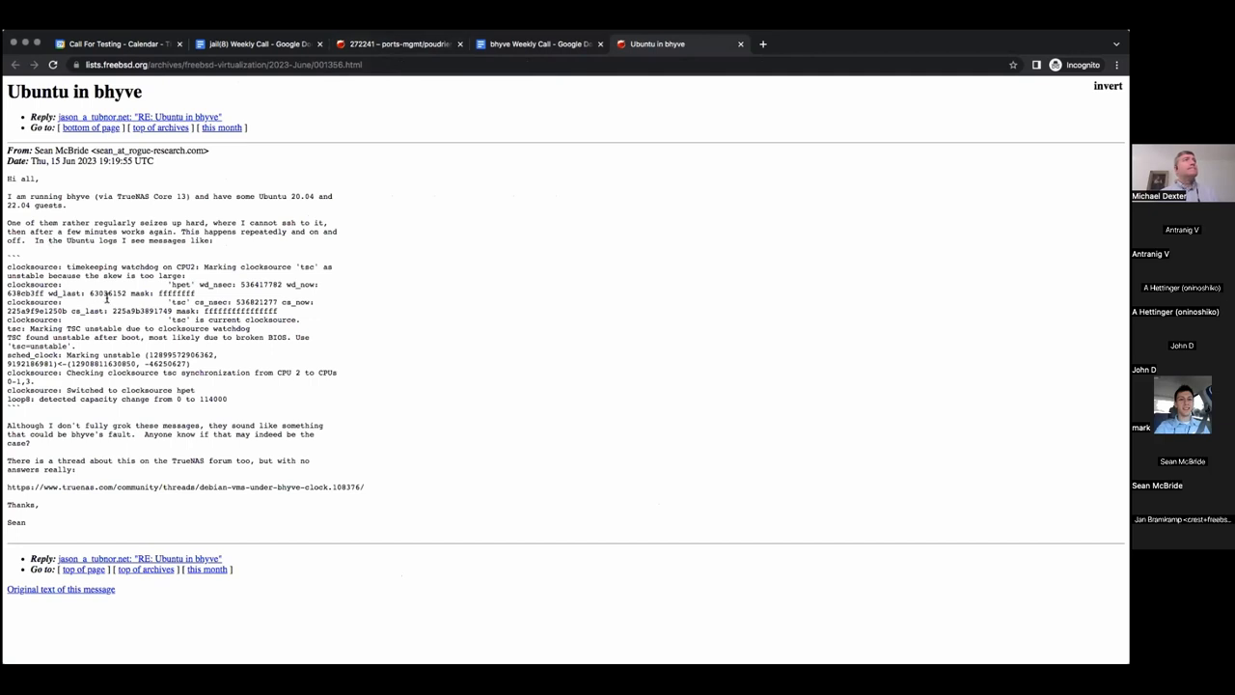
mouse_move(68, 252)
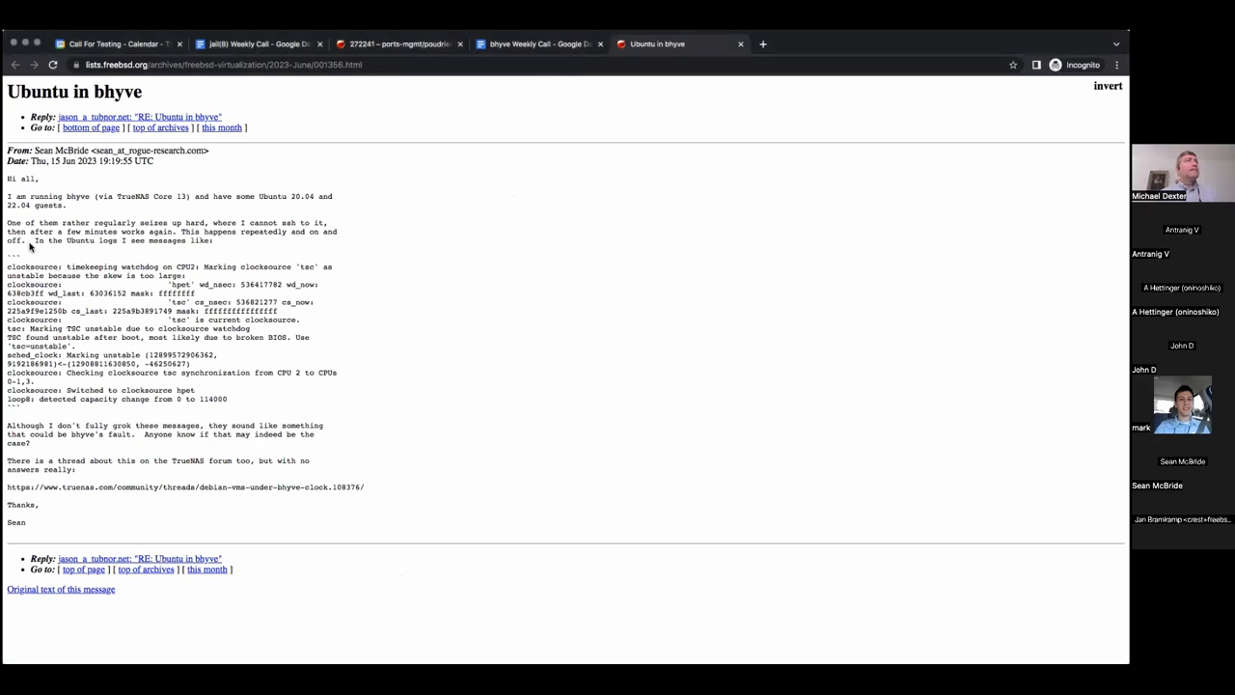
mouse_move(176, 238)
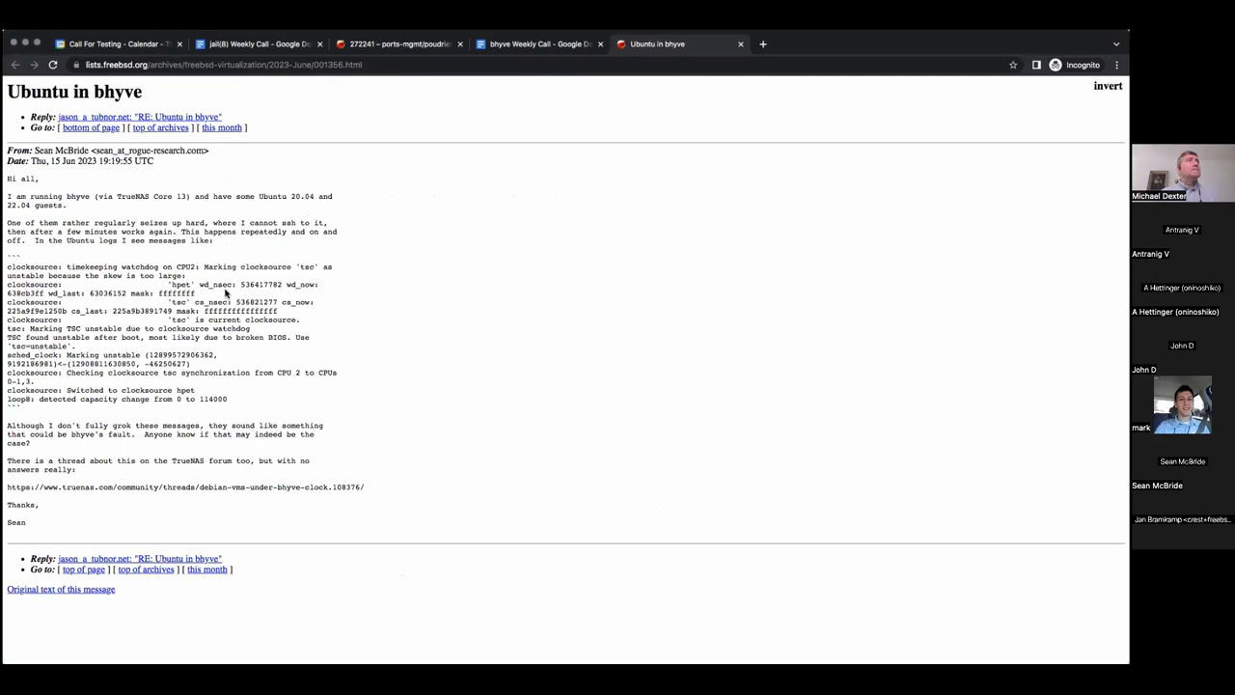
mouse_move(268, 400)
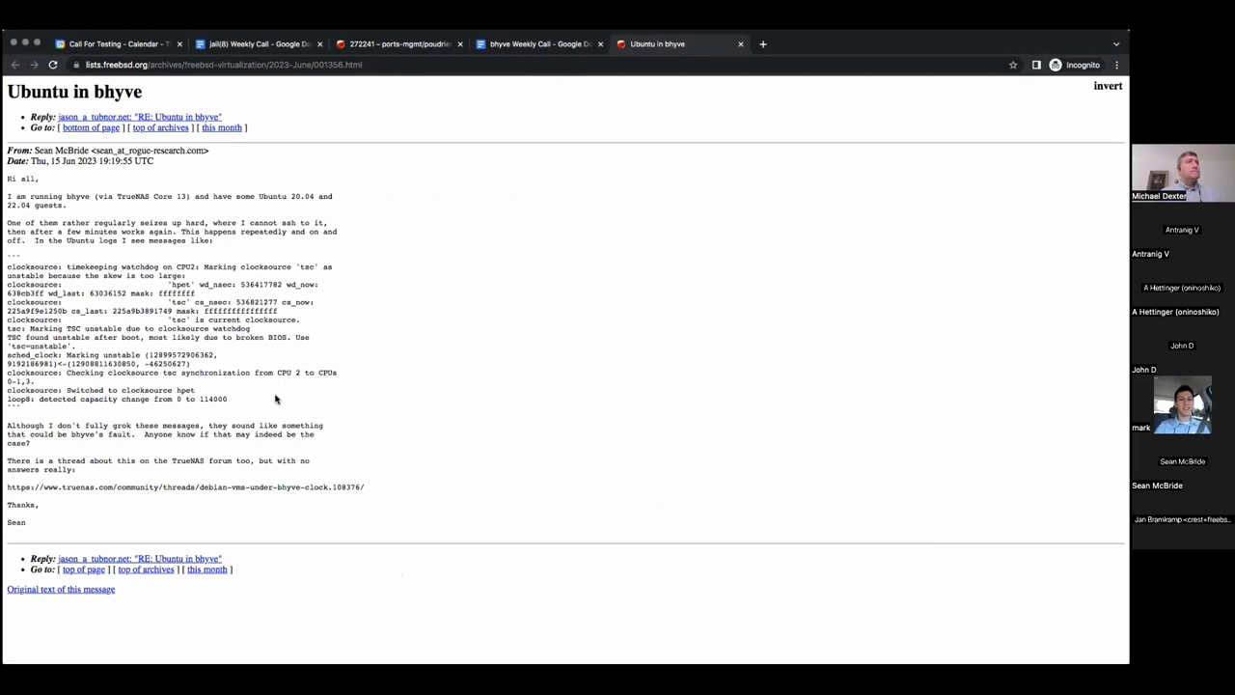
Copy the clocksource log lines from the 'Ubuntu in bhyve' post and return to the notes
drag(94, 336, 227, 398)
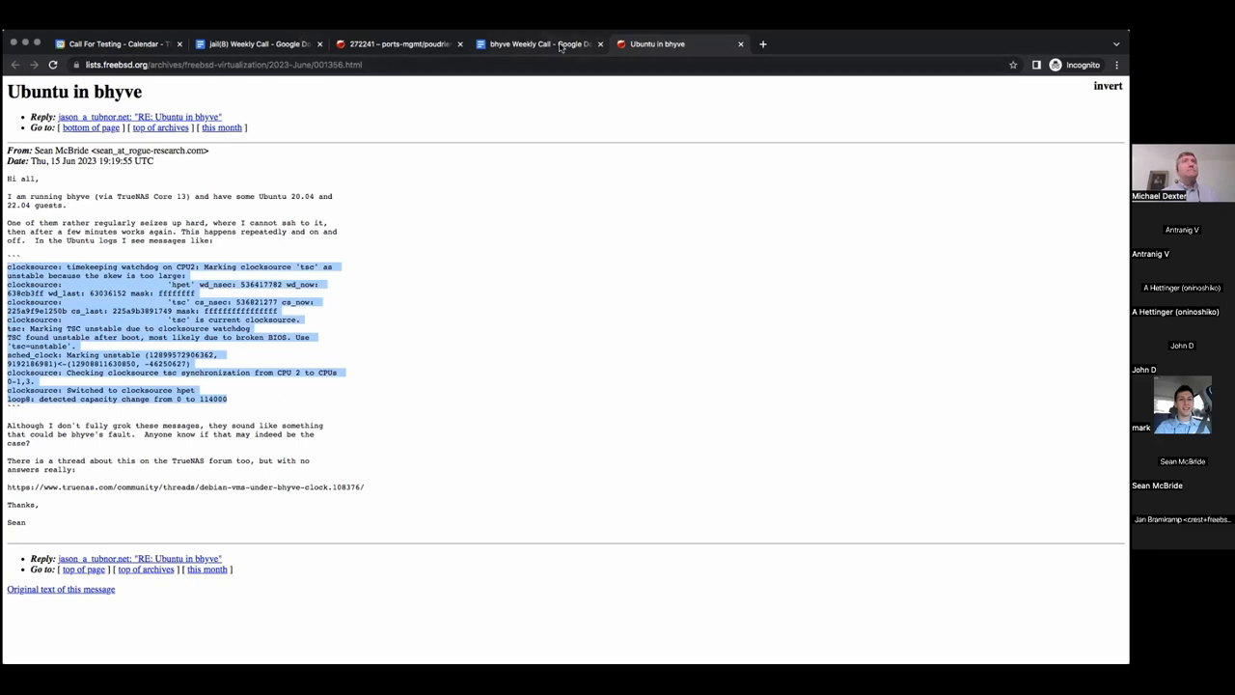
click(537, 43)
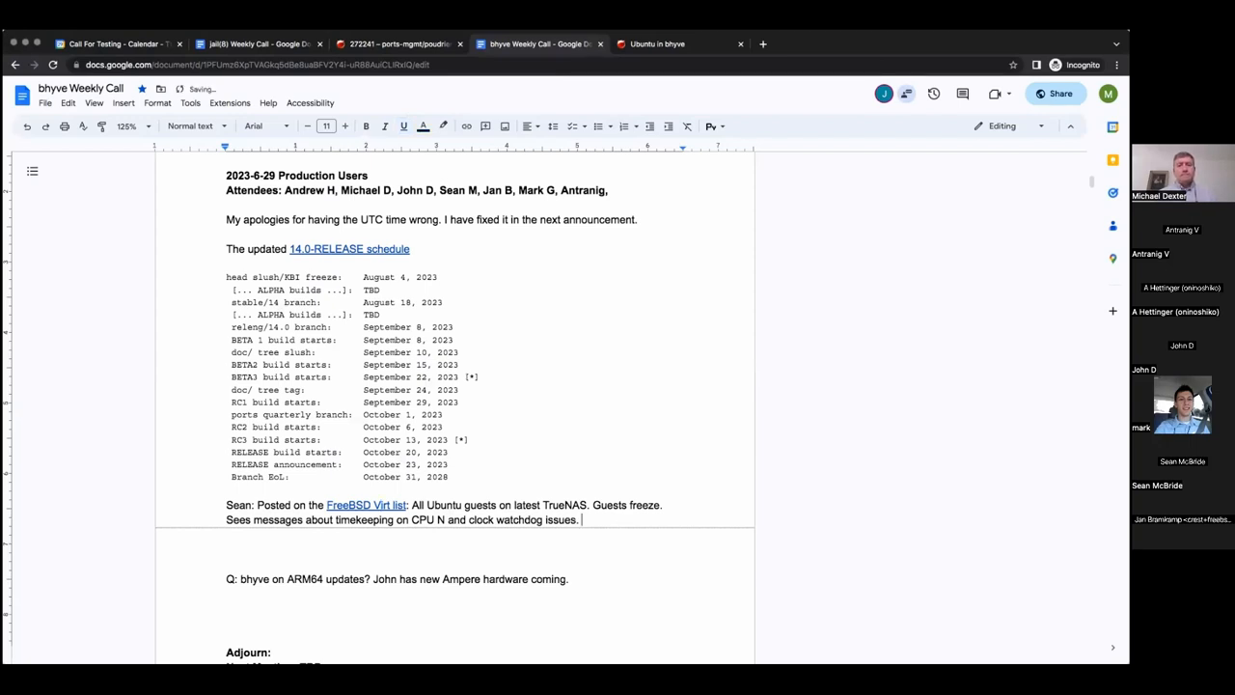
Append 'Running NTP on the LAN.' to Sean's note and paste the log below
text(Running NTP)
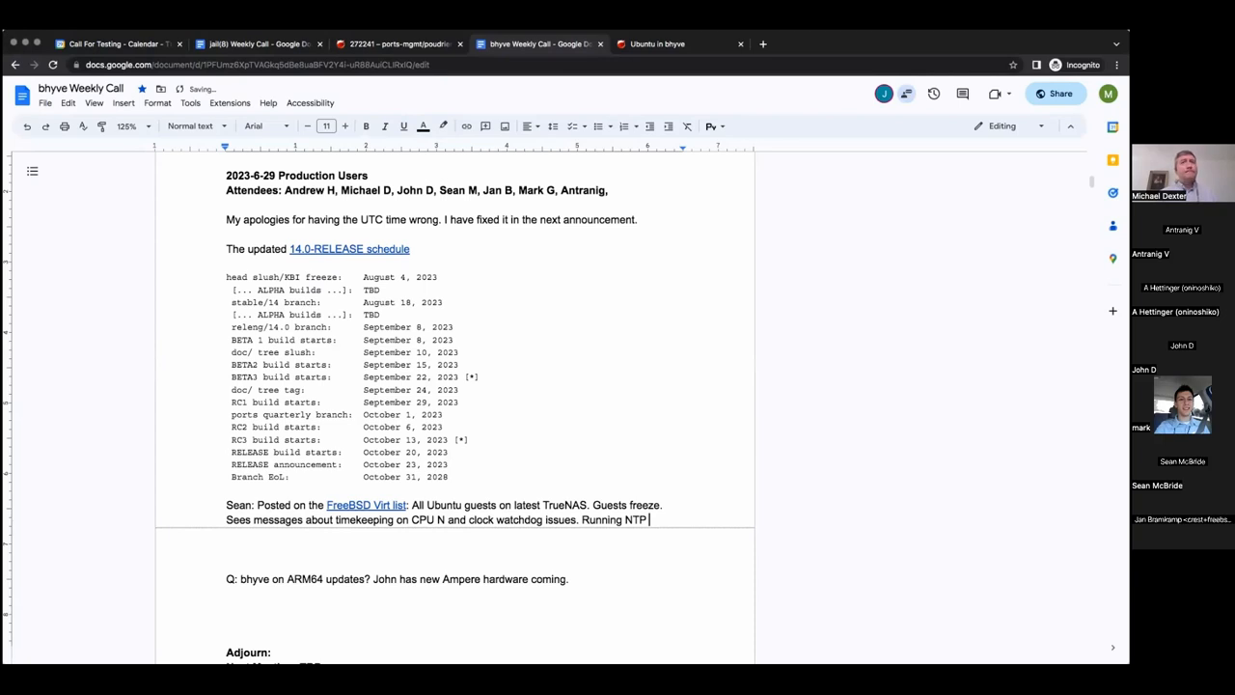
text(on the LAN.)
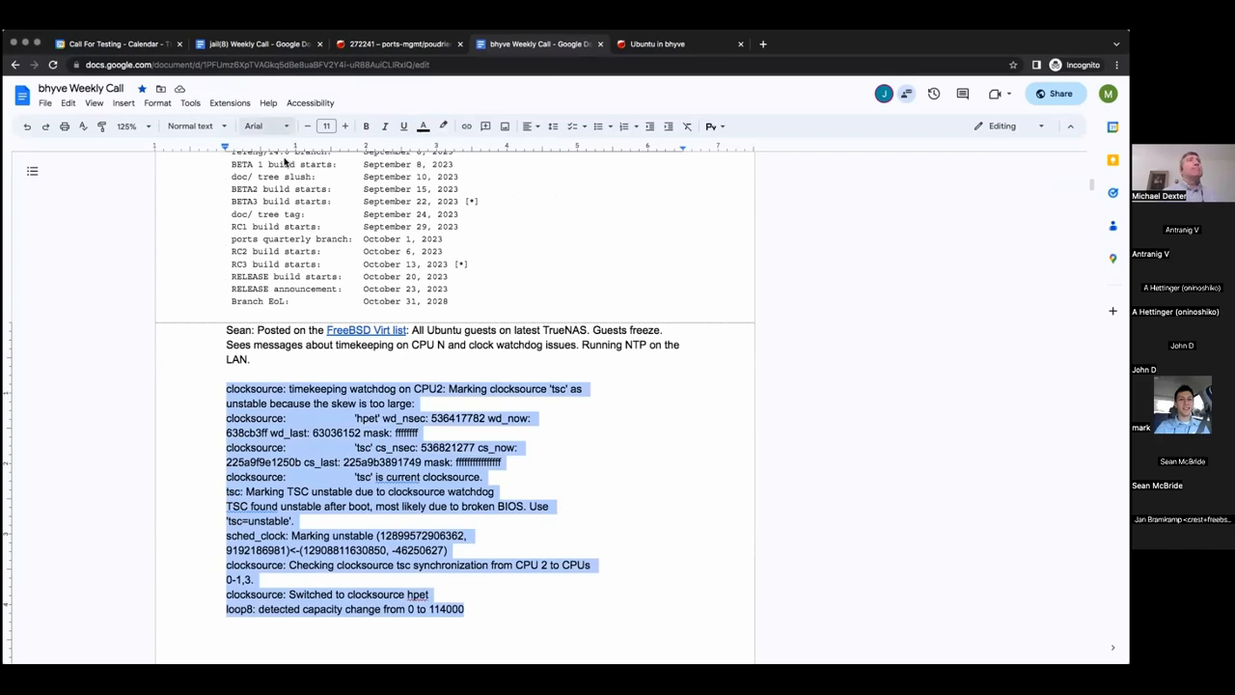
Set the pasted log in a monospace font at size 8
click(253, 126)
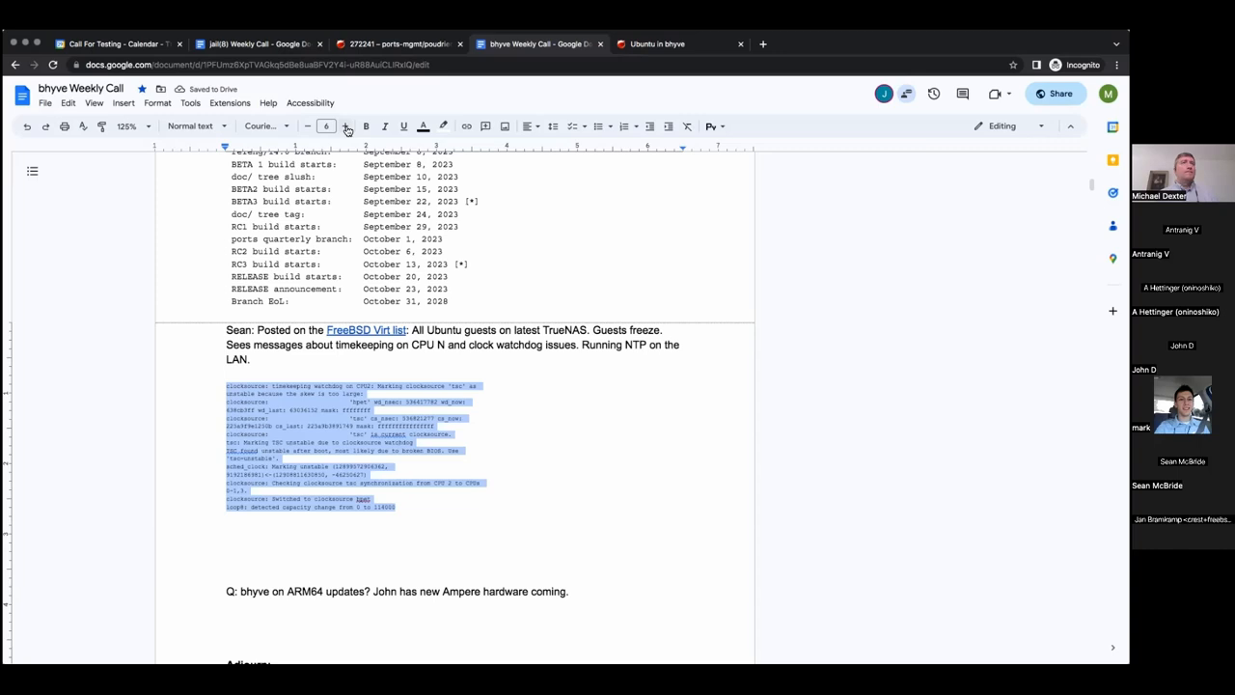
click(307, 127)
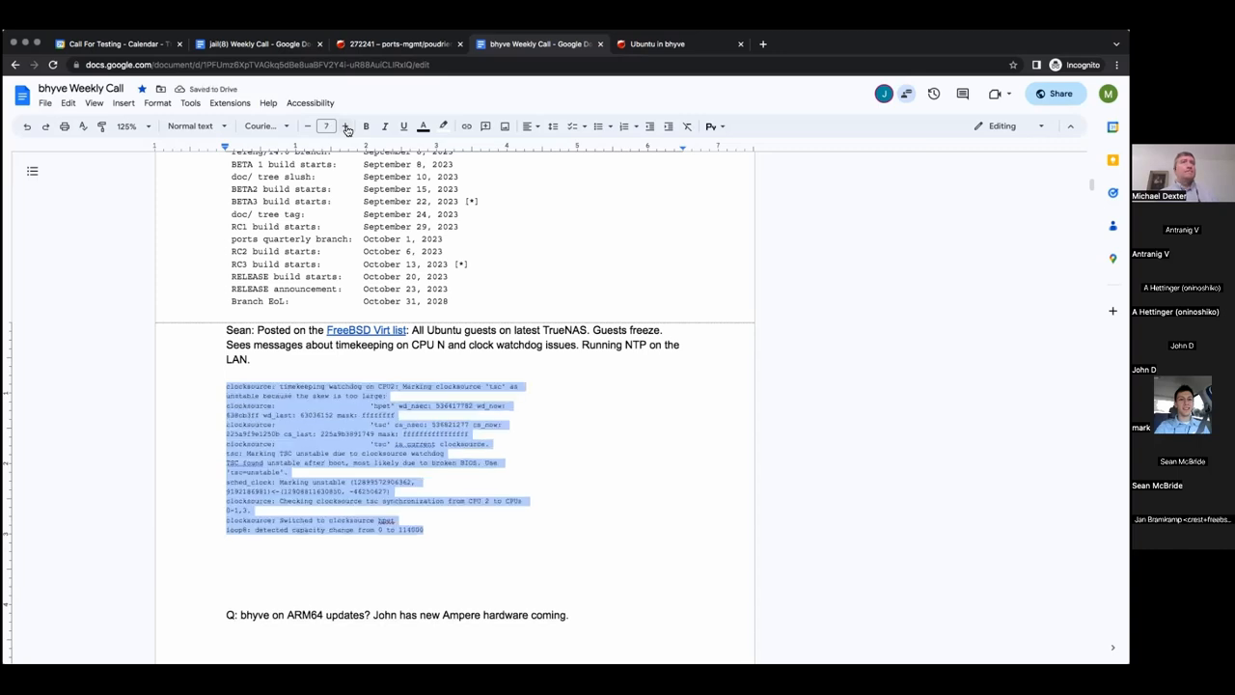
mouse_move(368, 443)
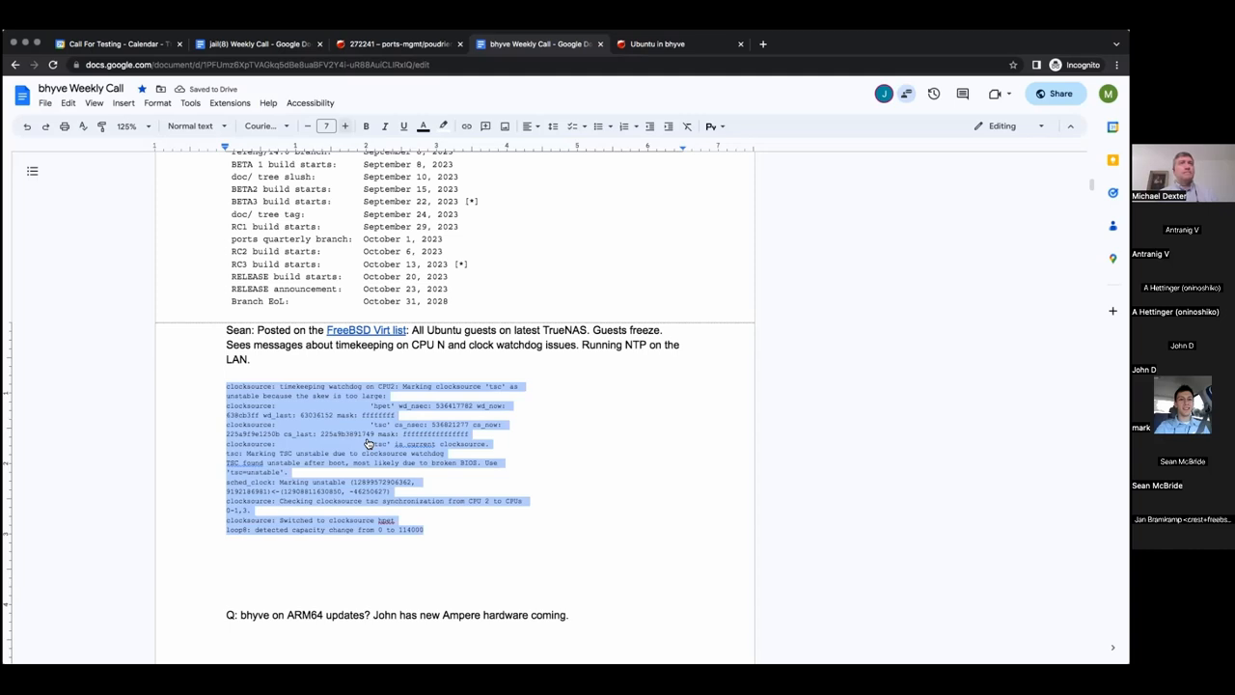
mouse_move(368, 440)
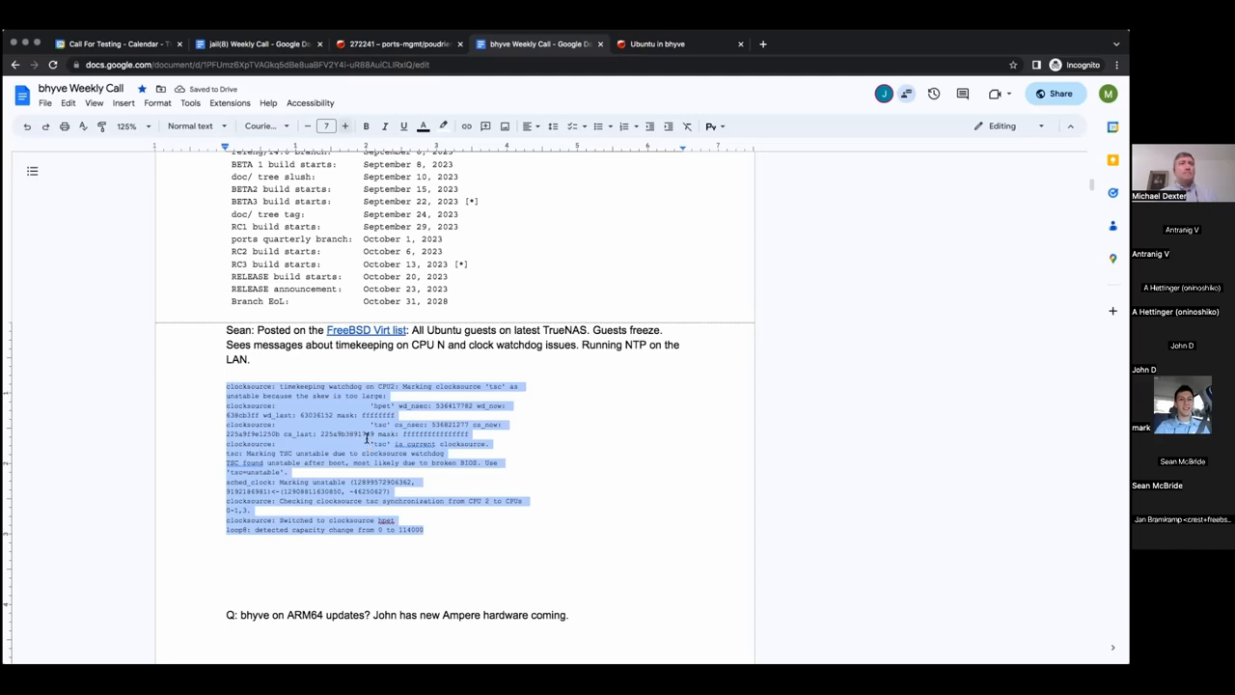
mouse_move(545, 79)
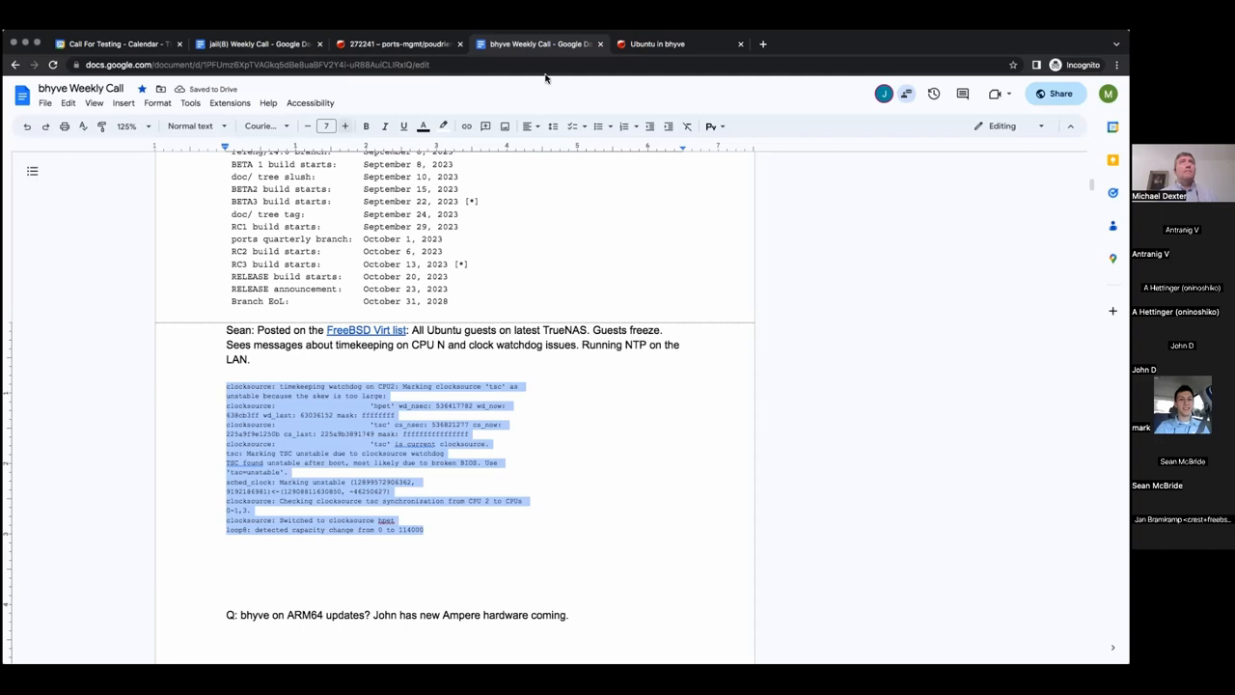
click(344, 126)
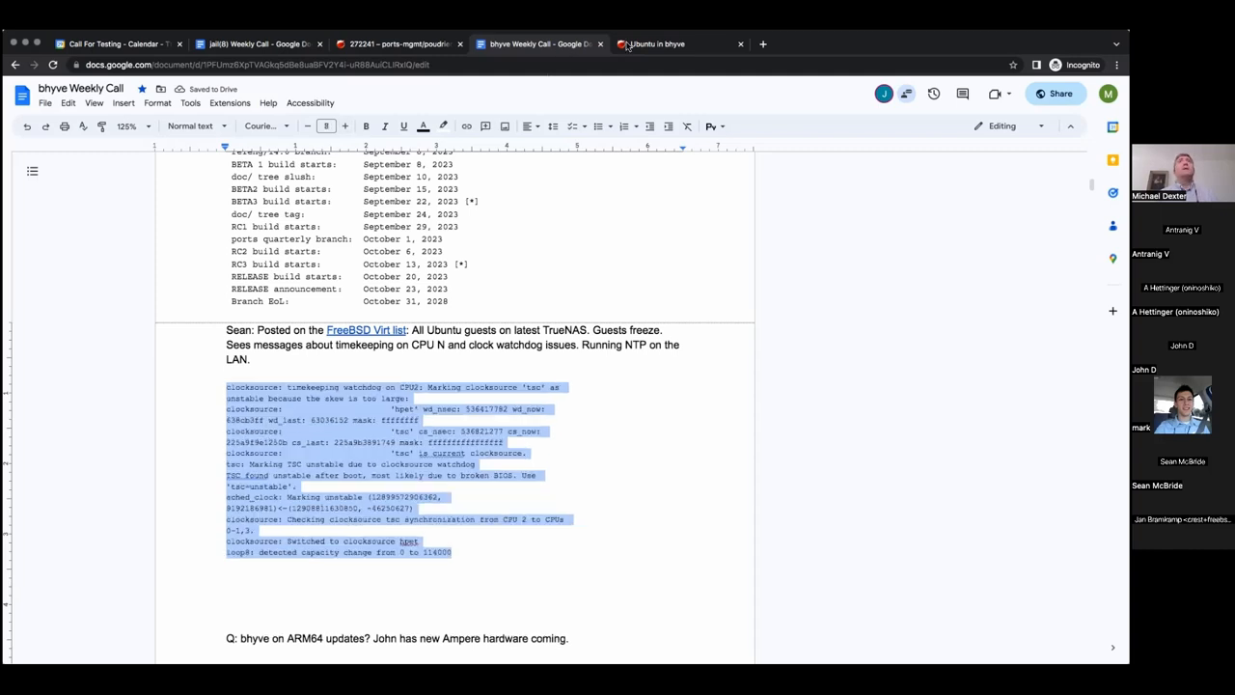
mouse_move(133, 429)
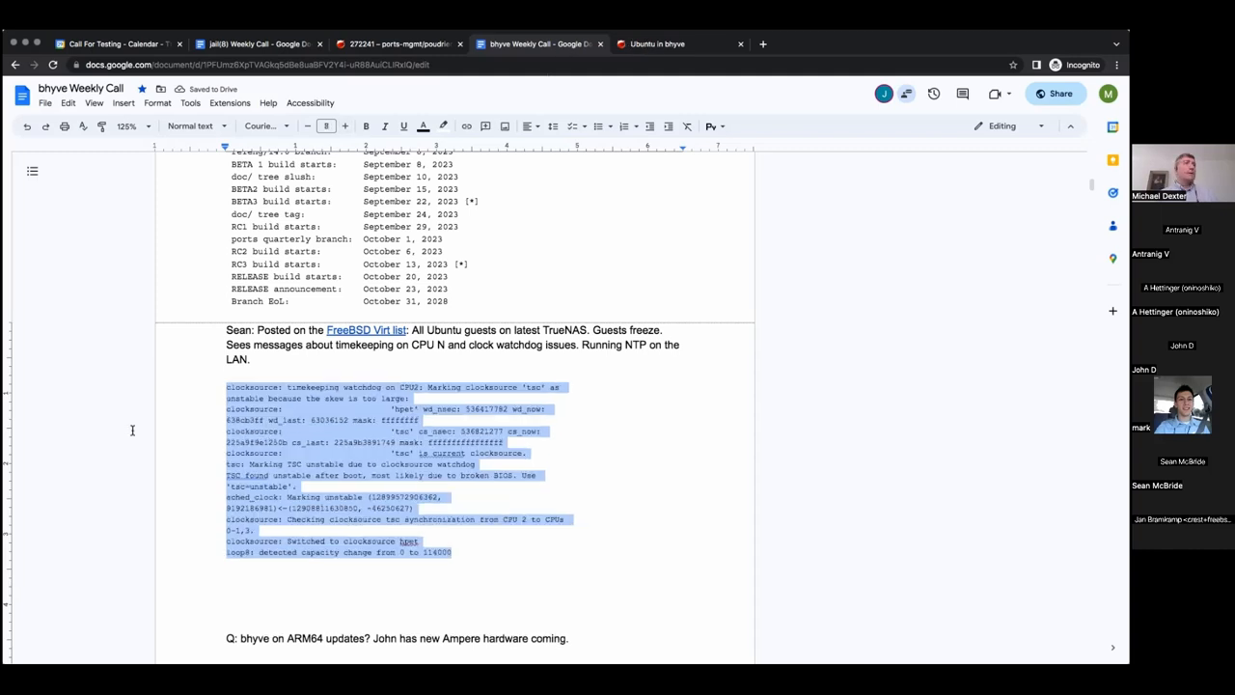
click(656, 44)
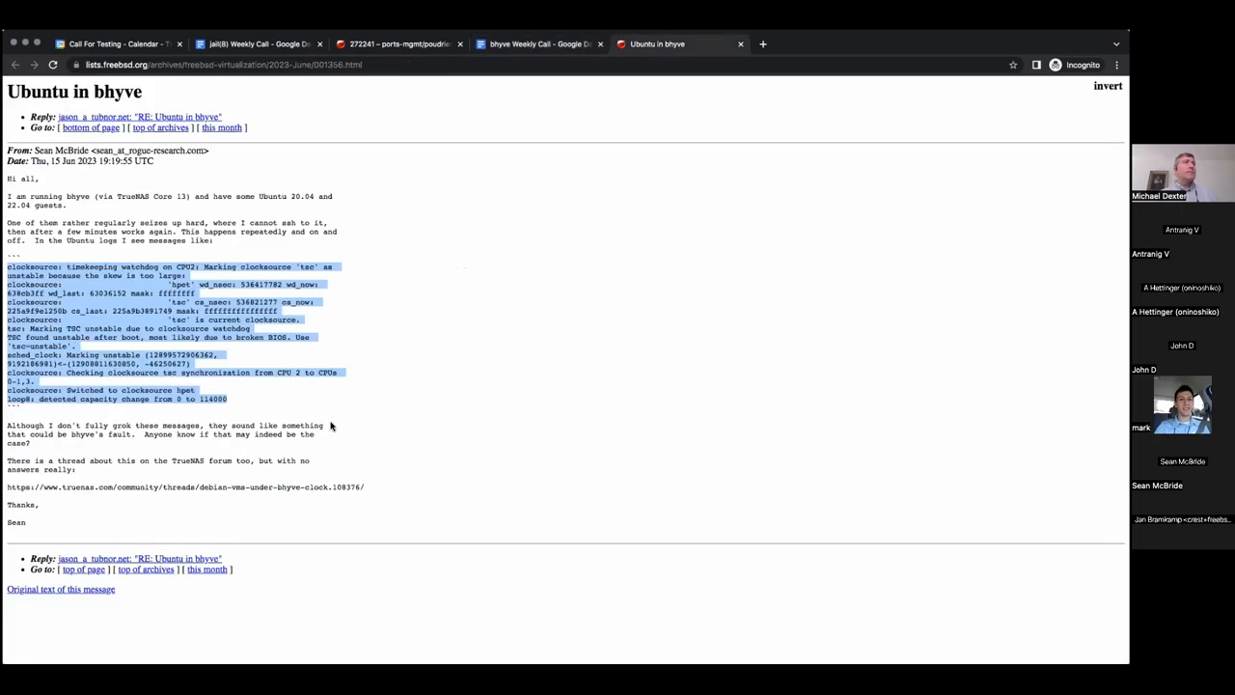
click(140, 117)
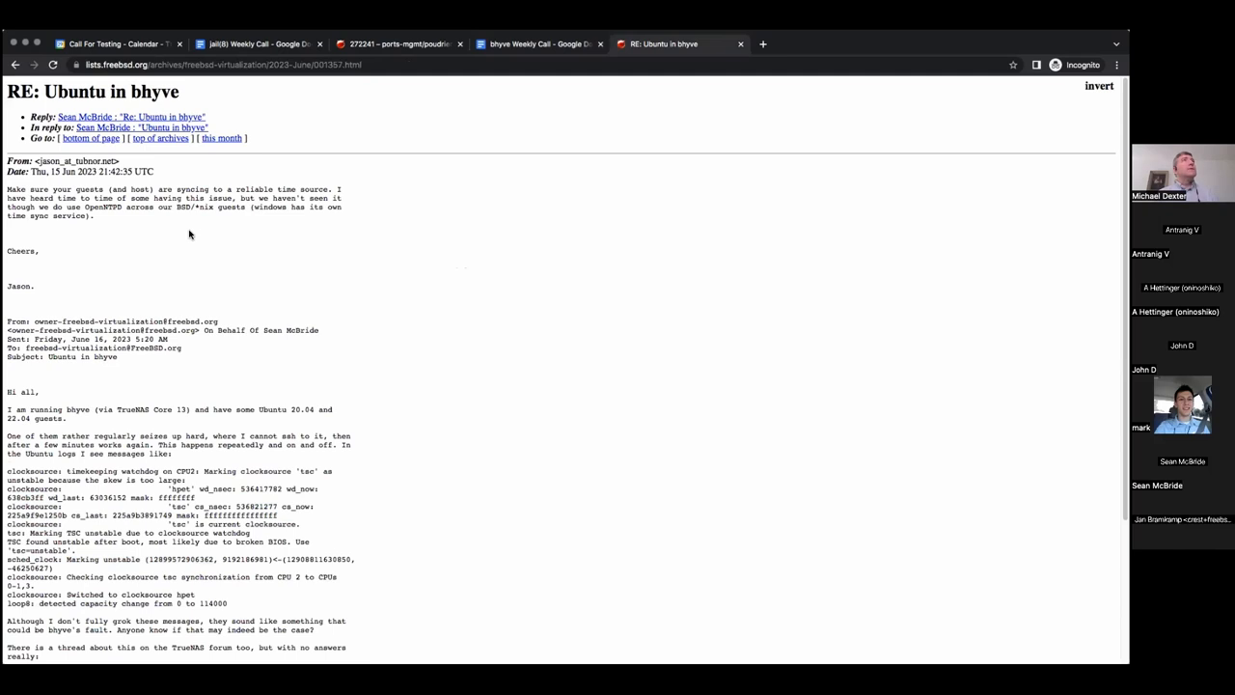
mouse_move(160, 150)
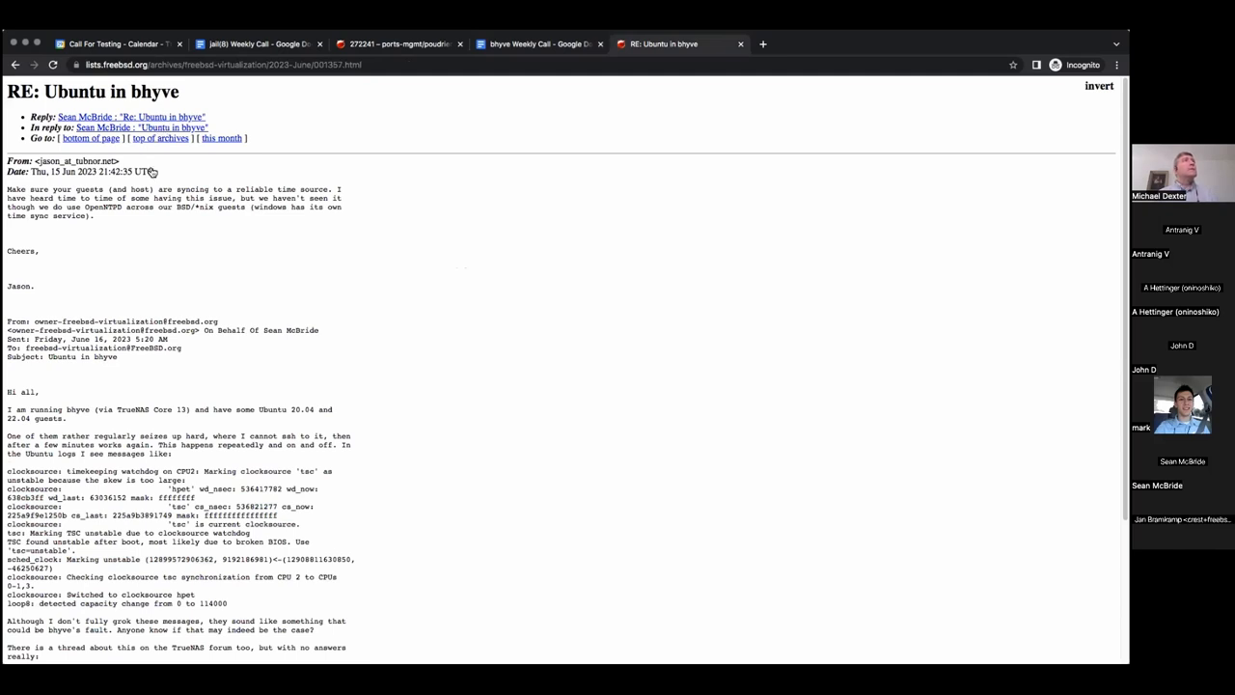
scroll(down, 3)
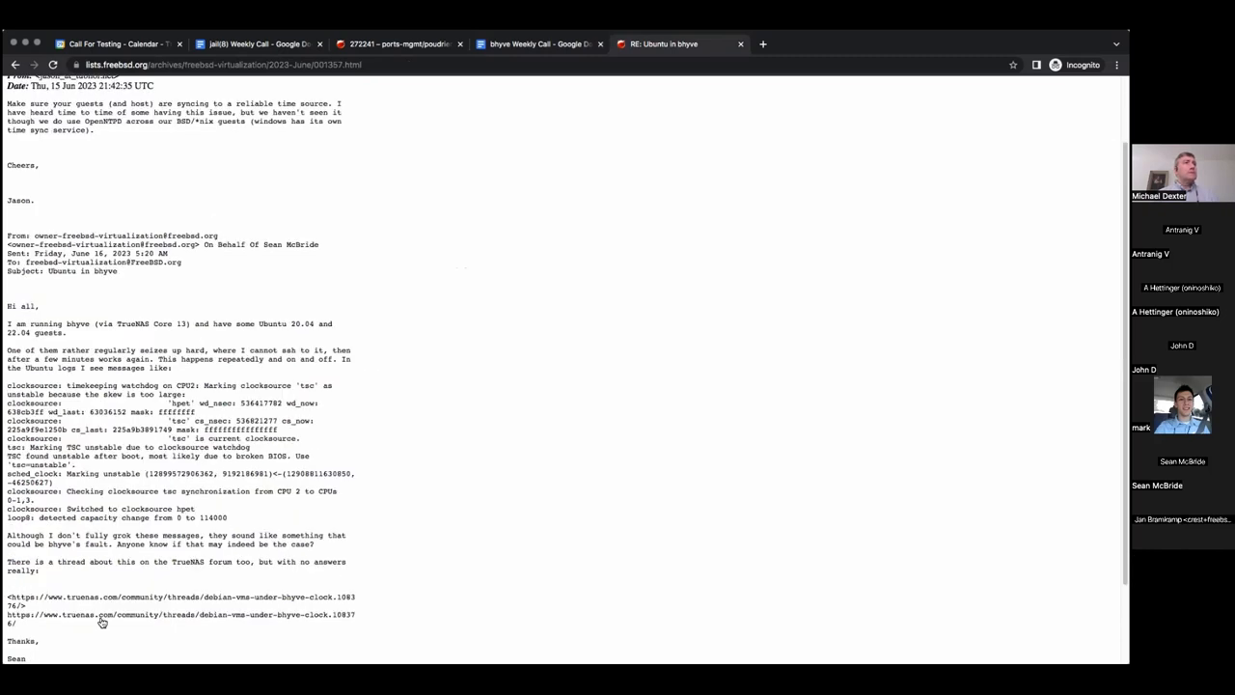
scroll(down, 3)
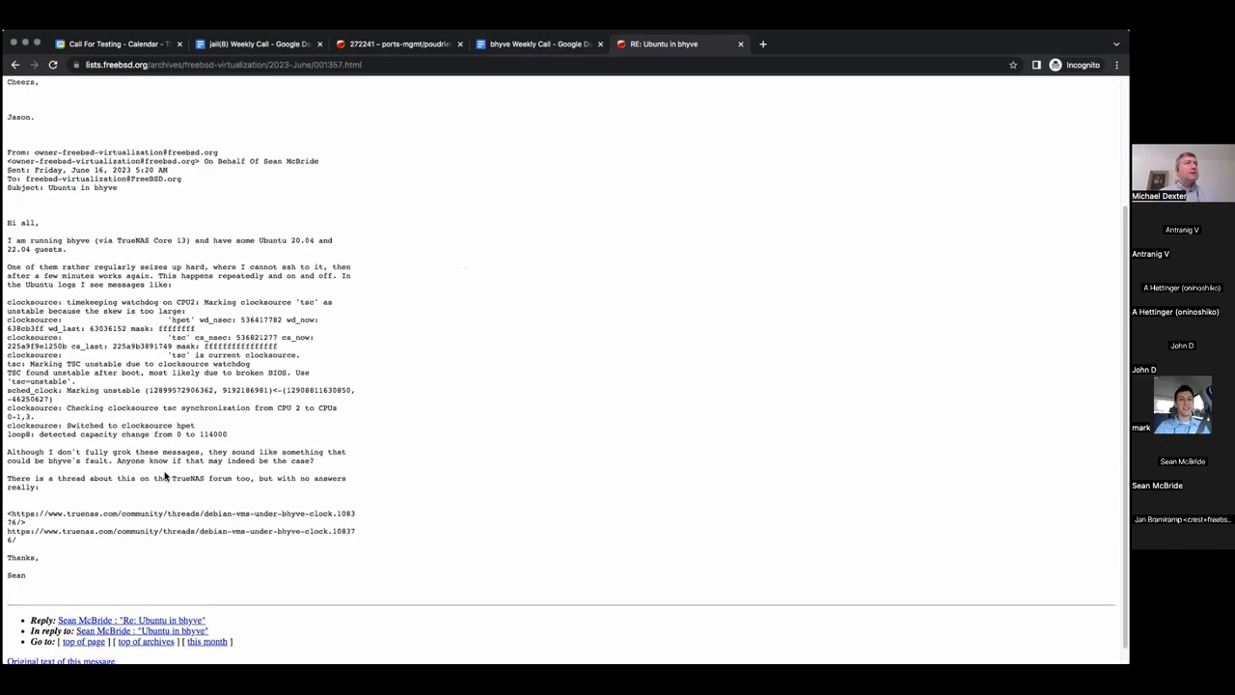
scroll(down, 3)
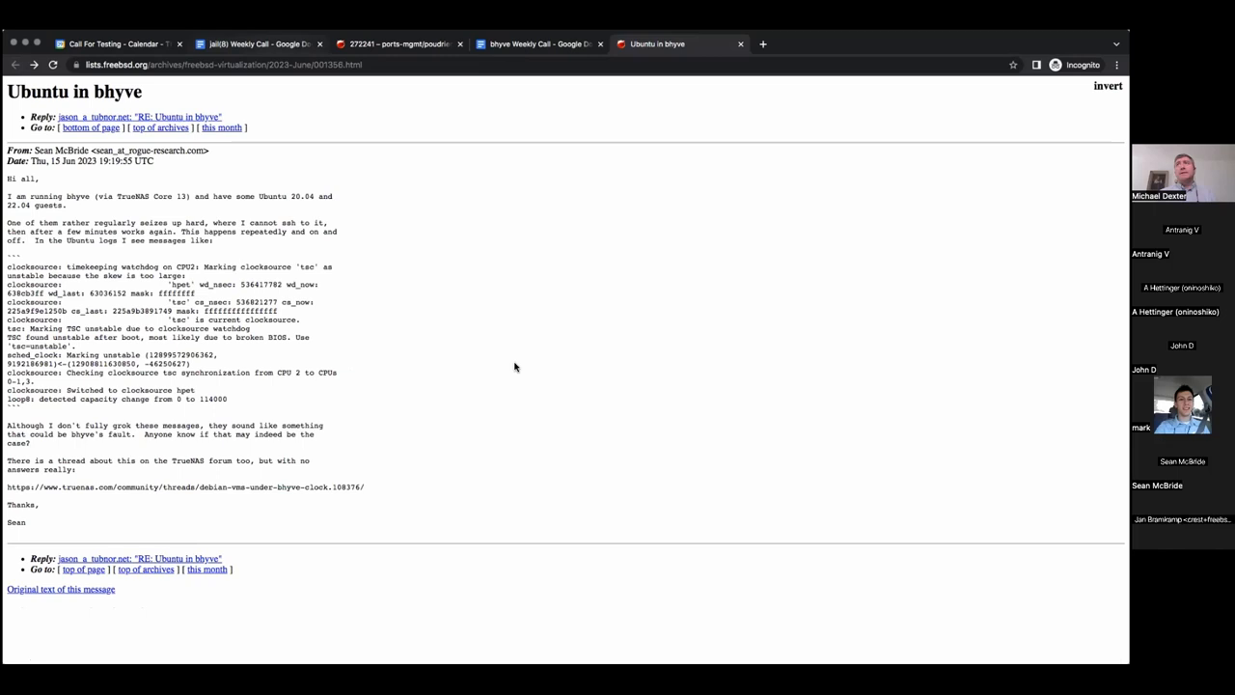
click(536, 43)
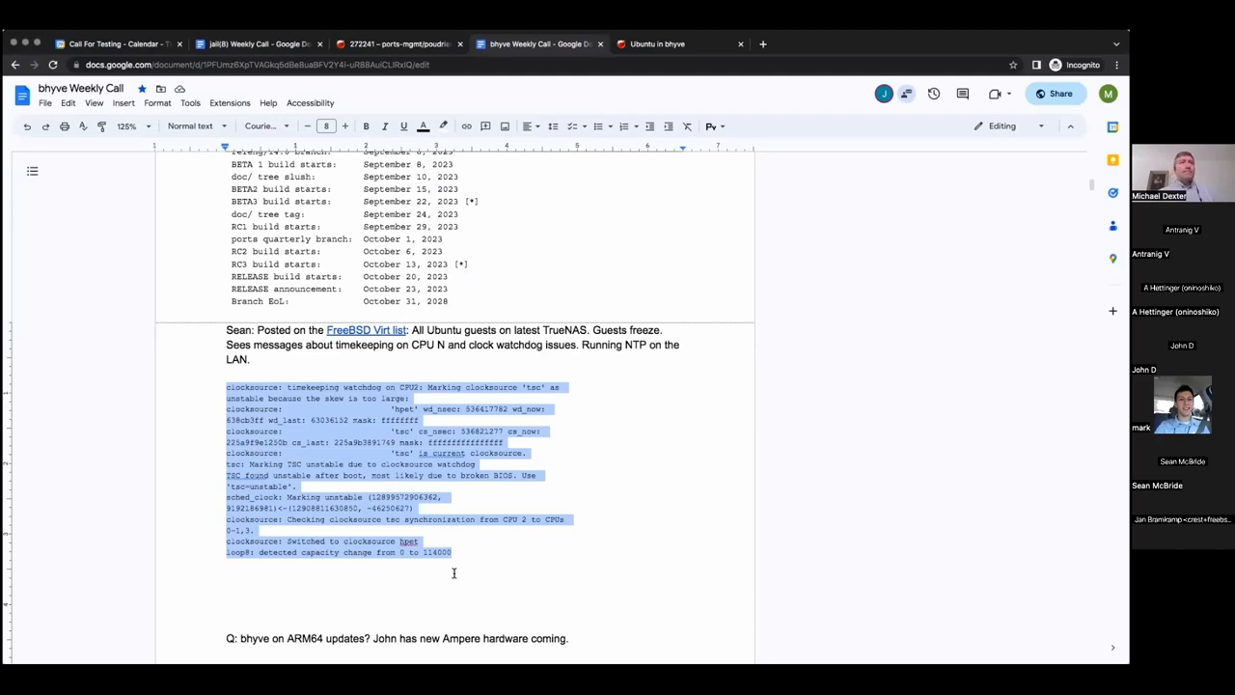
click(454, 572)
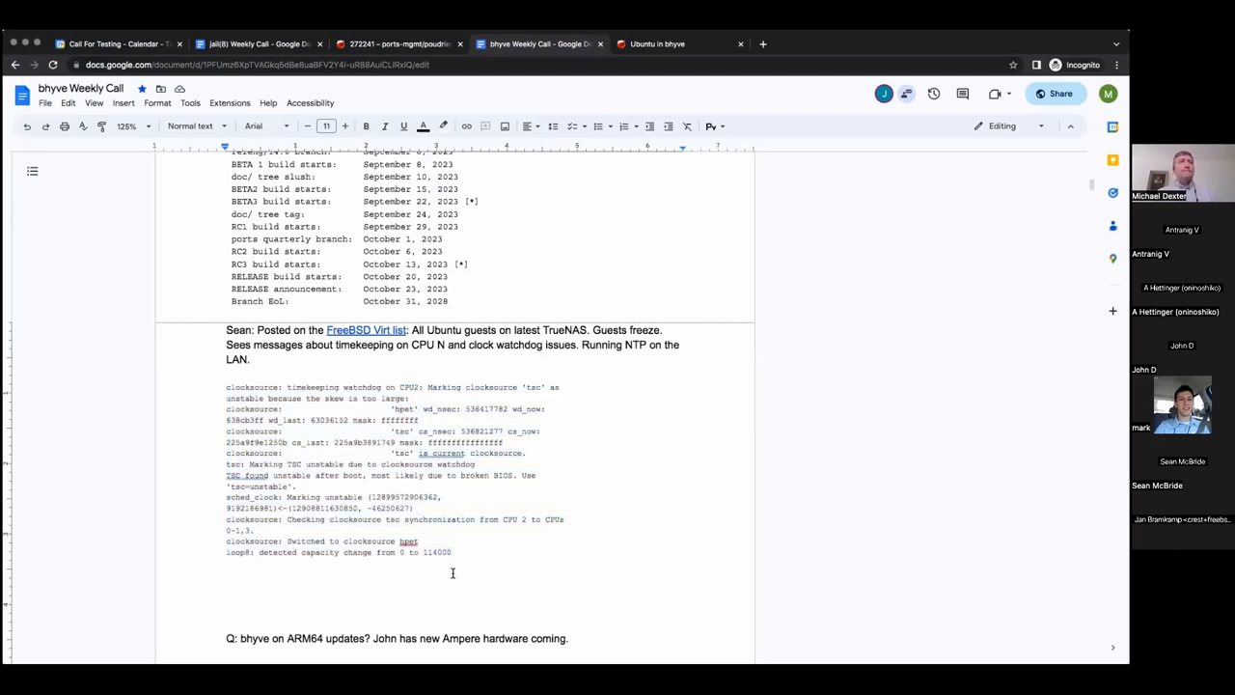
Add 'Q: Have you tried to configure Linux to only use the TSC?' below the log
text(Q:)
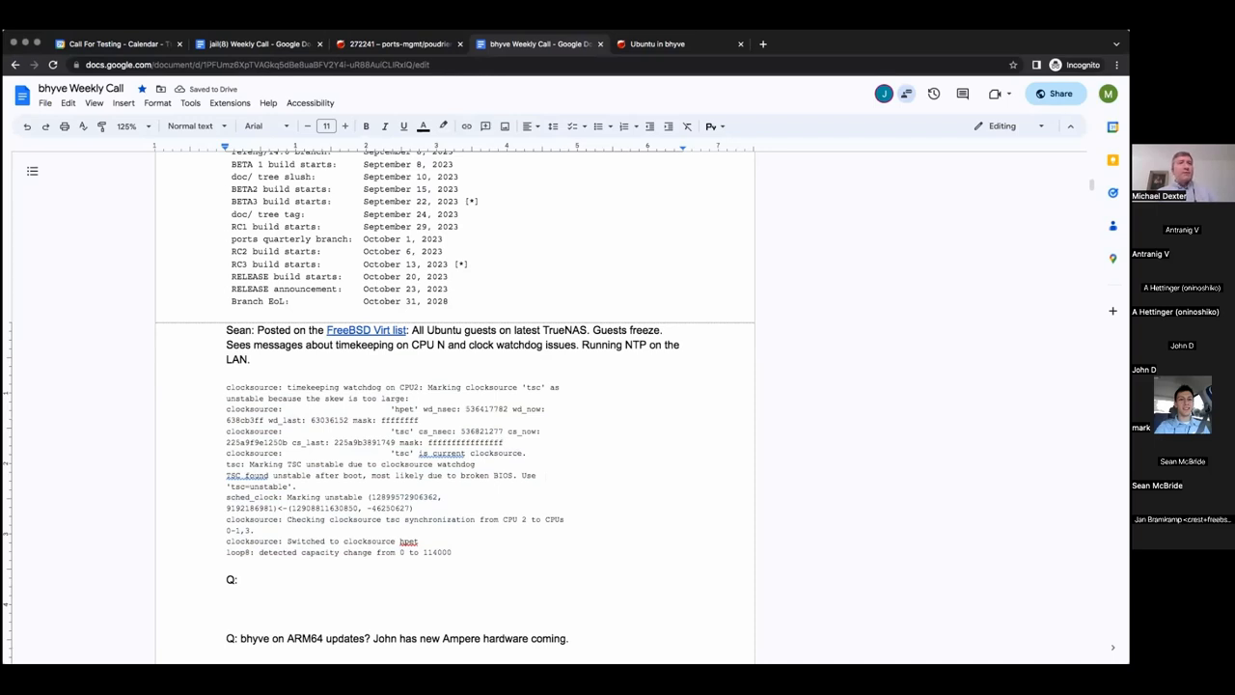
text(Have you tried to)
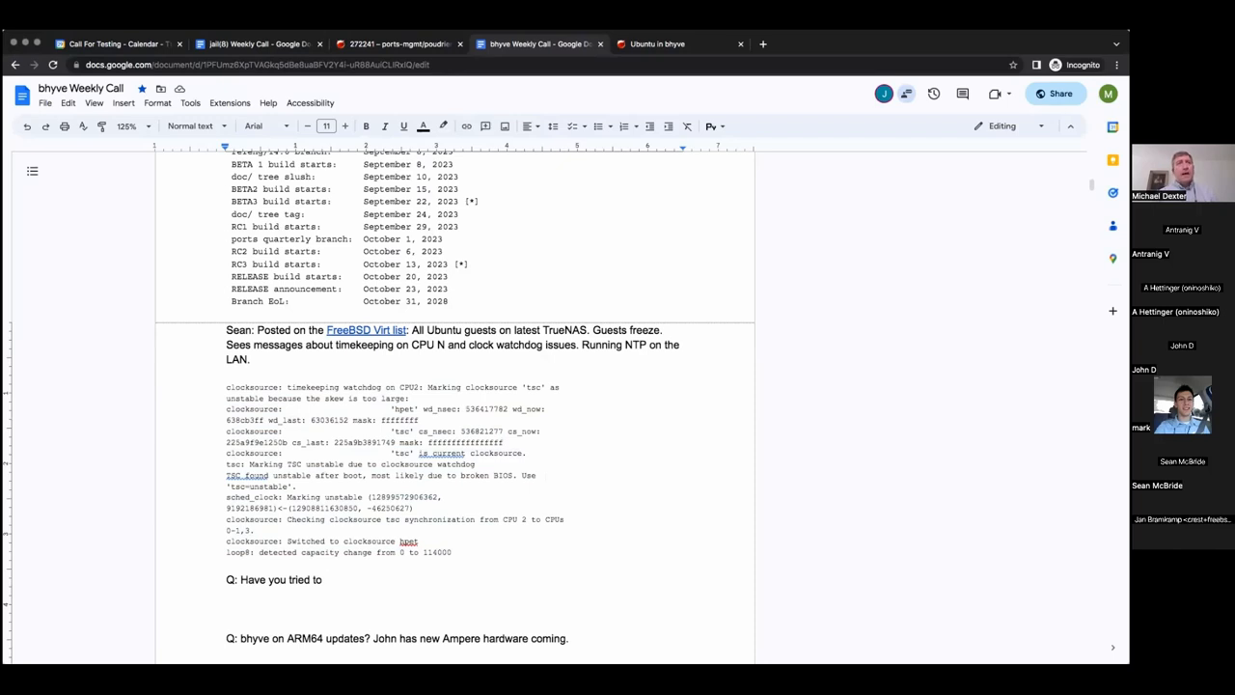
text(configure Linux to onlu)
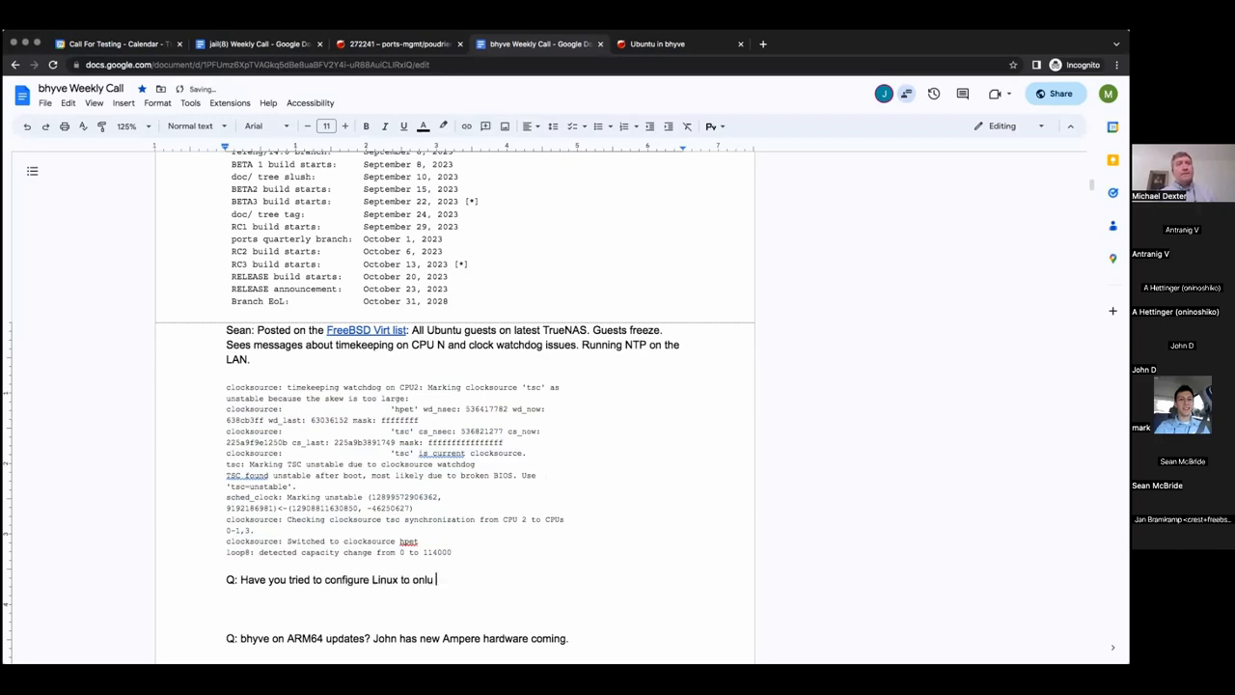
key(Backspace)
text(y use)
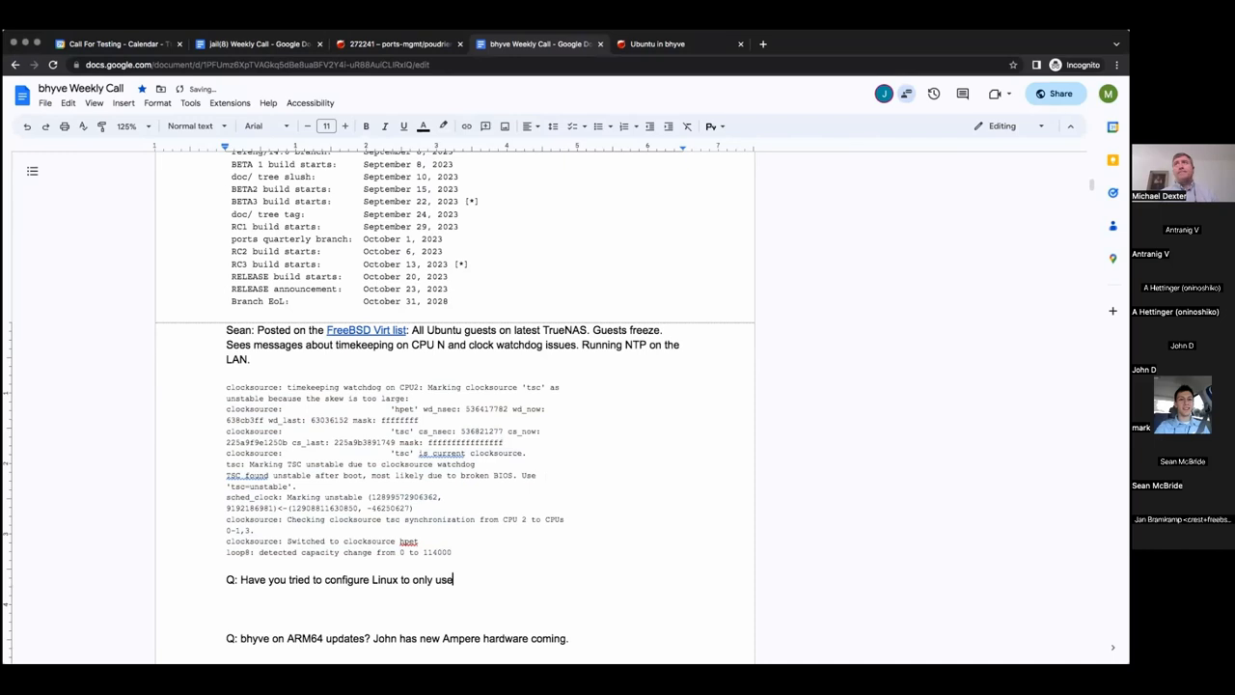
text(the TSC?)
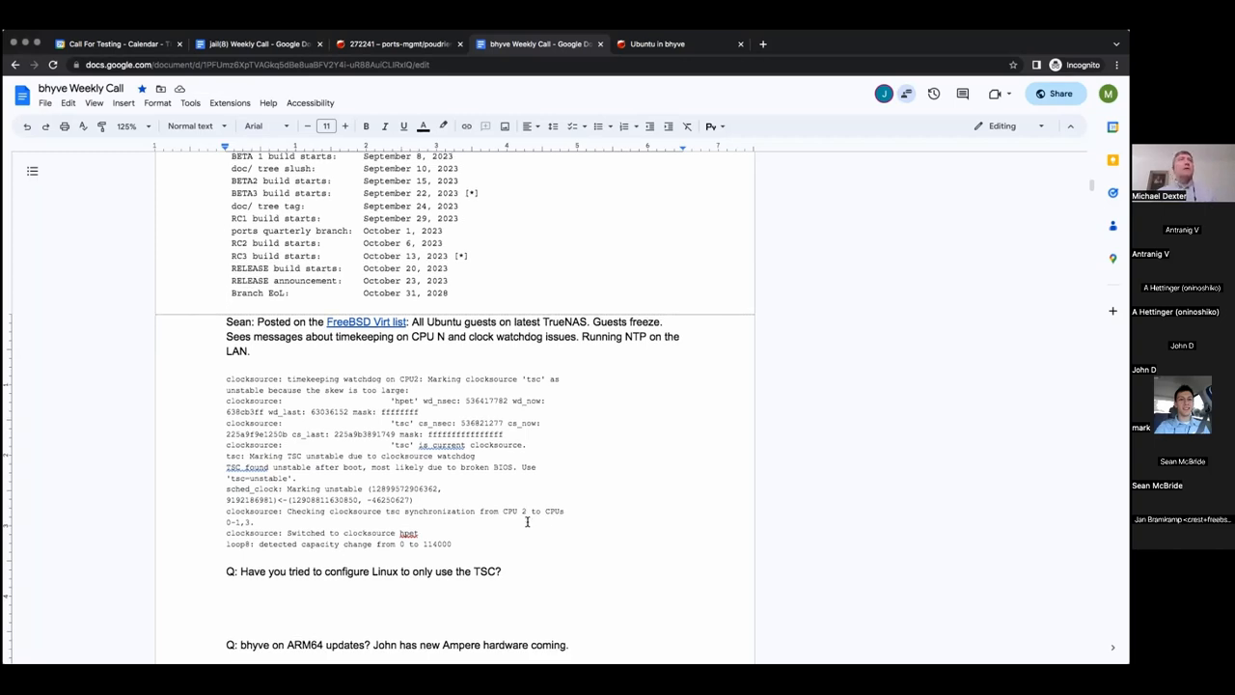
scroll(down, 3)
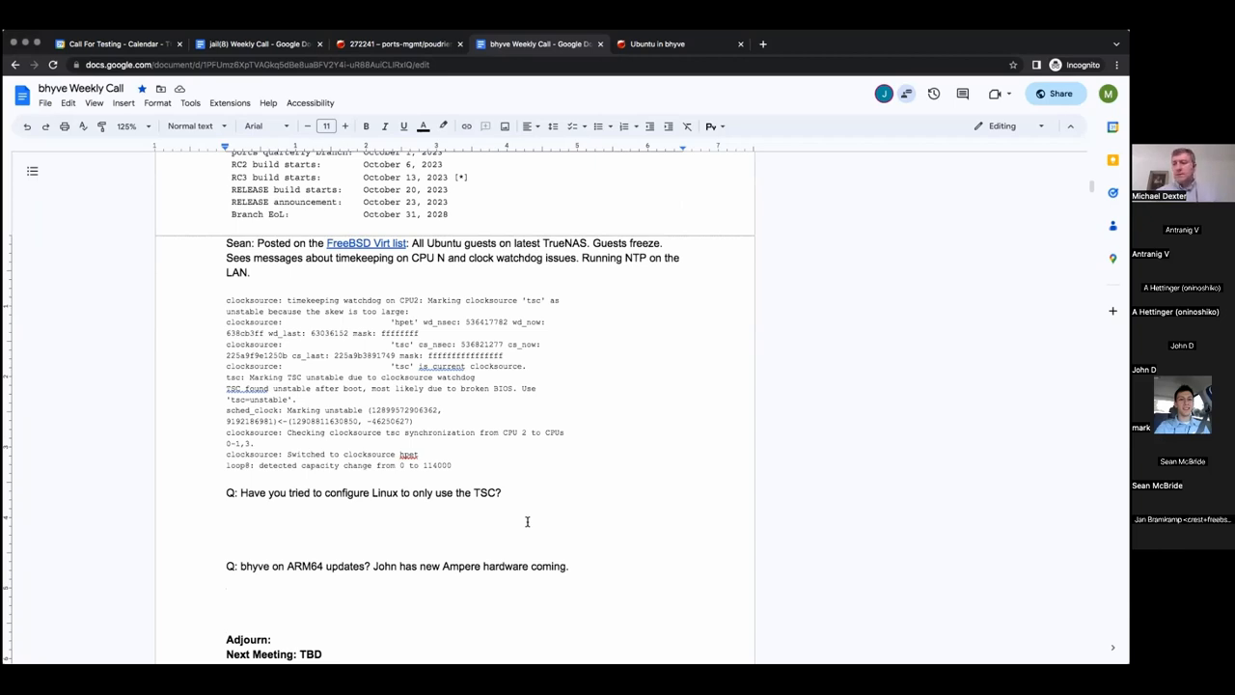
click(225, 522)
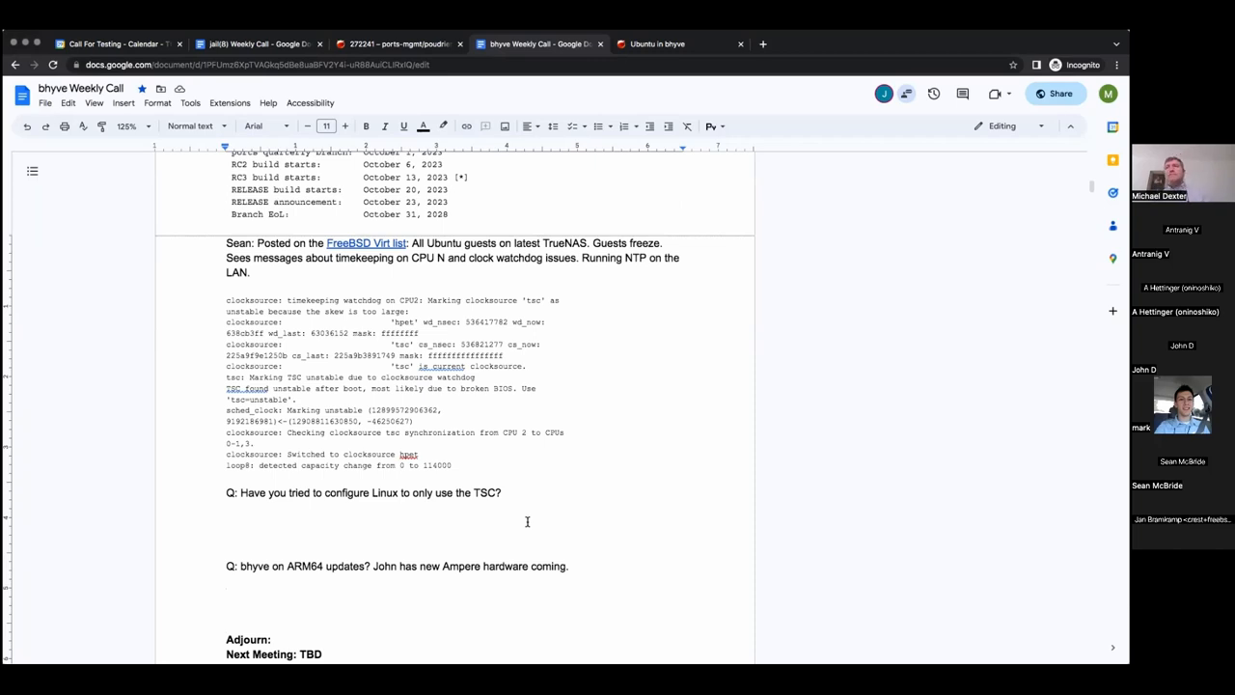
mouse_move(532, 517)
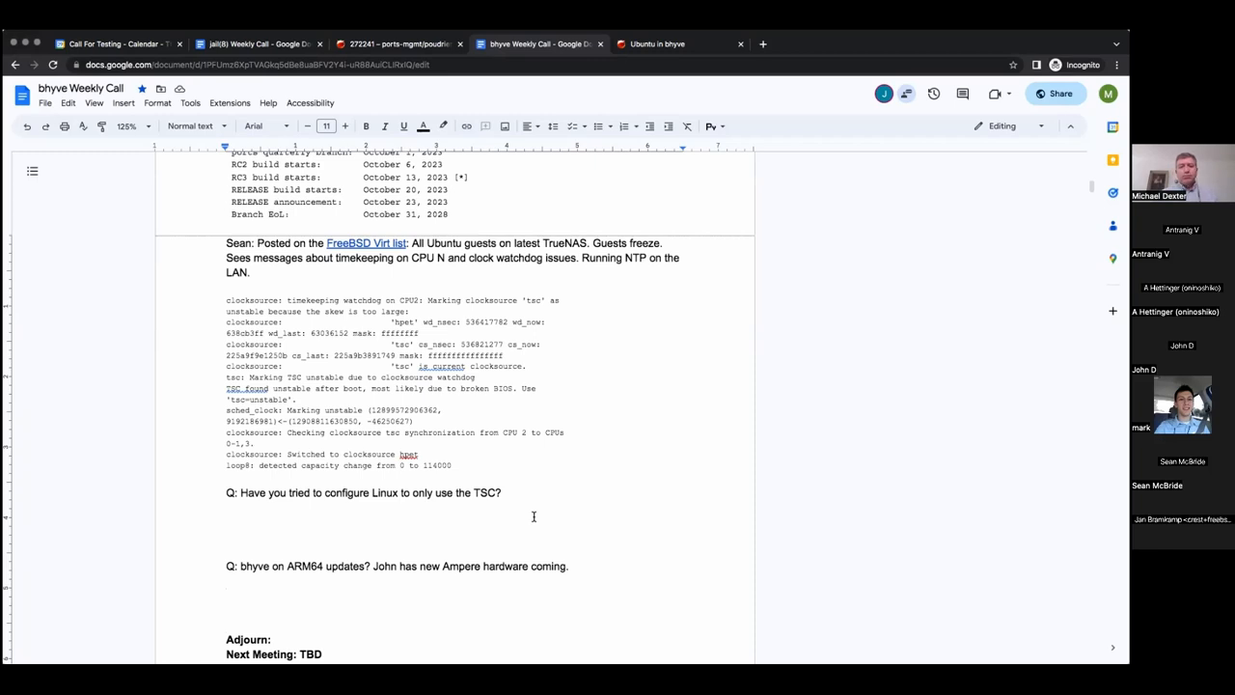
mouse_move(533, 517)
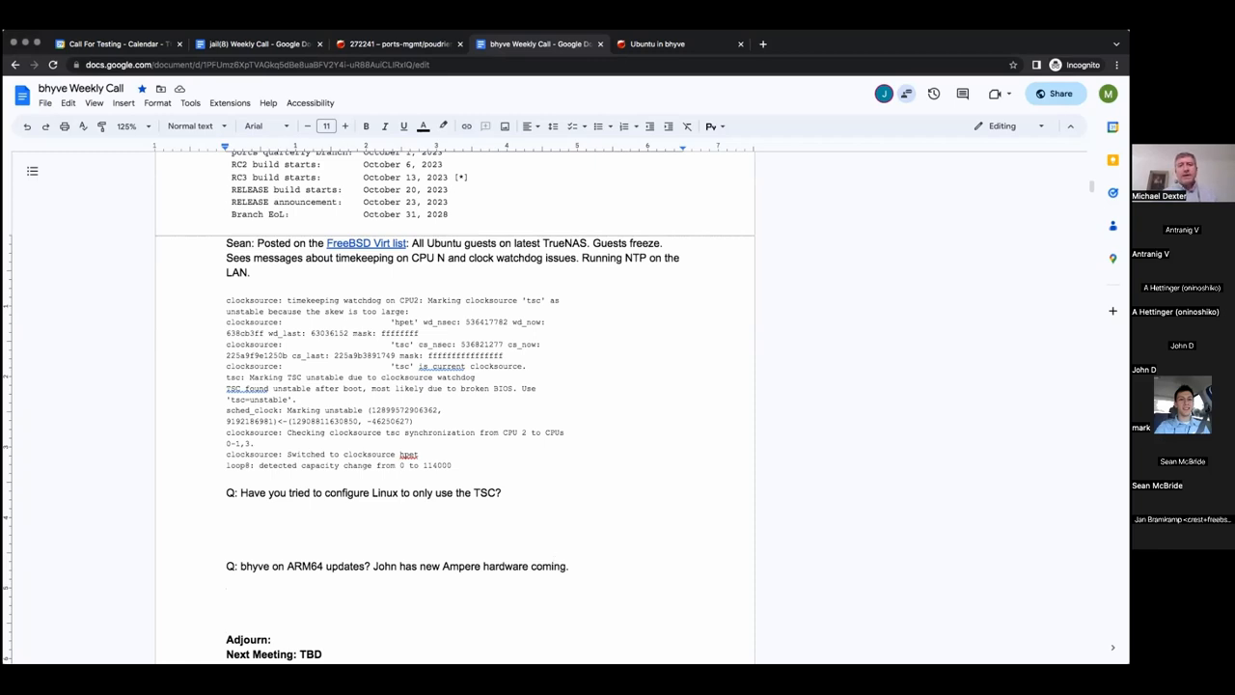
click(482, 522)
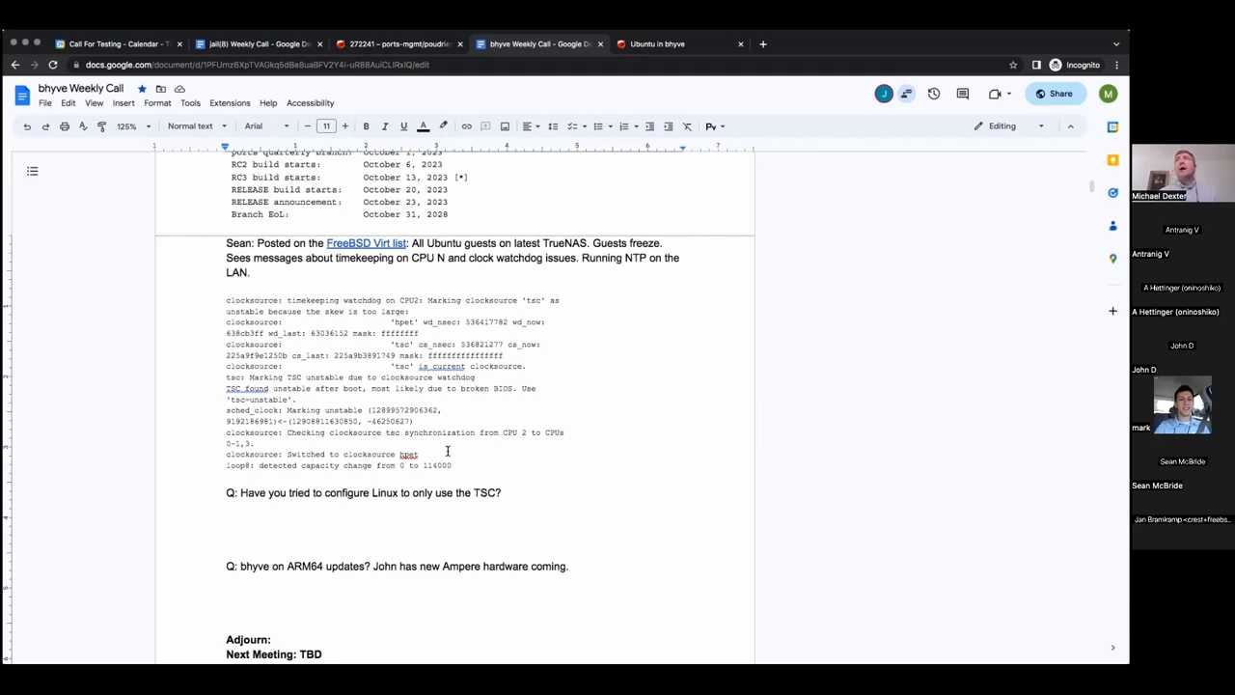
mouse_move(426, 488)
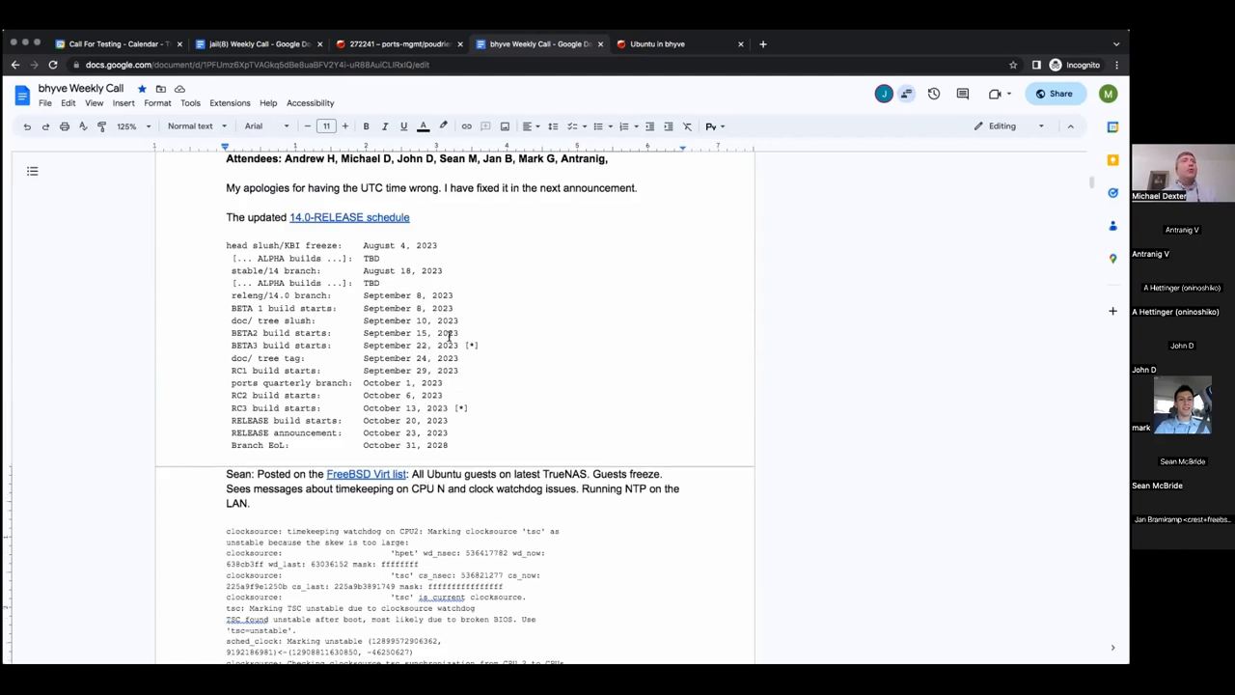
scroll(down, 3)
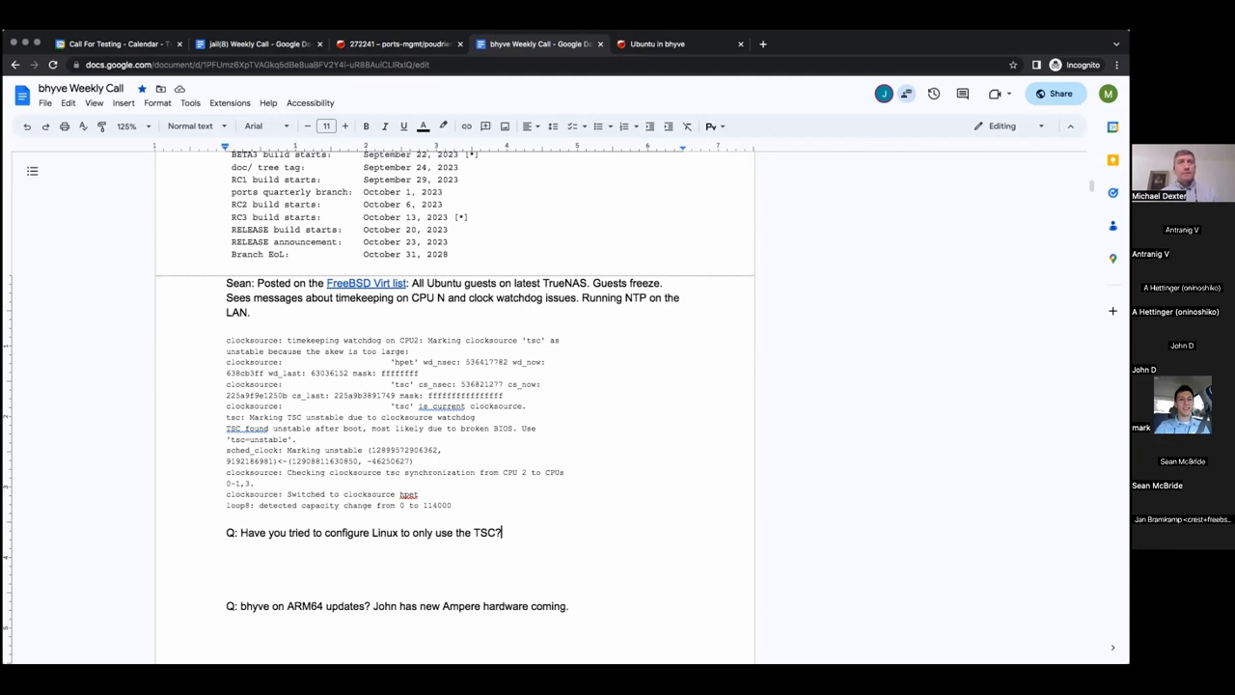
Add 'How does one select the clock on Linux? (Note FreeBSD methods)' to the question
text(How does)
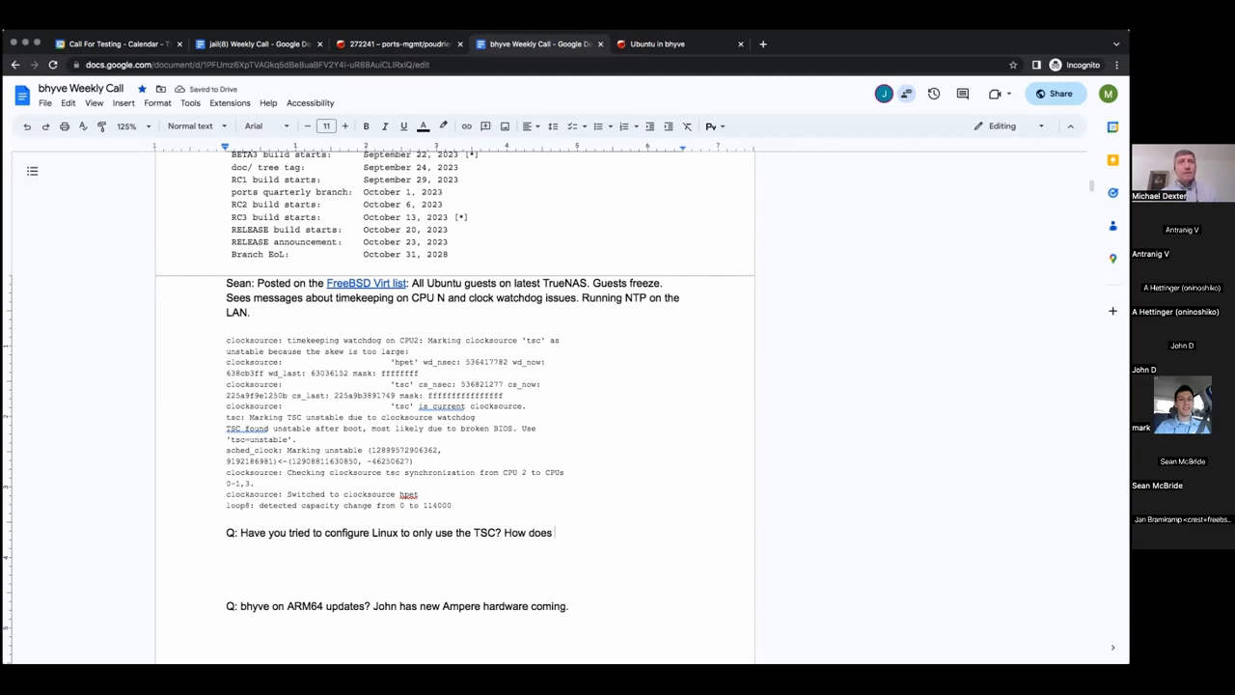
text(one)
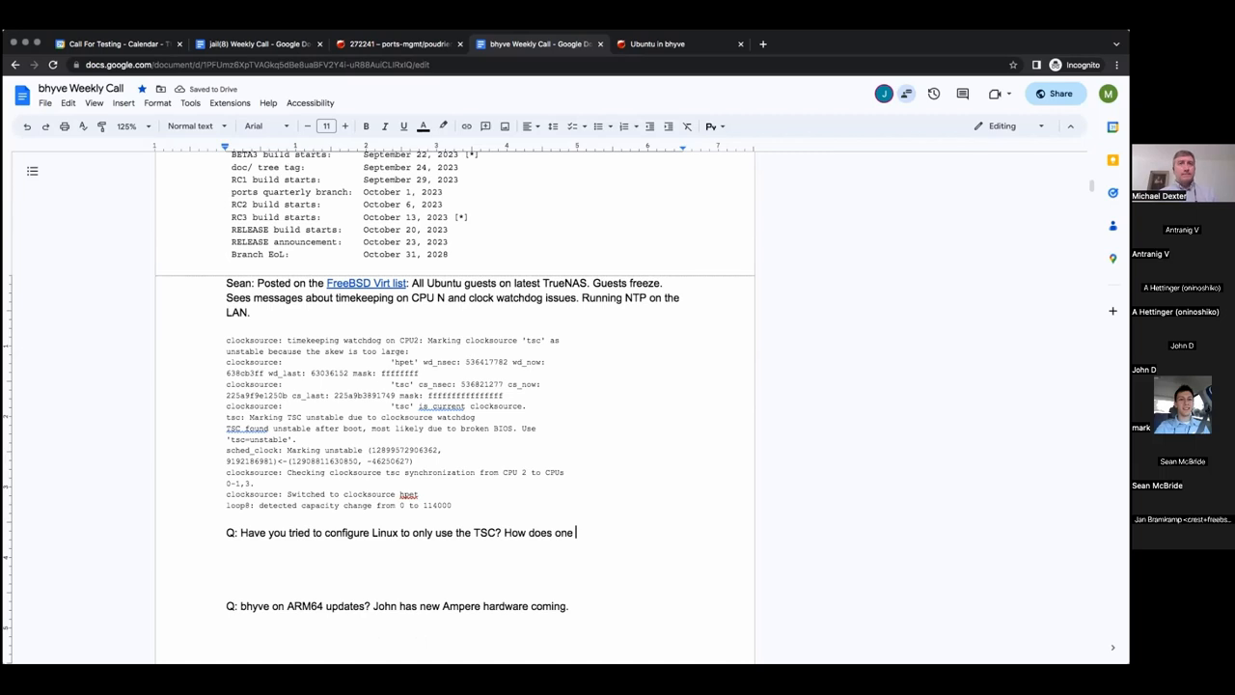
text(select calocks)
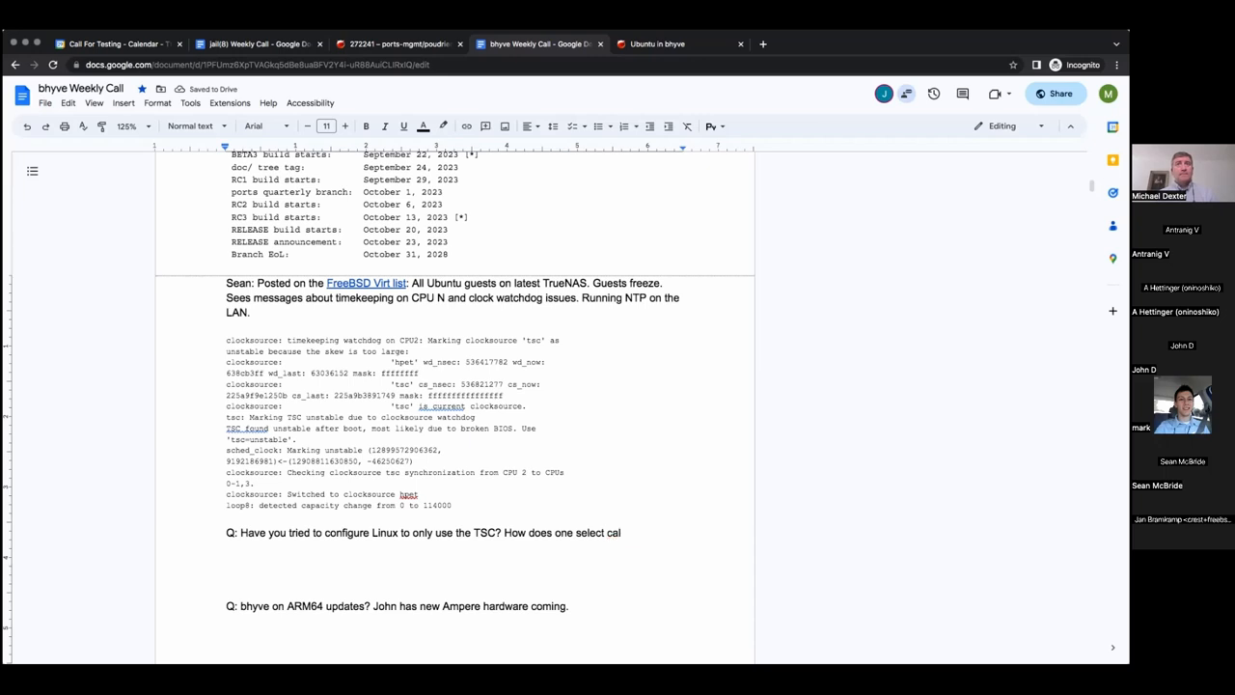
key(Backspace)
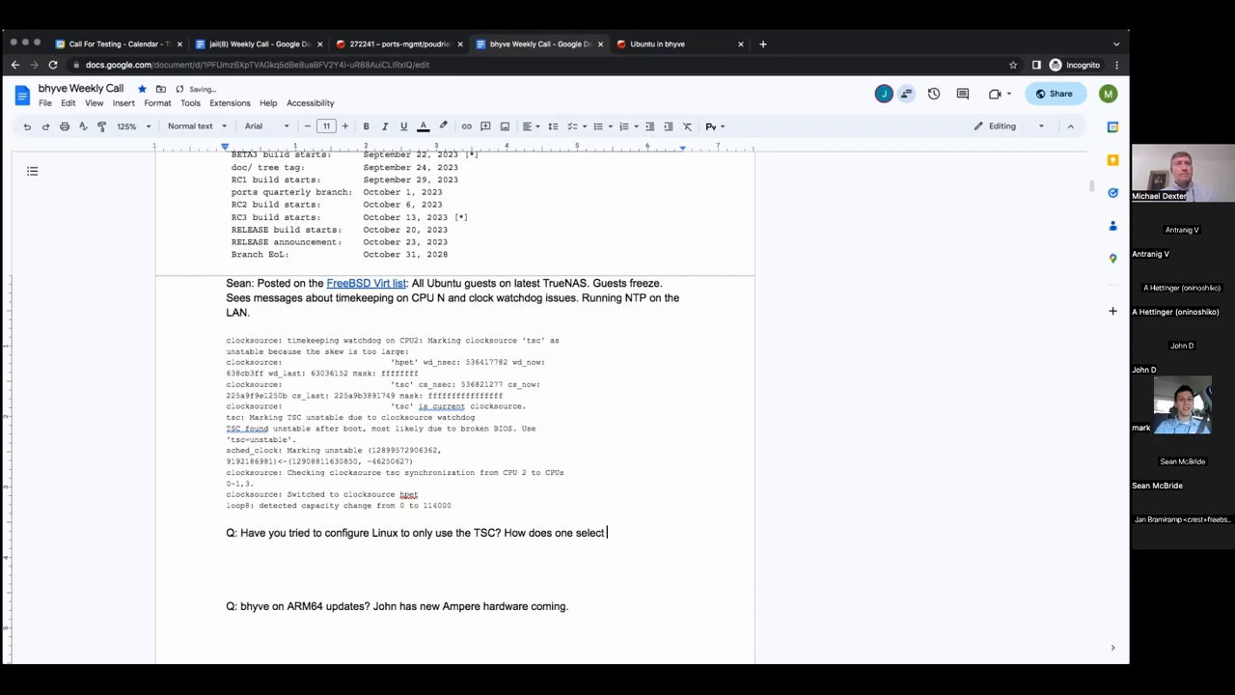
text(the clock on Linux? (Note)
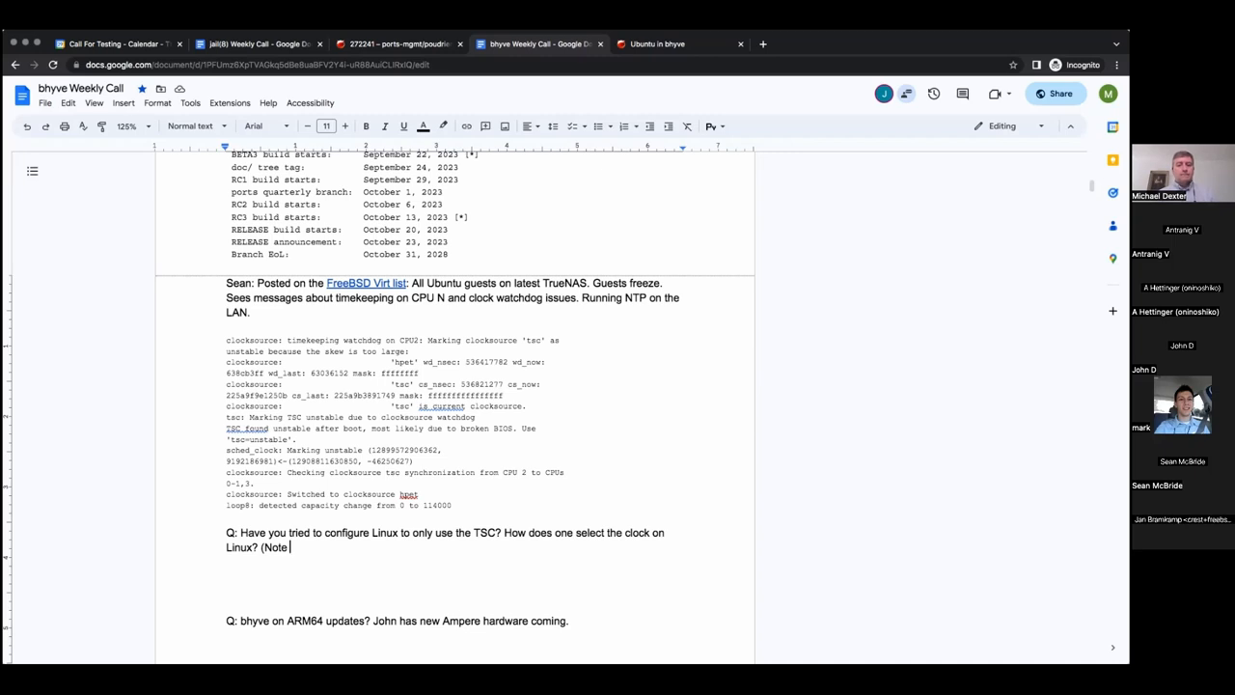
text(F)
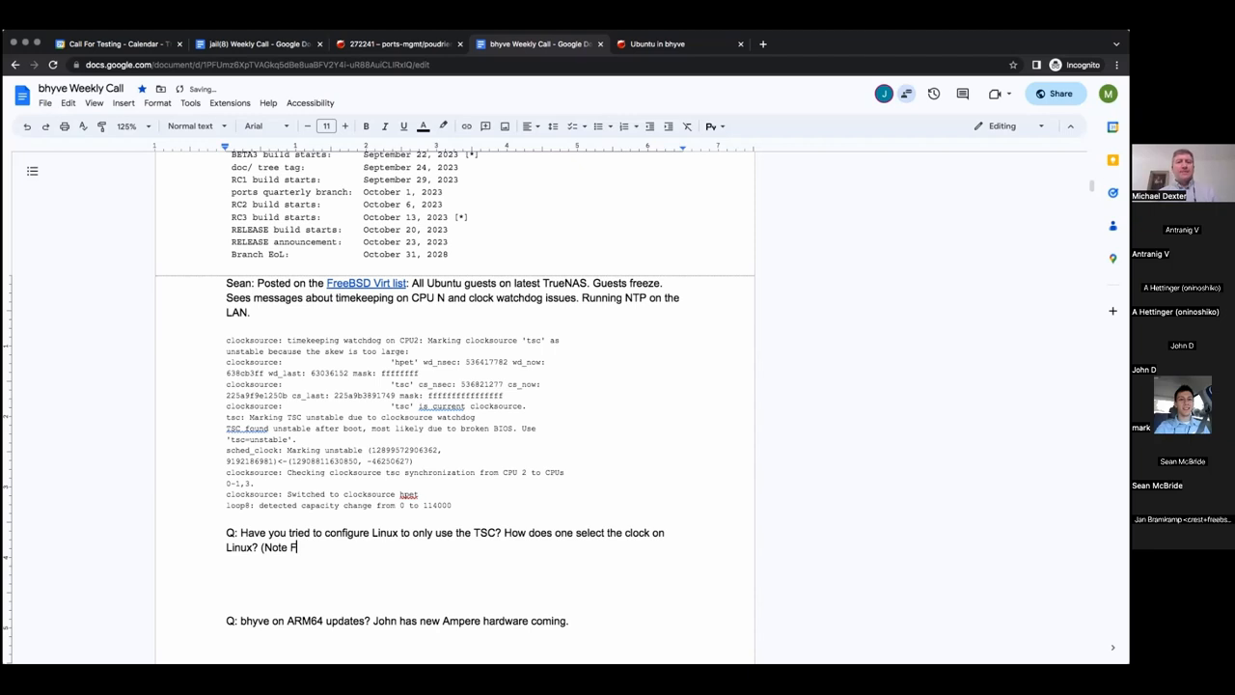
text(reeBSD methods))
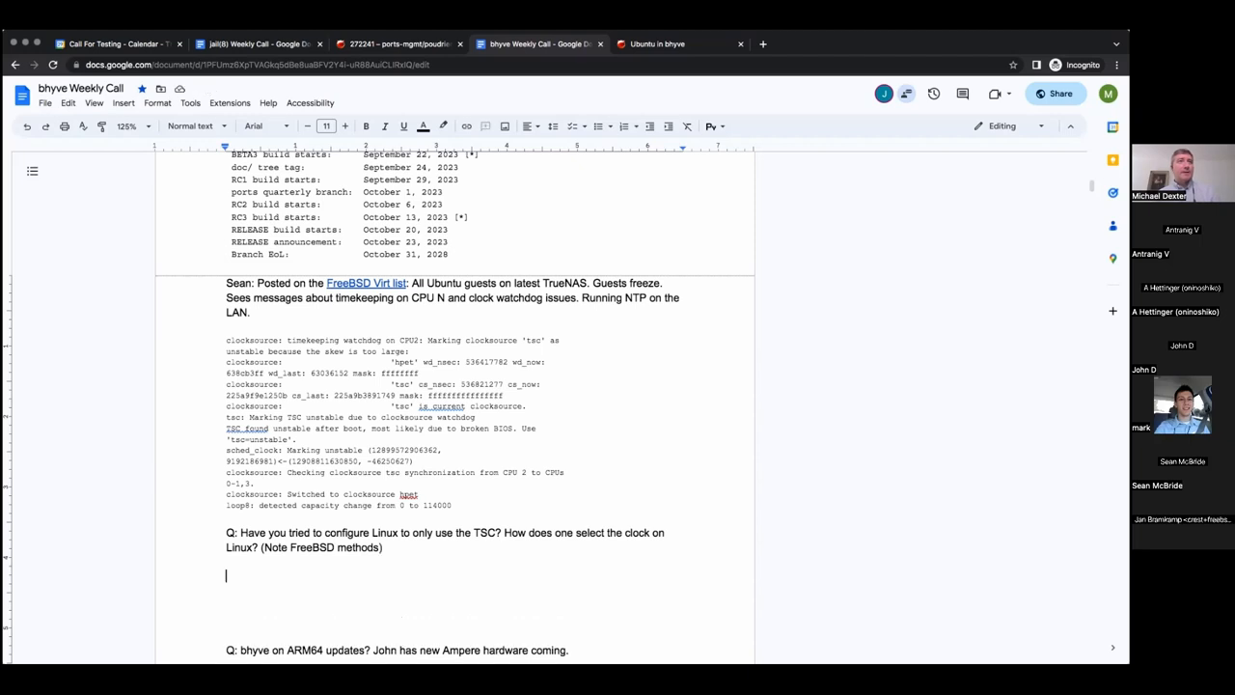
Add 'Sean: Had an issue where port scanning VMs on TrueNAS would crash them.'
text(S)
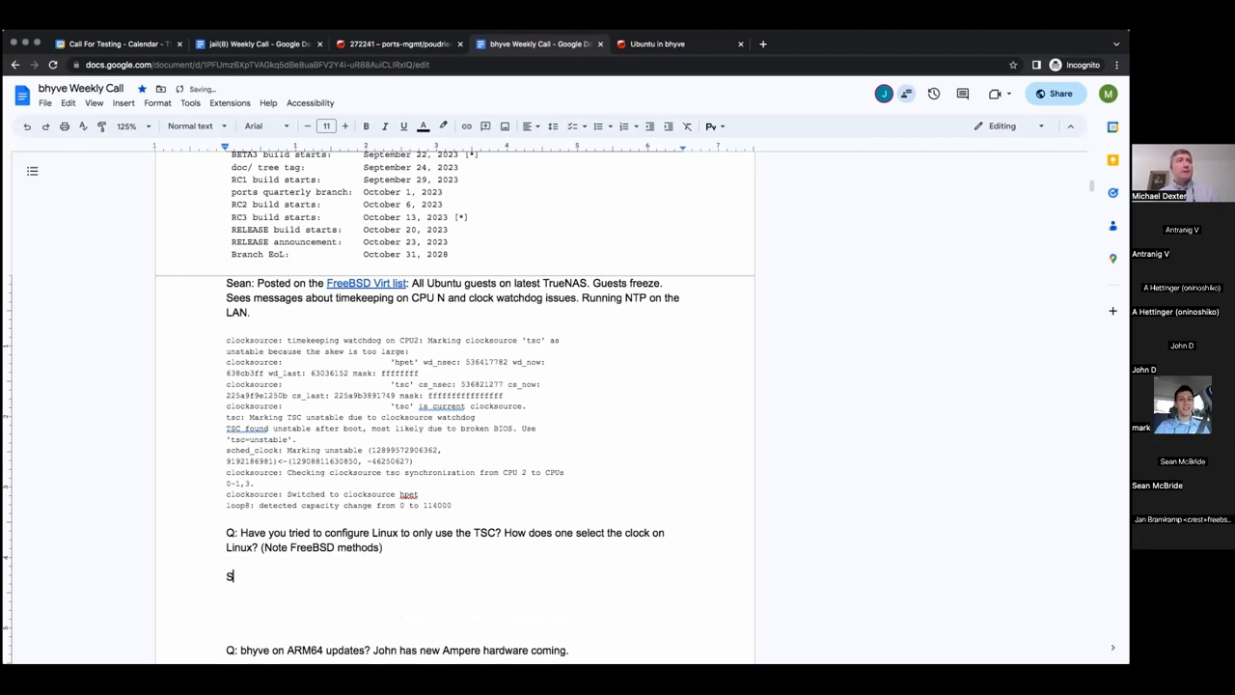
text(ean:)
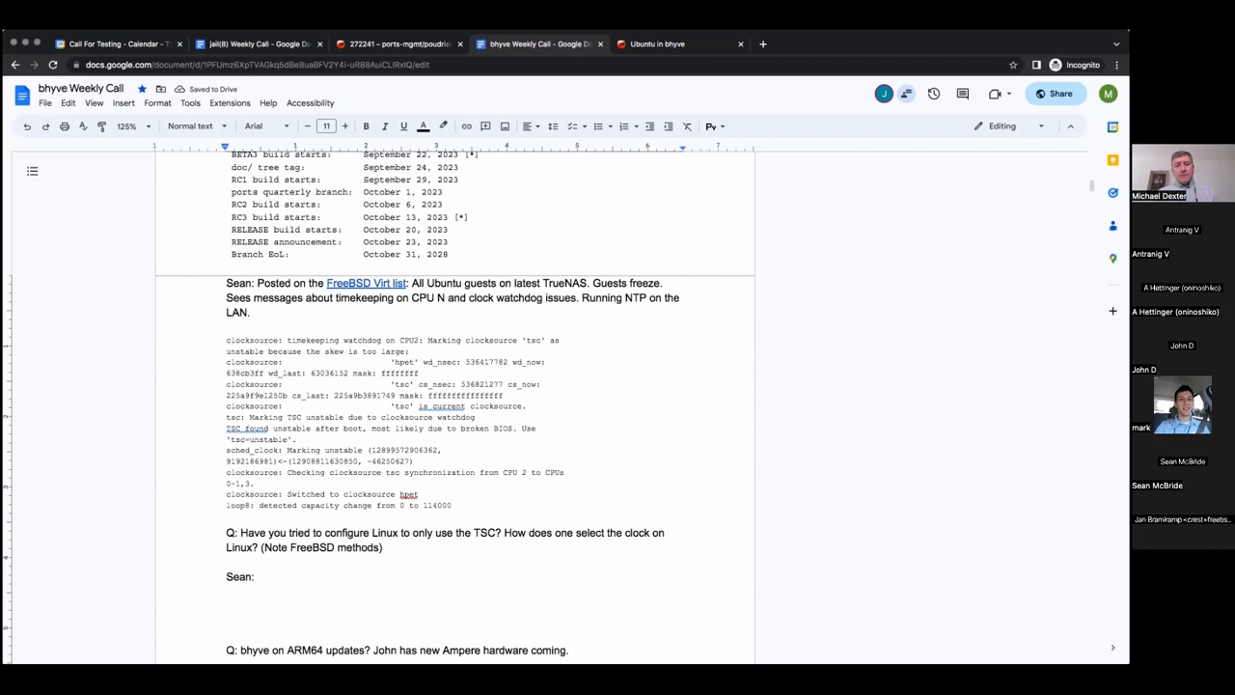
click(257, 576)
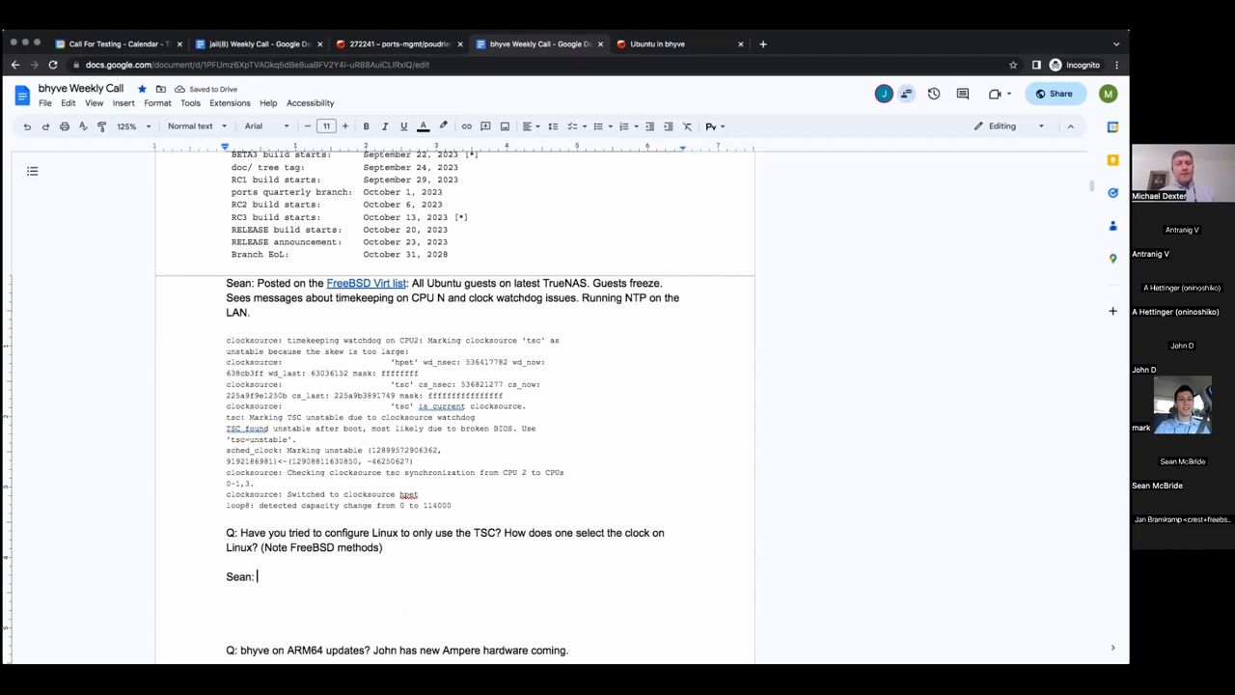
text(Had an issue where)
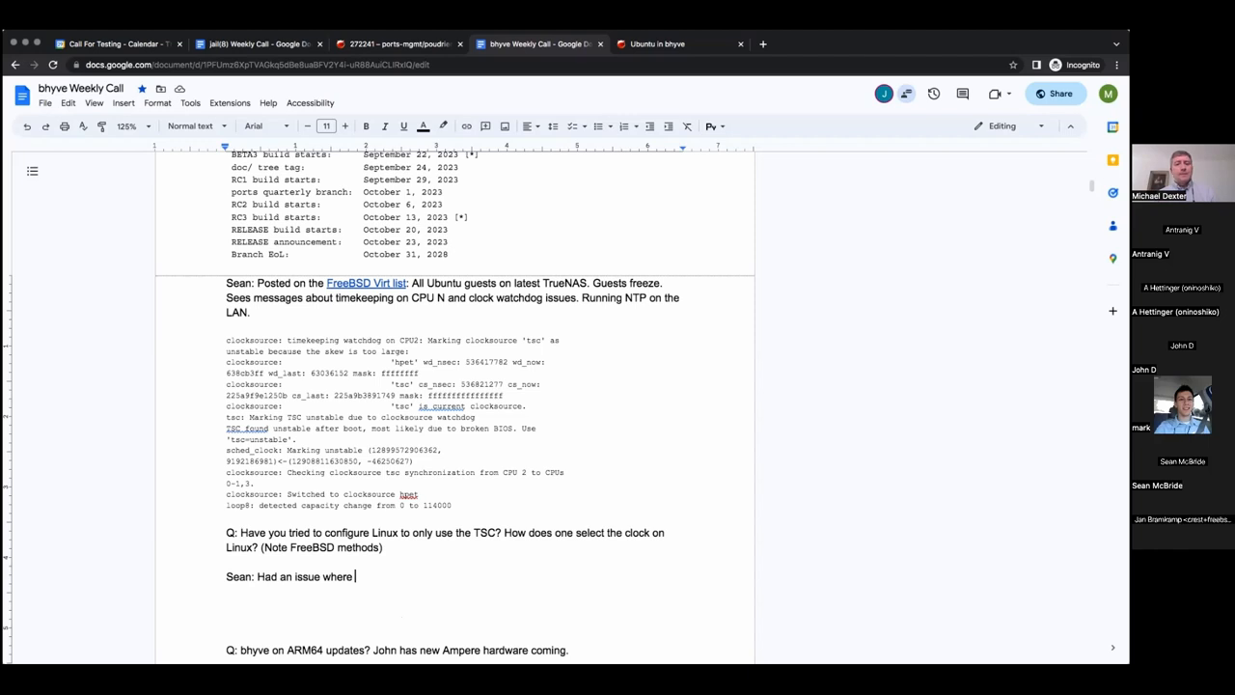
text(pos)
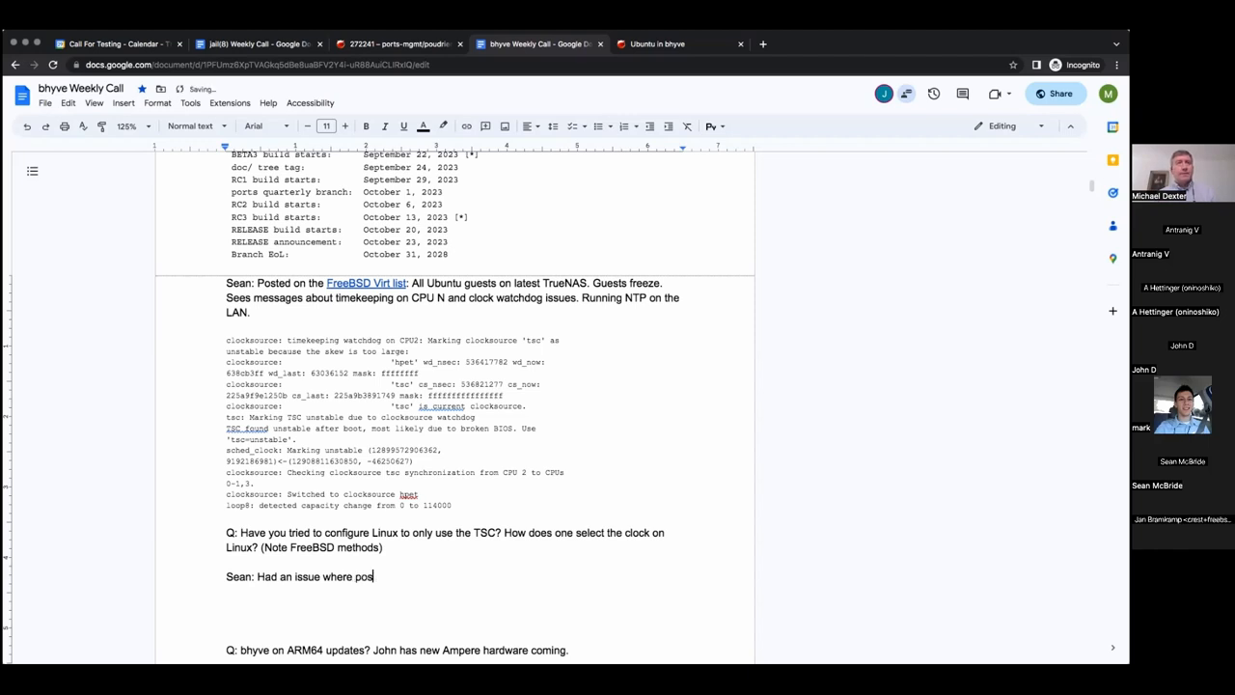
text(rtscaning)
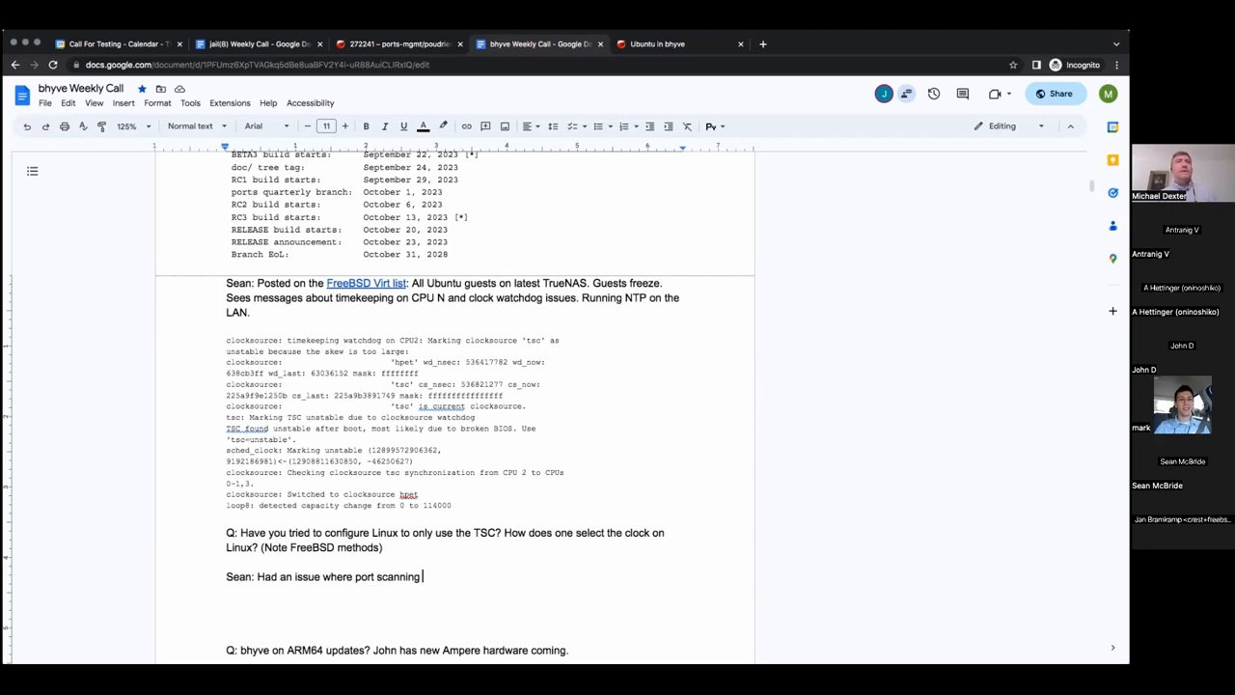
text(Vms on TrueNAS would crash them.)
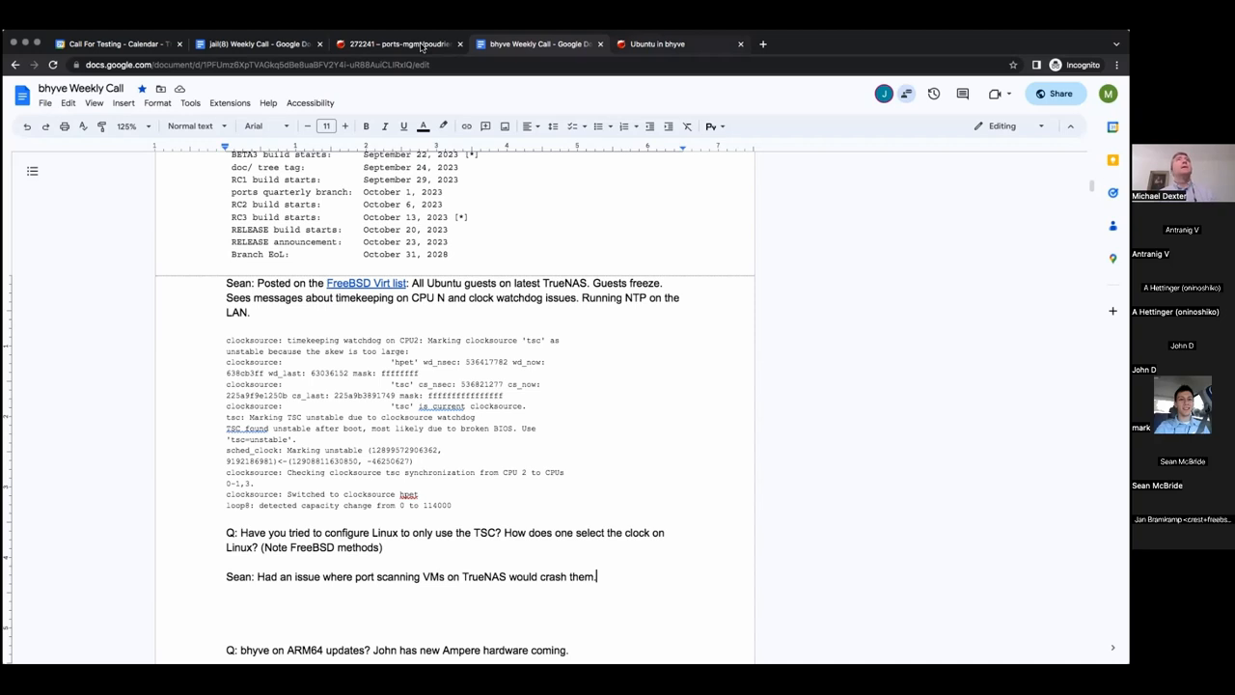
View Bugzilla bug 272241, then switch back to the 'Ubuntu in bhyve' post
click(396, 43)
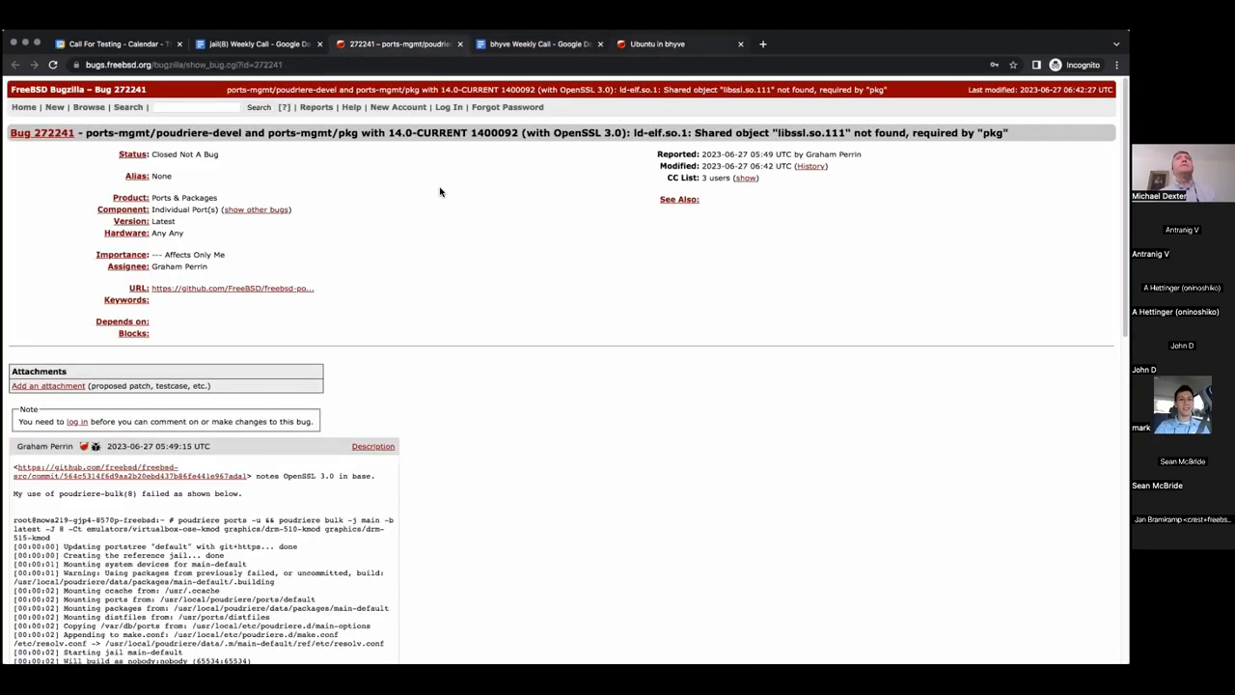
click(656, 43)
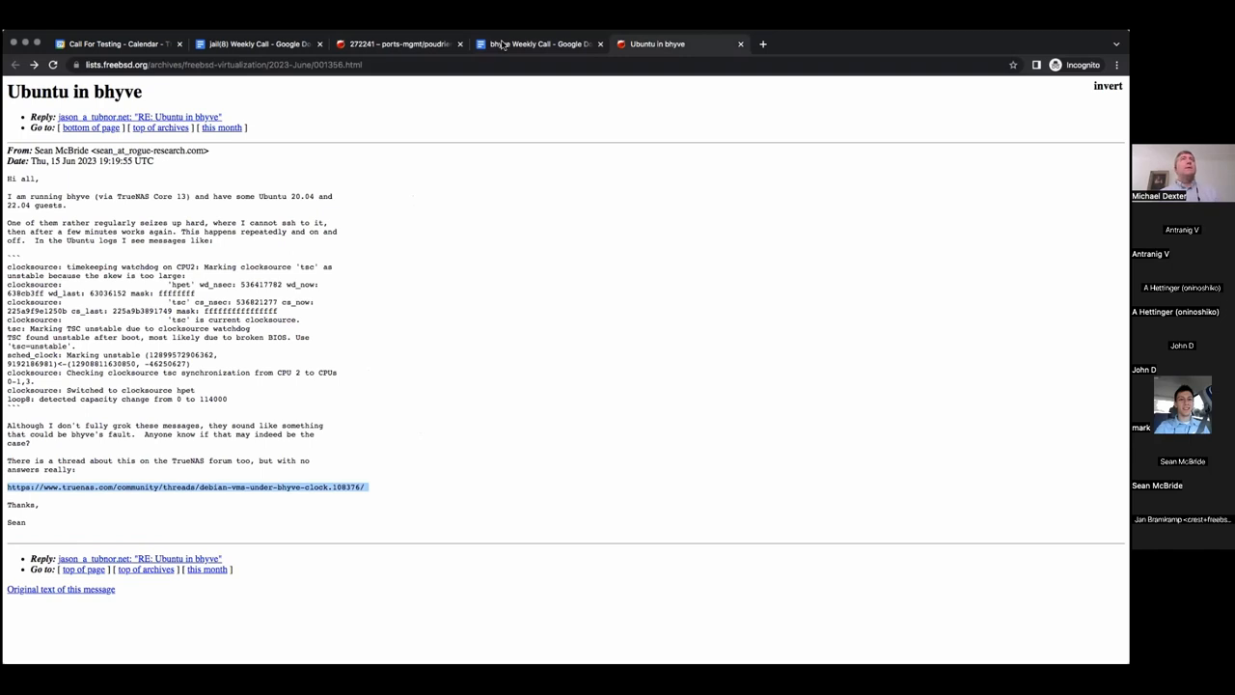
Return from the 'Ubuntu in bhyve' post to the bhyve Weekly Call notes
click(541, 44)
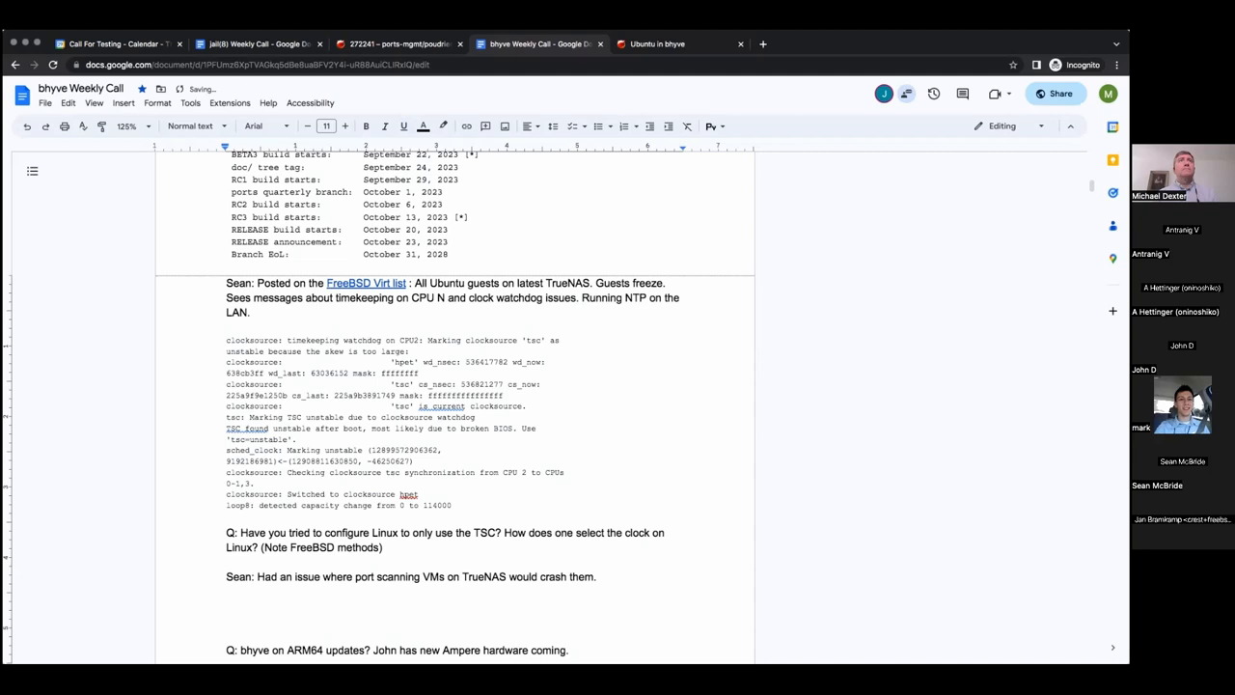
Add 'and the TrueNAS Forum' after the FreeBSD Virt list link and select it for linking
text(and thr4e)
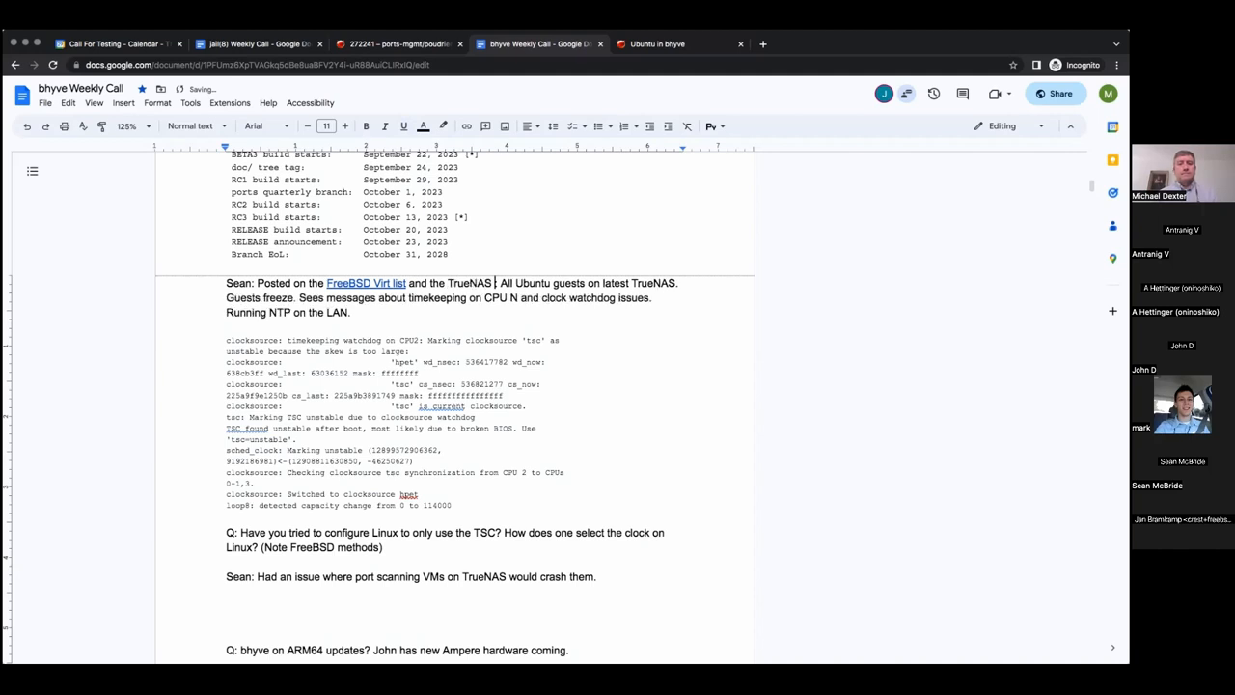
text(Forum)
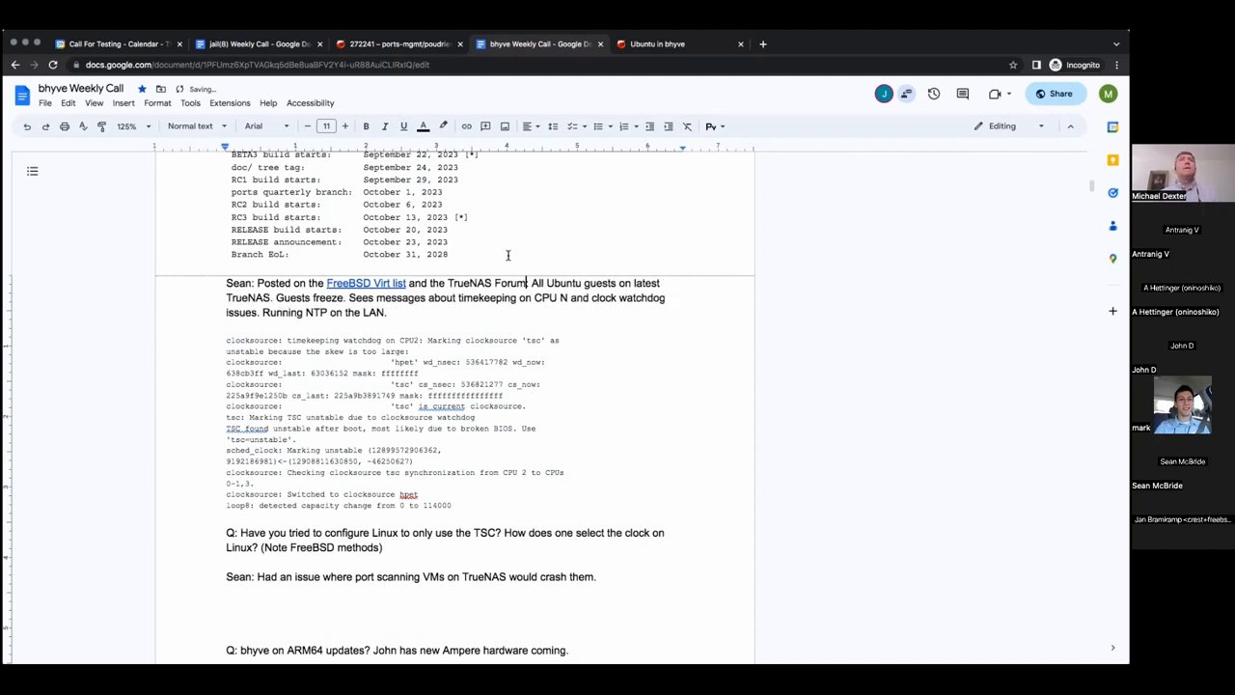
double_click(486, 283)
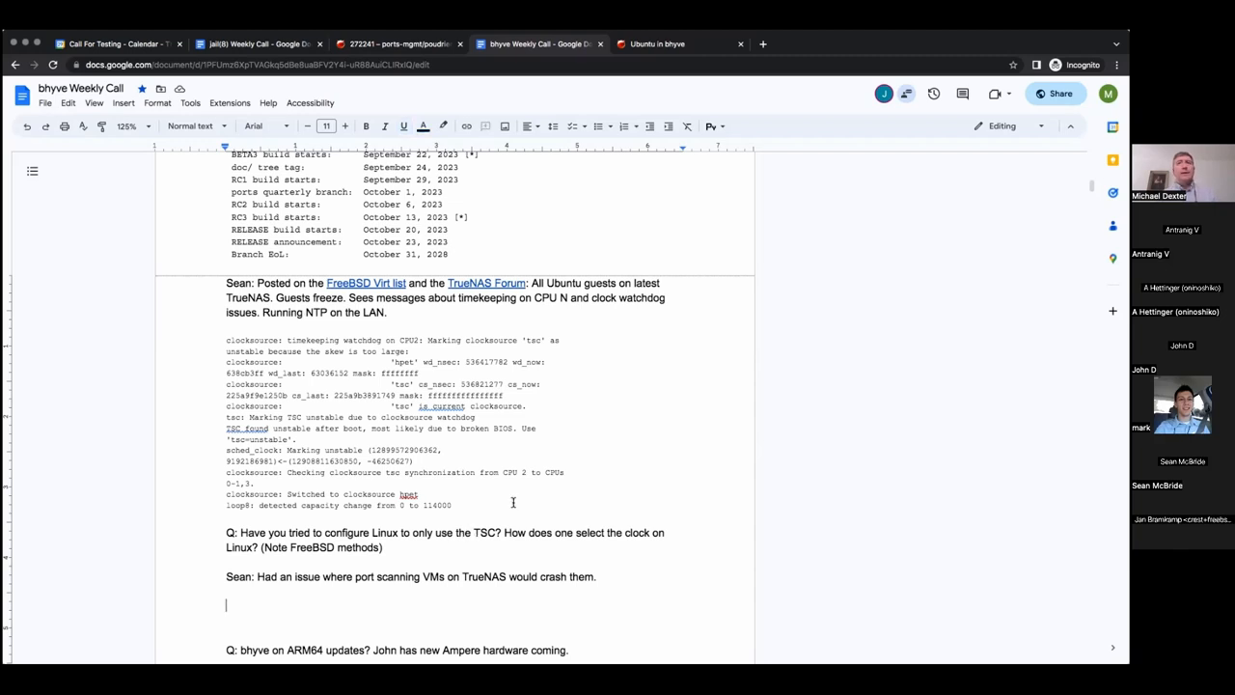
mouse_move(933, 542)
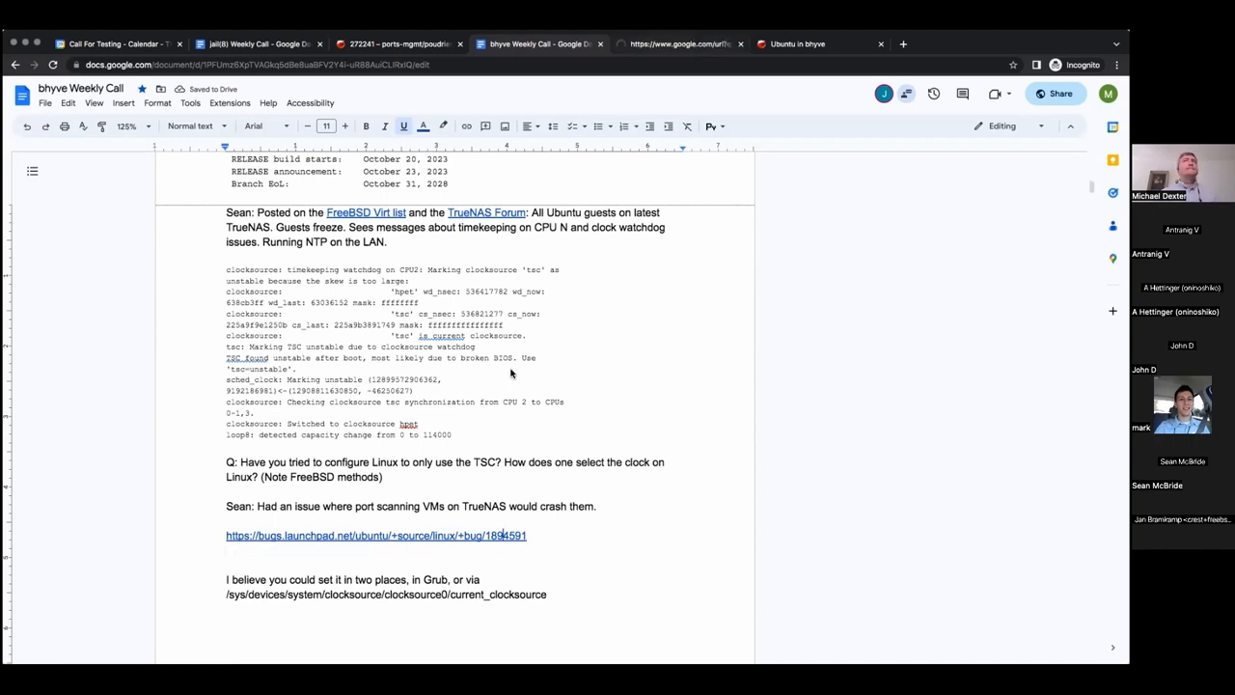
Read Launchpad bug 1894591 on clocksource override, then return to the bhyve Weekly Call notes
click(375, 535)
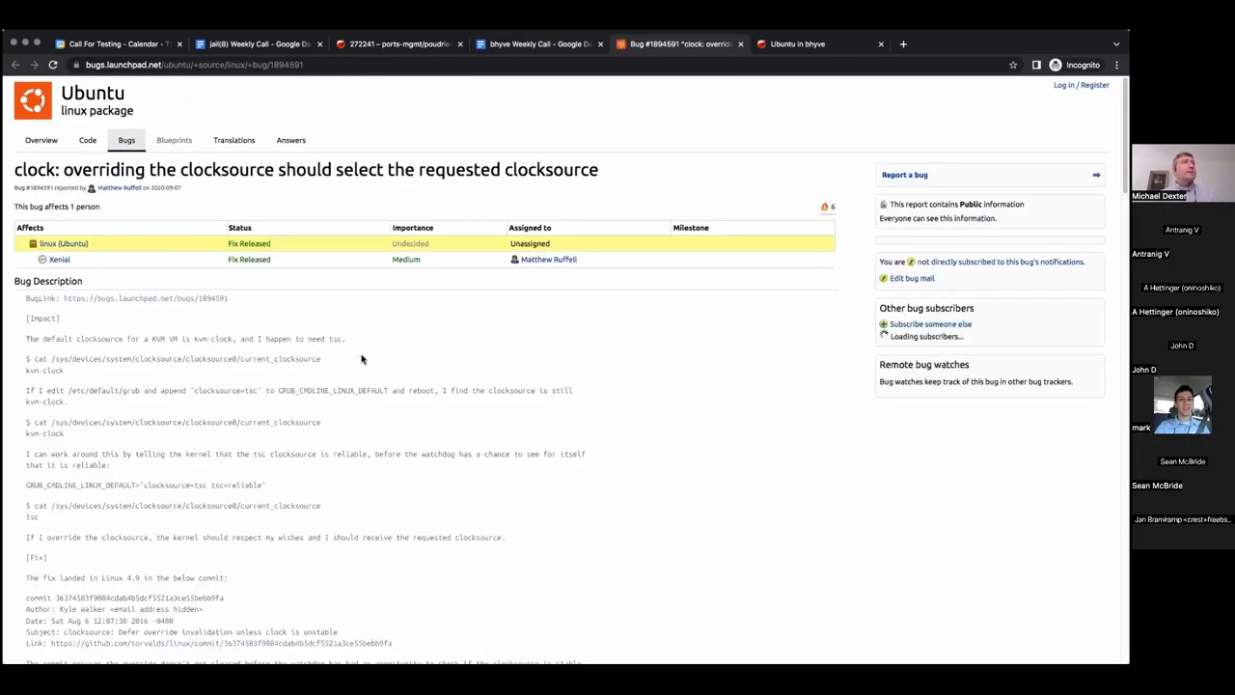
mouse_move(528, 81)
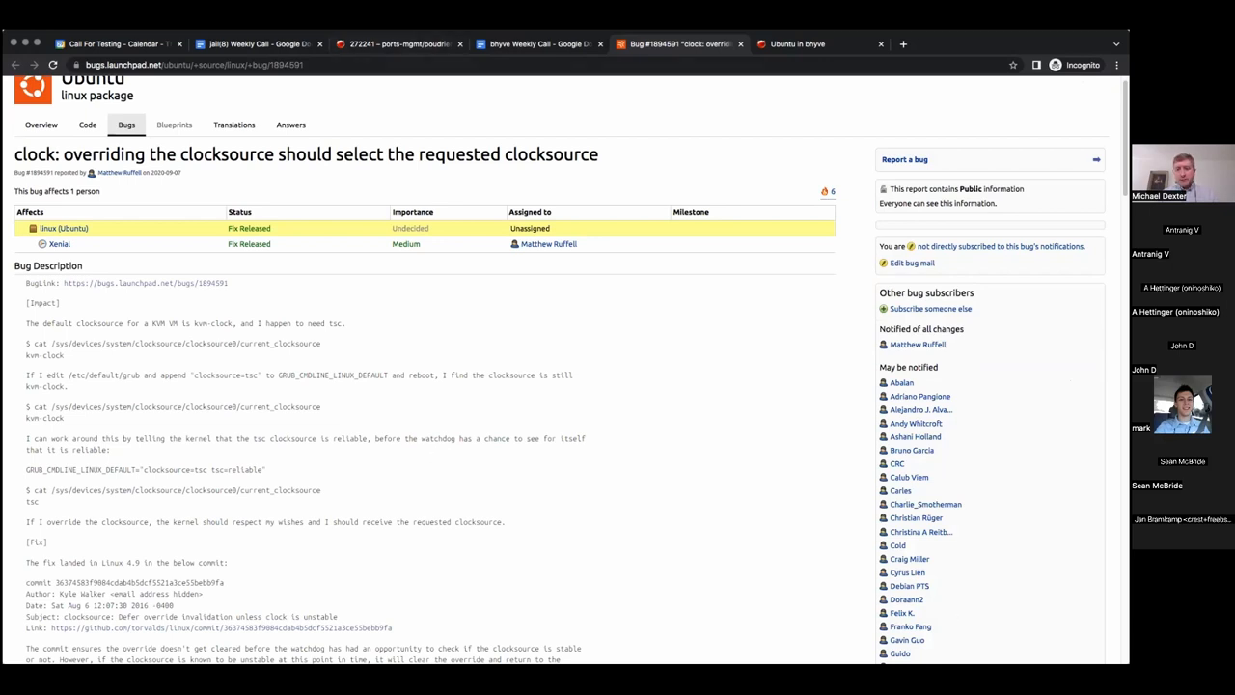
click(538, 43)
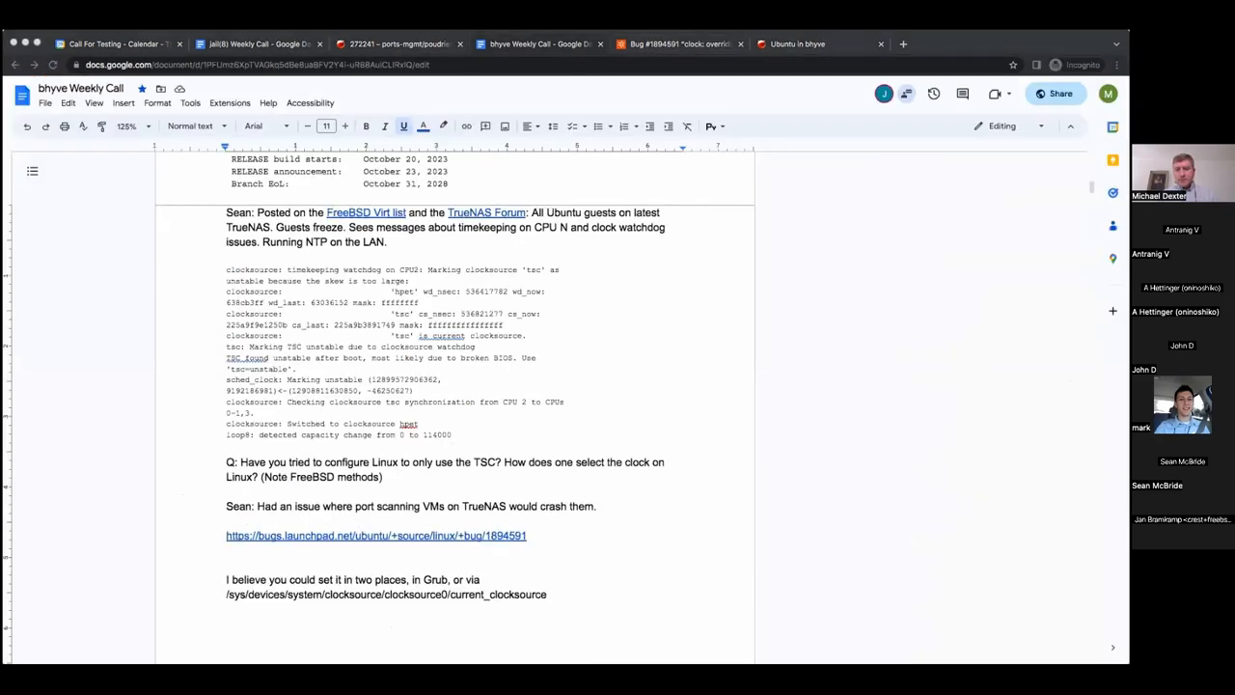
Set the /sys/devices clocksource path in the Courier New monospaced font
click(548, 595)
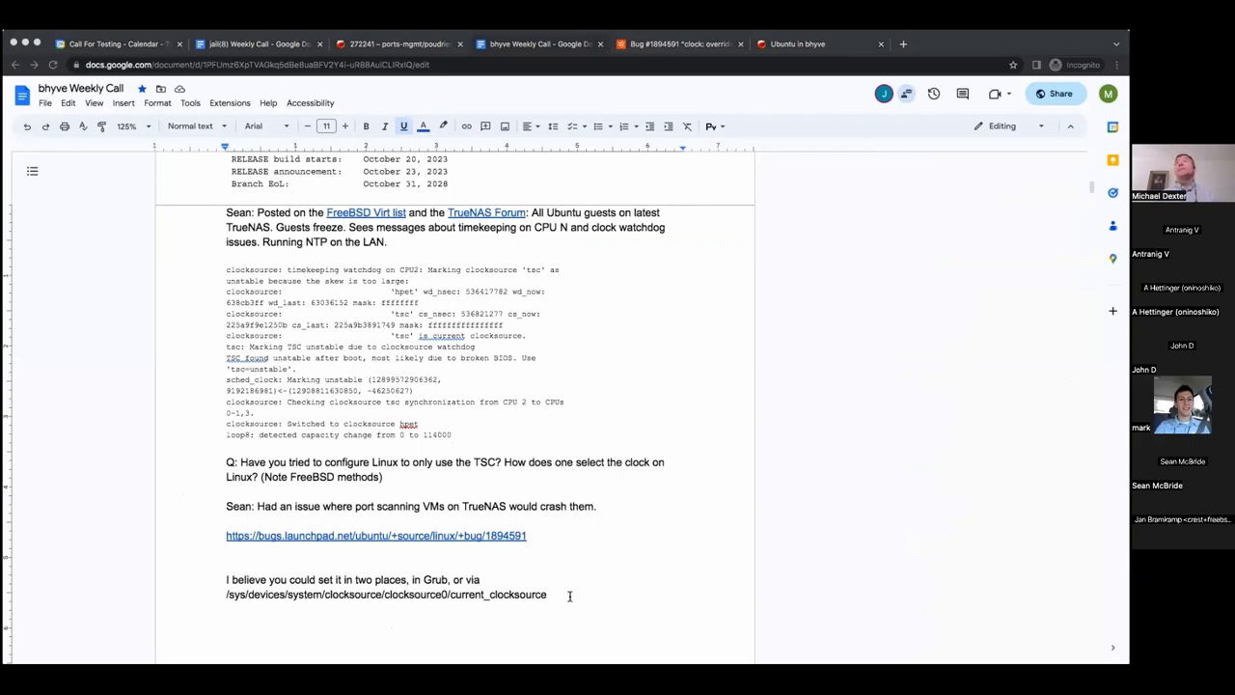
scroll(down, 3)
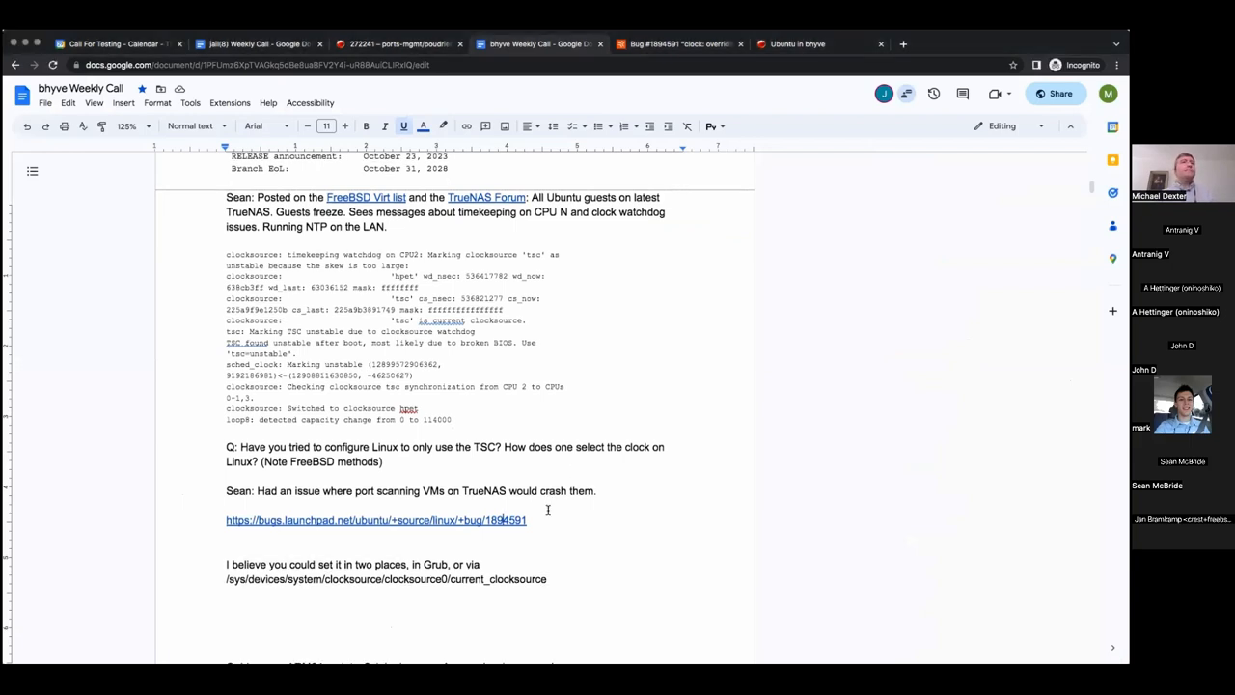
scroll(down, 3)
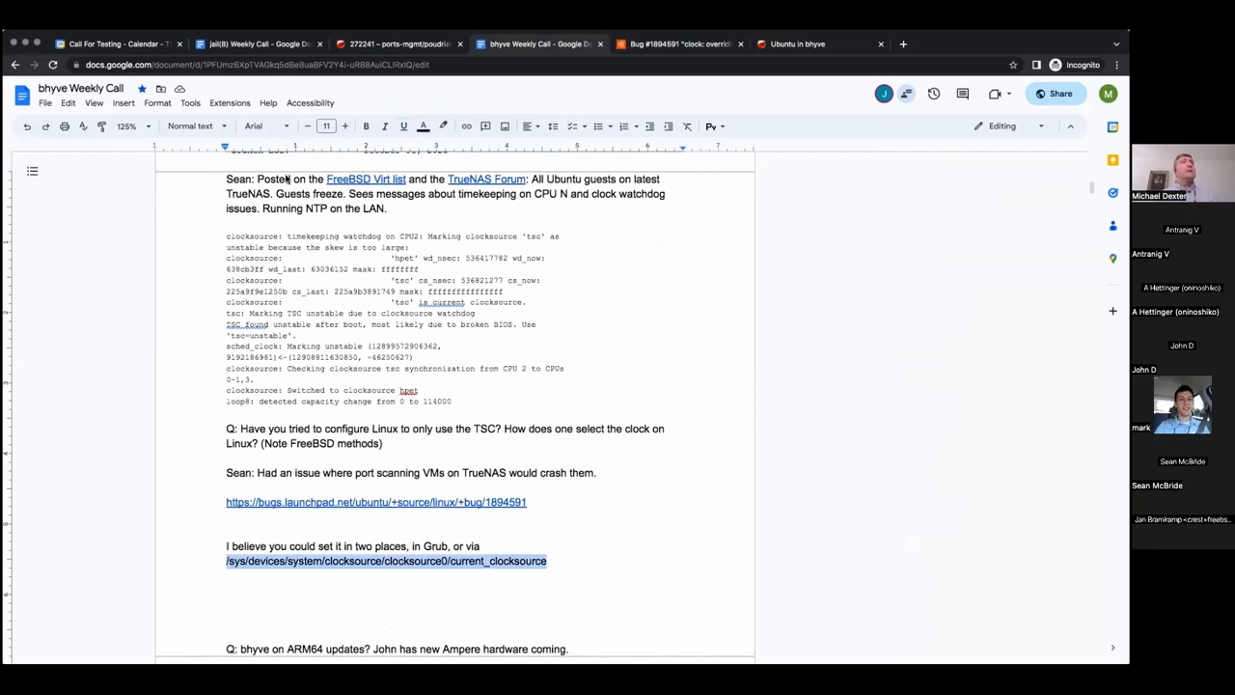
click(254, 126)
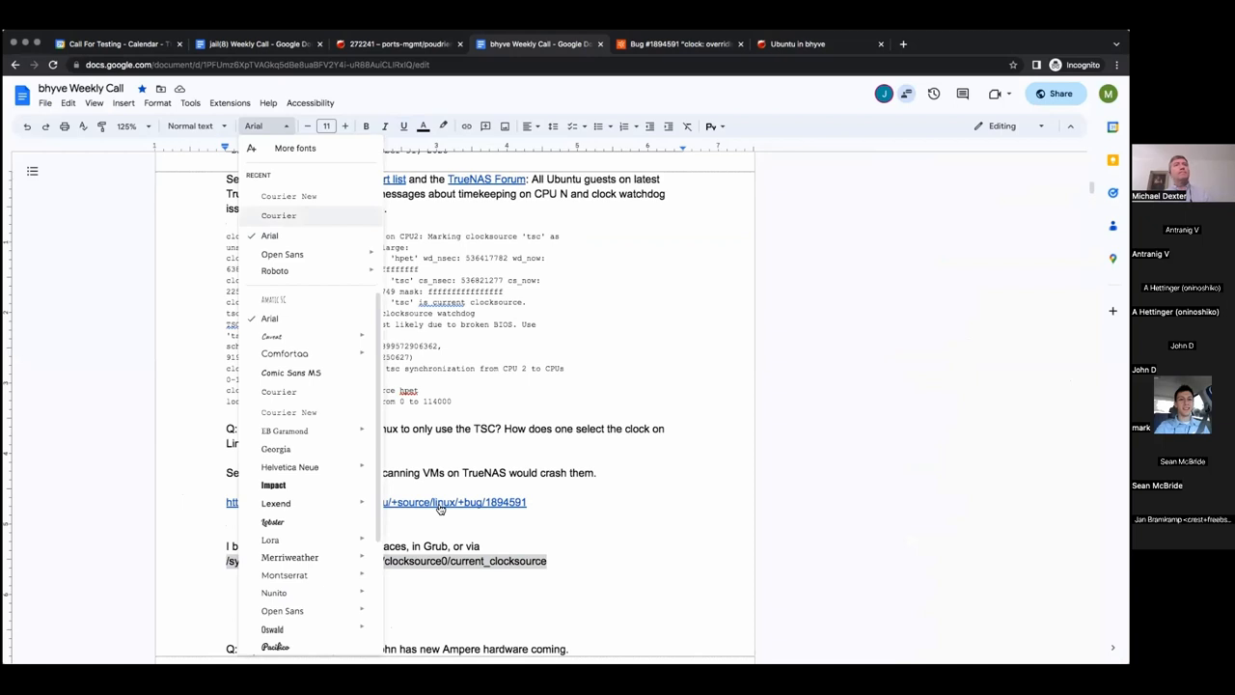
click(278, 215)
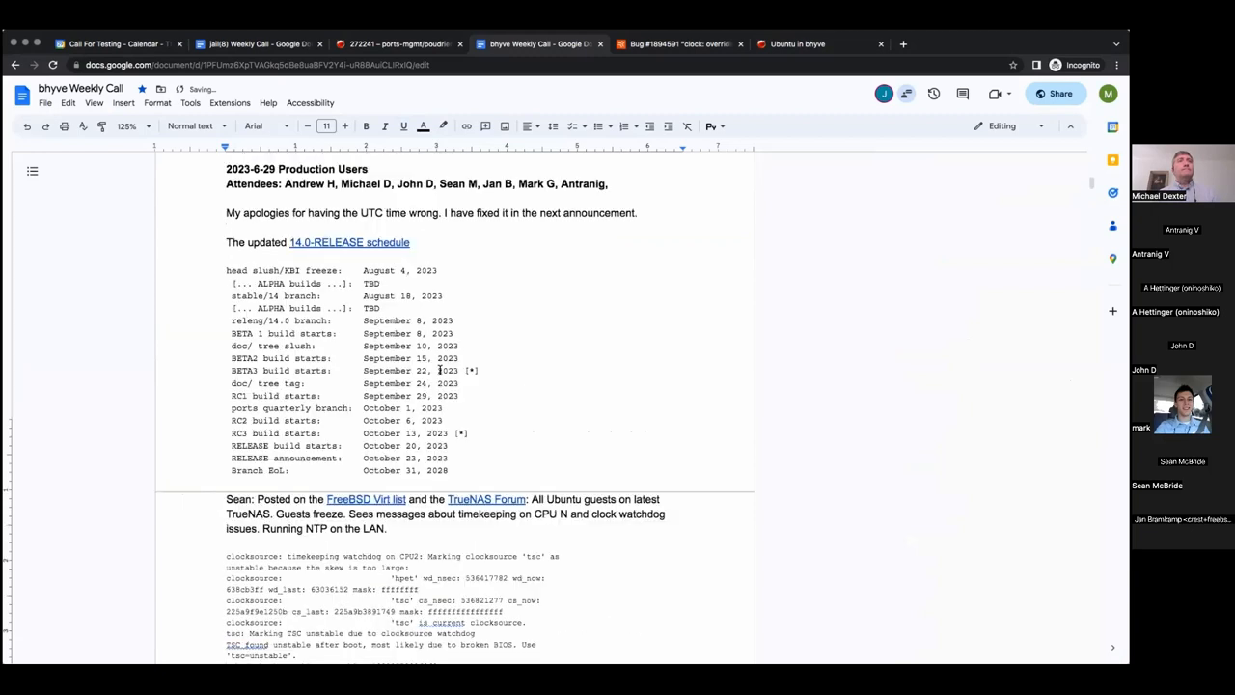
scroll(down, 3)
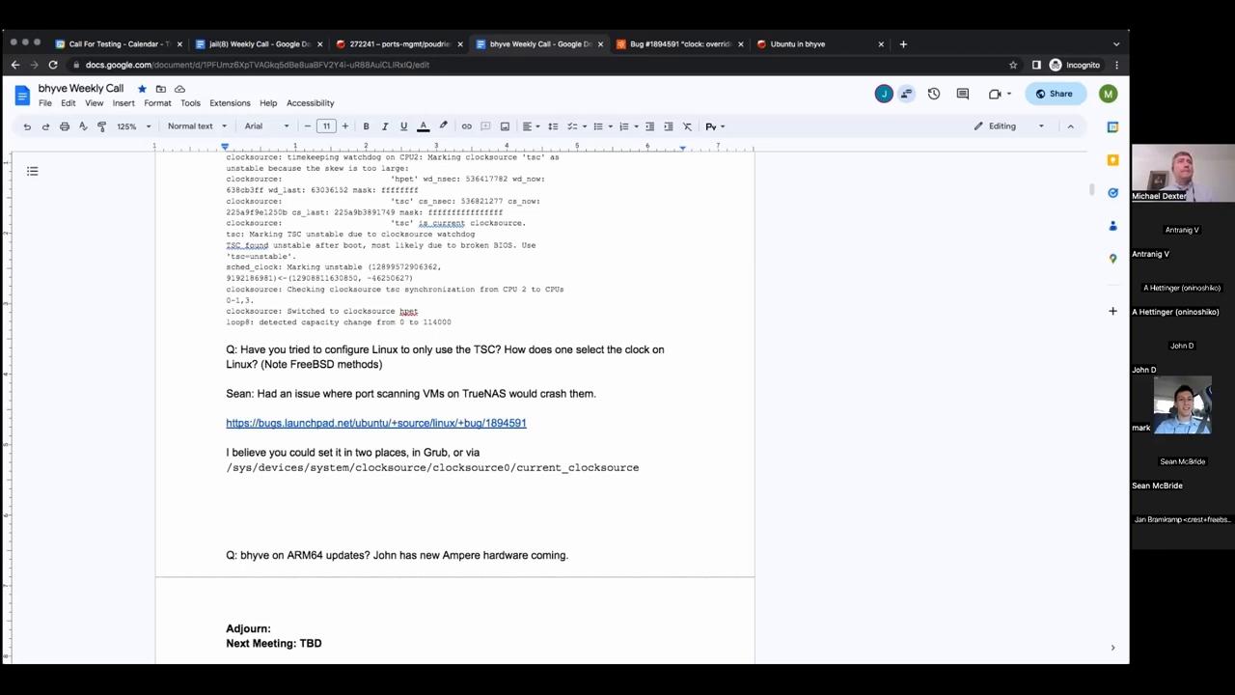
Add Mark's entry: 'Using is Vagrant code every day. Seems stable.'
text(Mark:)
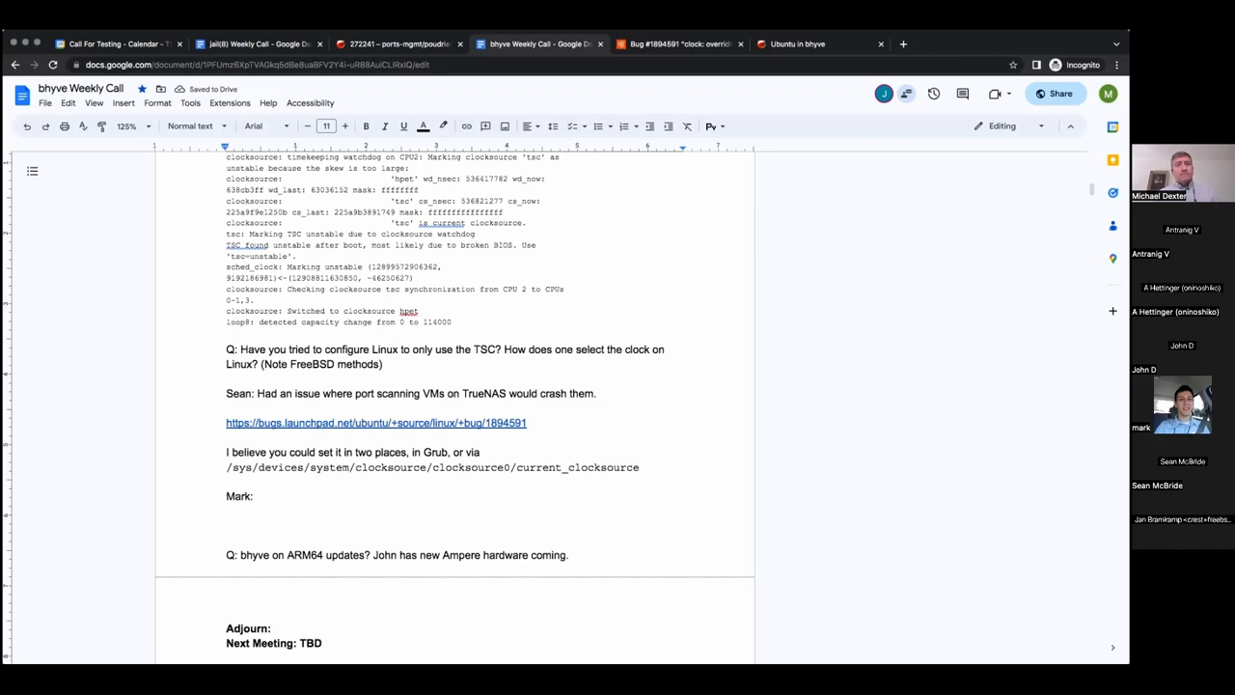
text(Using is Vagrant code every day)
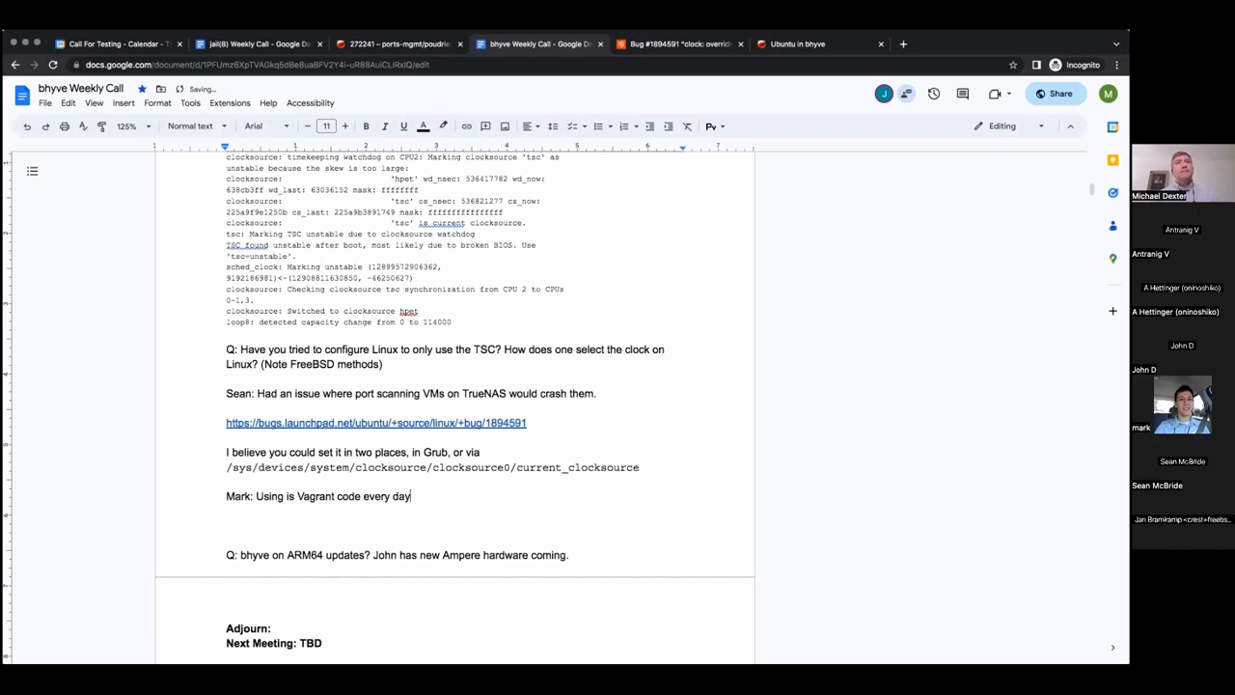
text(.)
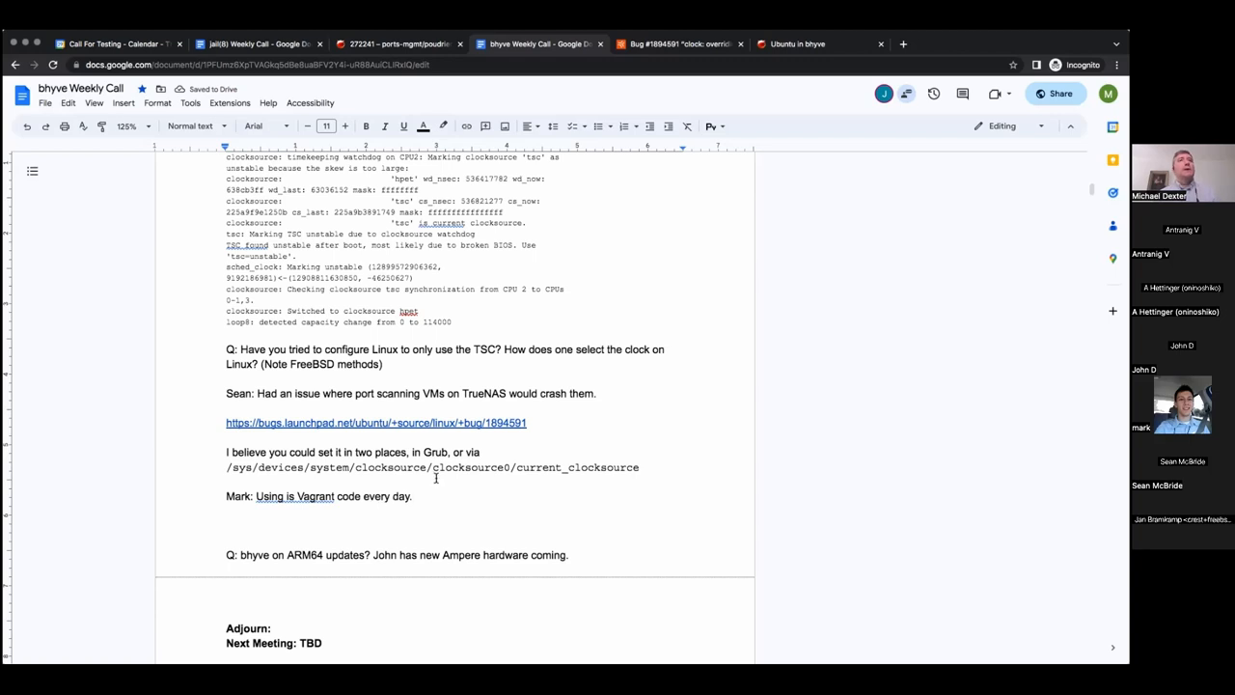
text(.)
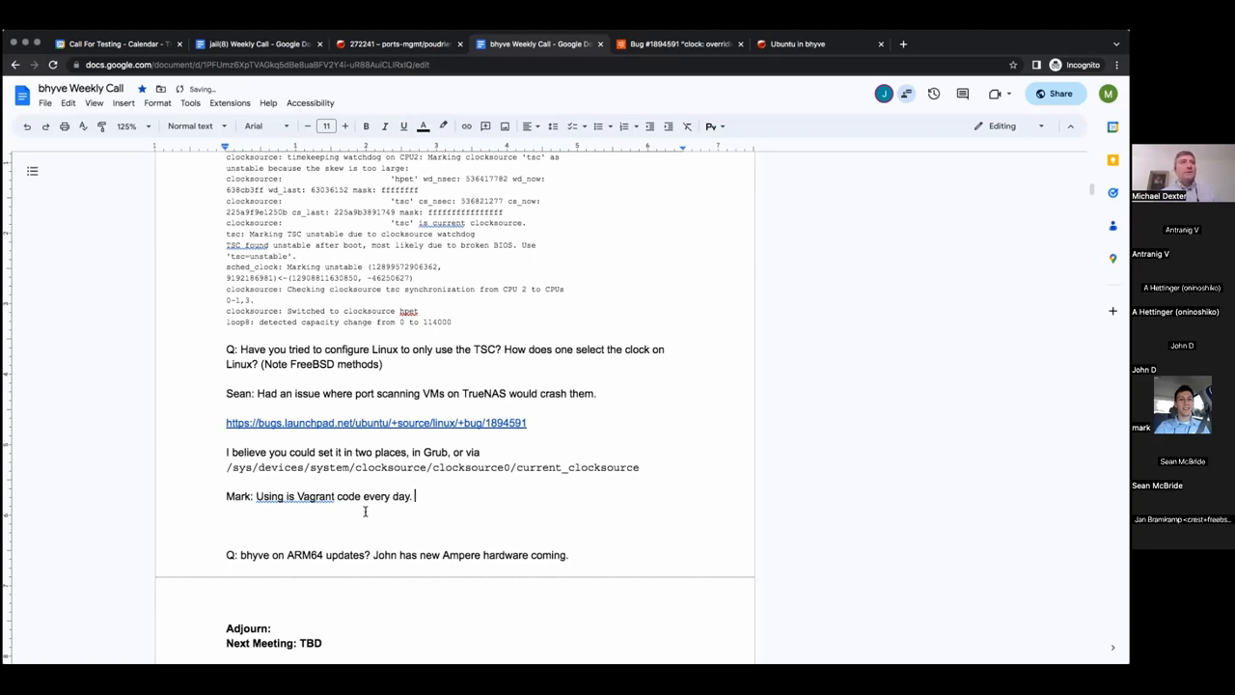
mouse_move(336, 540)
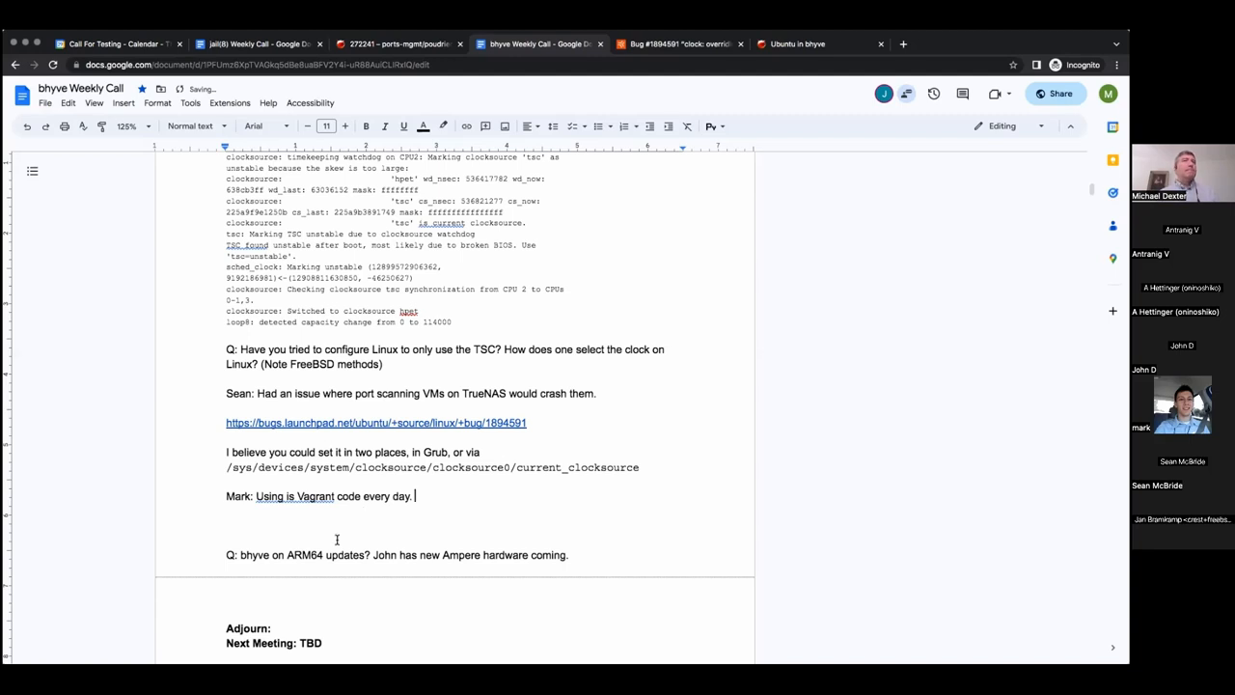
text(Seems stable.)
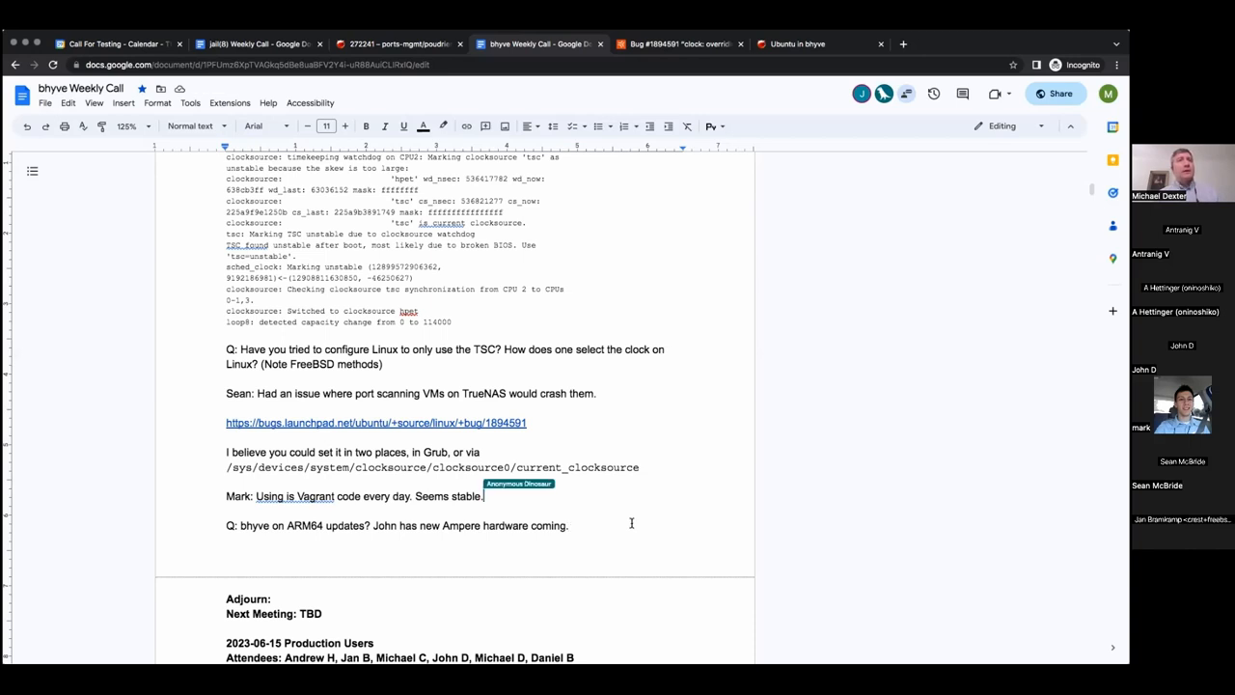
Paste the STARTcloud vagrant-zones GitHub URL below and select the word 'is' to correct
text(https://github.com/STARTcloud/vagrant-zones)
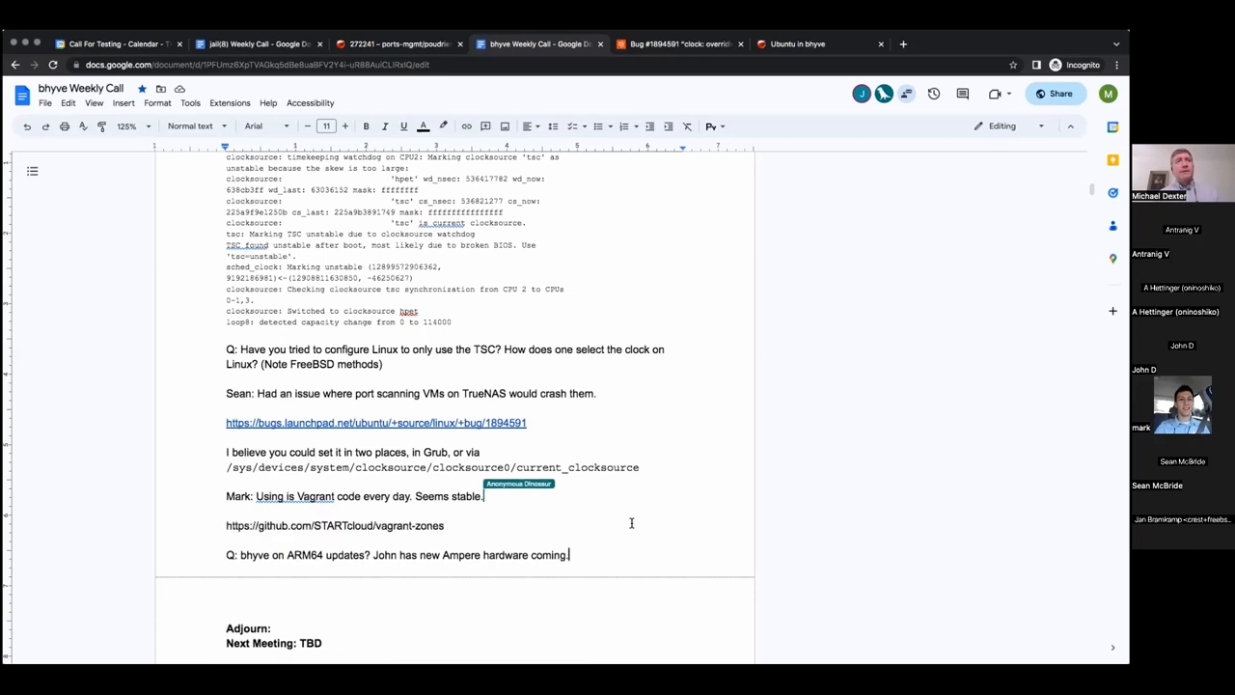
double_click(335, 525)
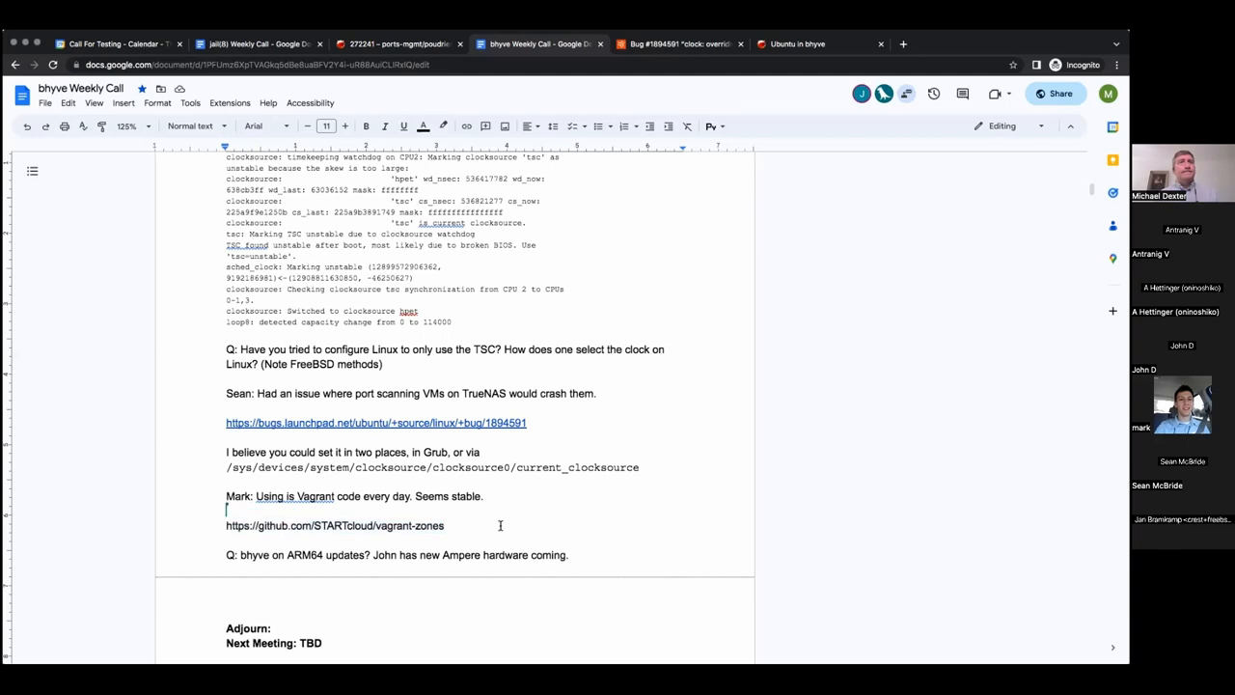
double_click(409, 525)
text(th)
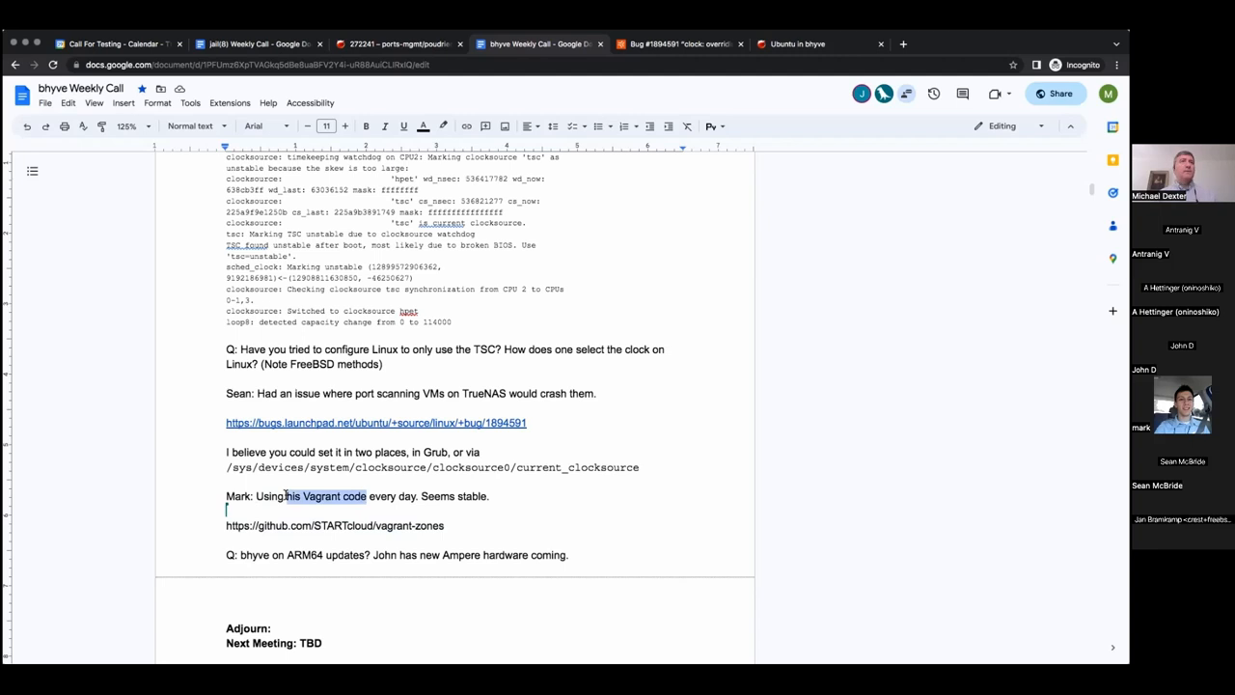
click(466, 126)
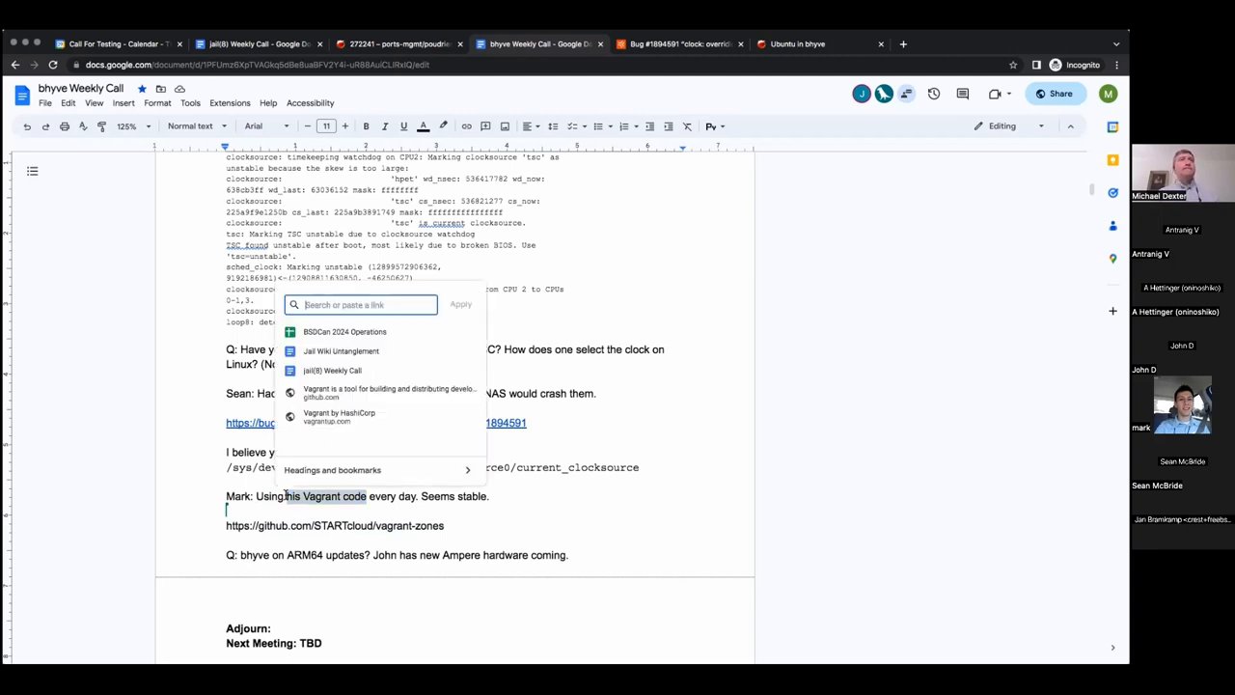
text(https://github.com/STARTcloud/vagrant-zones)
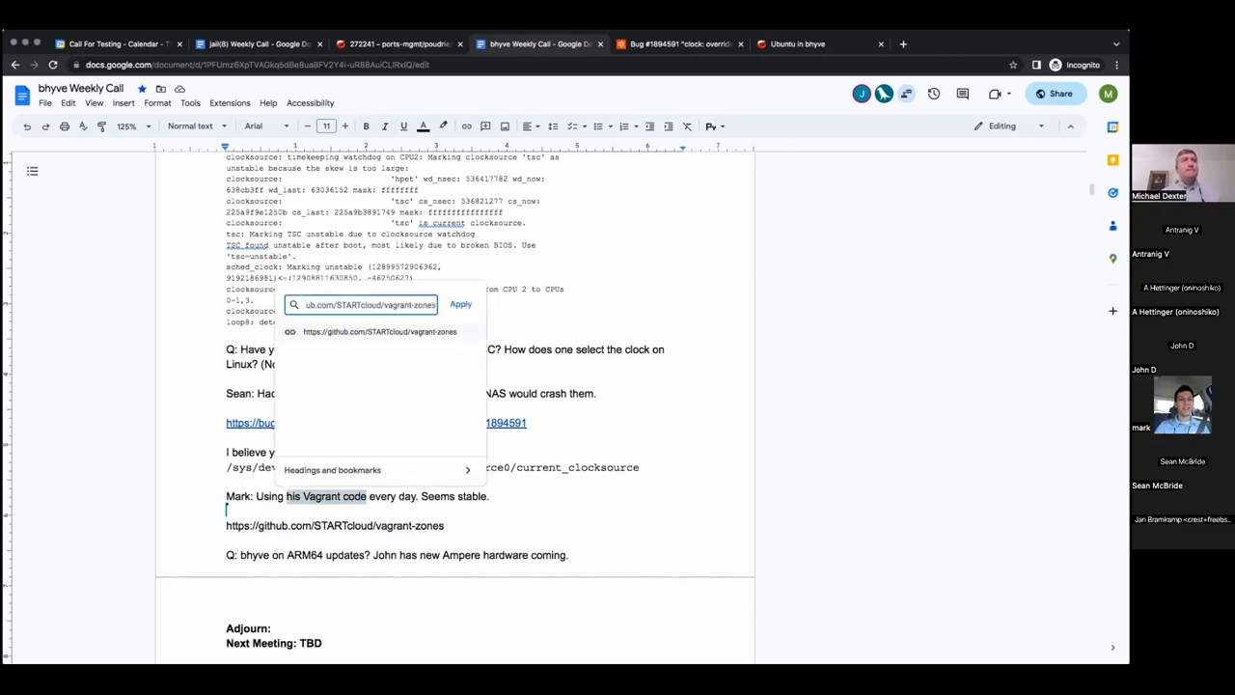
click(460, 304)
text( J)
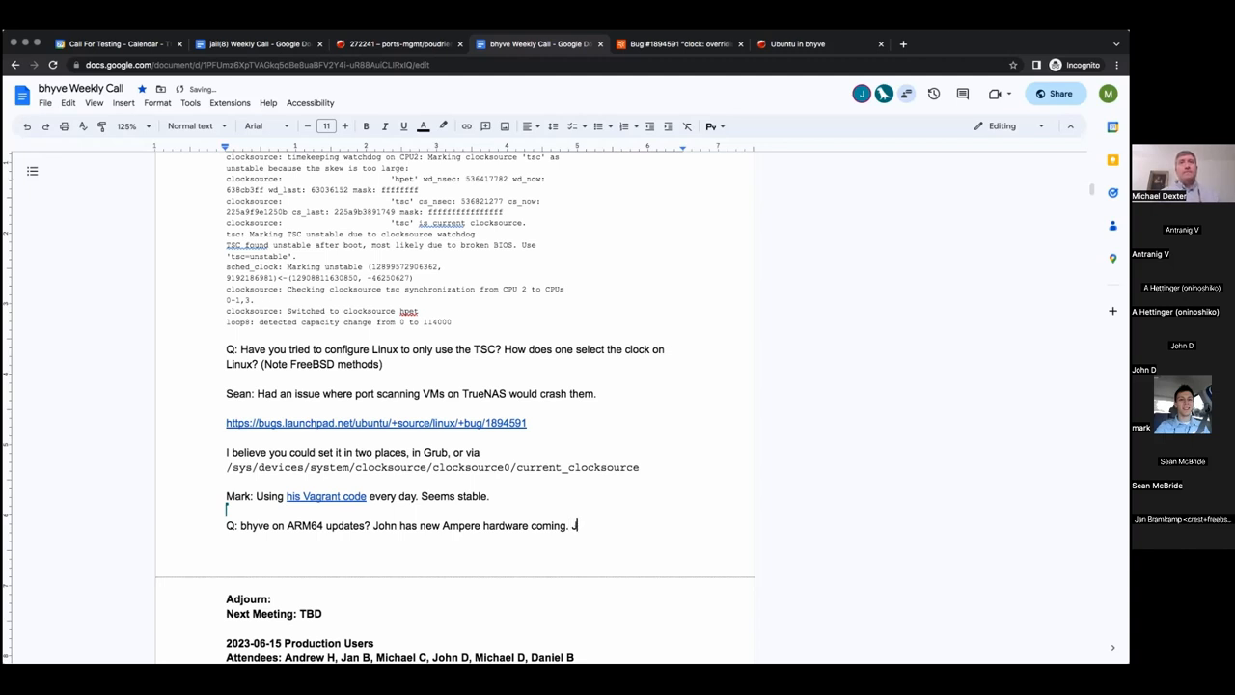
Note the goal of simulating ARM-based endpoints feeding a collector, then 'Using QEMU'
text(Goal)
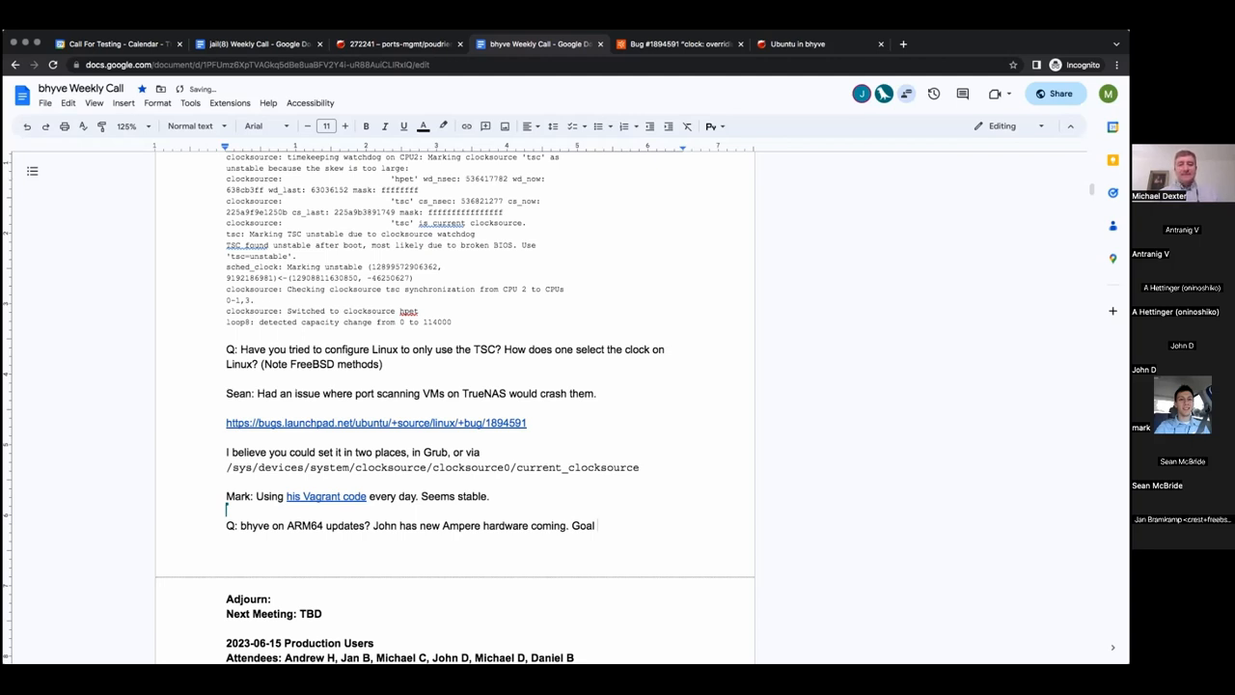
text(Simula)
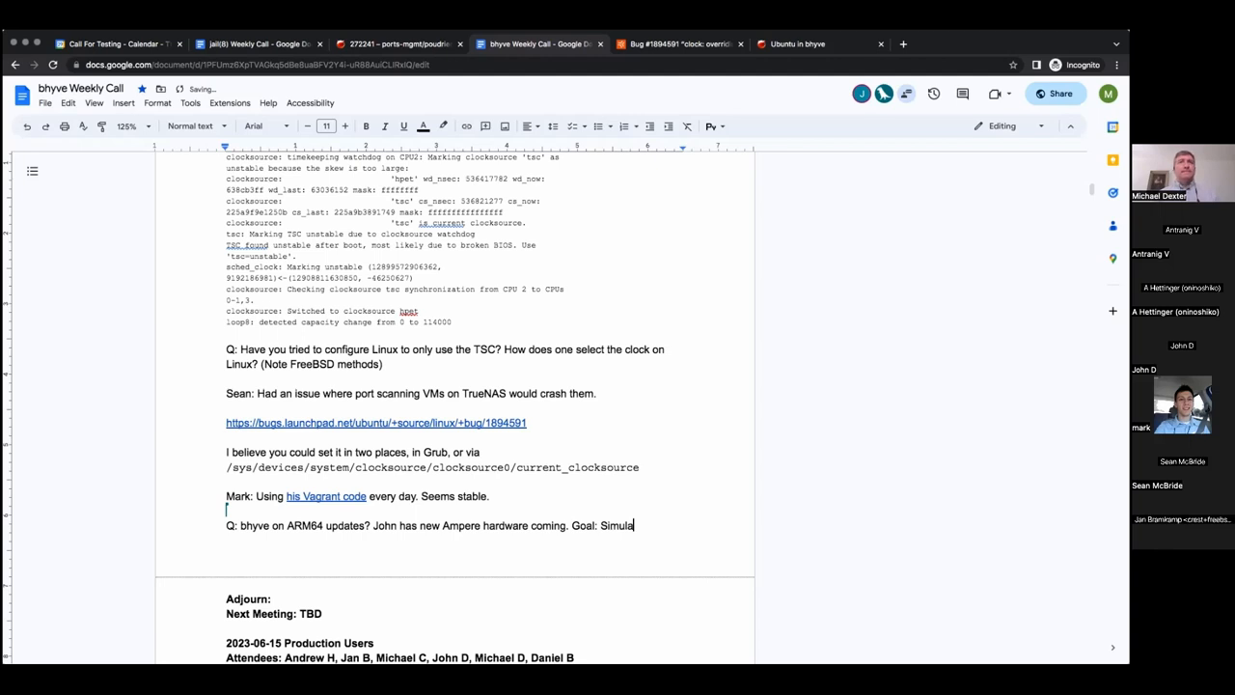
text(te endpoints)
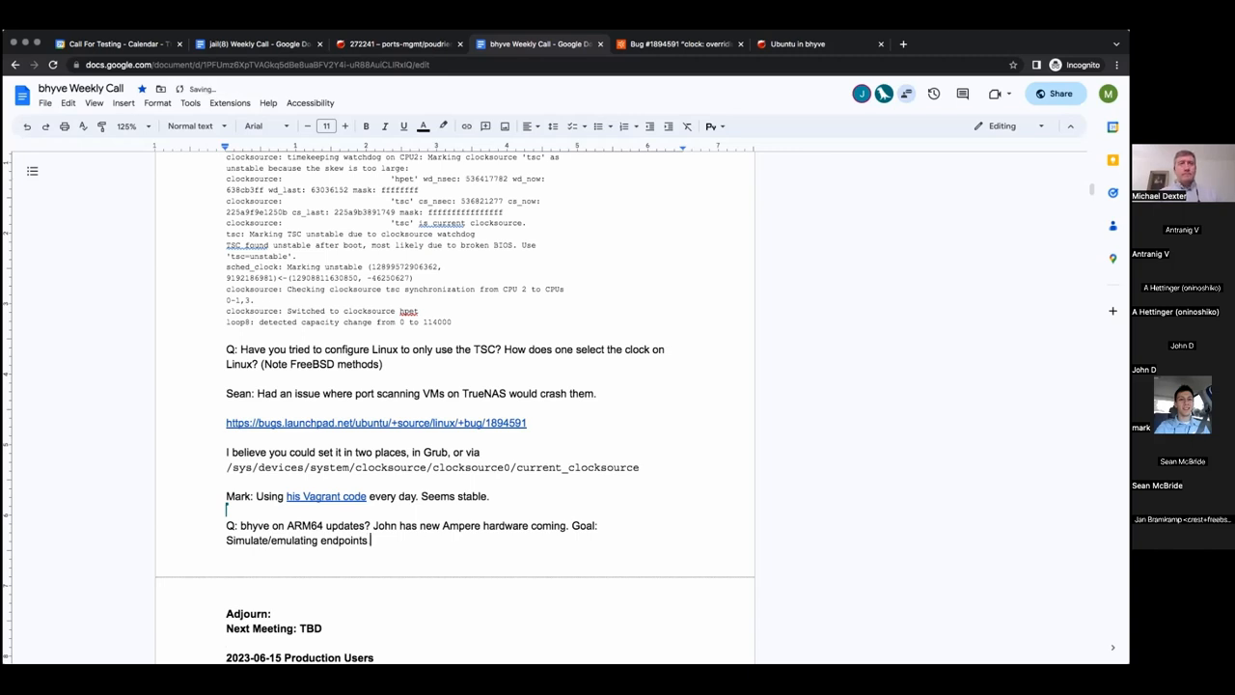
text(wh)
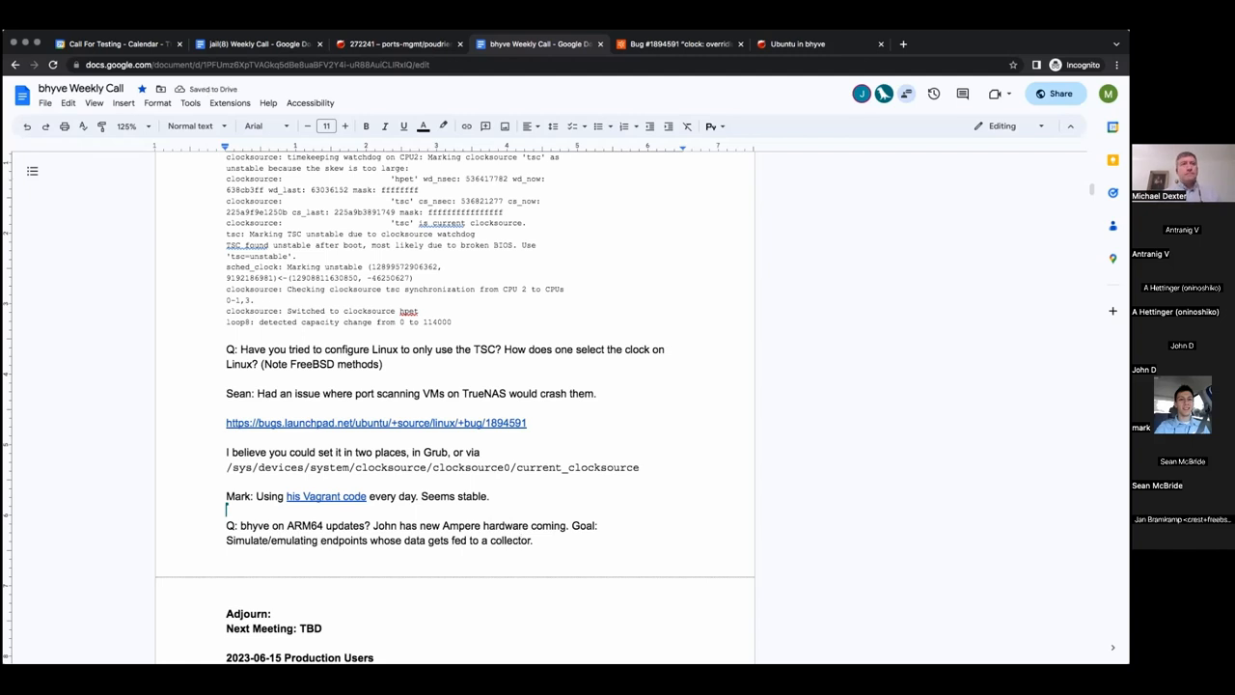
text(ARM-based)
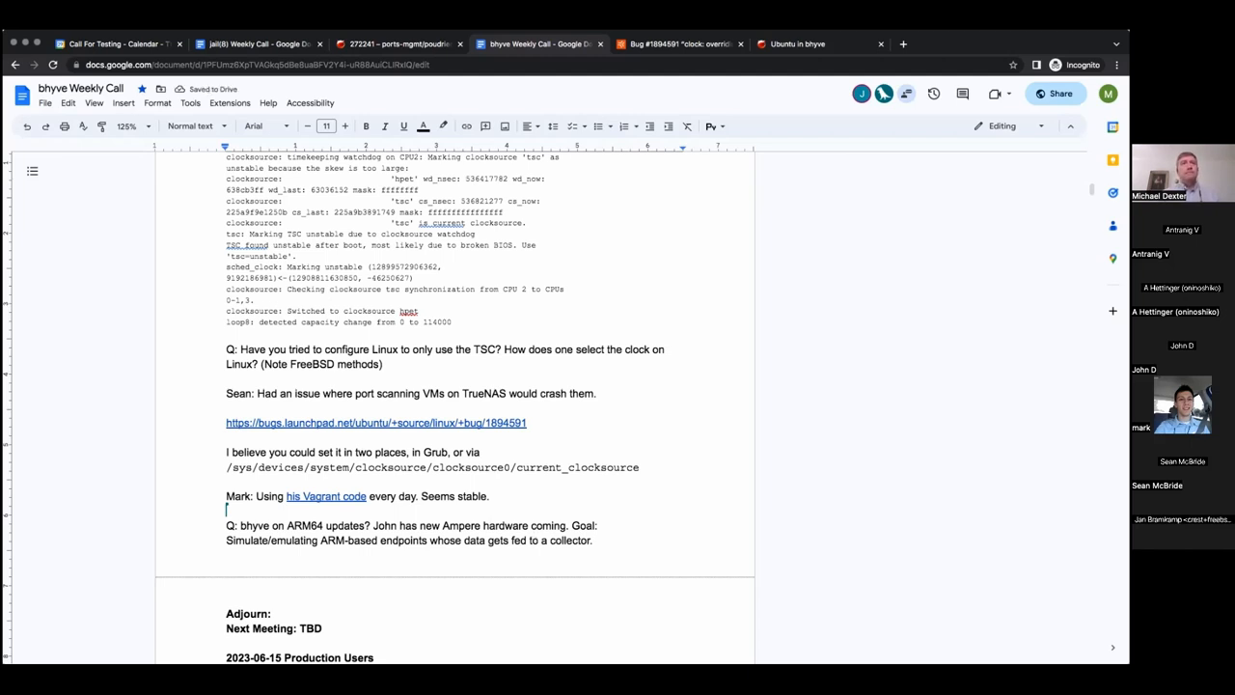
text(Using QEMU and)
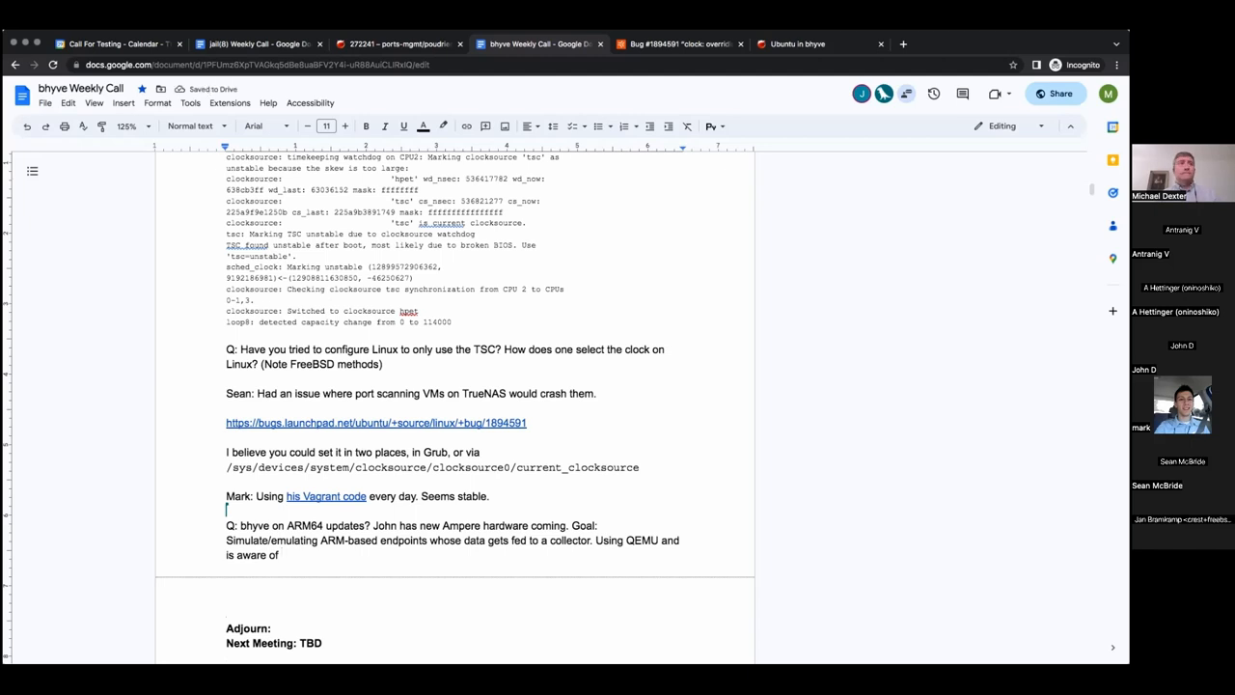
Add 'ESXi/ARM' and 'Mark is using VMware on RPi 4 8GB' to the ARM64 note
text(ESXi)
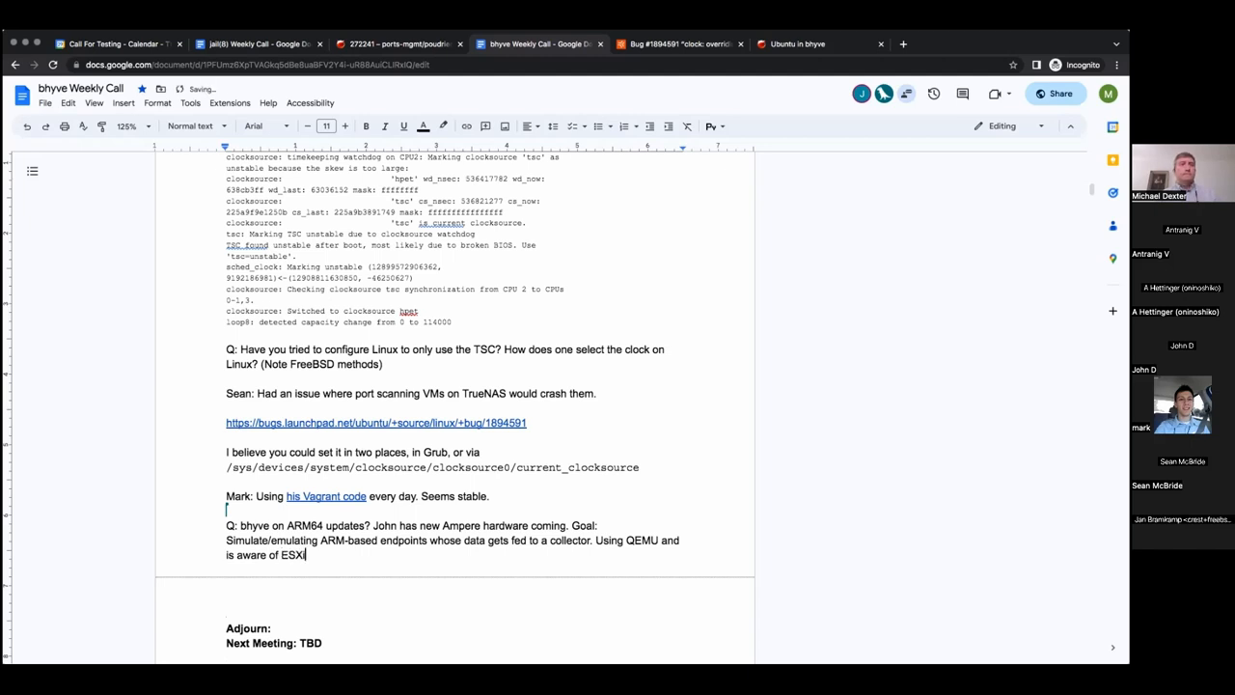
text(/ARM)
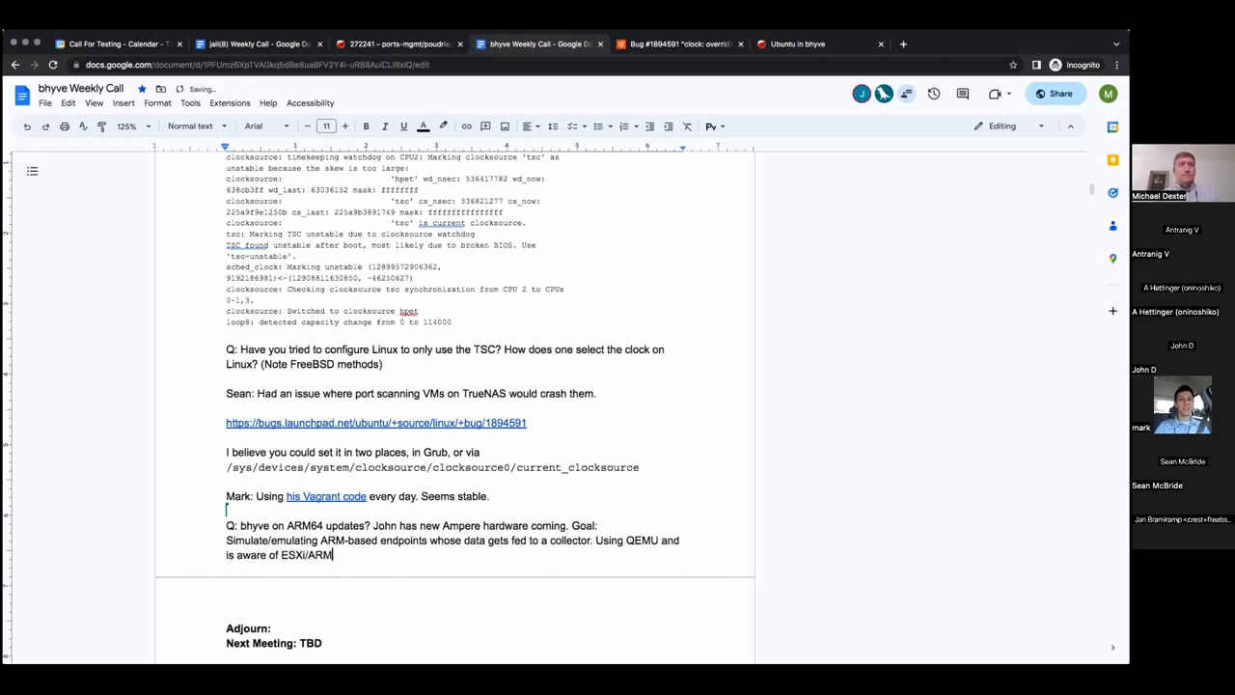
text(" ")
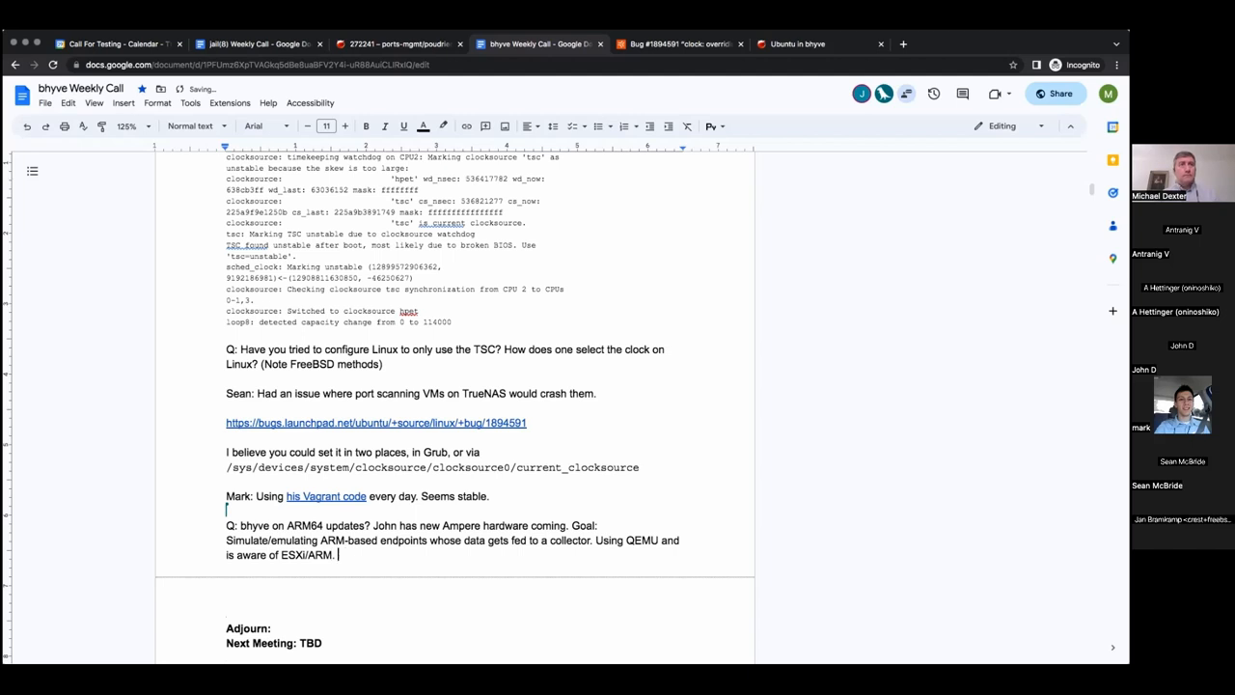
text(M)
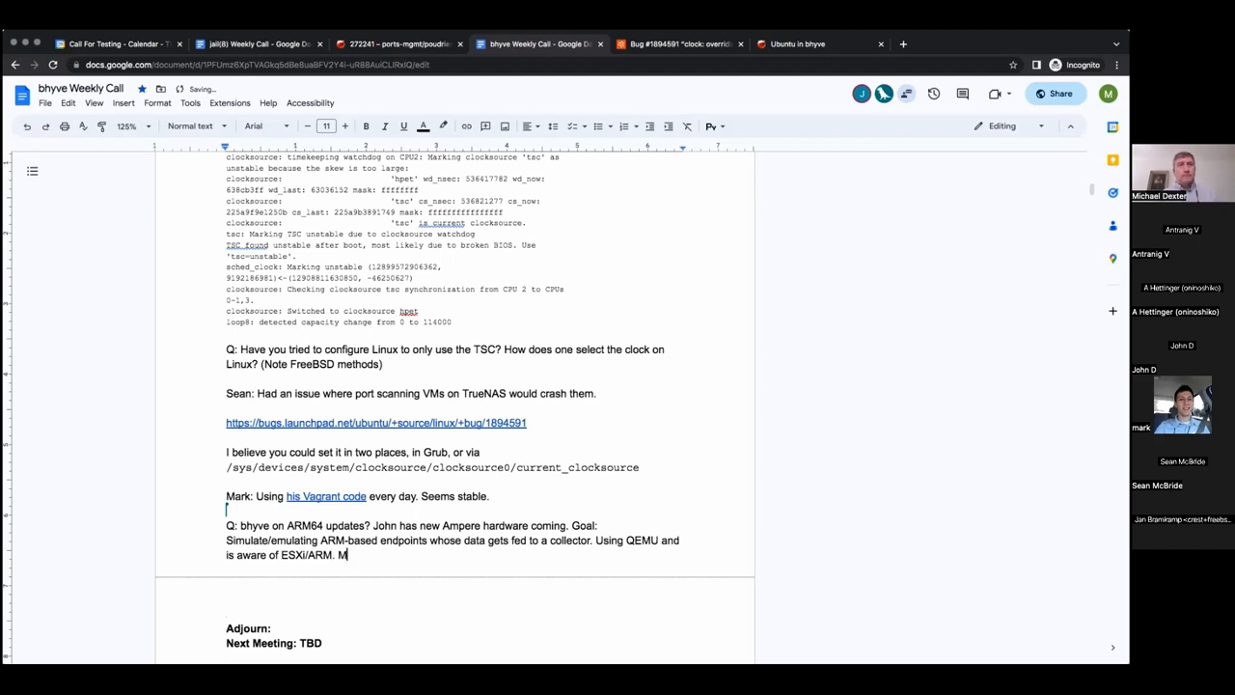
text(ark is using VMware)
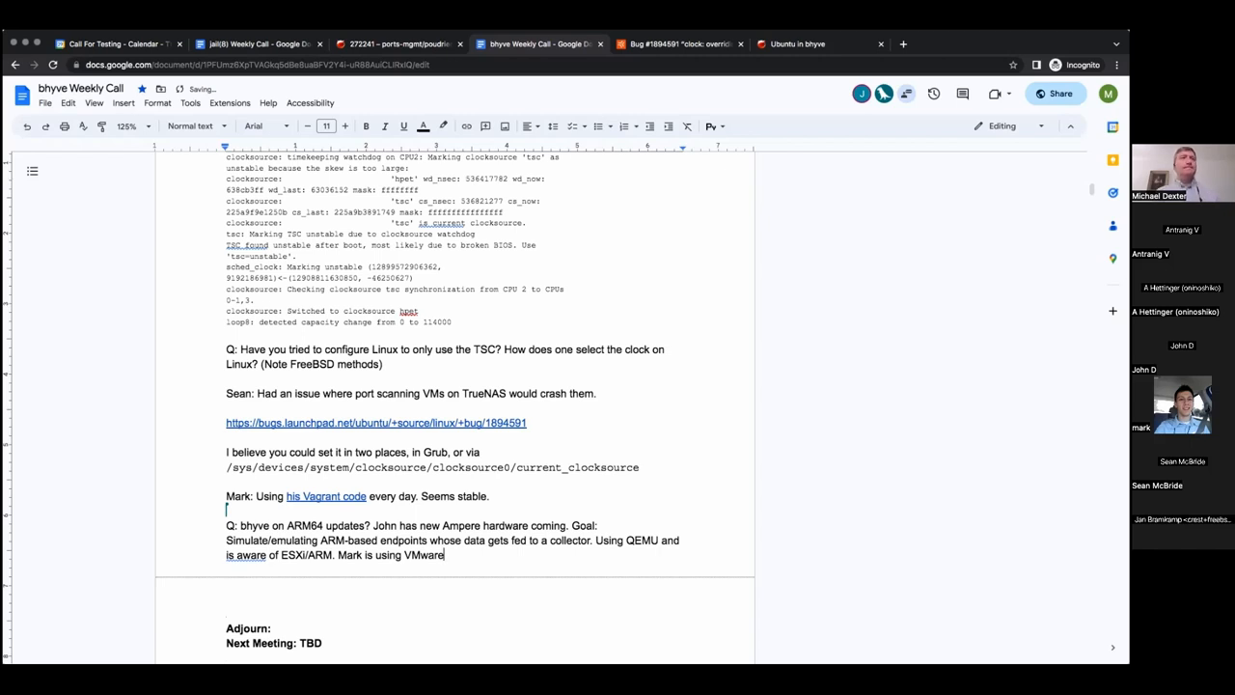
text(on)
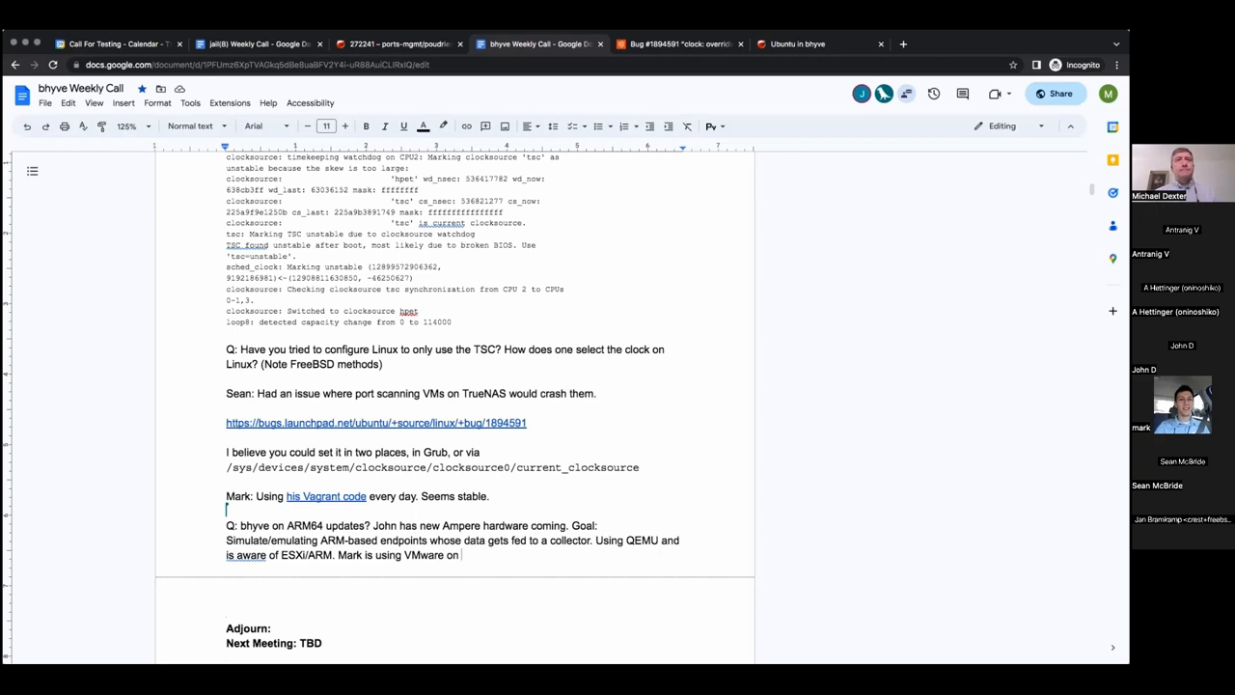
text(RPi 4 8GB.)
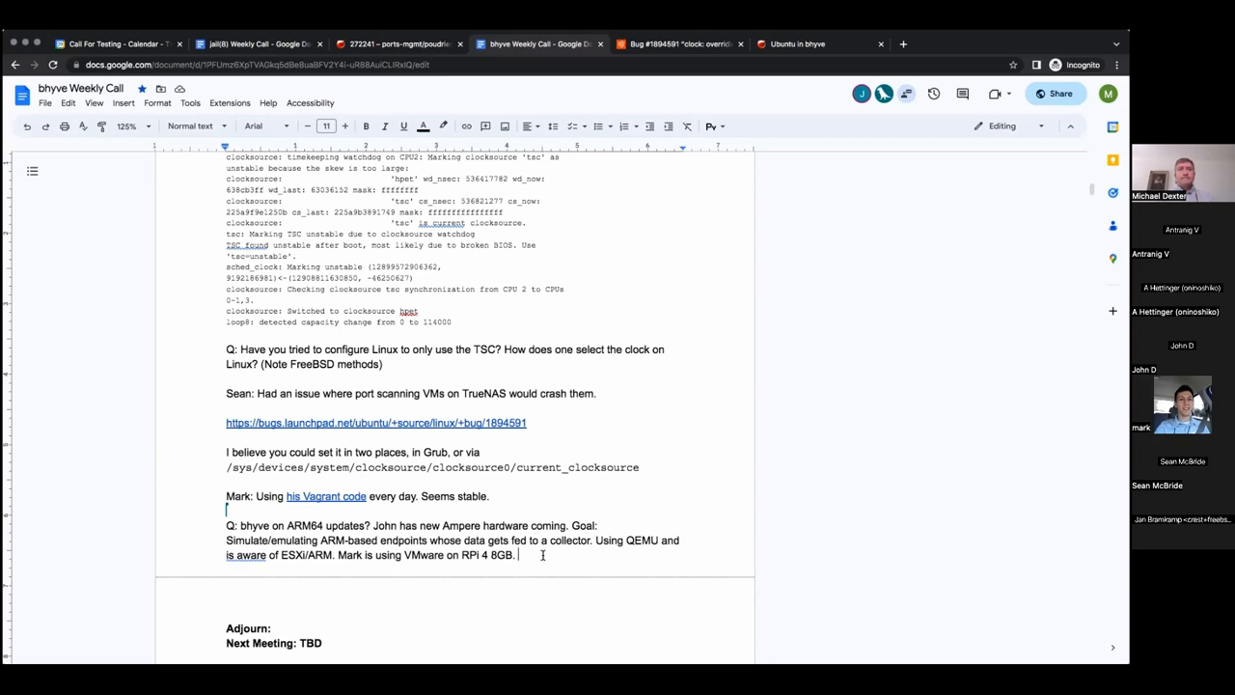
mouse_move(669, 574)
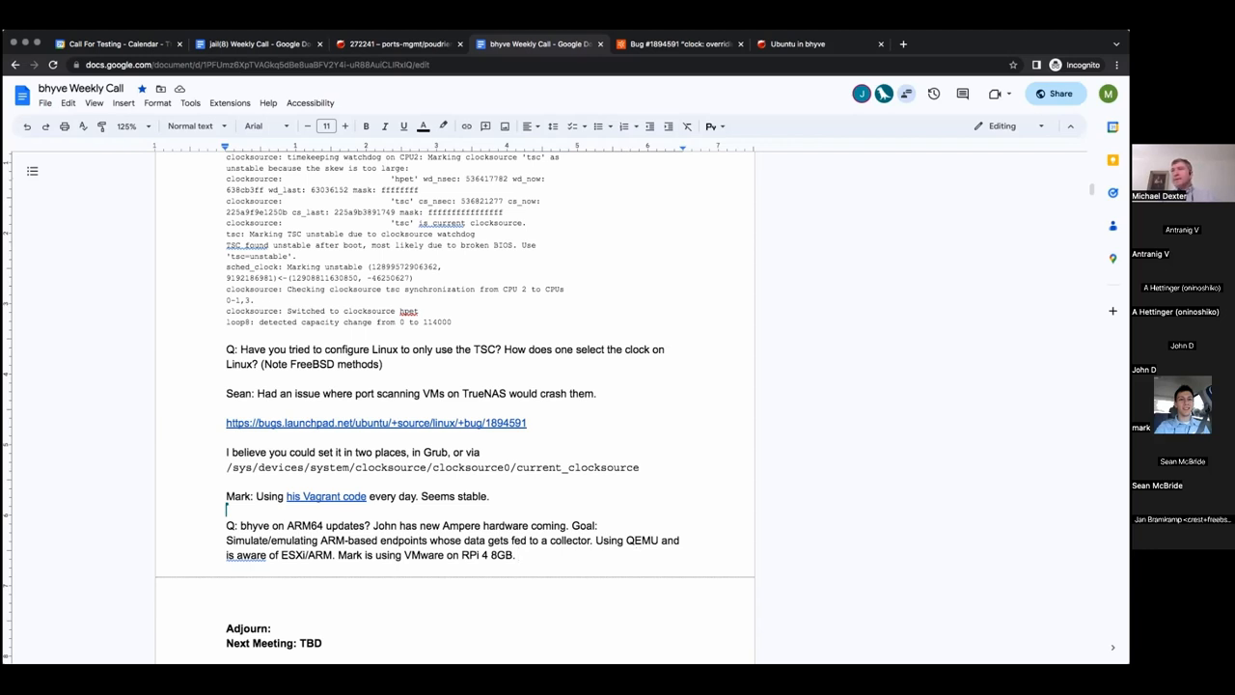
mouse_move(831, 548)
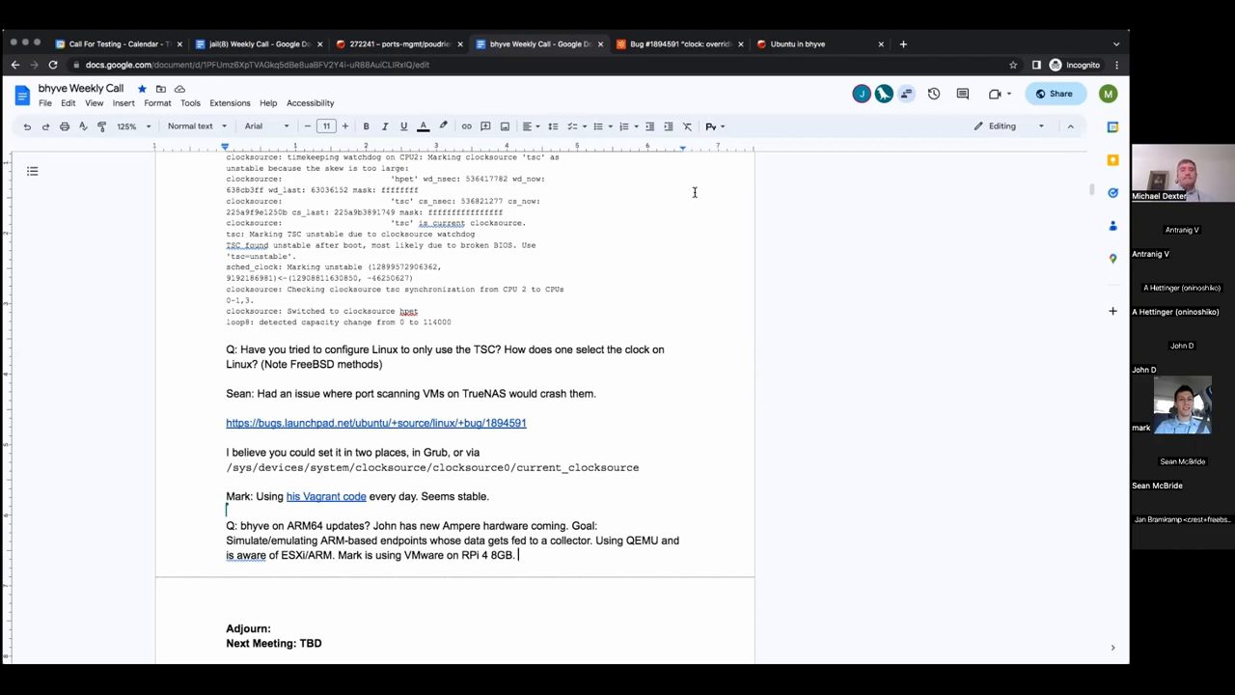
mouse_move(541, 317)
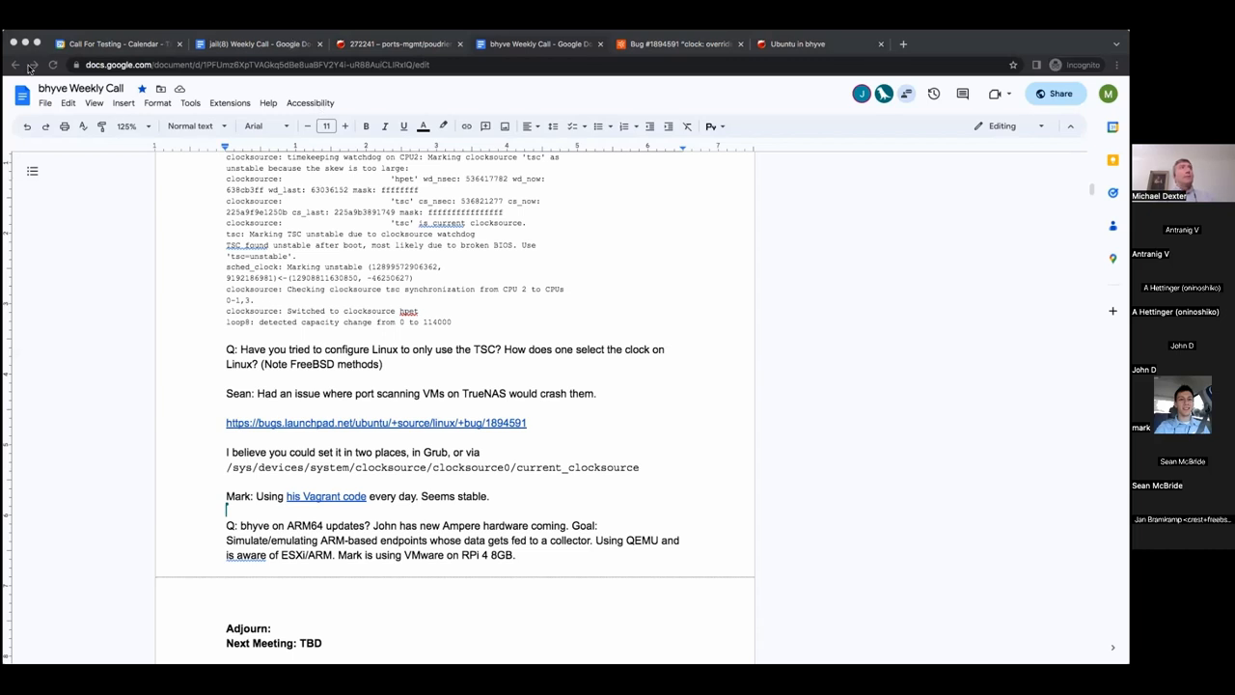
mouse_move(670, 268)
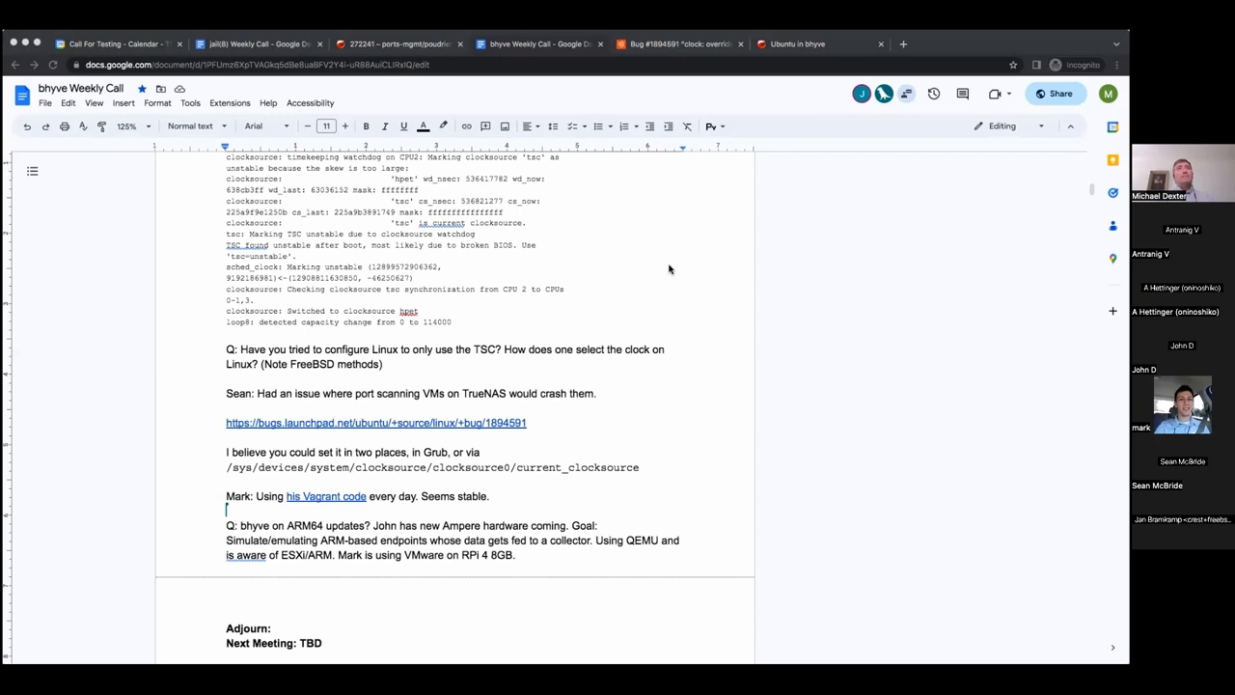
mouse_move(383, 203)
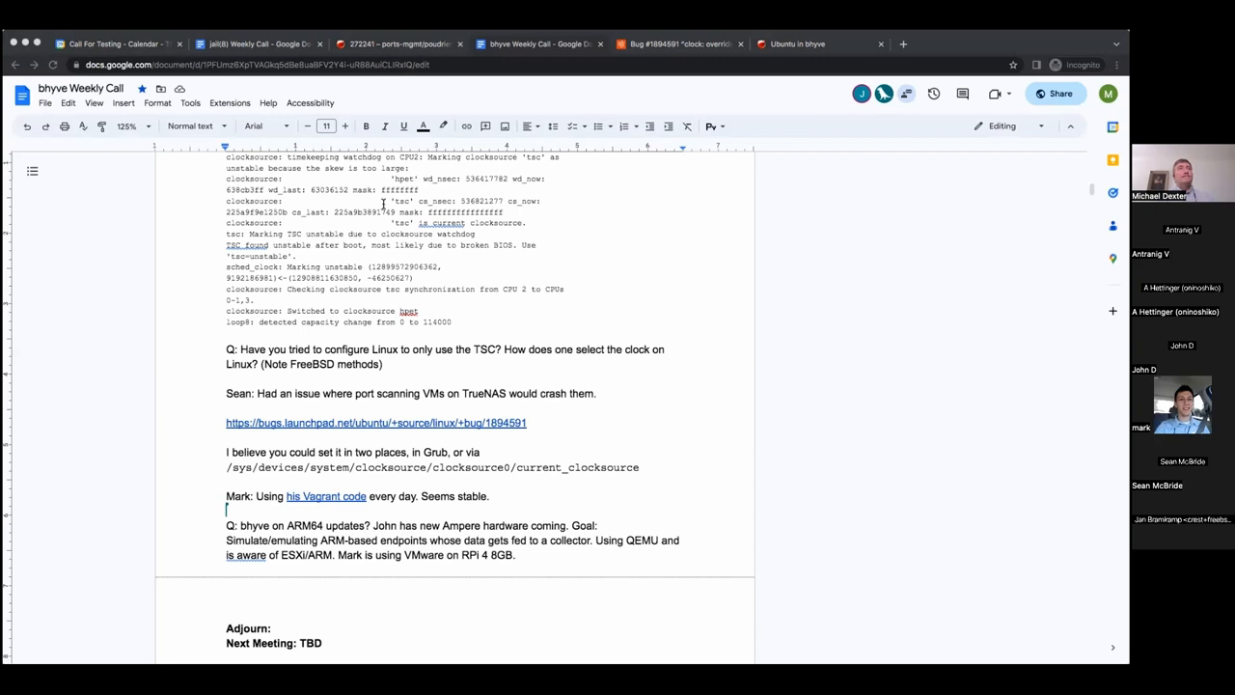
mouse_move(458, 313)
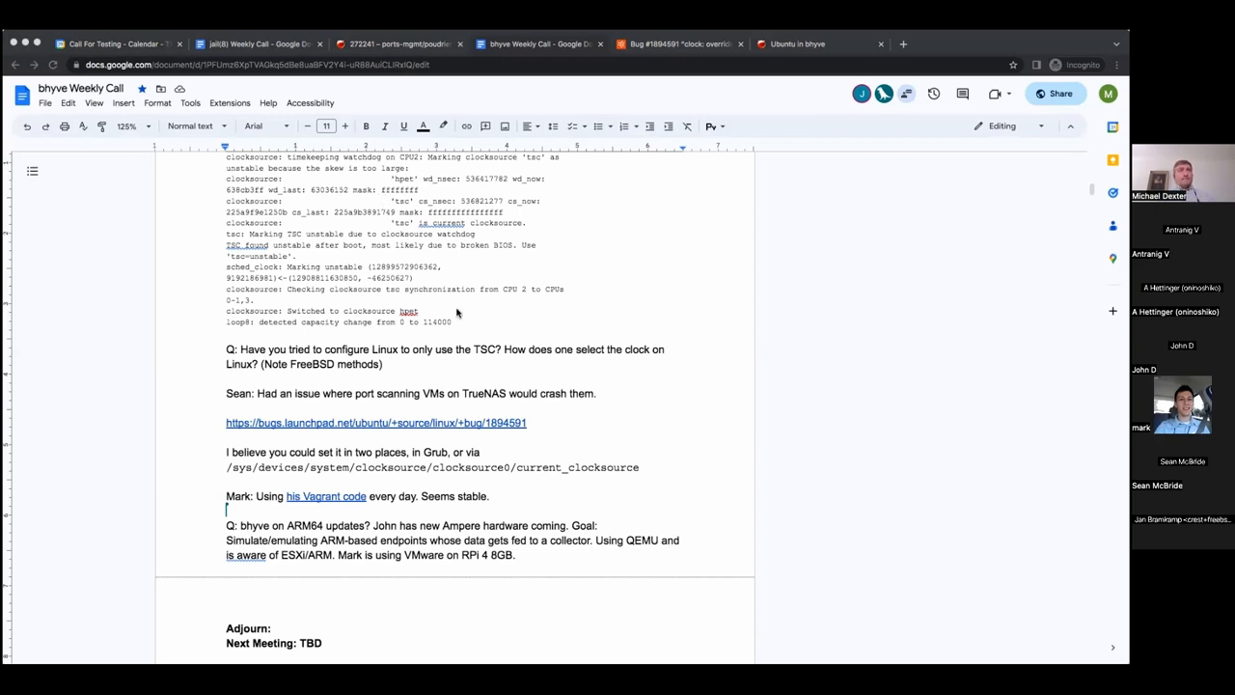
mouse_move(480, 196)
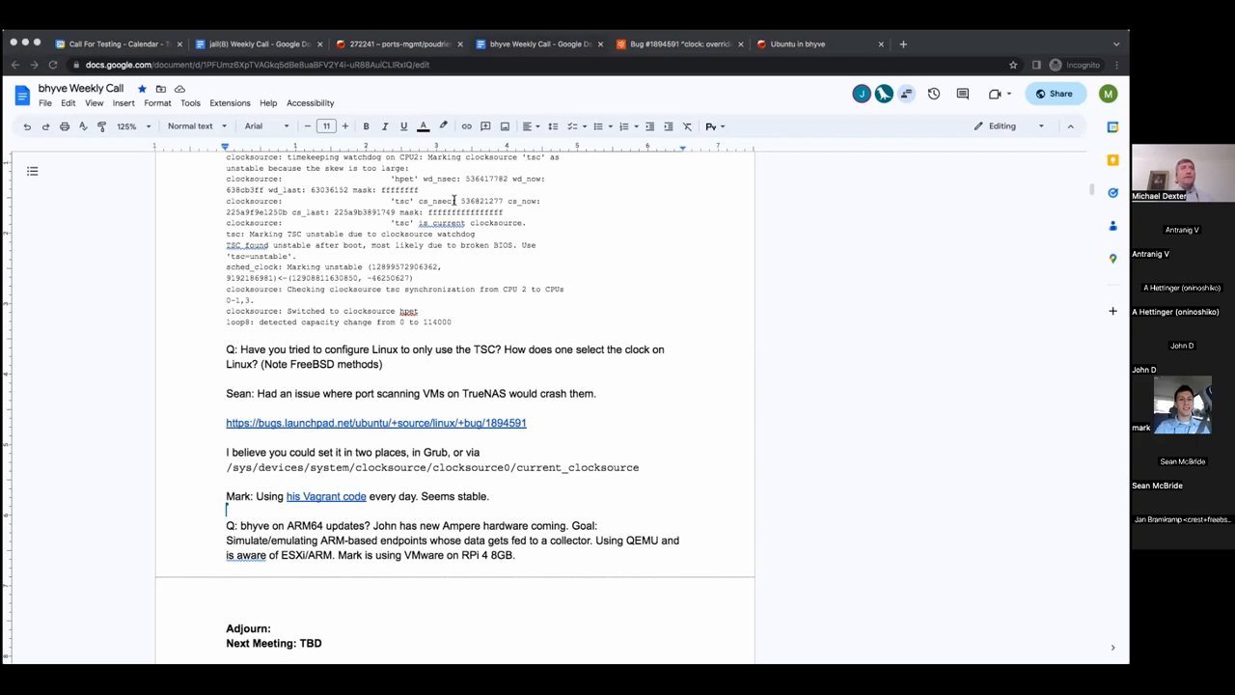
mouse_move(456, 182)
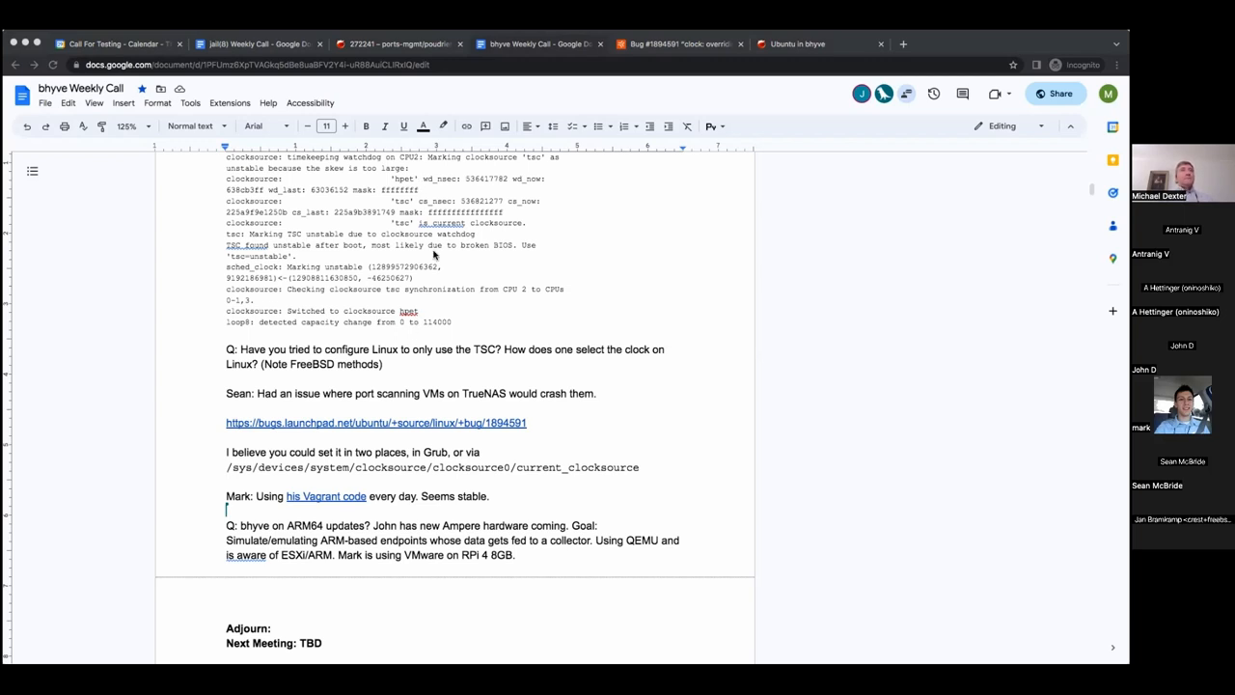
mouse_move(348, 331)
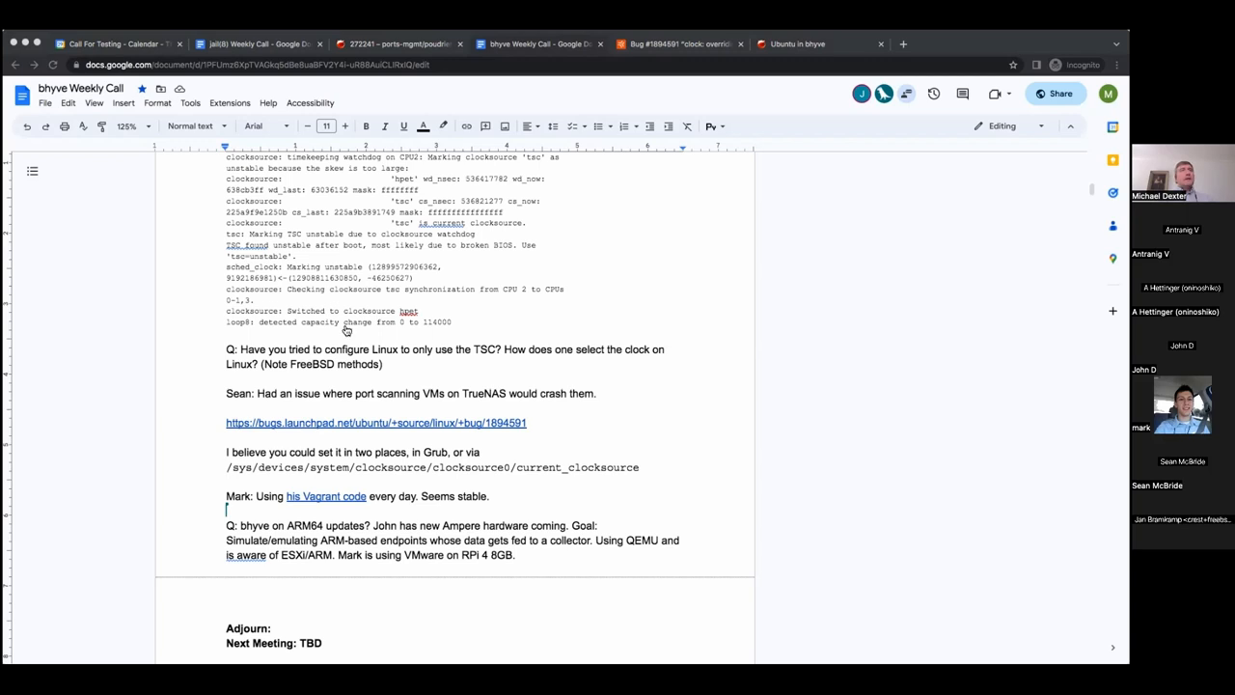
mouse_move(295, 364)
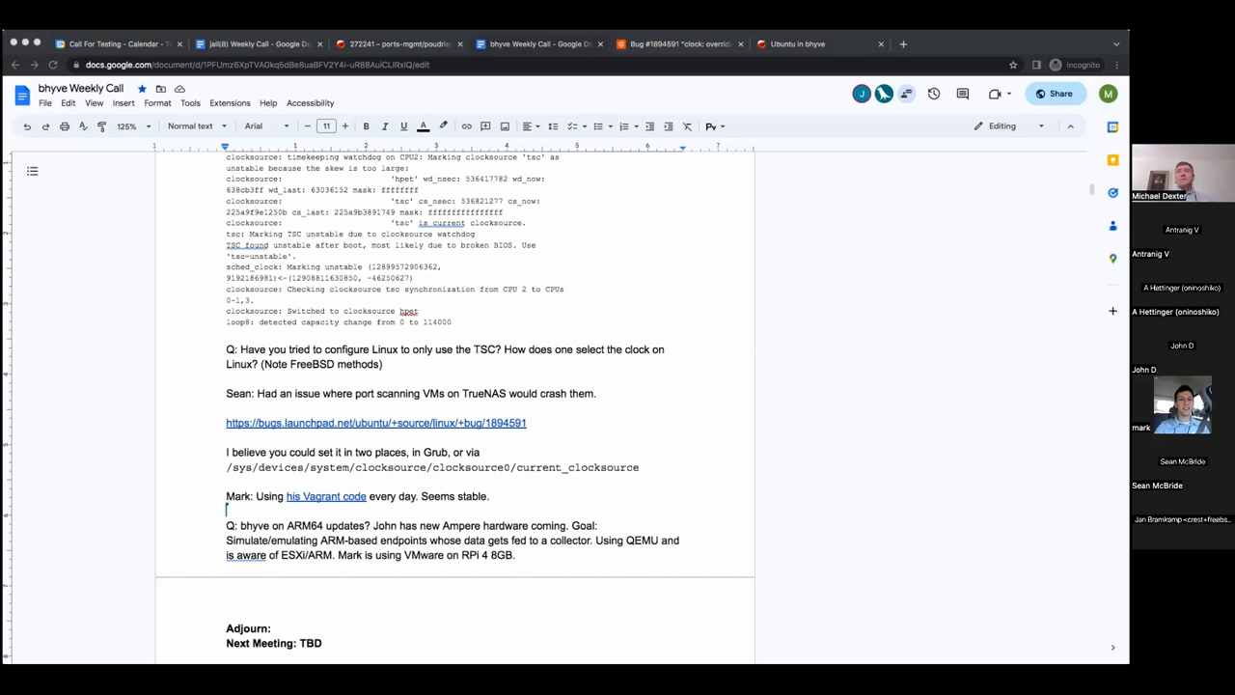
mouse_move(980, 622)
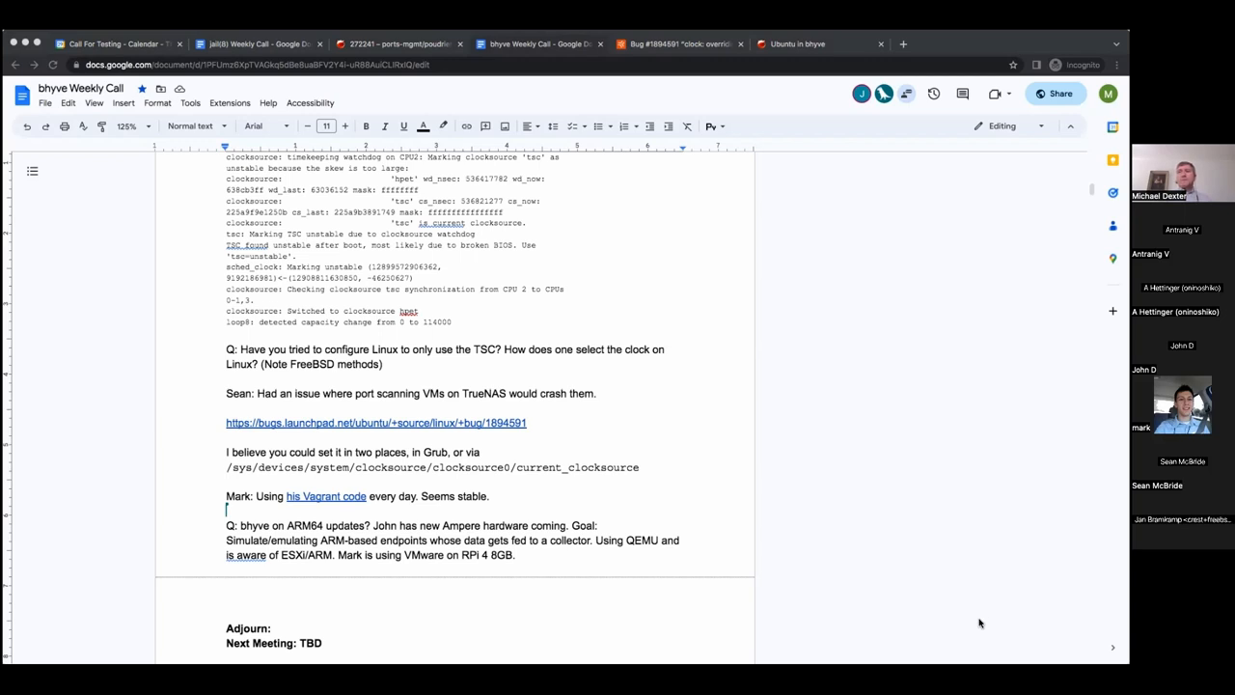
mouse_move(146, 271)
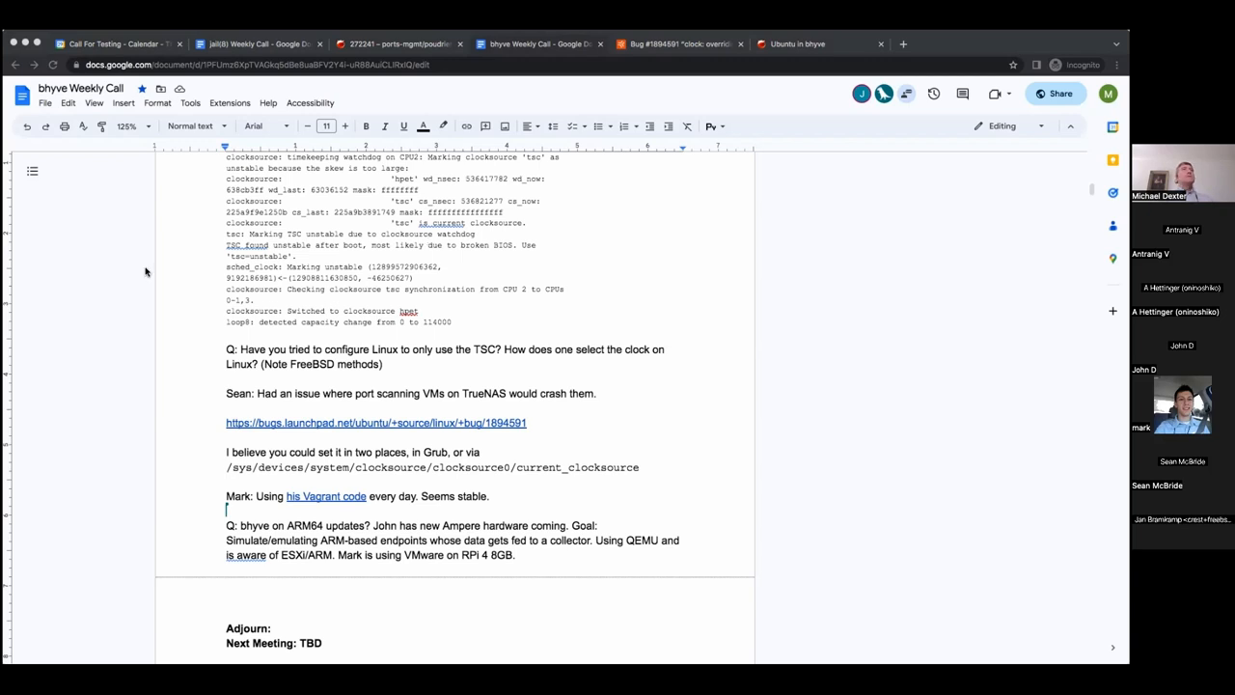
mouse_move(484, 627)
text( Edition)
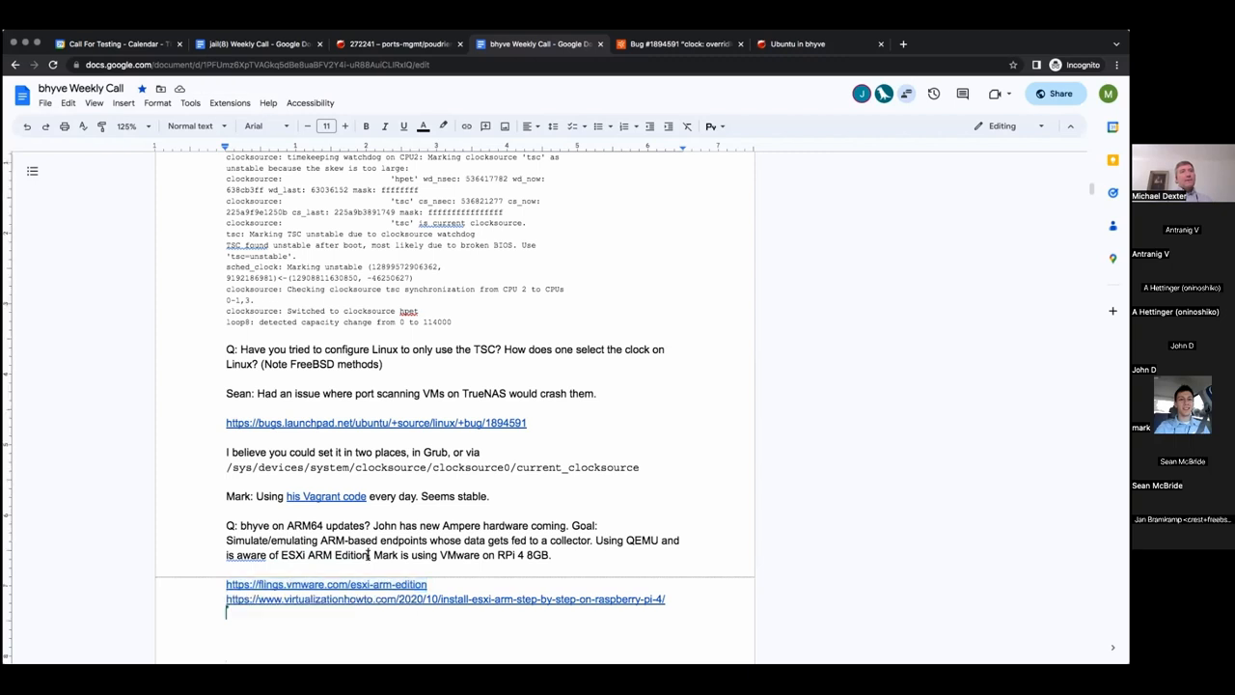
Link 'ESXi ARM Edition' to its VMware Flings page and end the note with 'Great How-To'
double_click(348, 555)
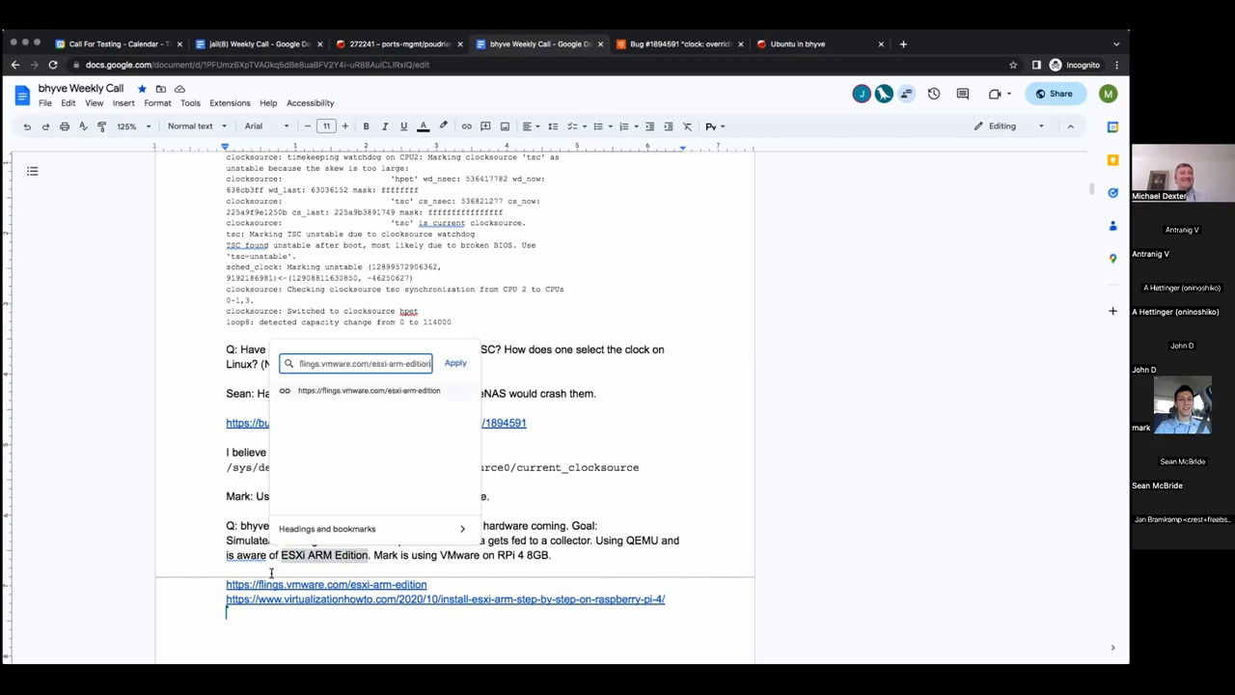
mouse_move(652, 547)
text( G)
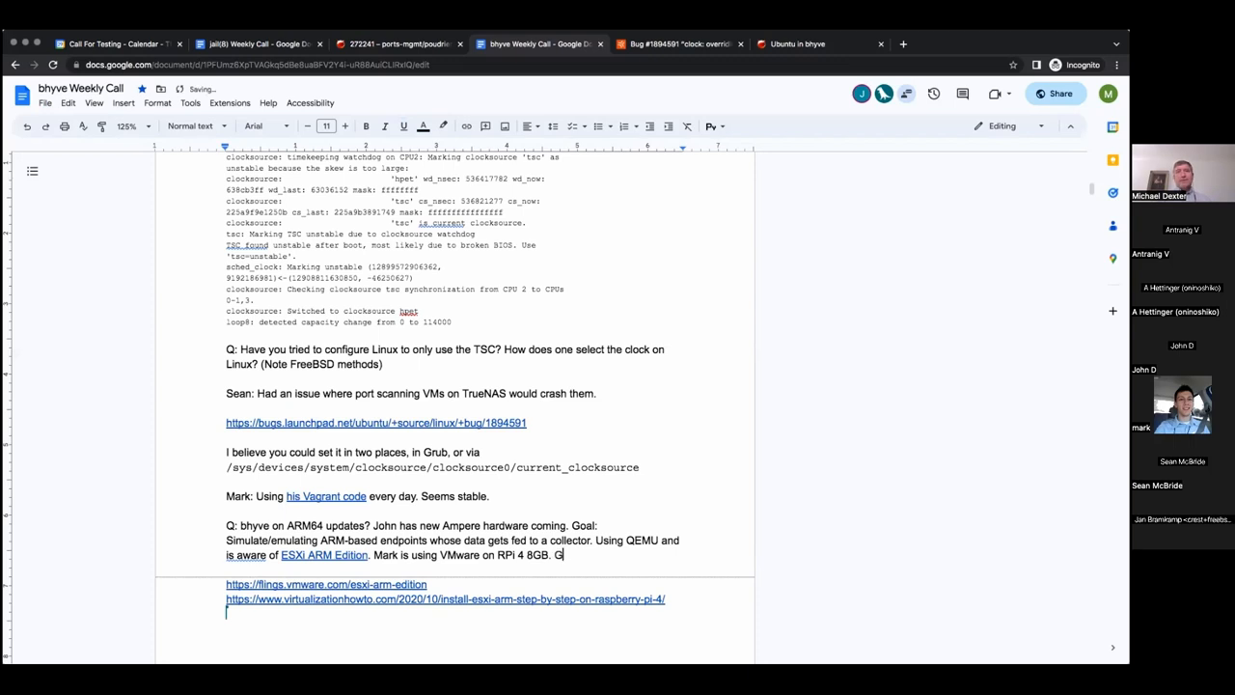
text(reat How-To.)
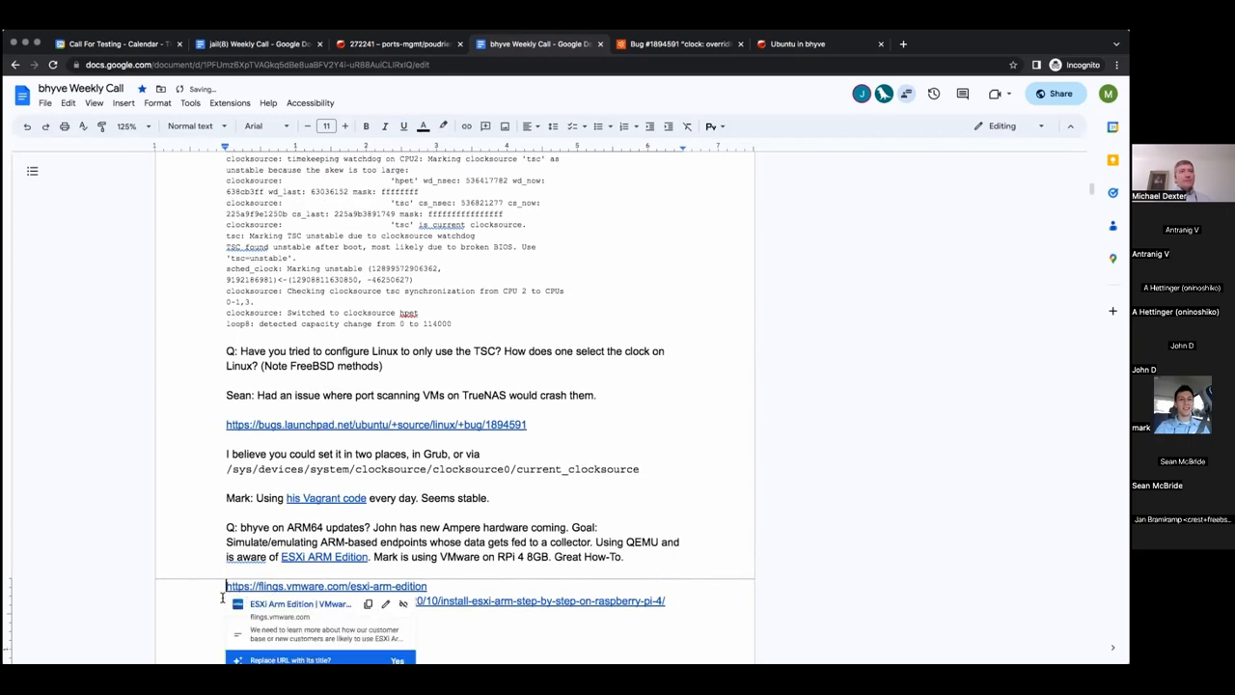
click(396, 660)
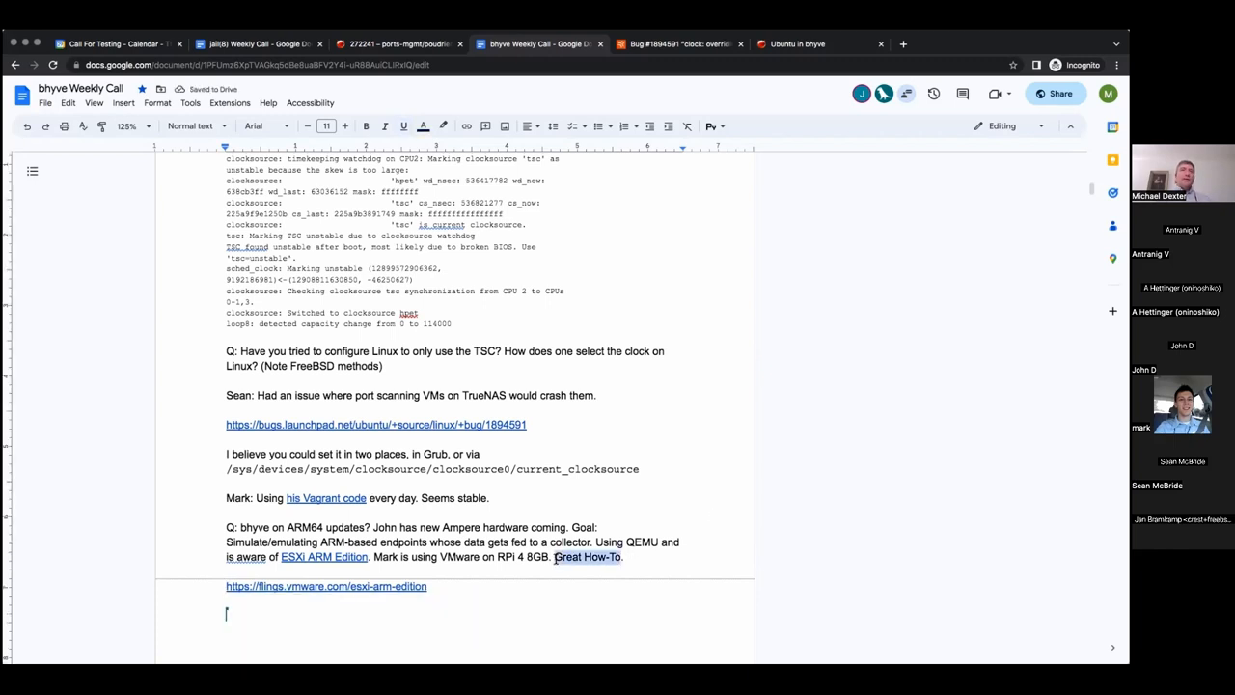
Link 'Great How-To' to the Raspberry Pi ESXi install guide from virtualizationhowto
click(587, 557)
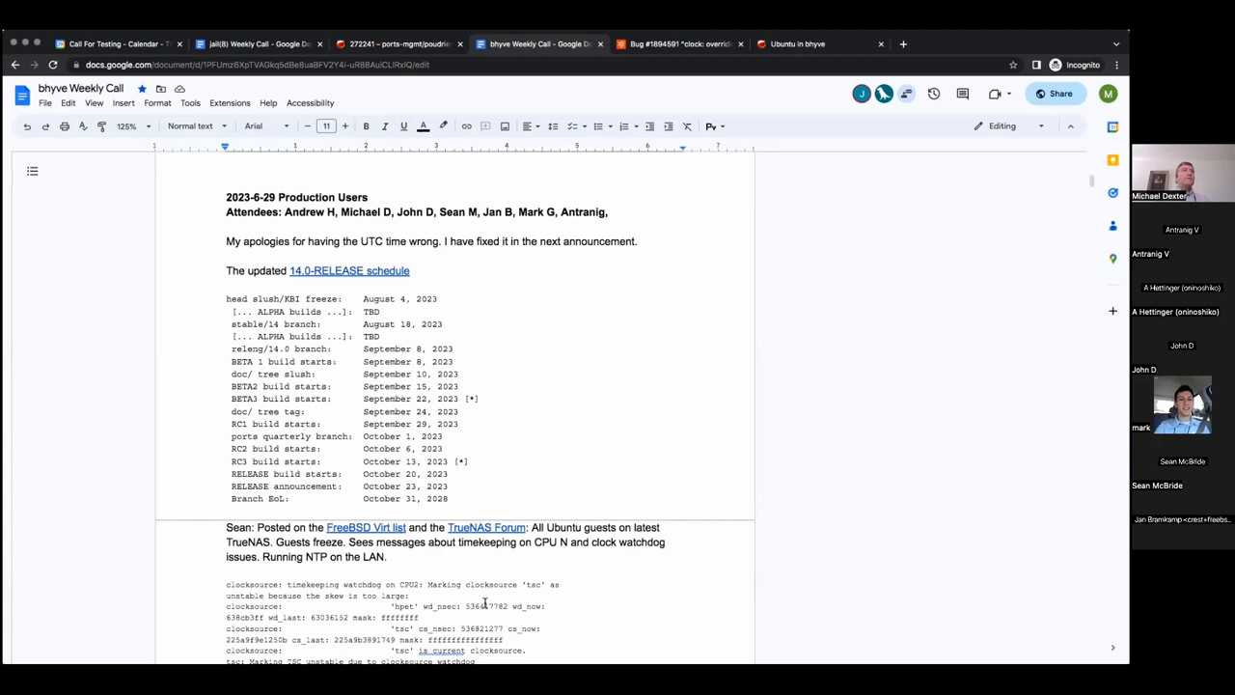
mouse_move(381, 429)
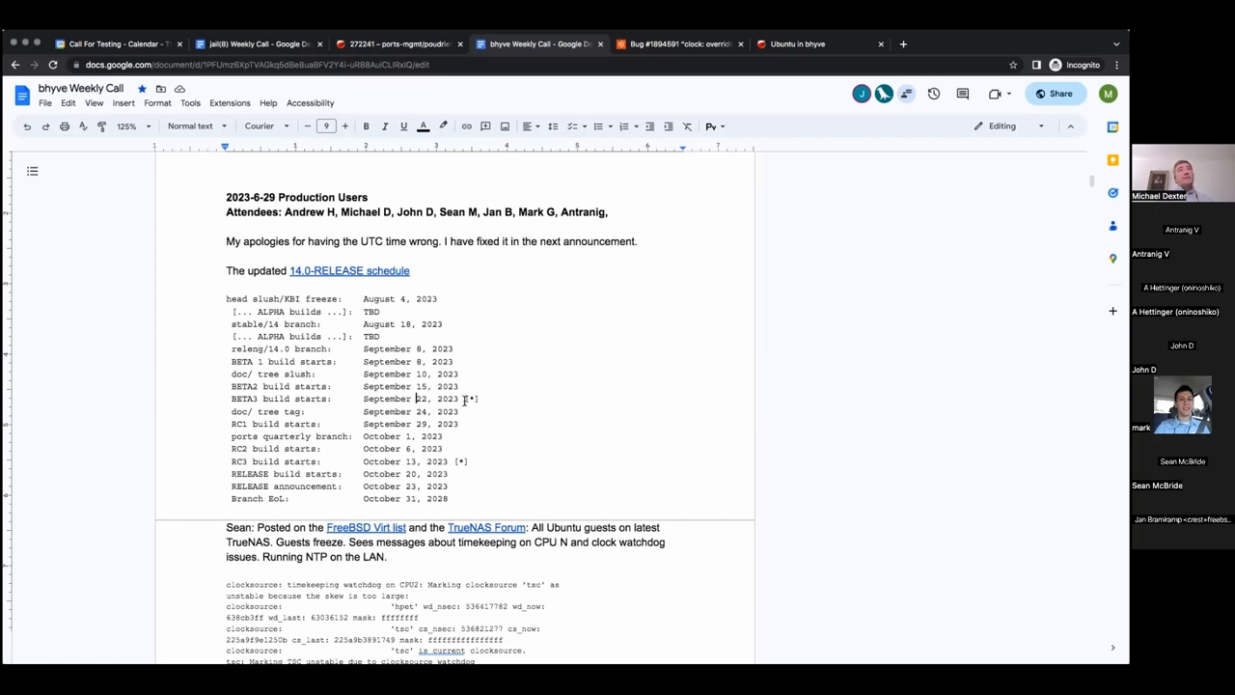
mouse_move(568, 439)
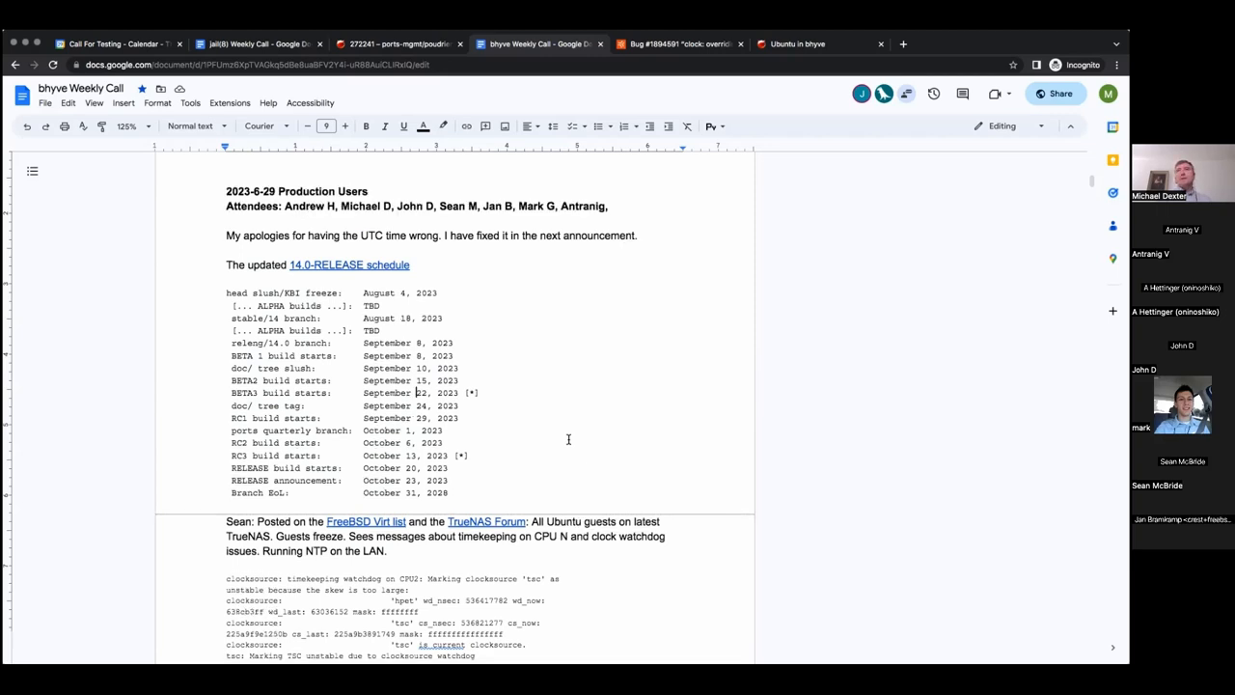
scroll(down, 3)
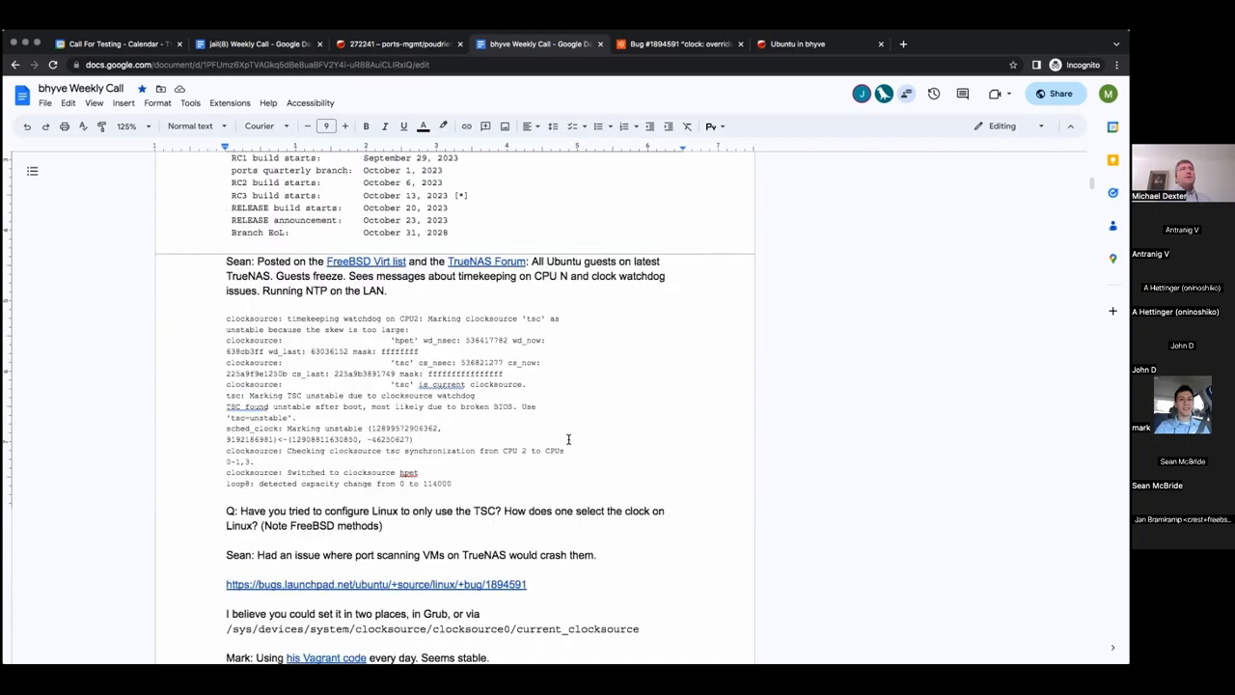
scroll(down, 3)
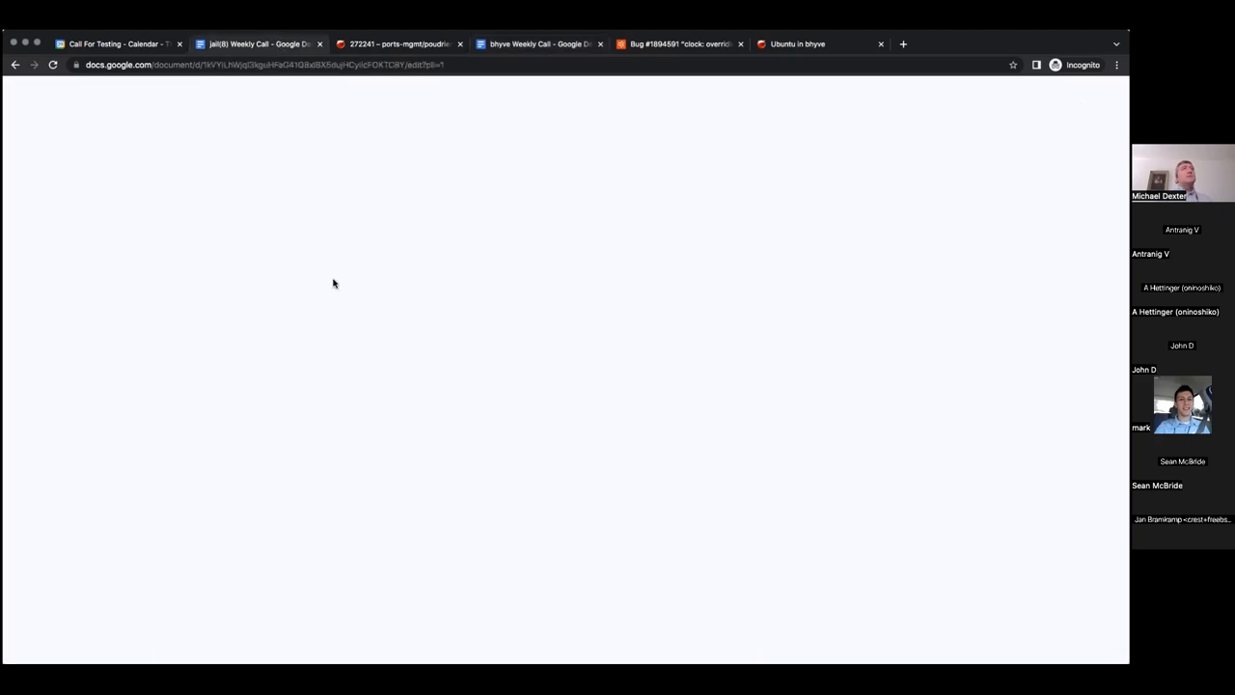
mouse_move(315, 170)
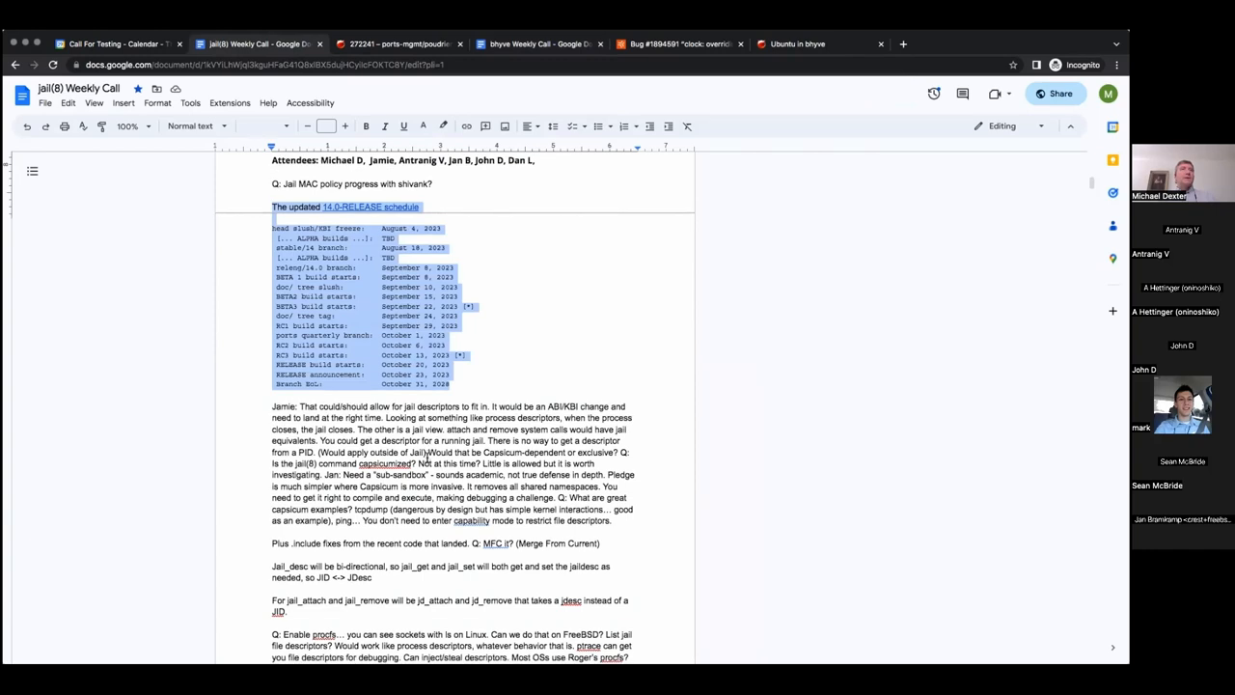
scroll(down, 3)
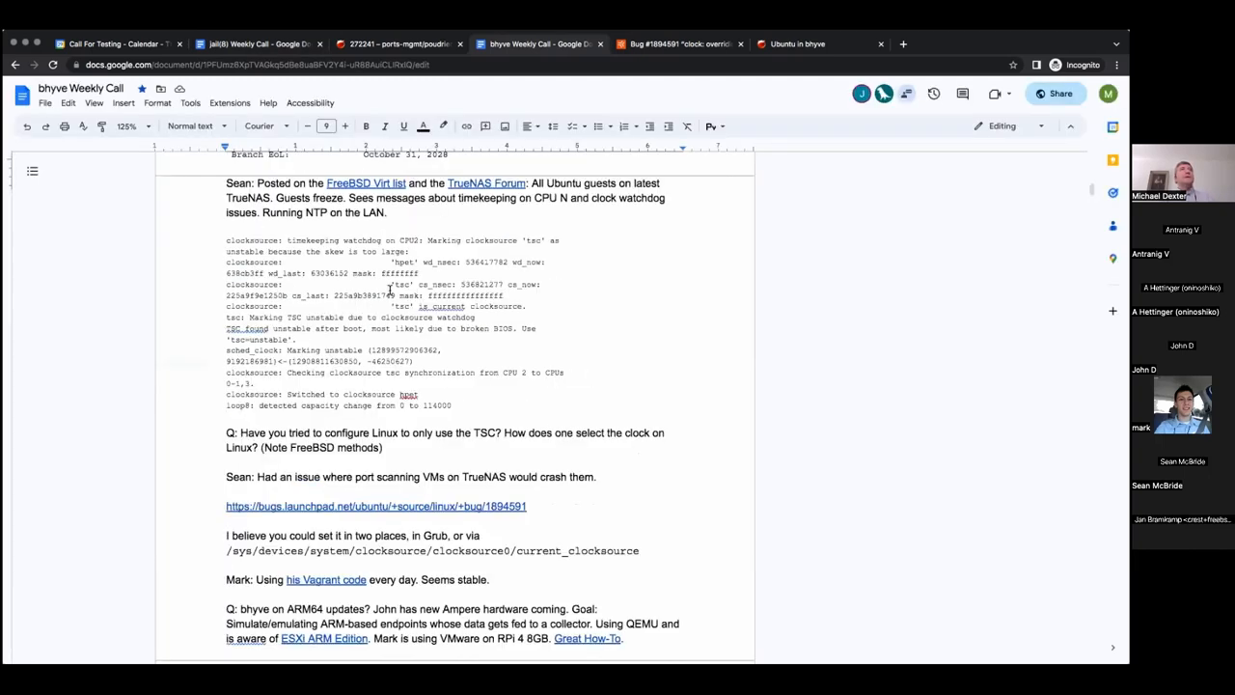
Space out the Glen Barber funding note beneath the 14.0-RELEASE schedule
scroll(up, 3)
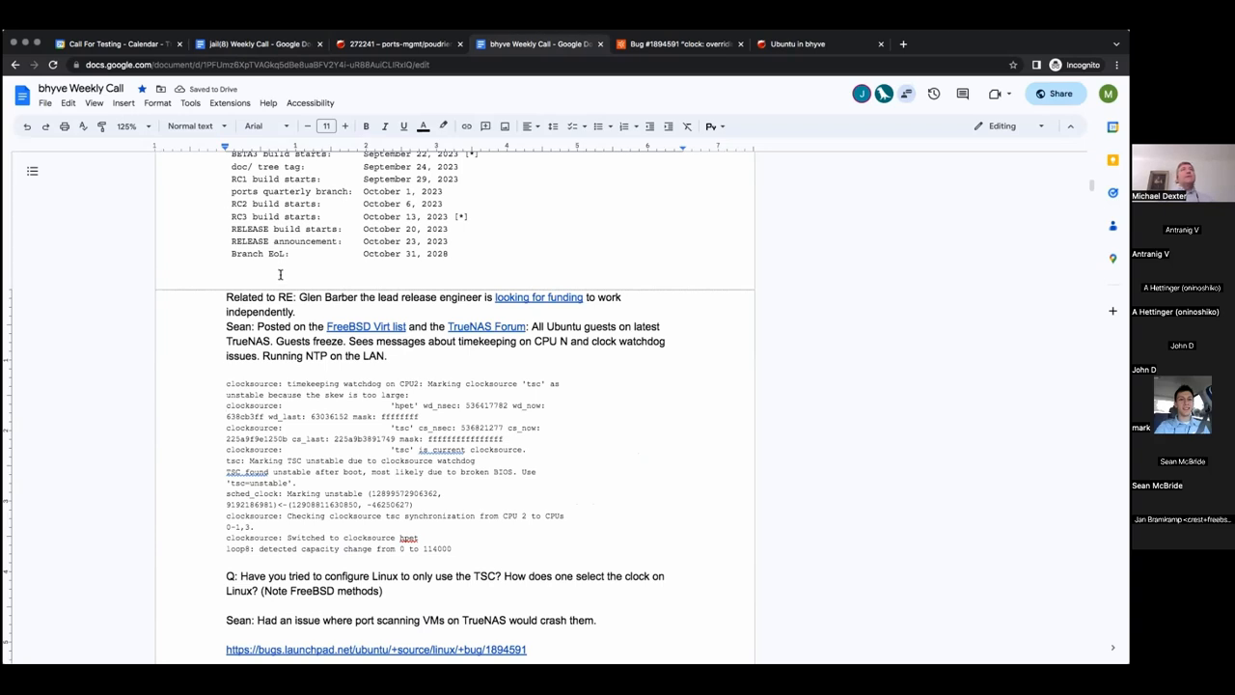
key(enter)
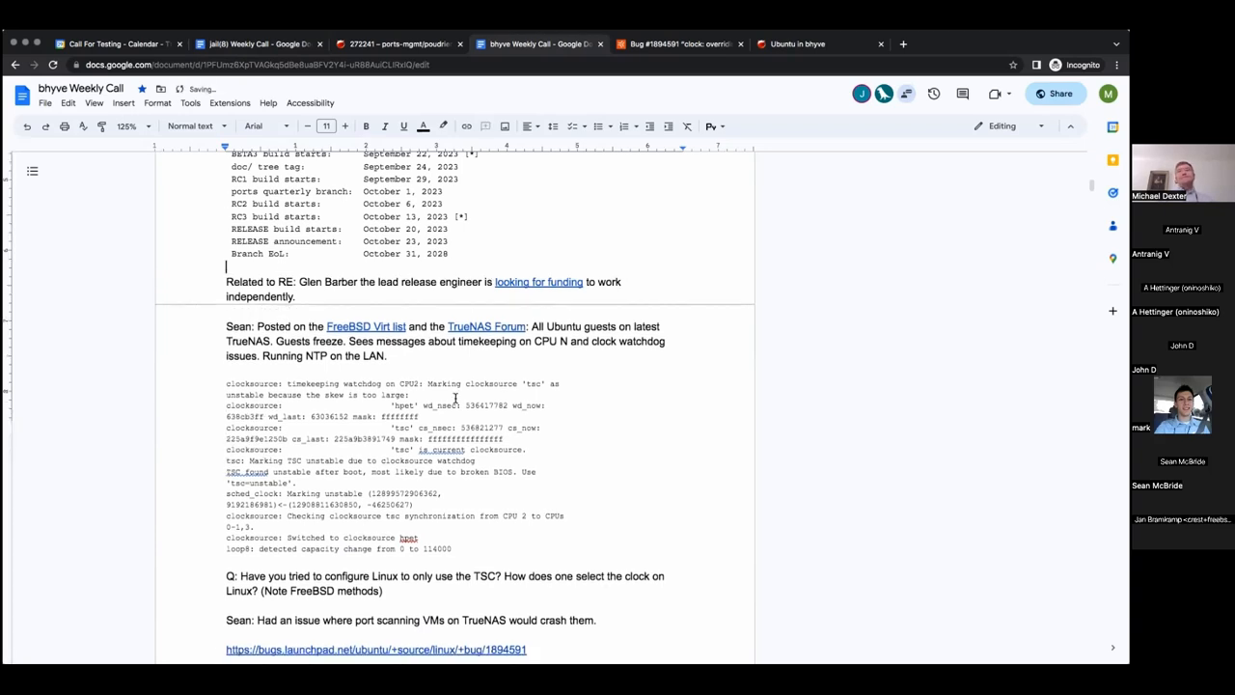
scroll(down, 3)
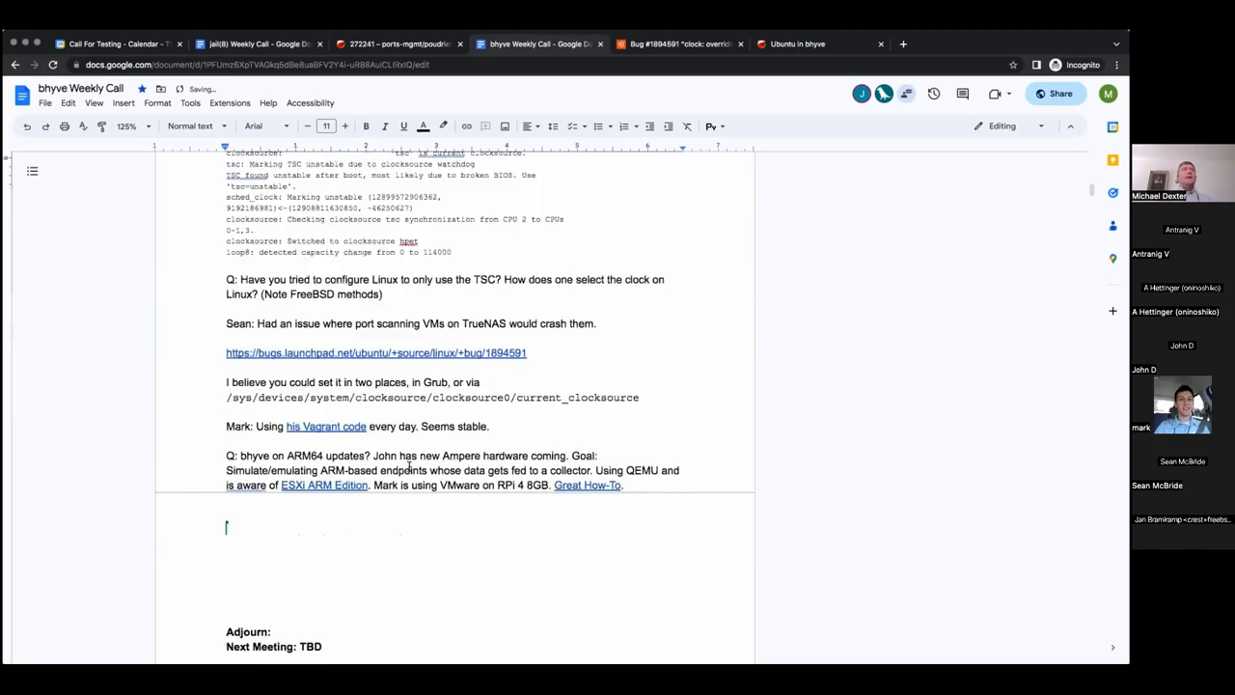
mouse_move(311, 518)
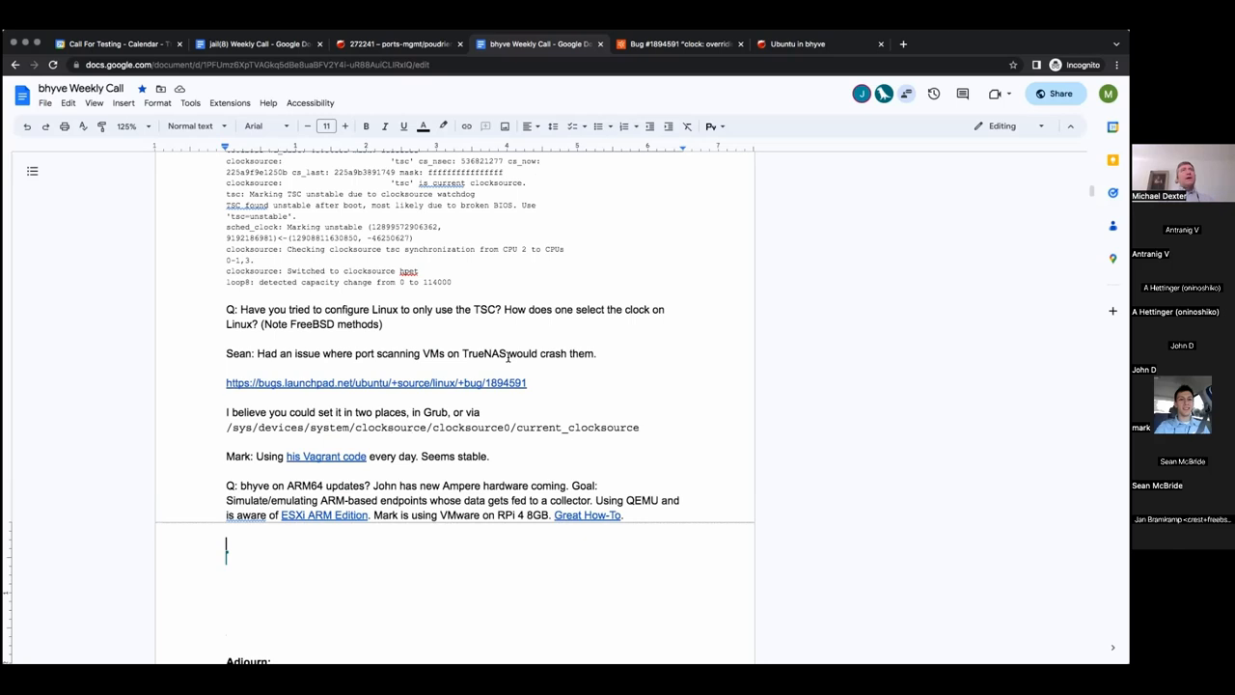
scroll(up, 3)
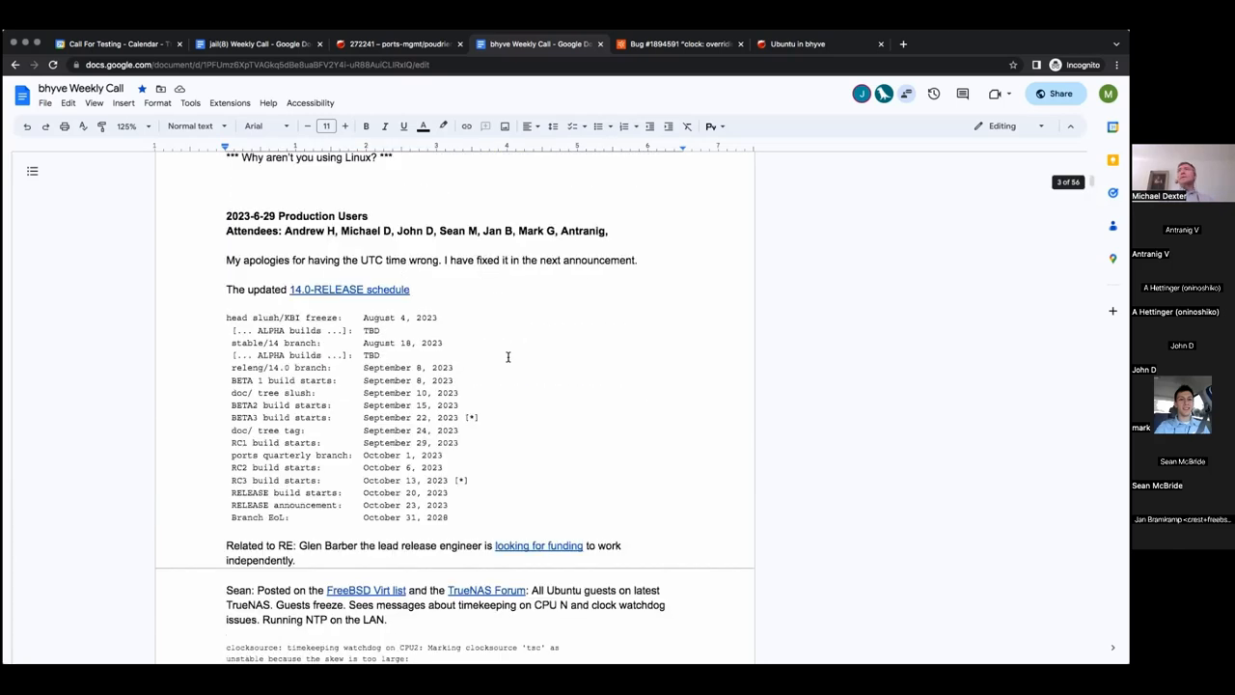
scroll(down, 3)
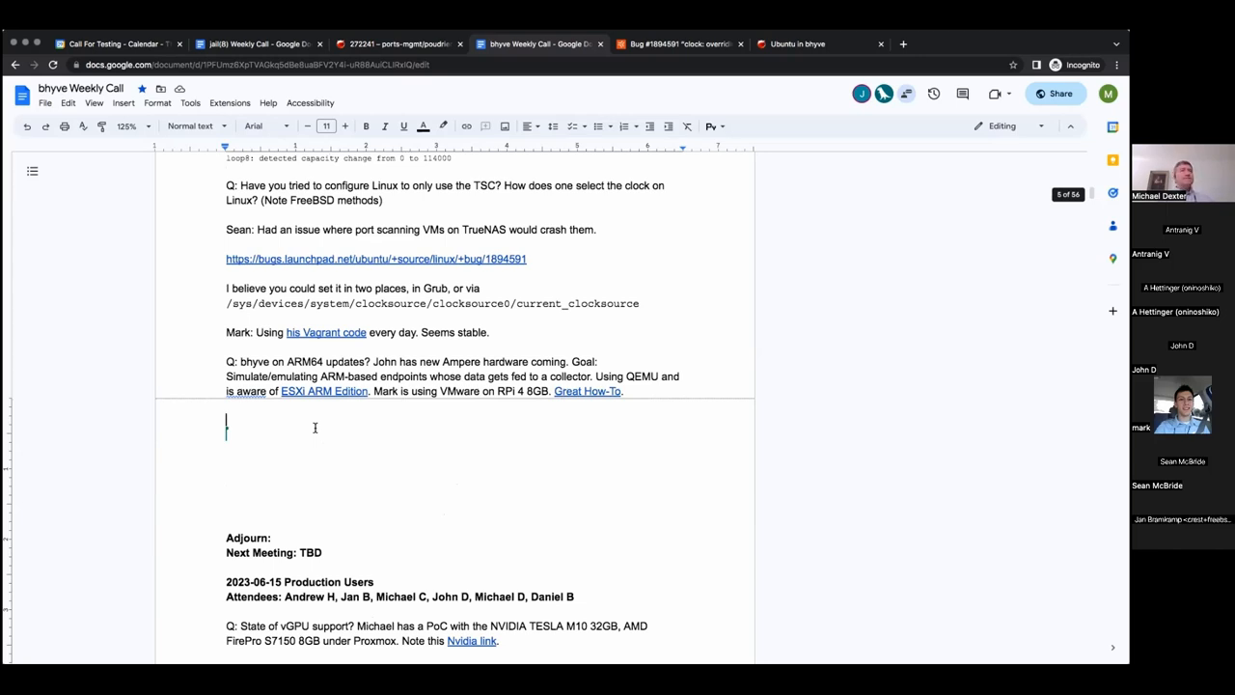
Type 'Q: CPU Pinning topics?' on the blank line under the ARM64 paragraph
text(Q:)
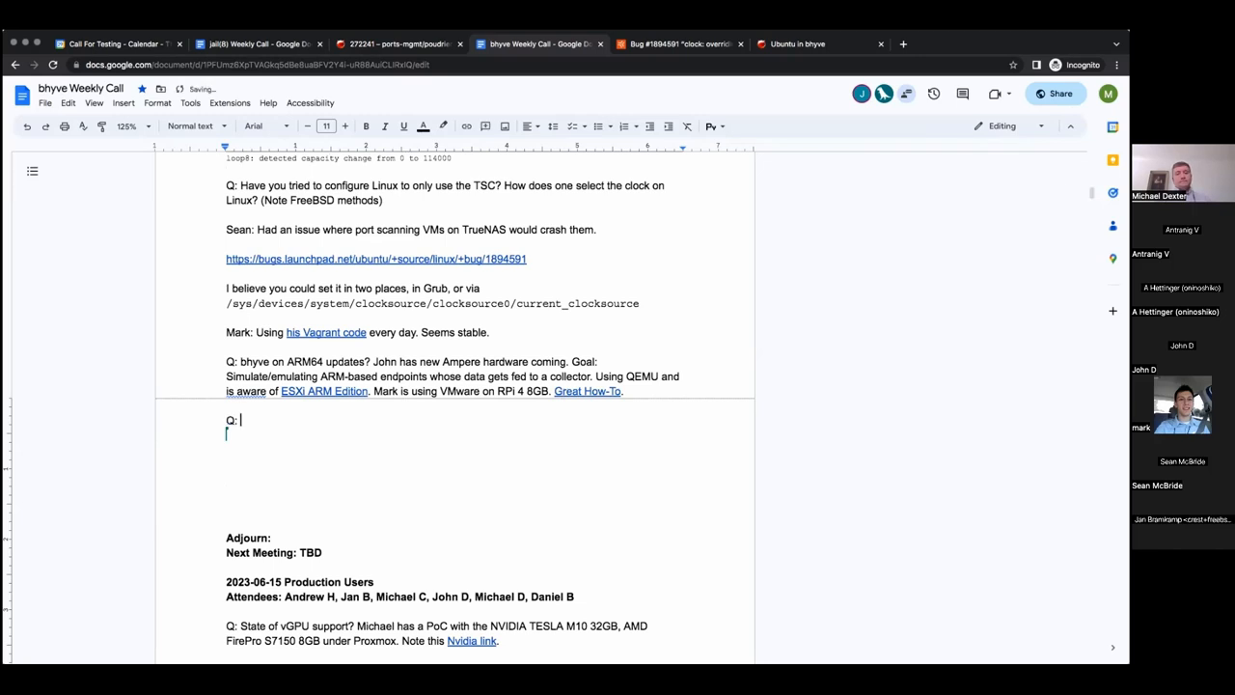
text(CPU)
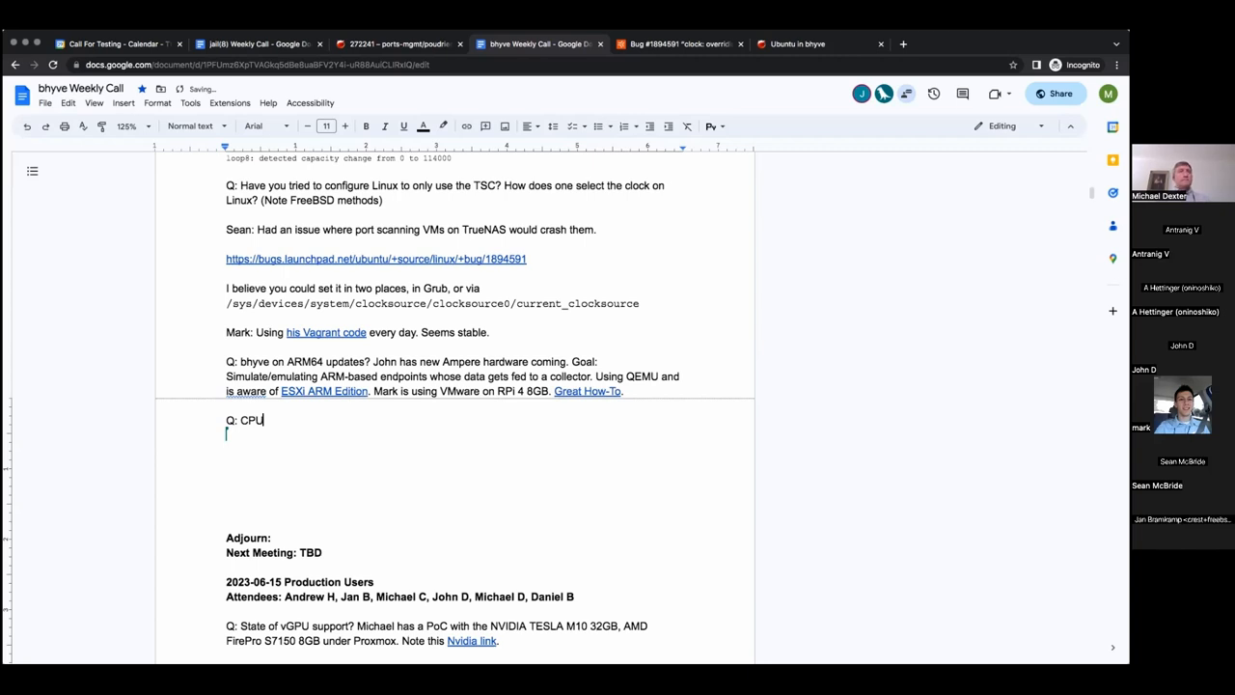
text(Pinning topics?)
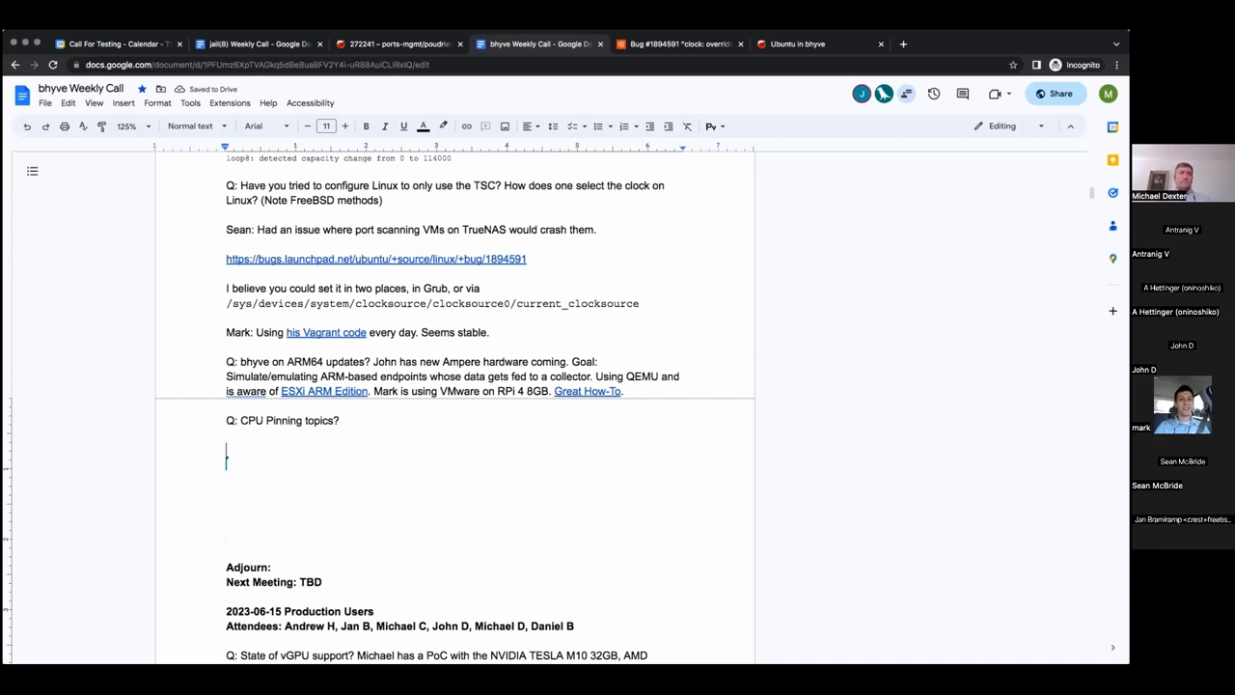
Write 'Mark: Had issues with Win2022 VMs blue screening on OmniOS', removing the stray letter
text(Mark: Had issues with w)
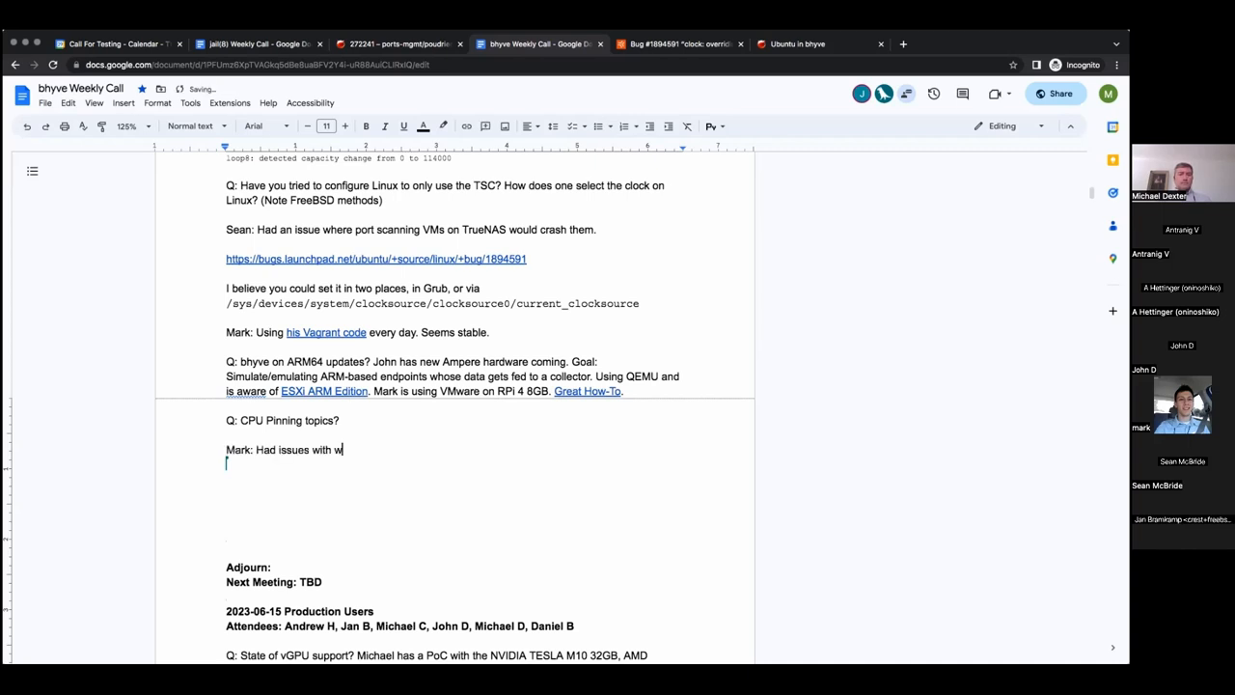
text(with Win)
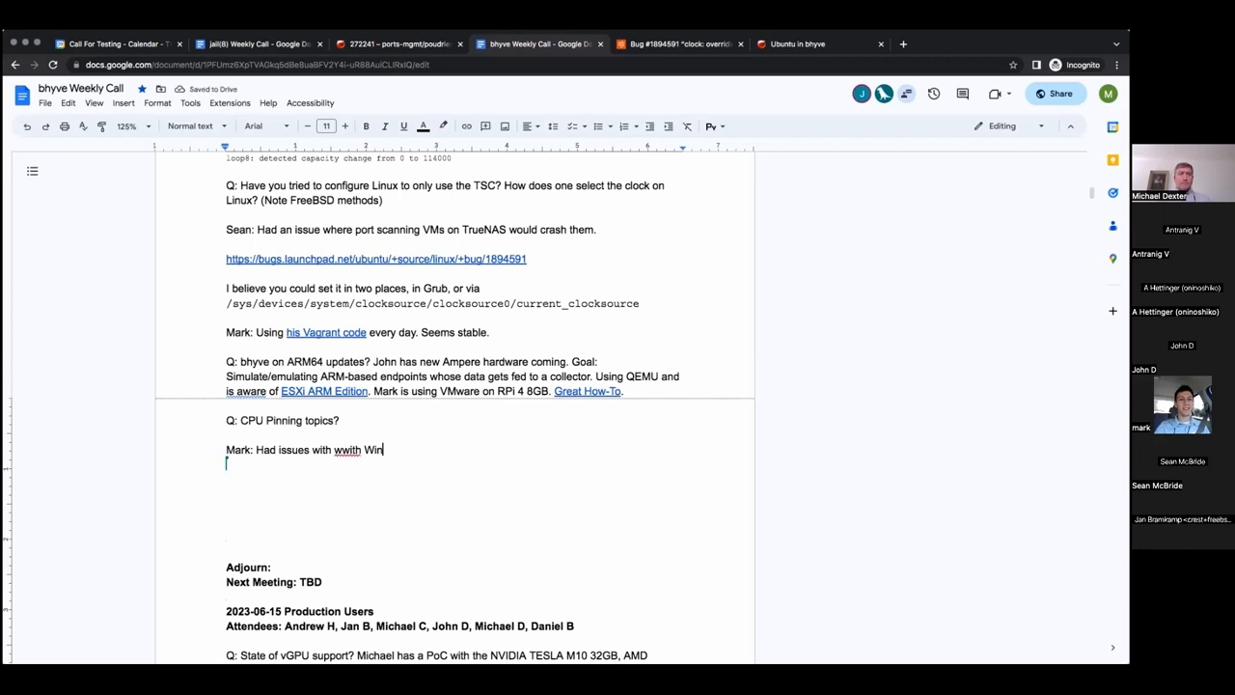
text(2022)
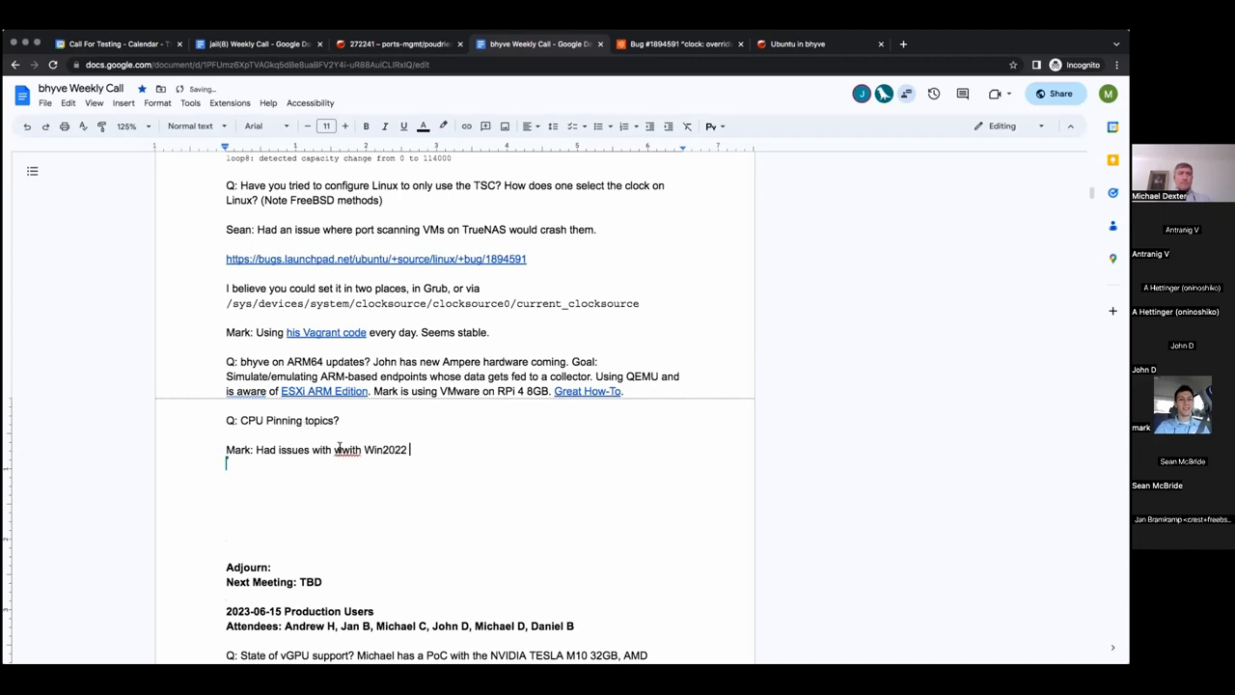
key(Backspace)
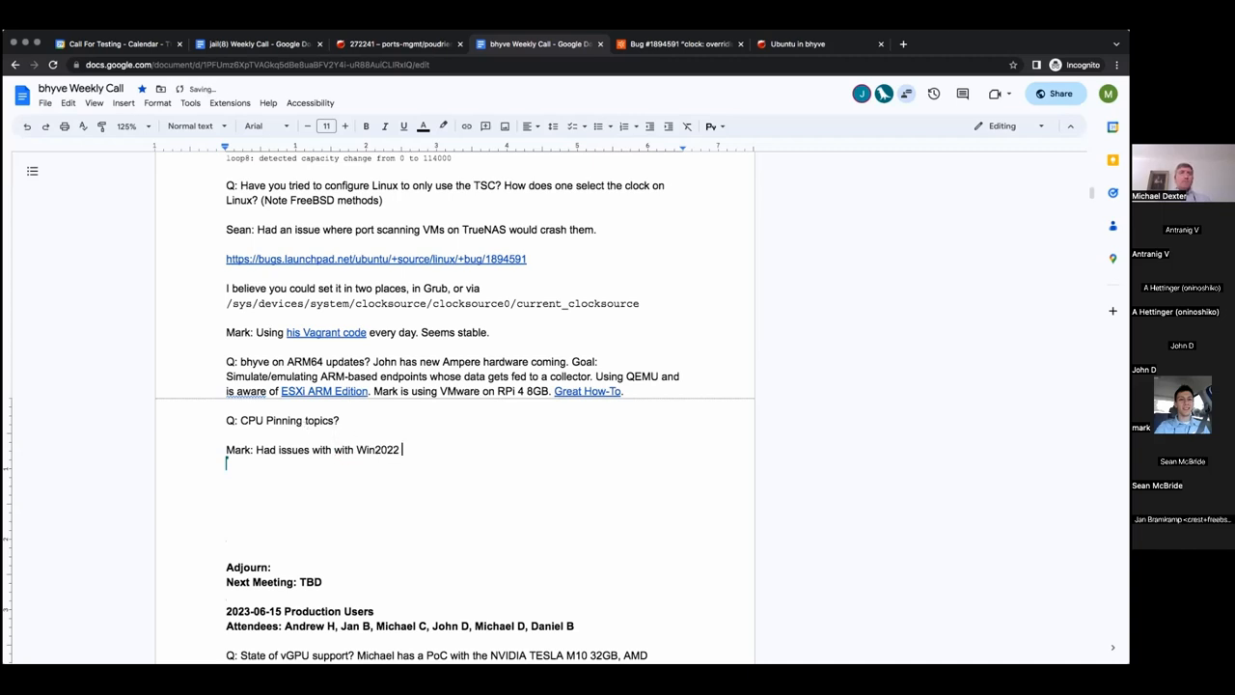
text(V)
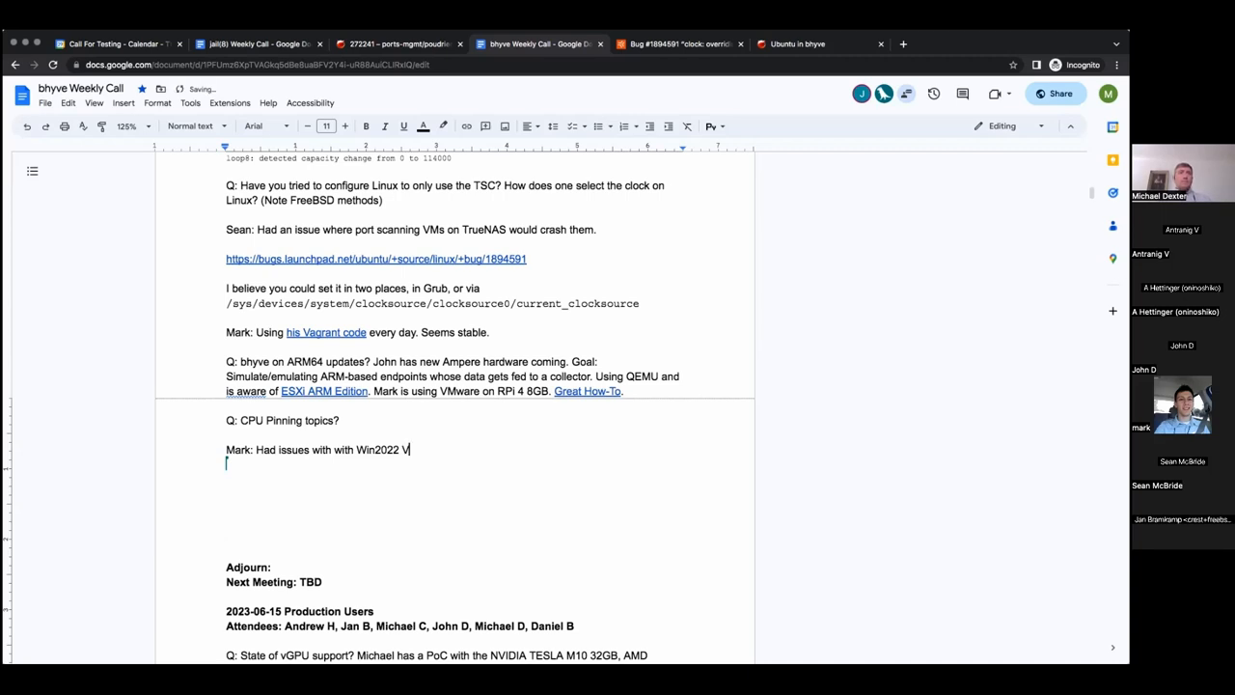
text(Ms)
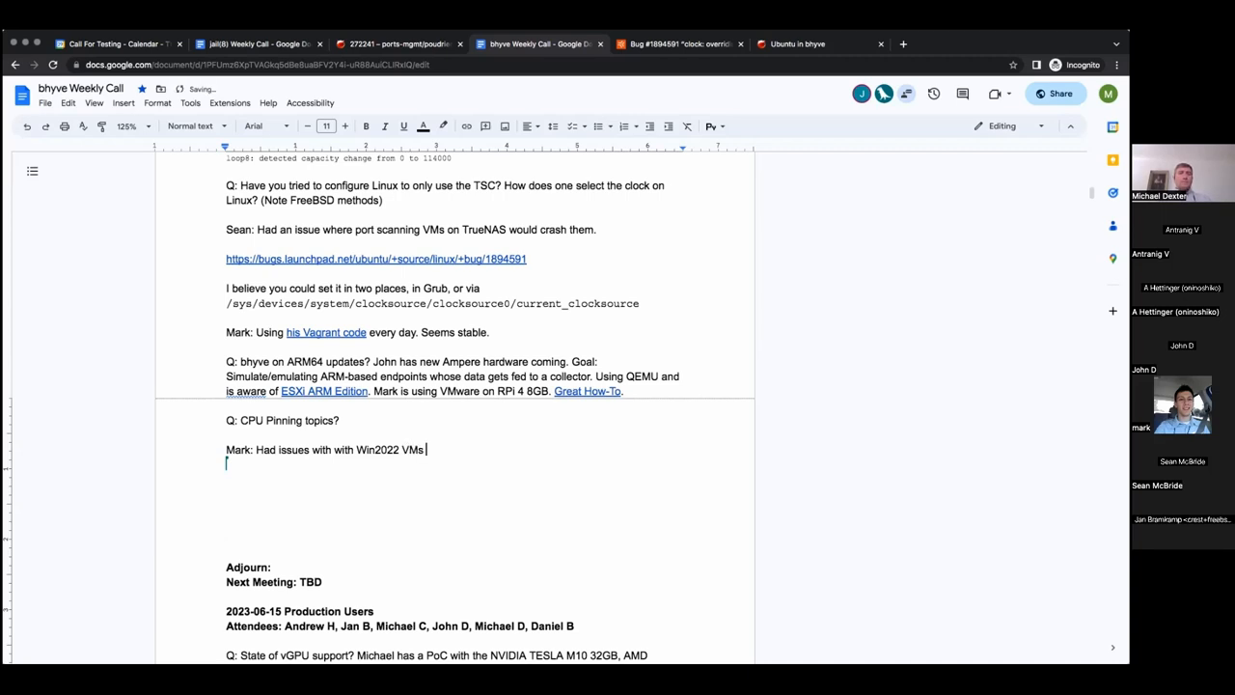
text(b)
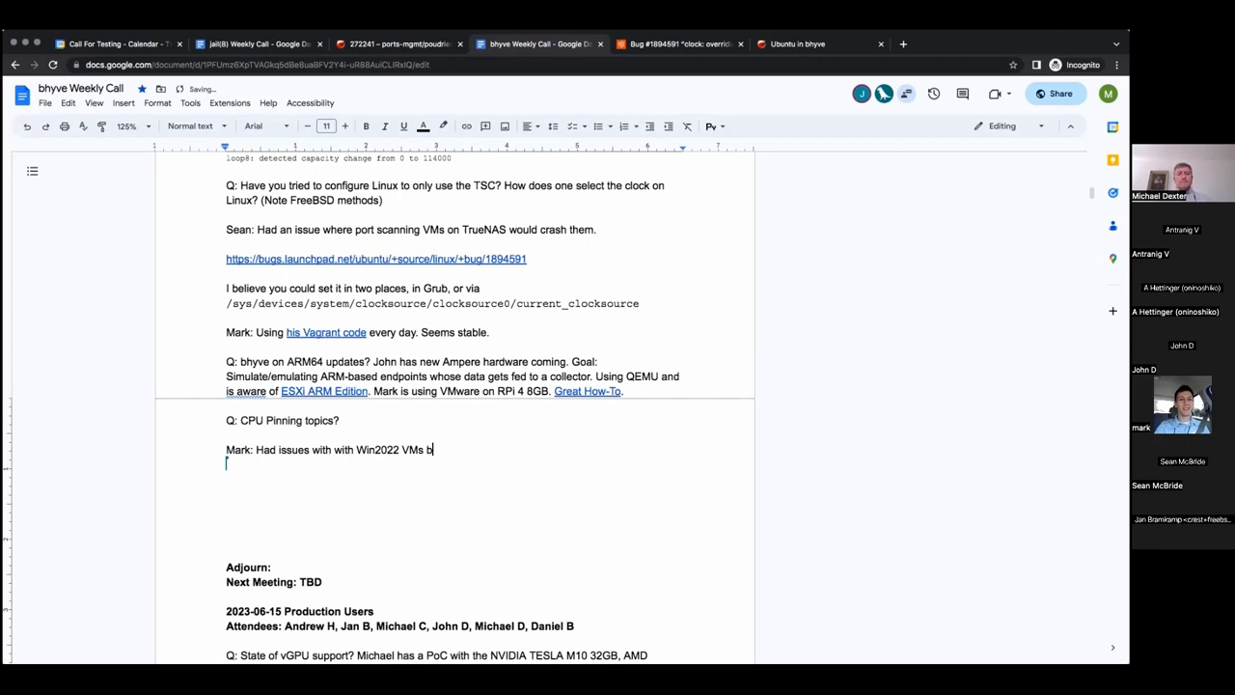
text(lue screening on OmniOS)
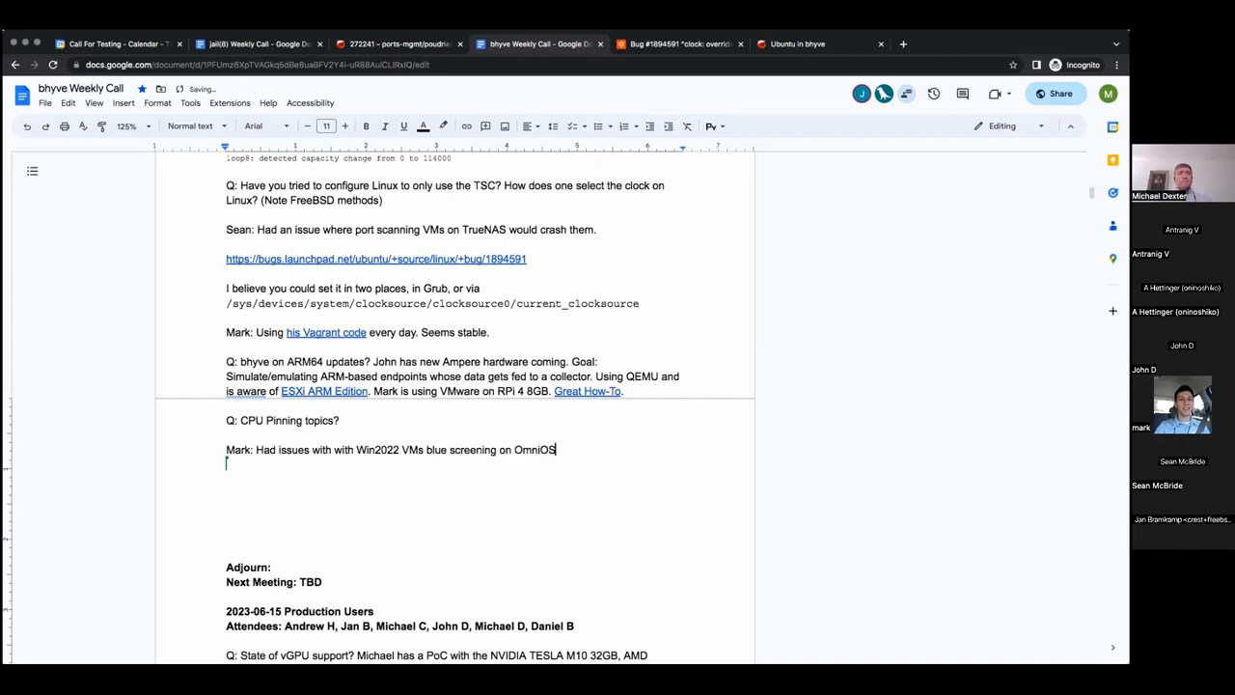
Add the 'NVMe driver/SDIO errors' and 'VirtIO okay.' details to Mark's entry
text(" ")
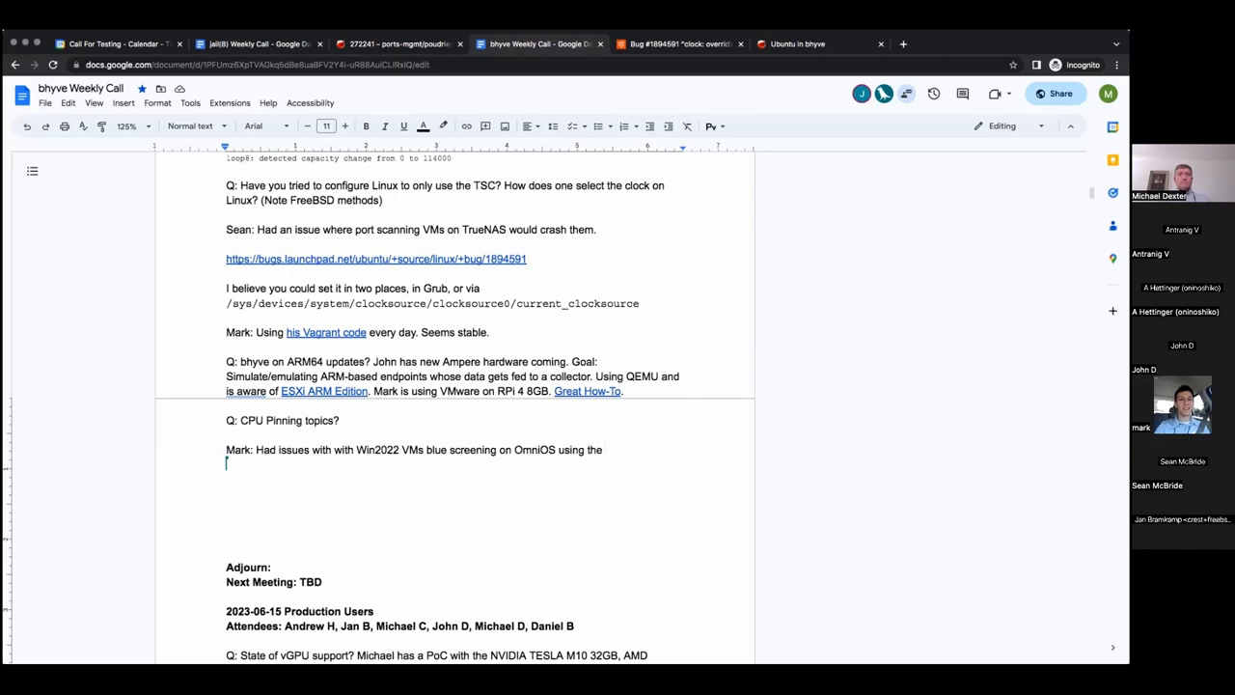
text(NVMe)
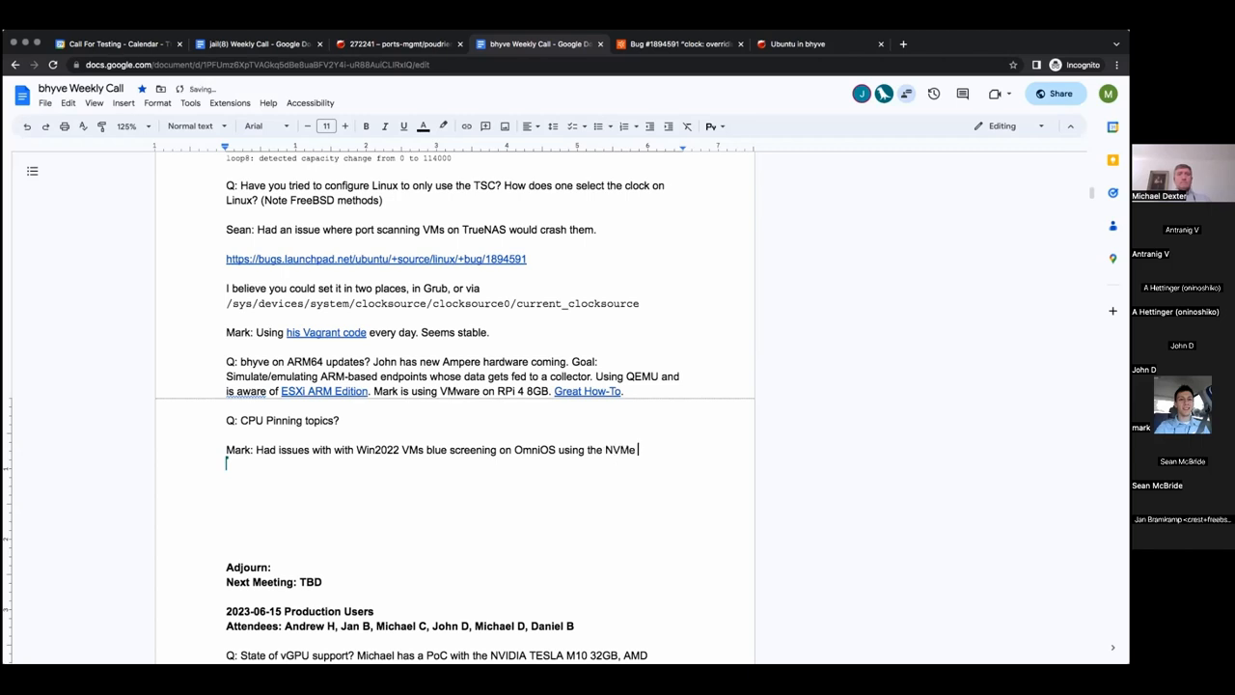
text(driver)
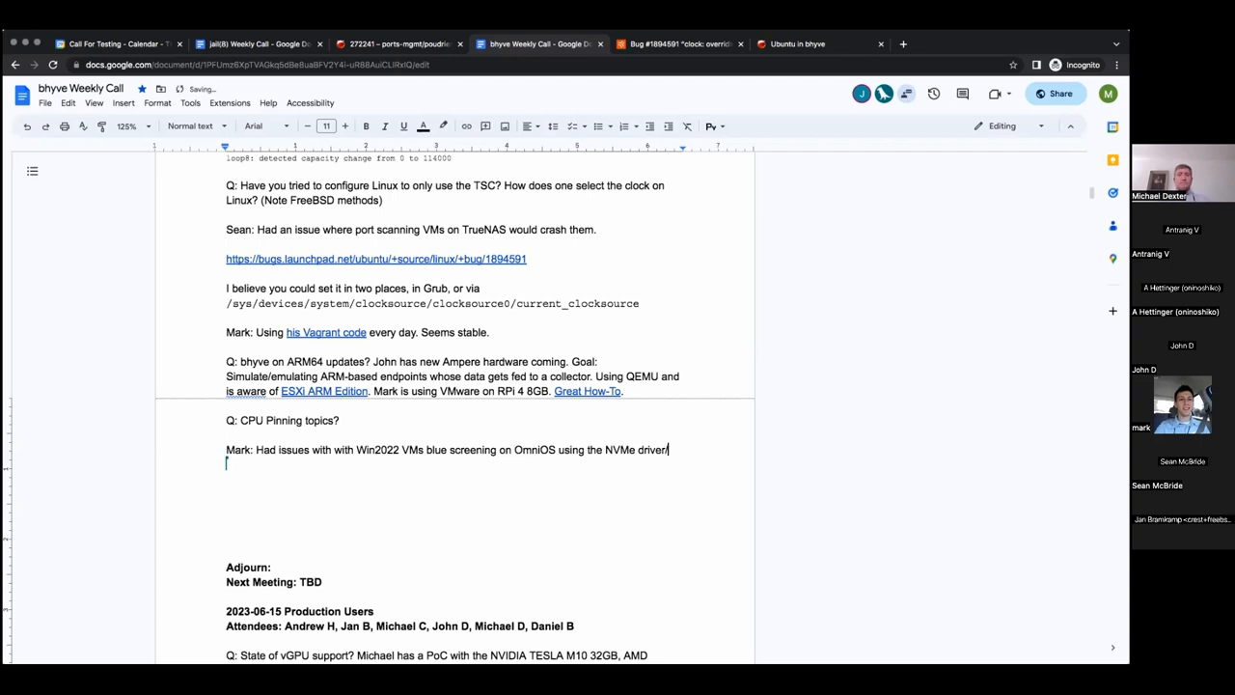
text(/SDIO. VirtIO)
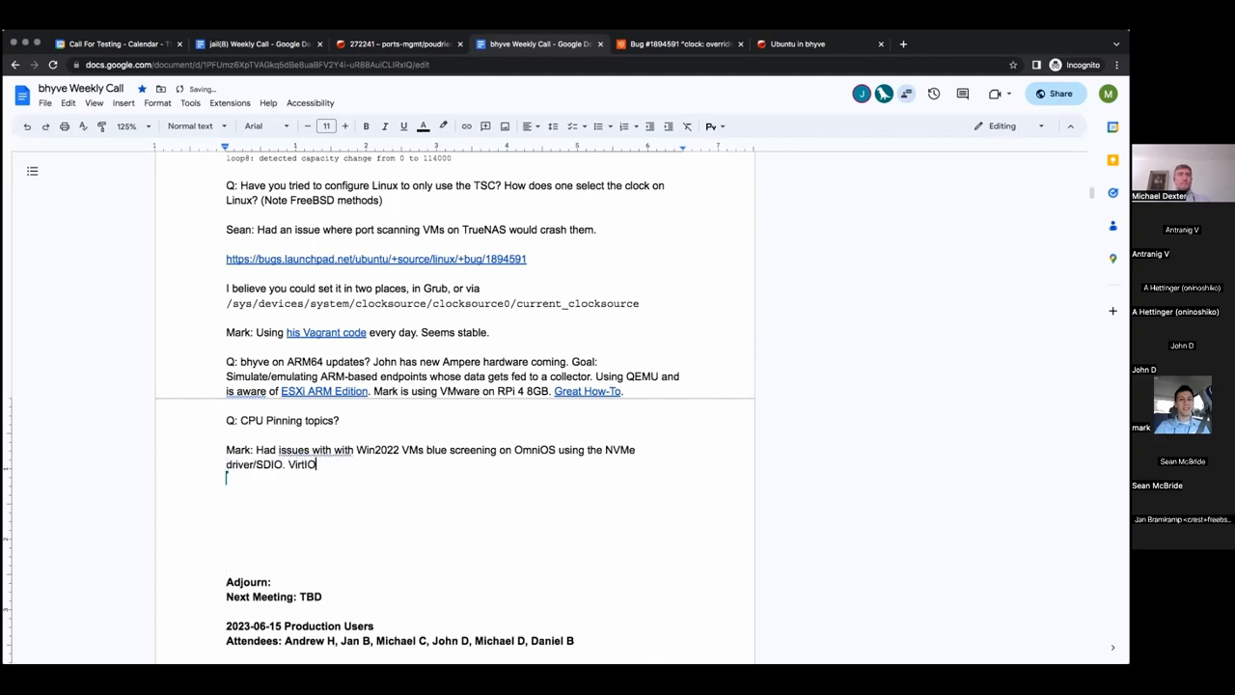
text(" ")
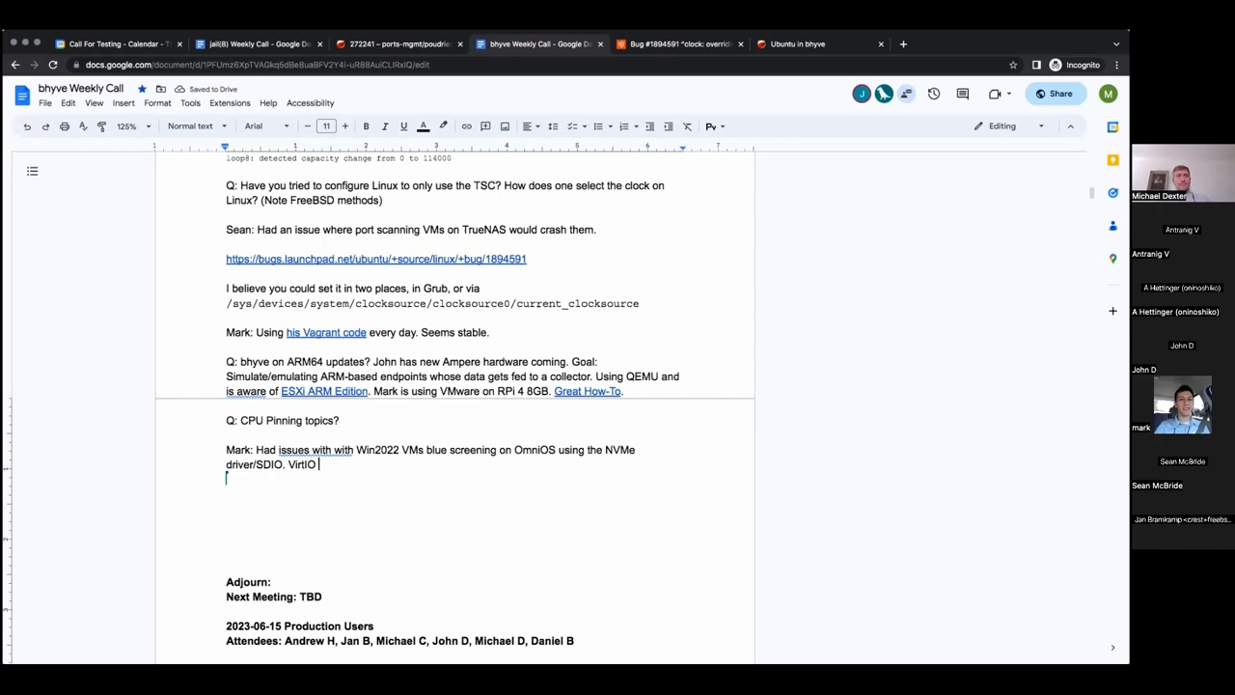
text(okay)
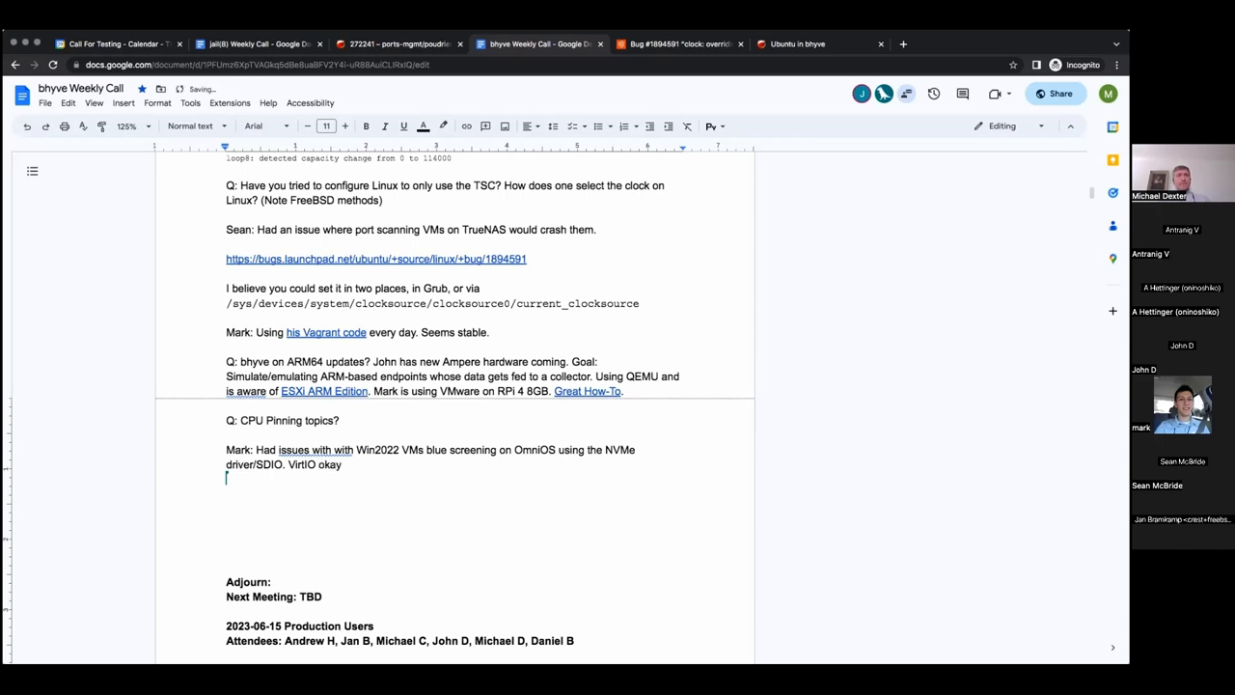
text(.)
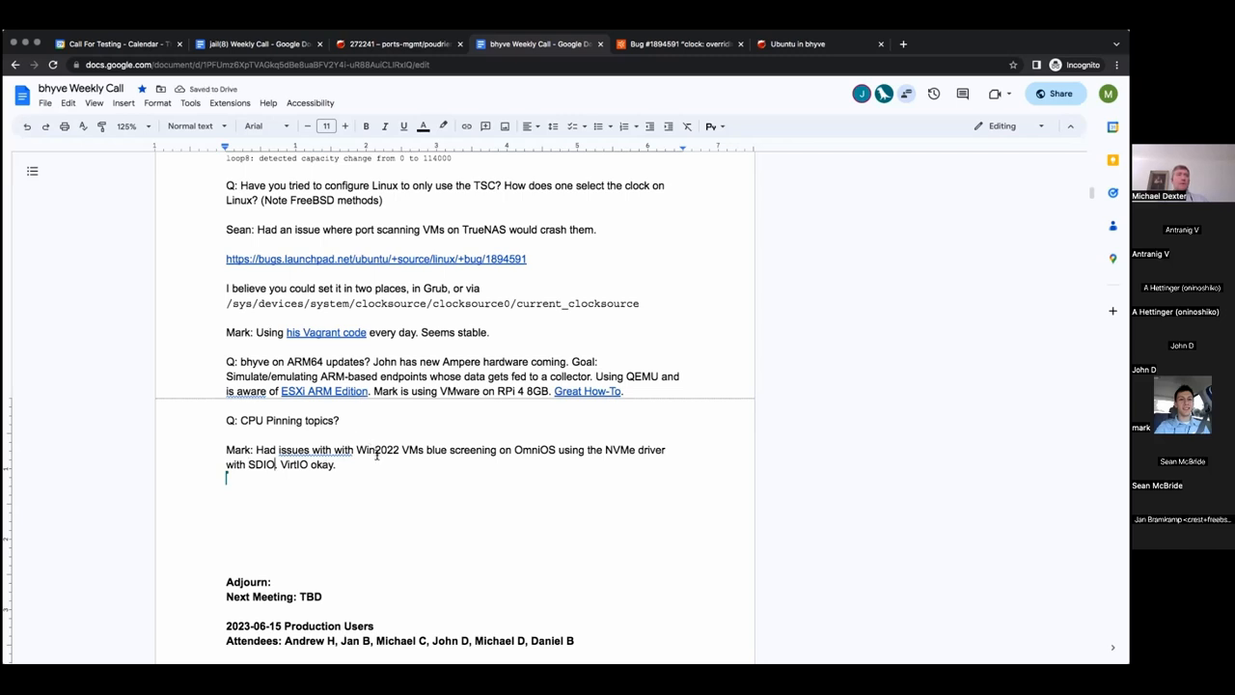
text(errors)
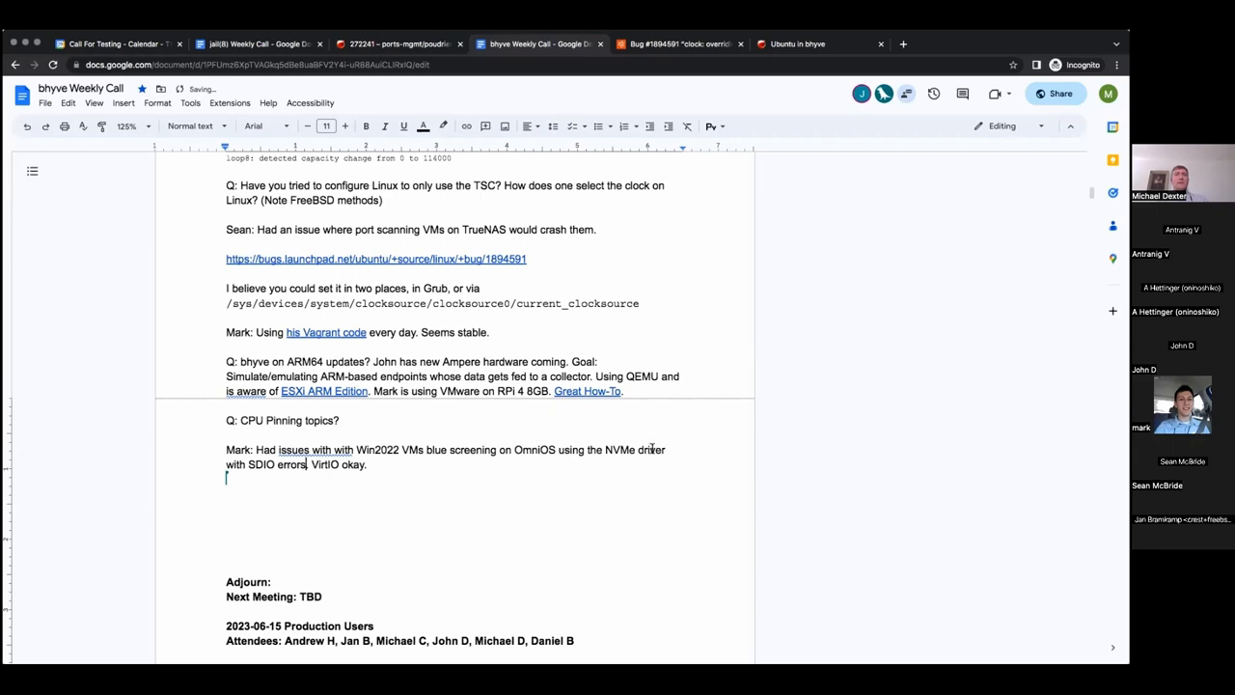
Replace the word 'driver' with 'interface' in Mark's CPU Pinning entry
double_click(651, 450)
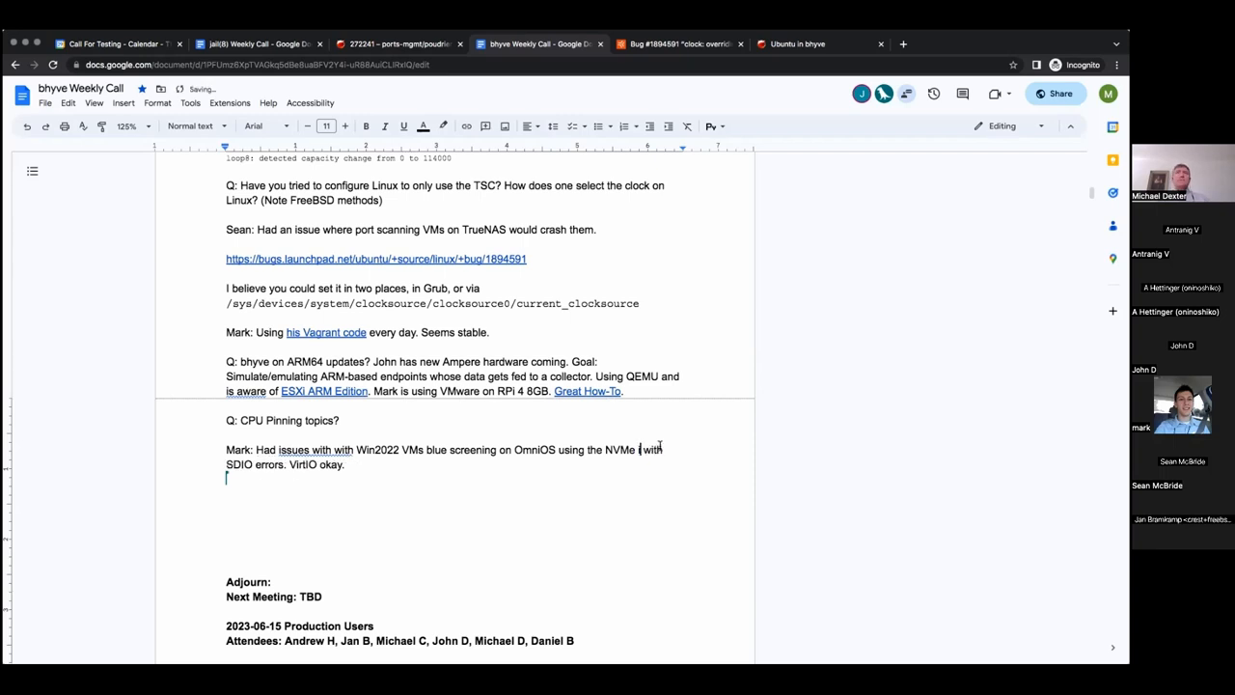
text(interface)
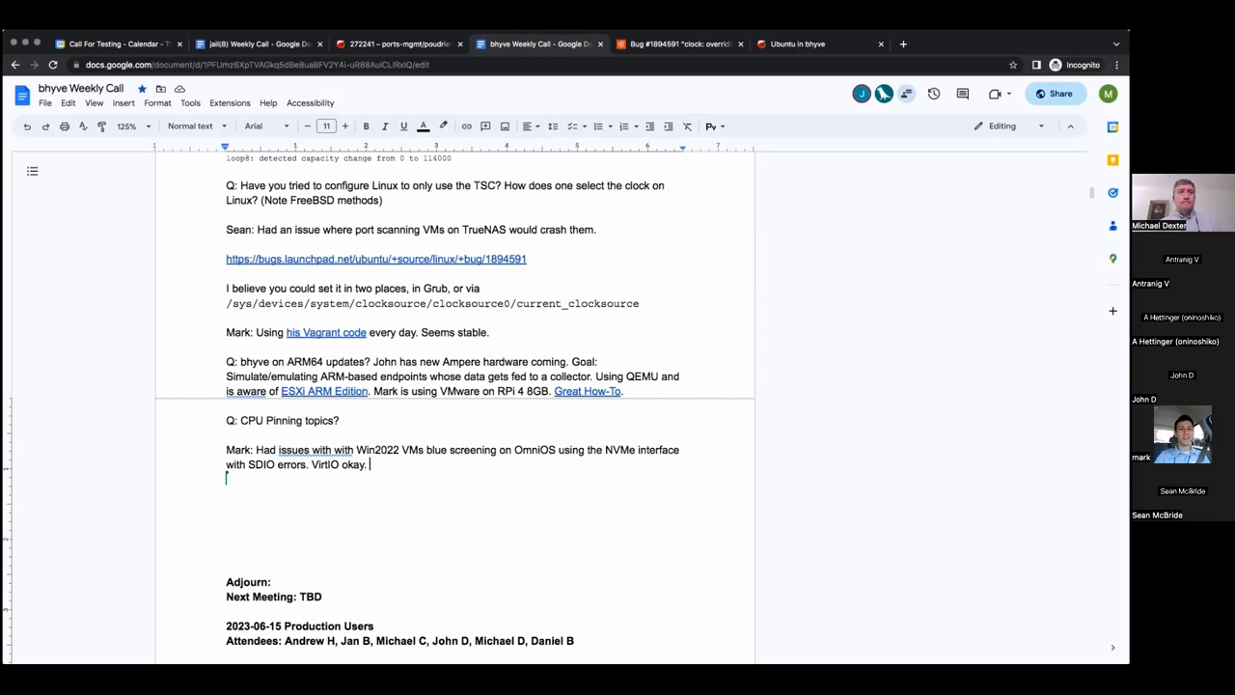
Add 'R36 includes the NVMe emulation. No VirtIO slipstreaming.' and correct the 'emulationt' typo
text(R36 includes)
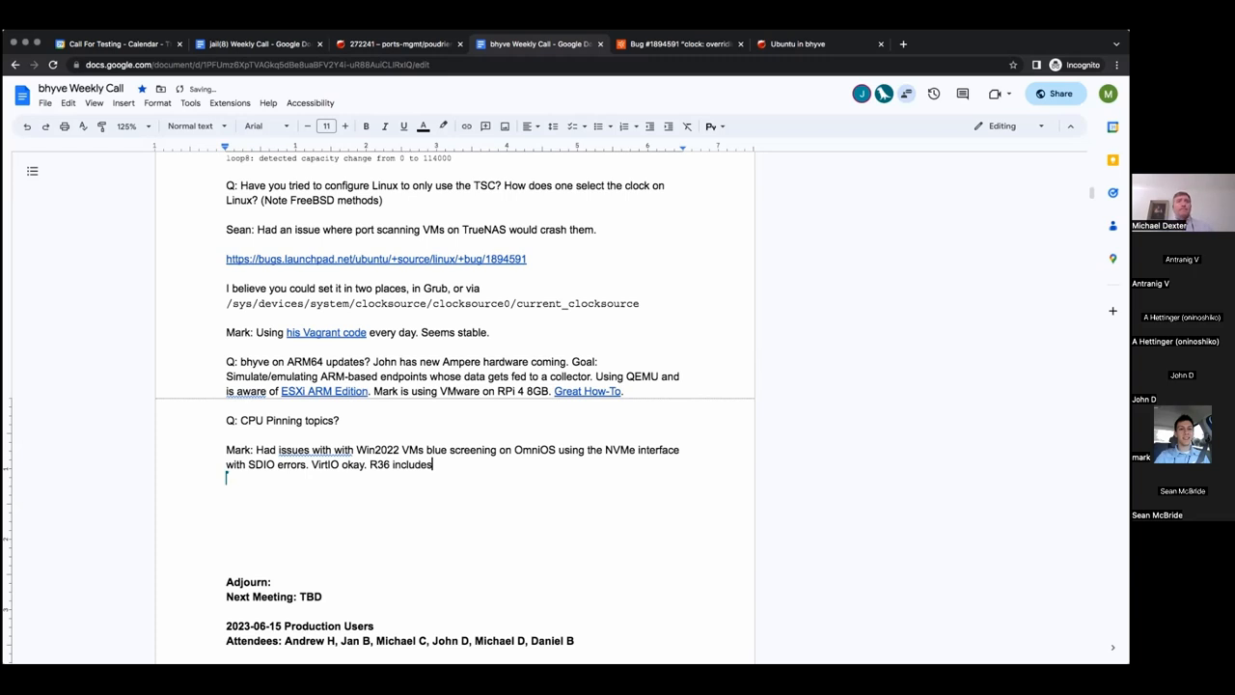
text(N)
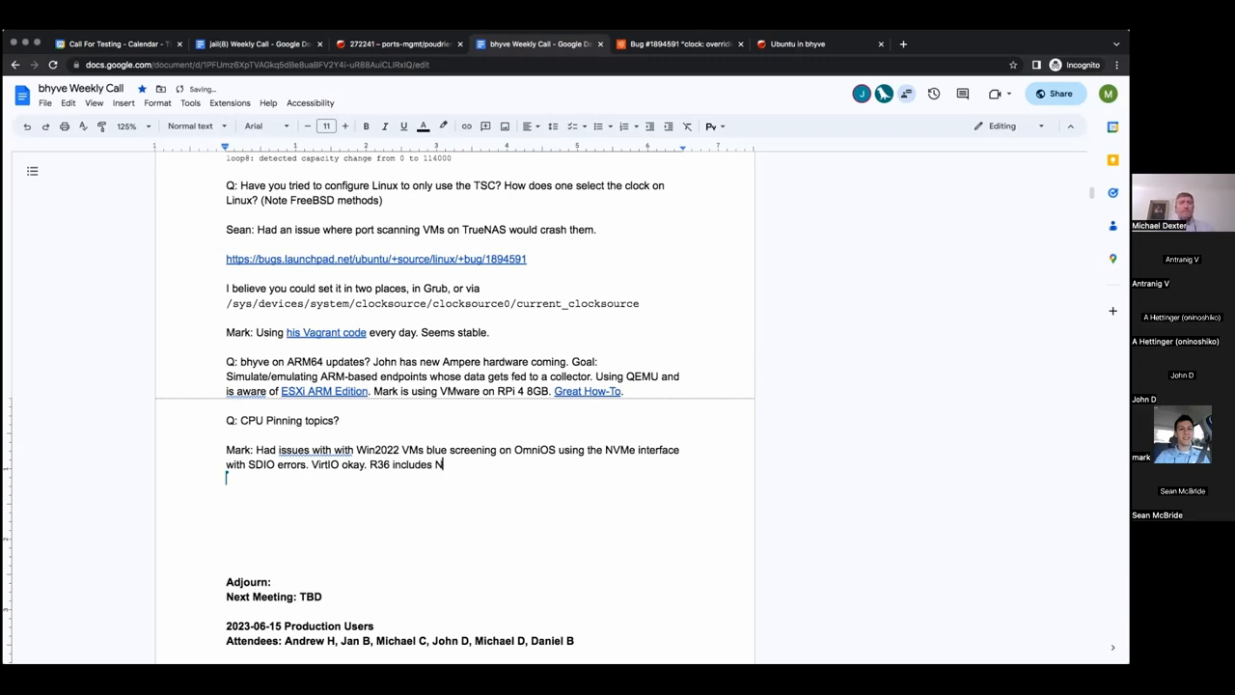
text(VNM)
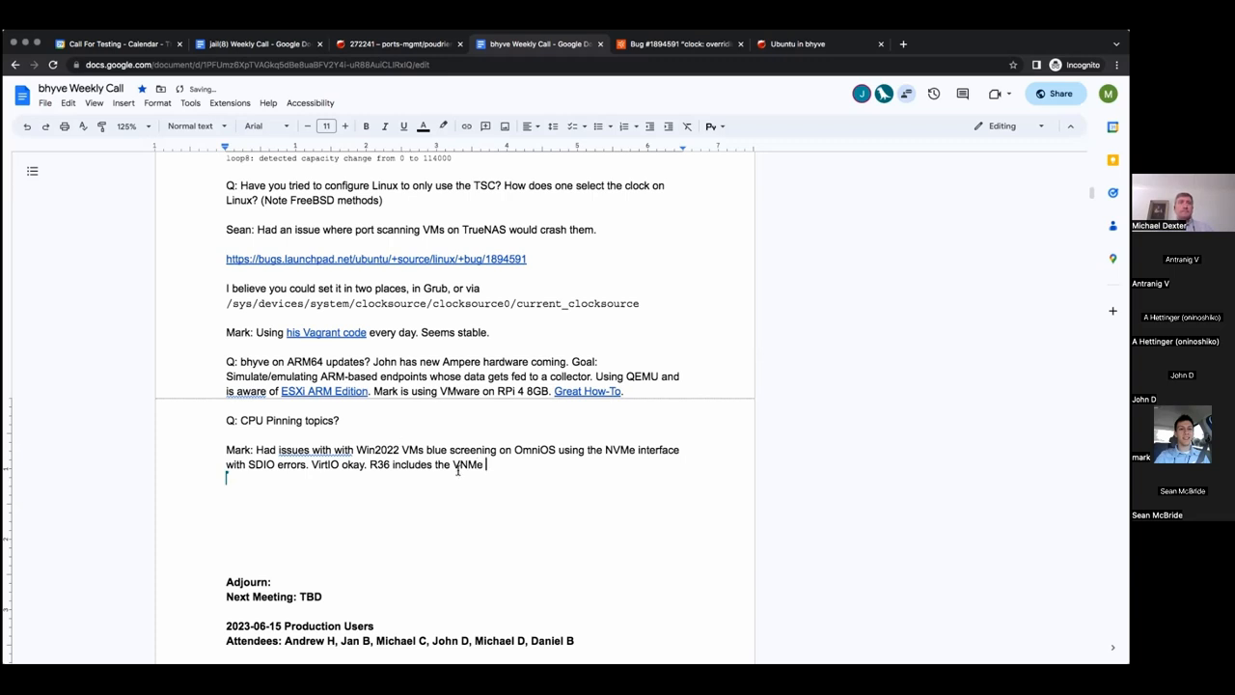
text(emulation.)
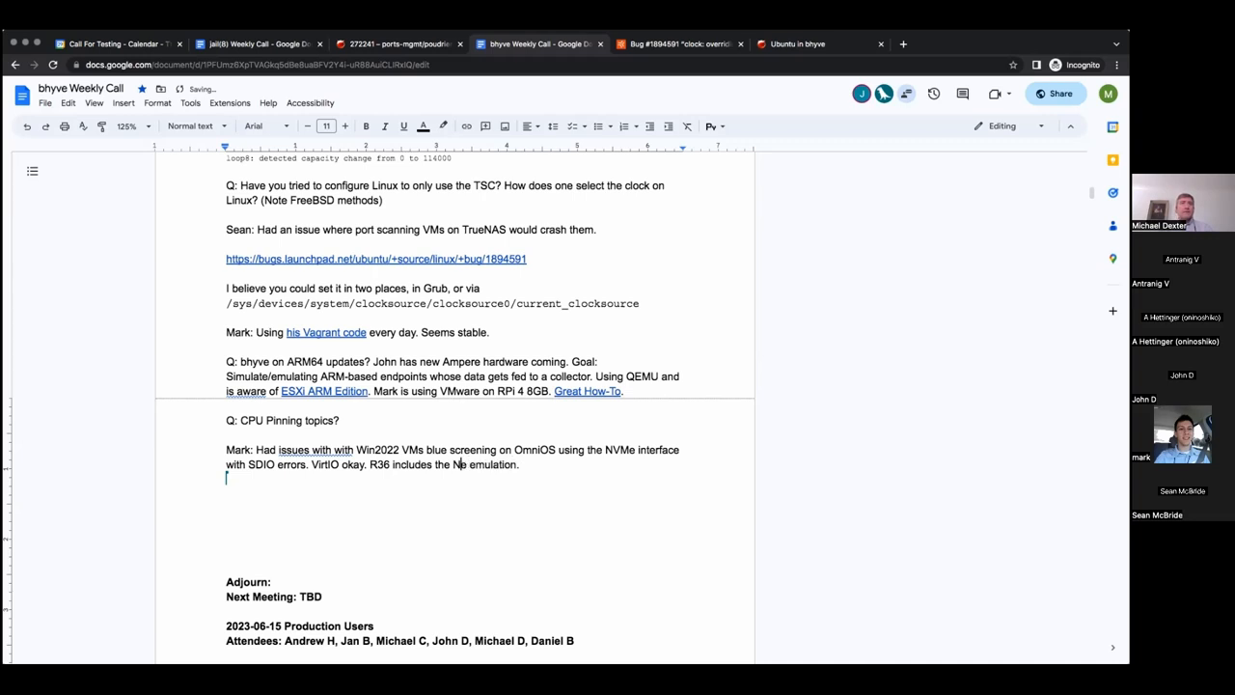
text(NVMe)
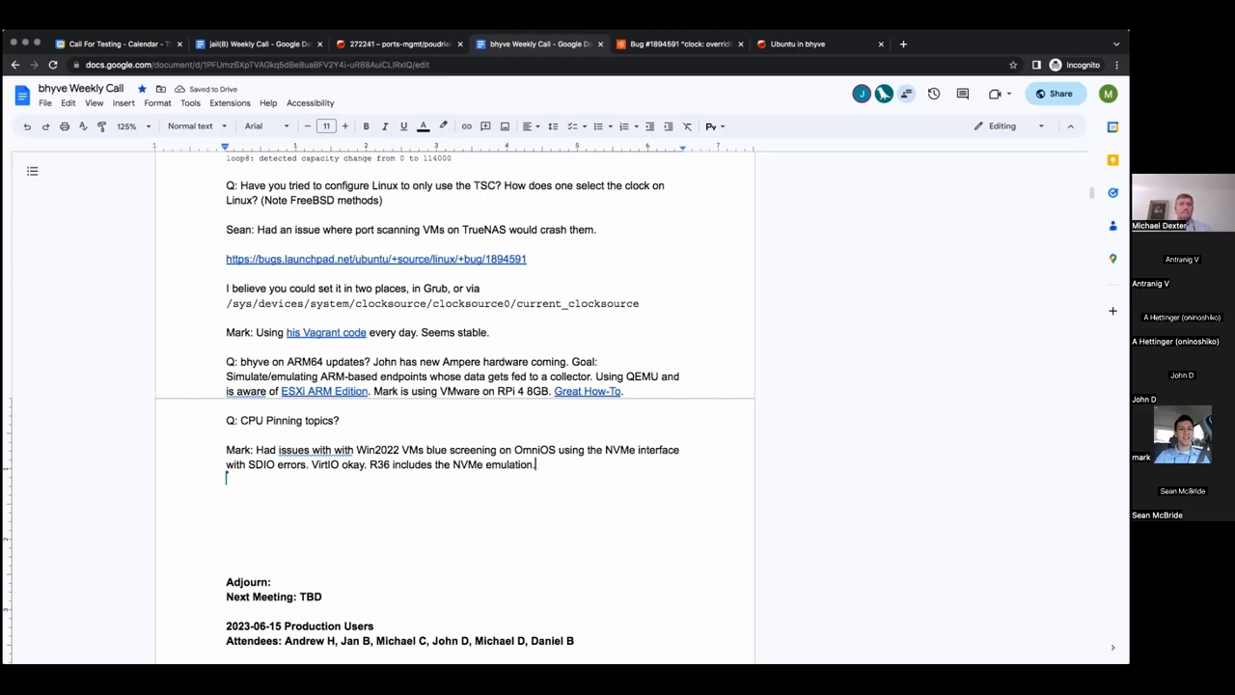
text(No VirtIO)
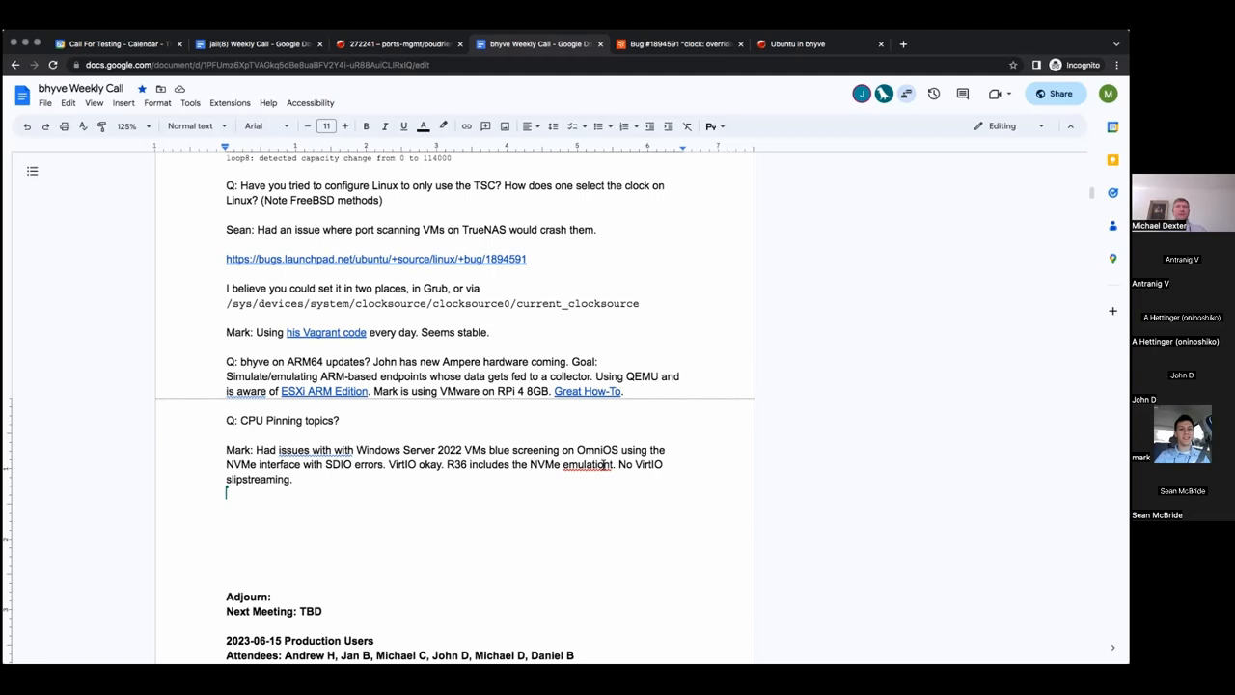
right_click(587, 464)
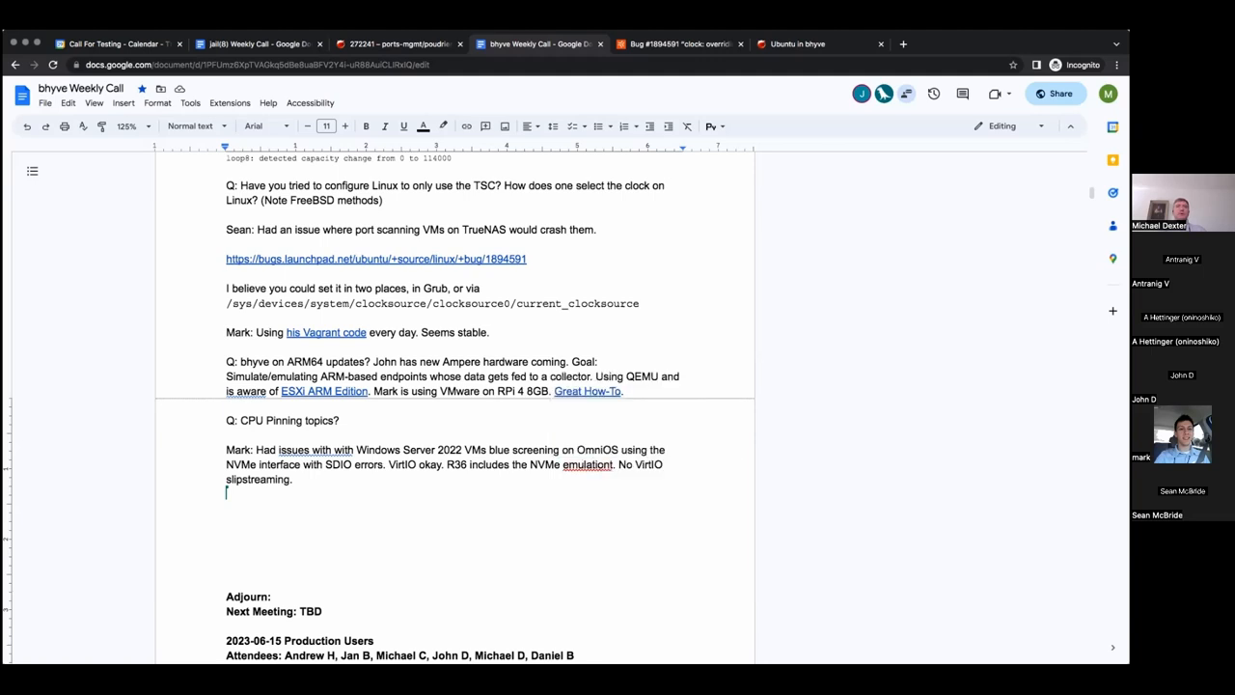
click(586, 464)
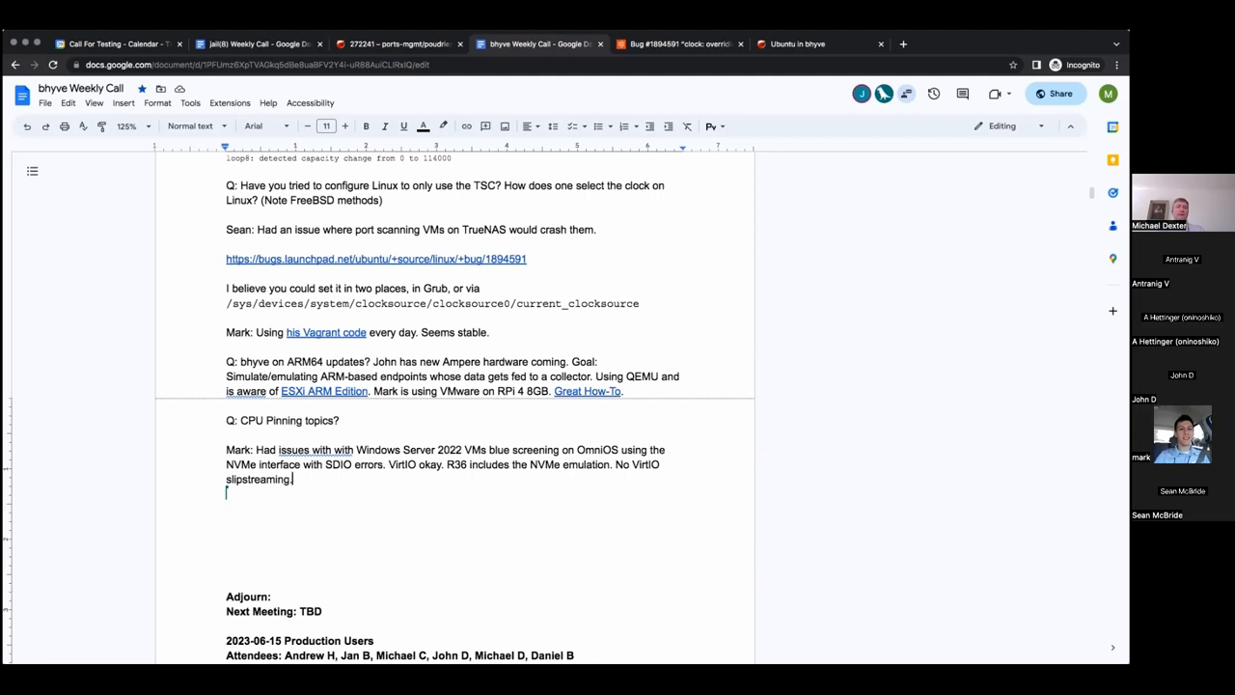
Append '8k.' after the VirtIO slipstreaming remark
text(8k)
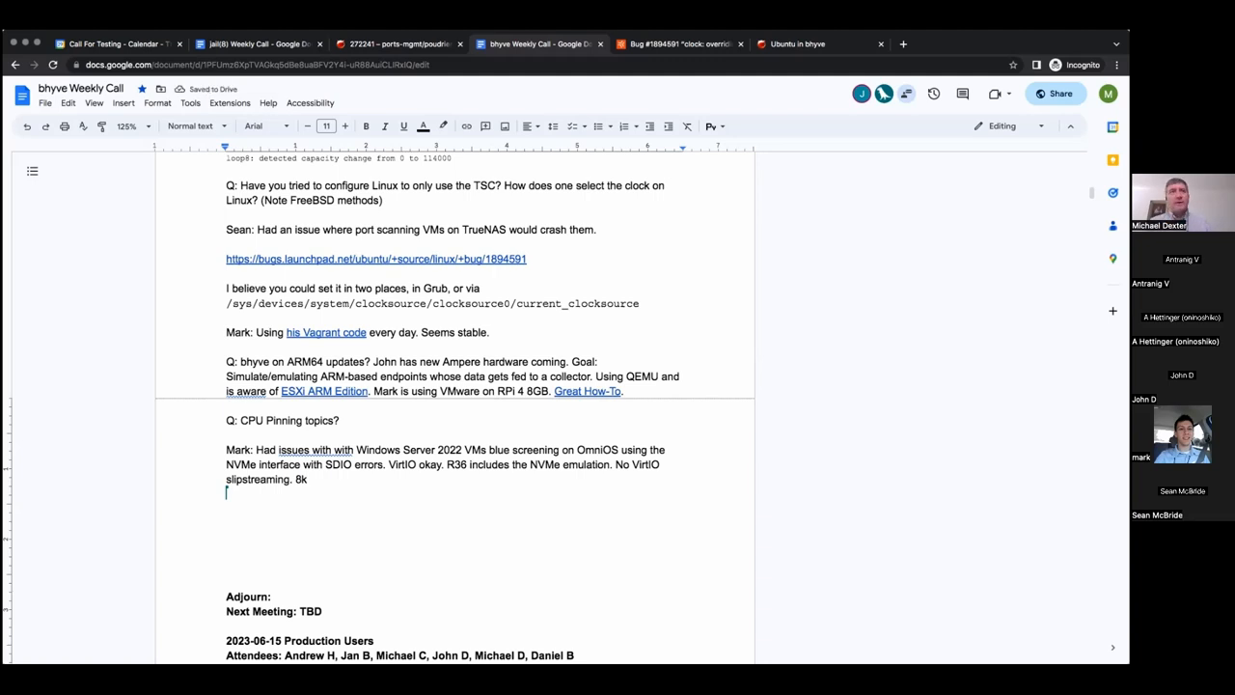
text(.)
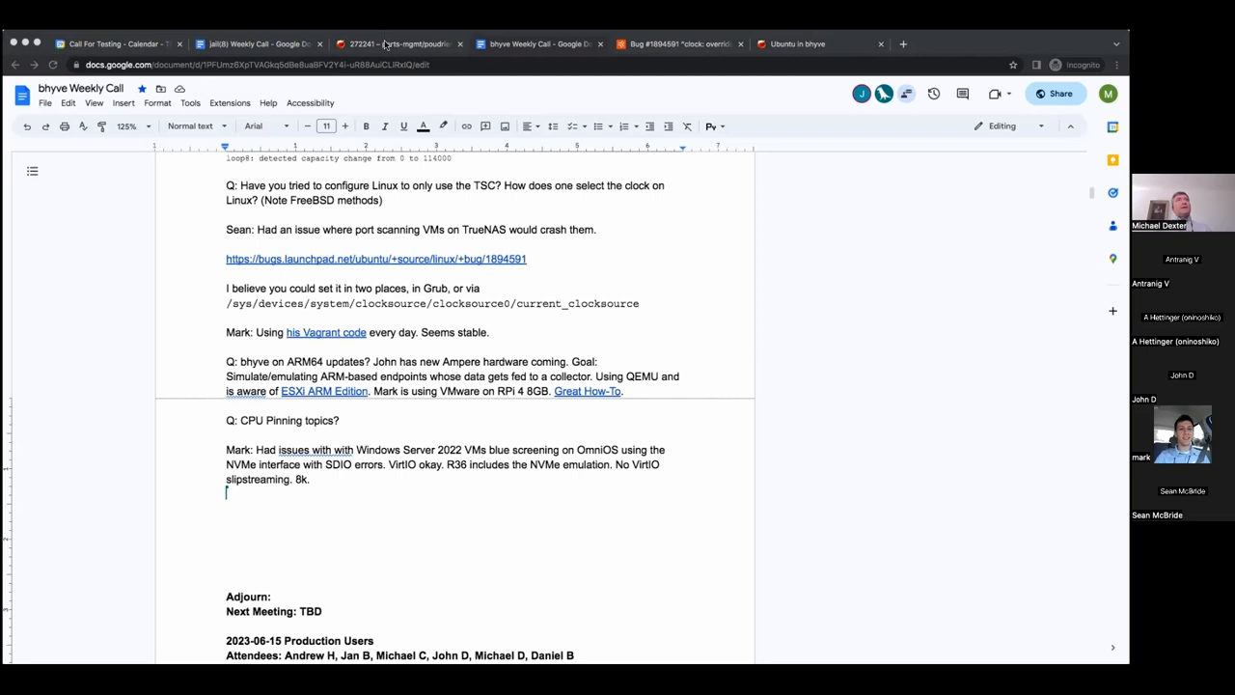
mouse_move(229, 208)
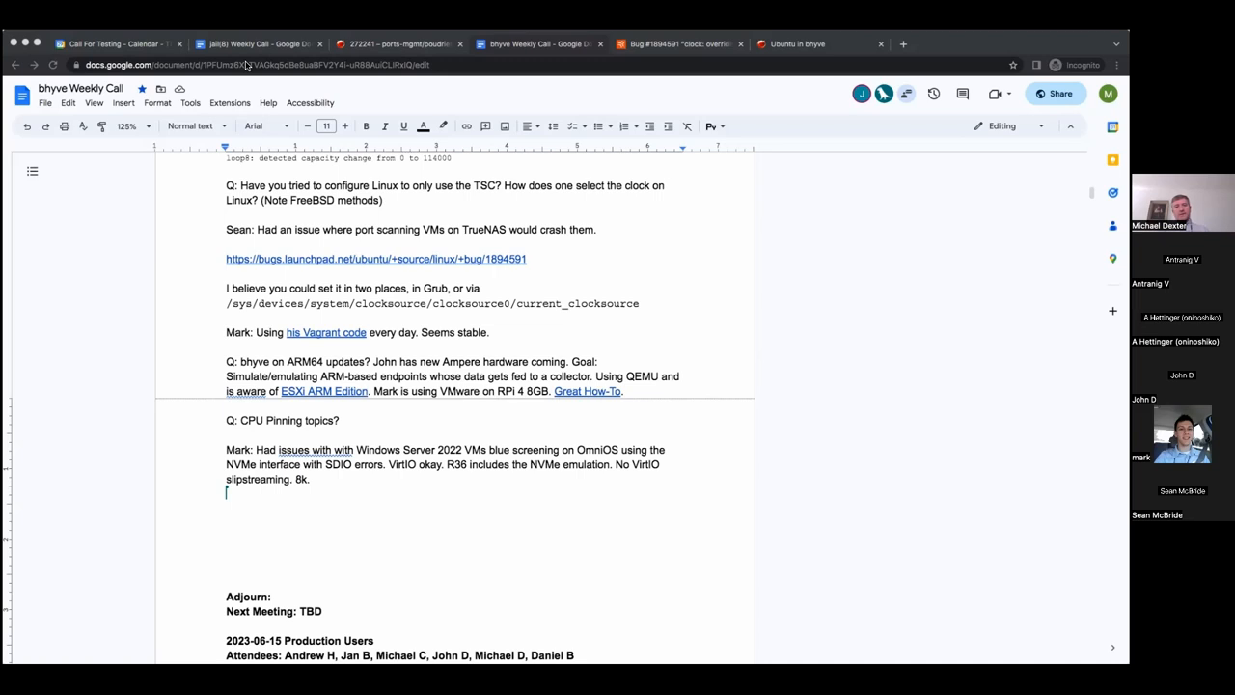
mouse_move(185, 218)
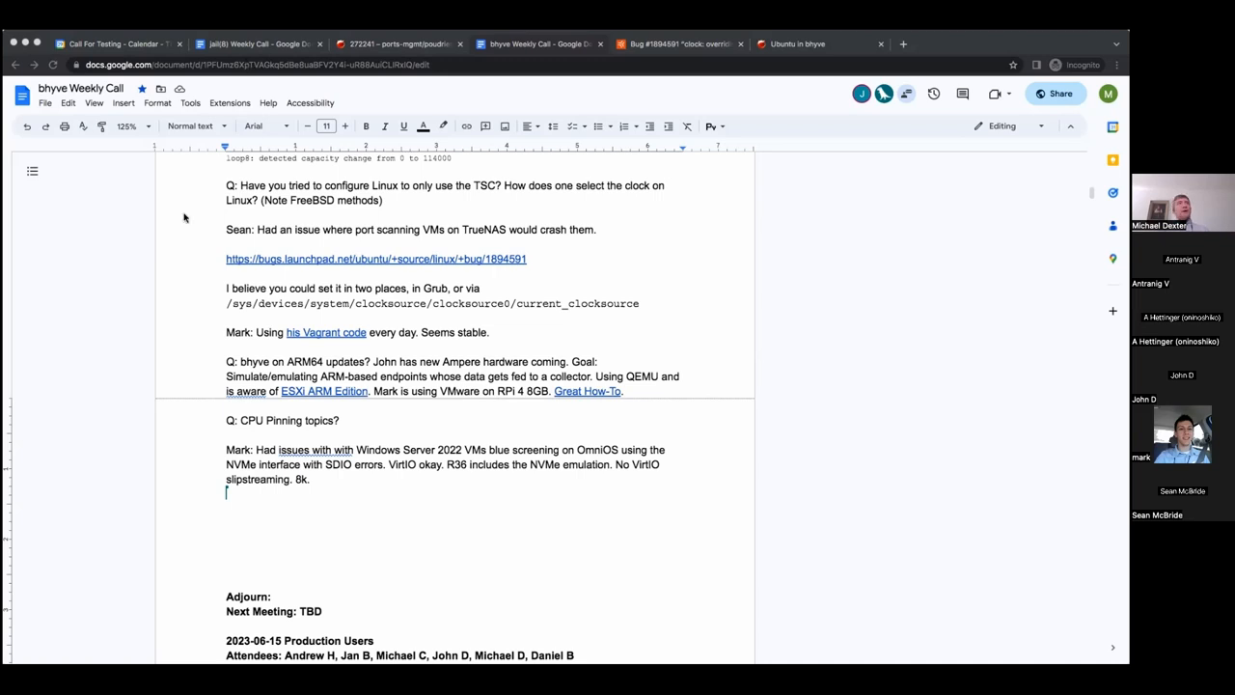
mouse_move(200, 225)
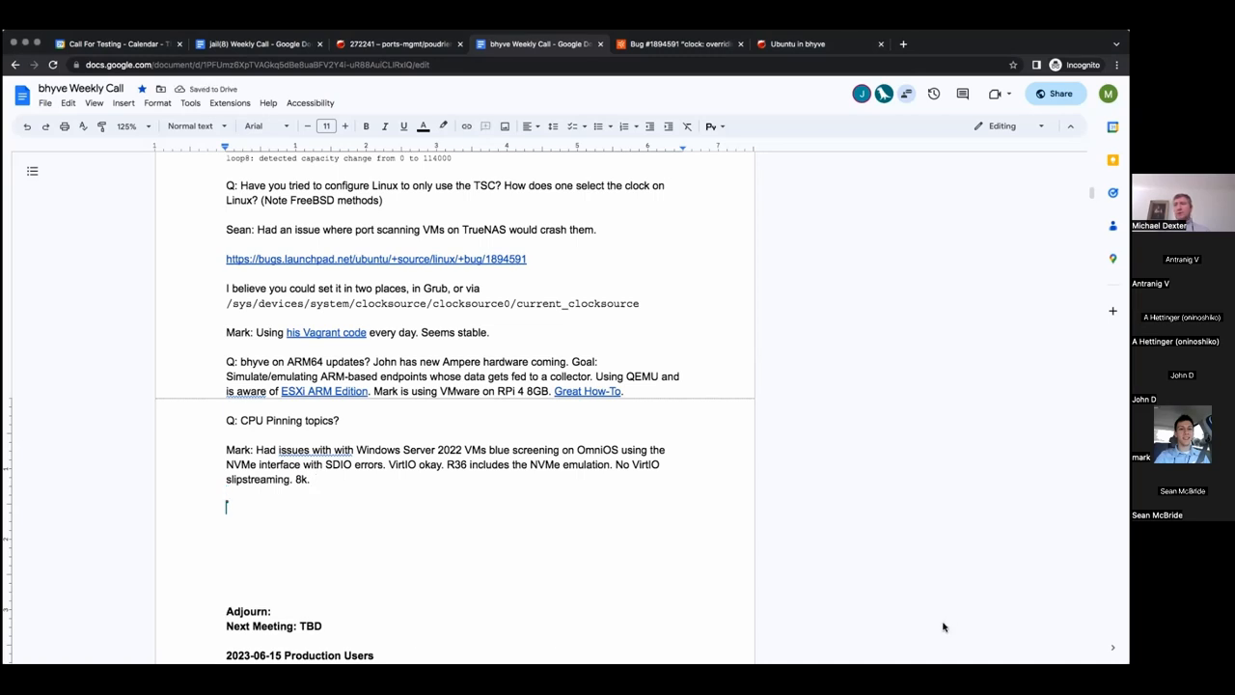
mouse_move(472, 498)
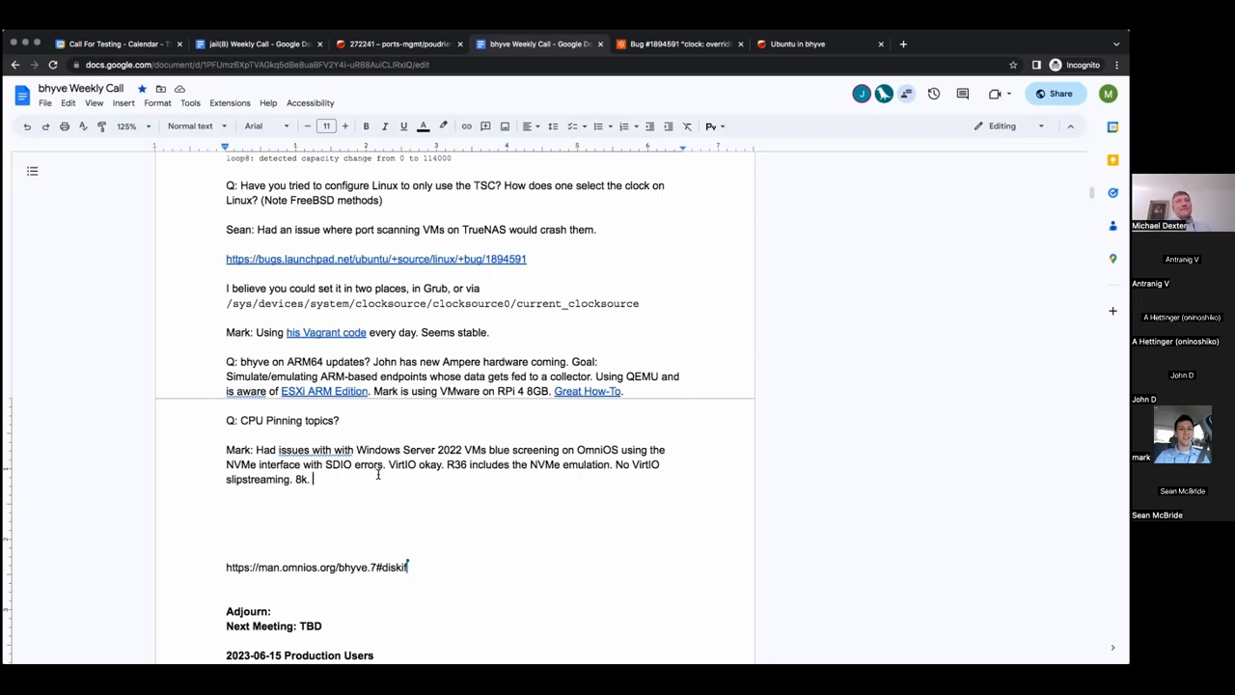
Type 'Note this on Windows crash dump analysis.' and select 'Windows crash dump analysis'
text(Note this on Windows crash dump analysis.)
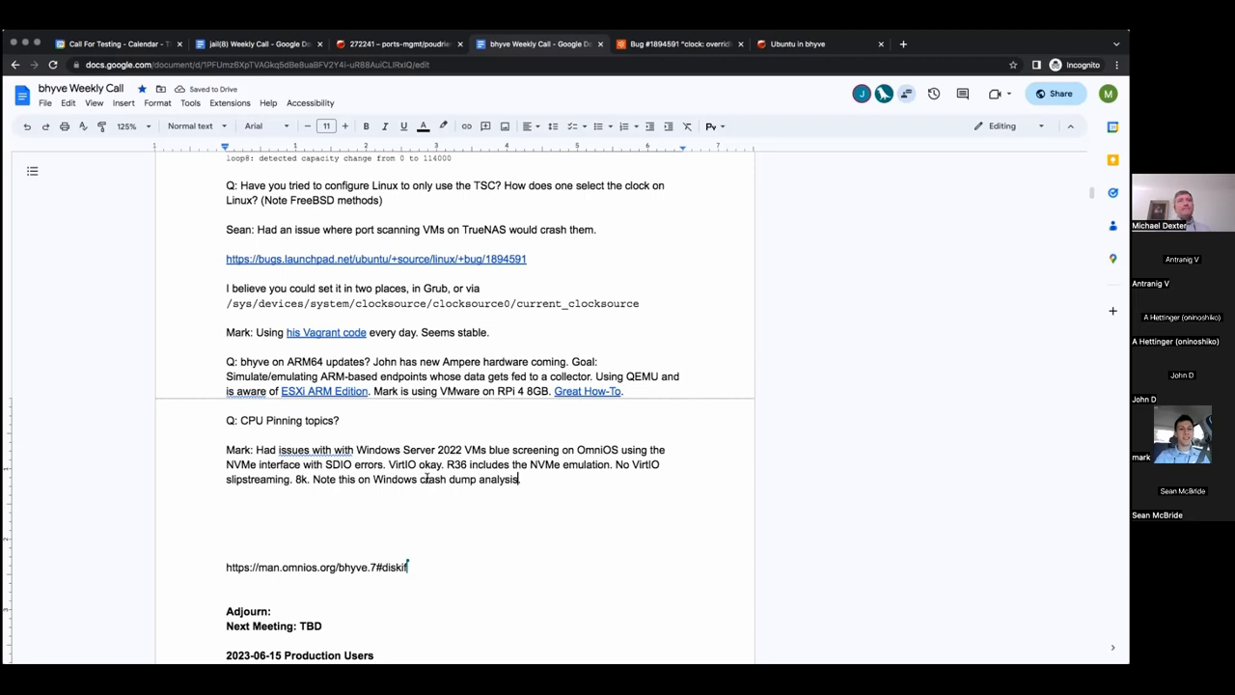
drag(357, 479, 518, 479)
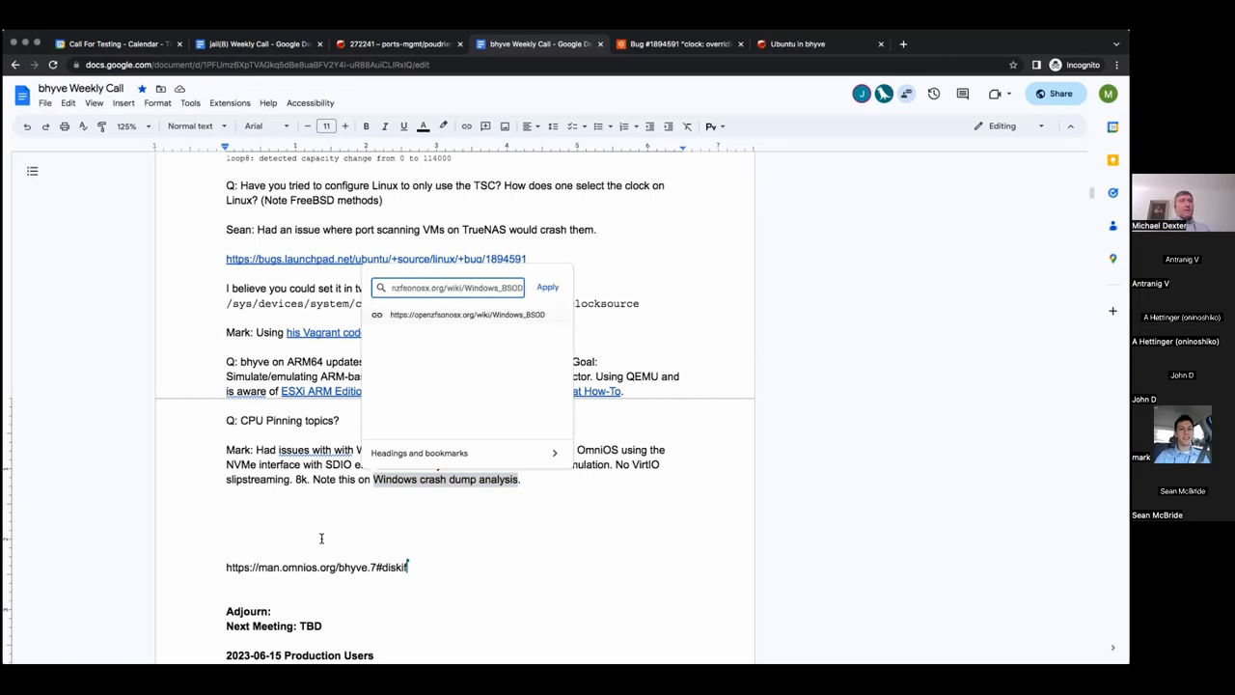
mouse_move(426, 545)
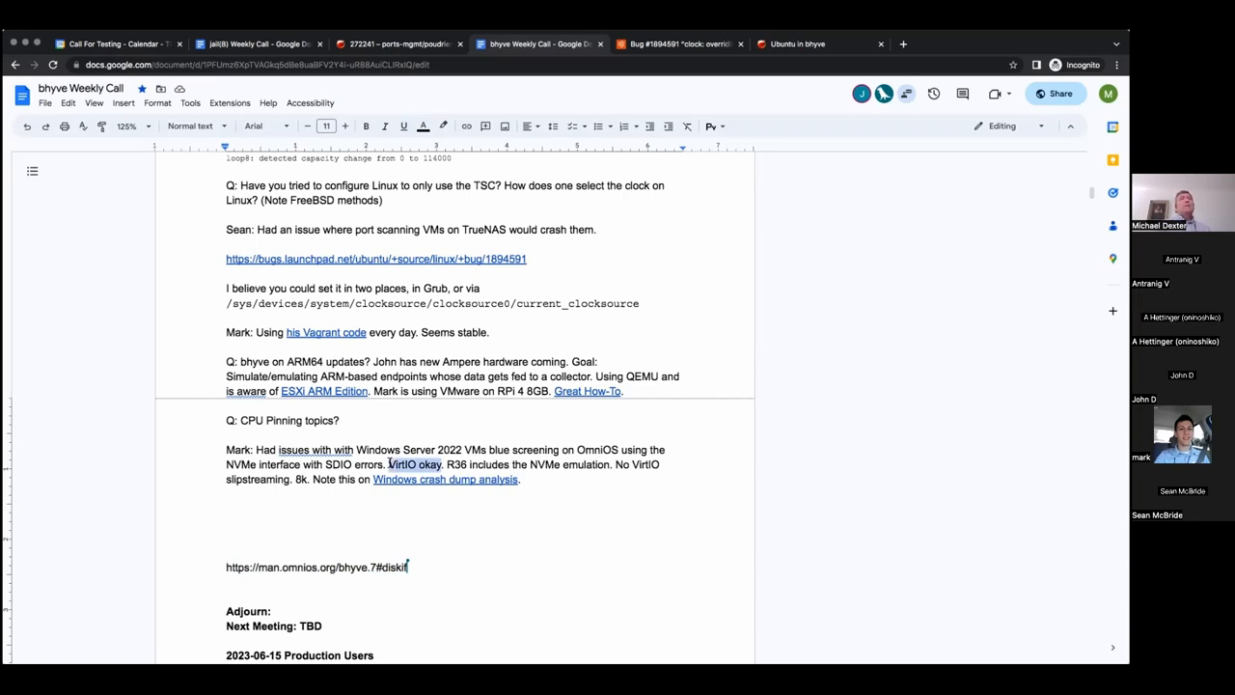
Link 'VirtIO okay' to the man.omnios.org bhyve.7#diskif manual page
click(415, 464)
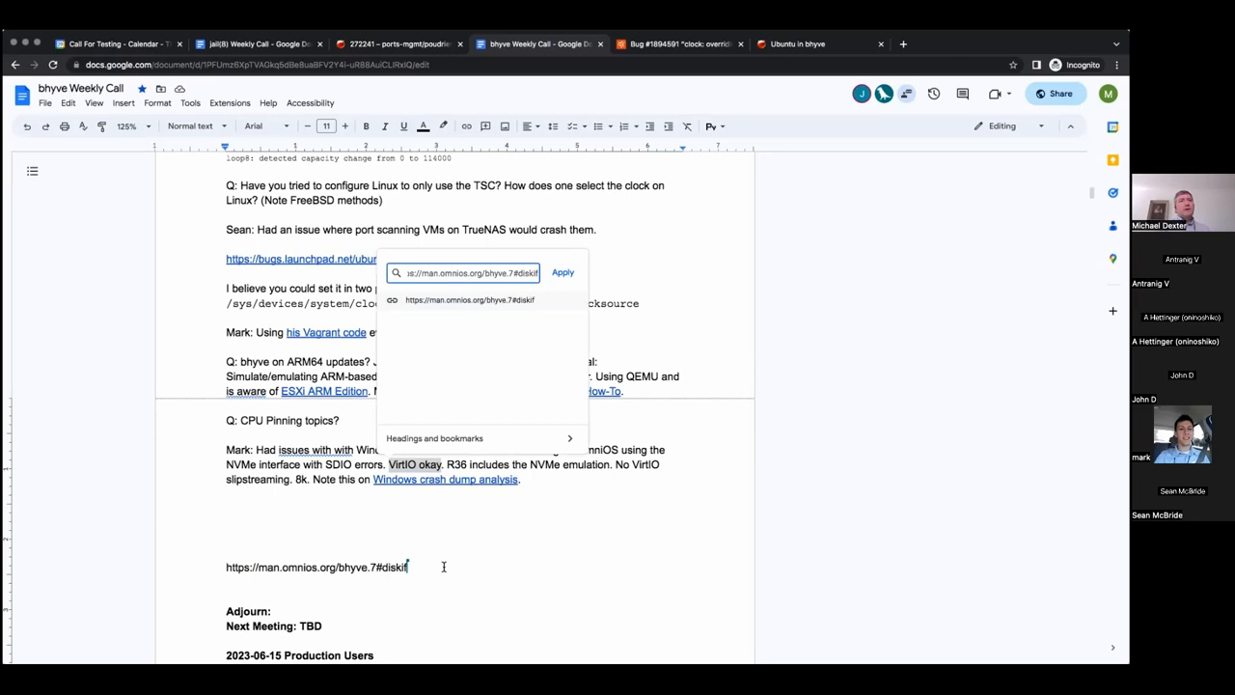
click(562, 272)
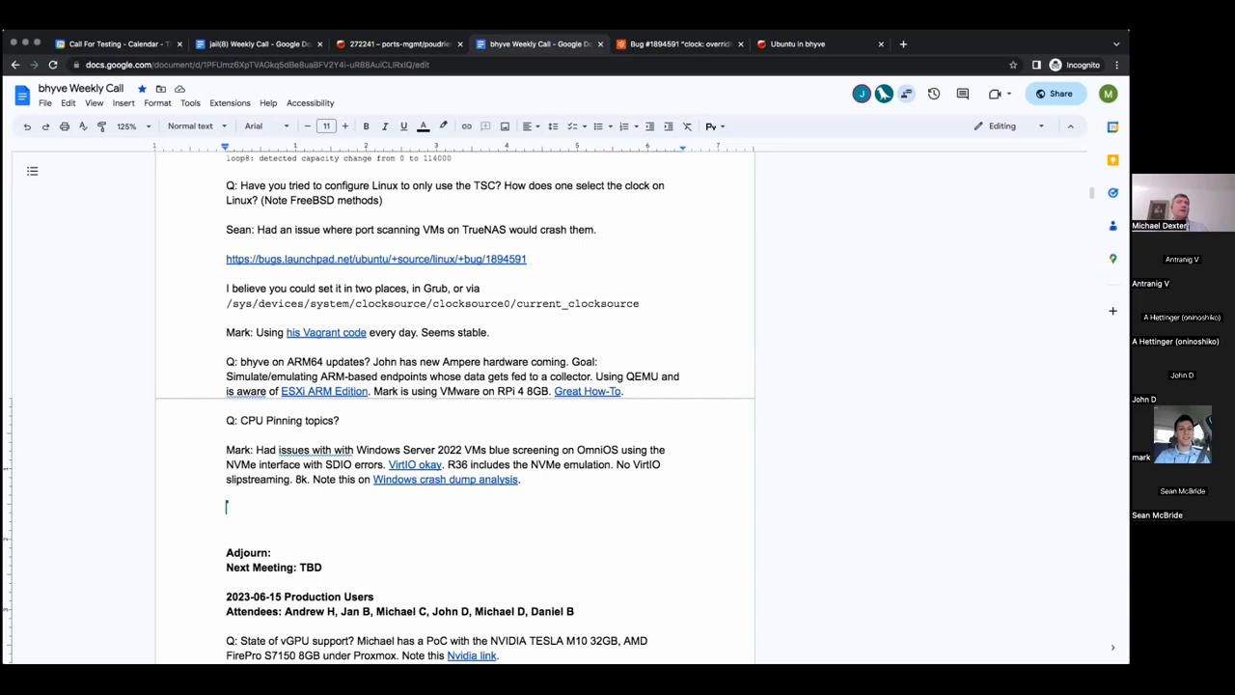
mouse_move(372, 531)
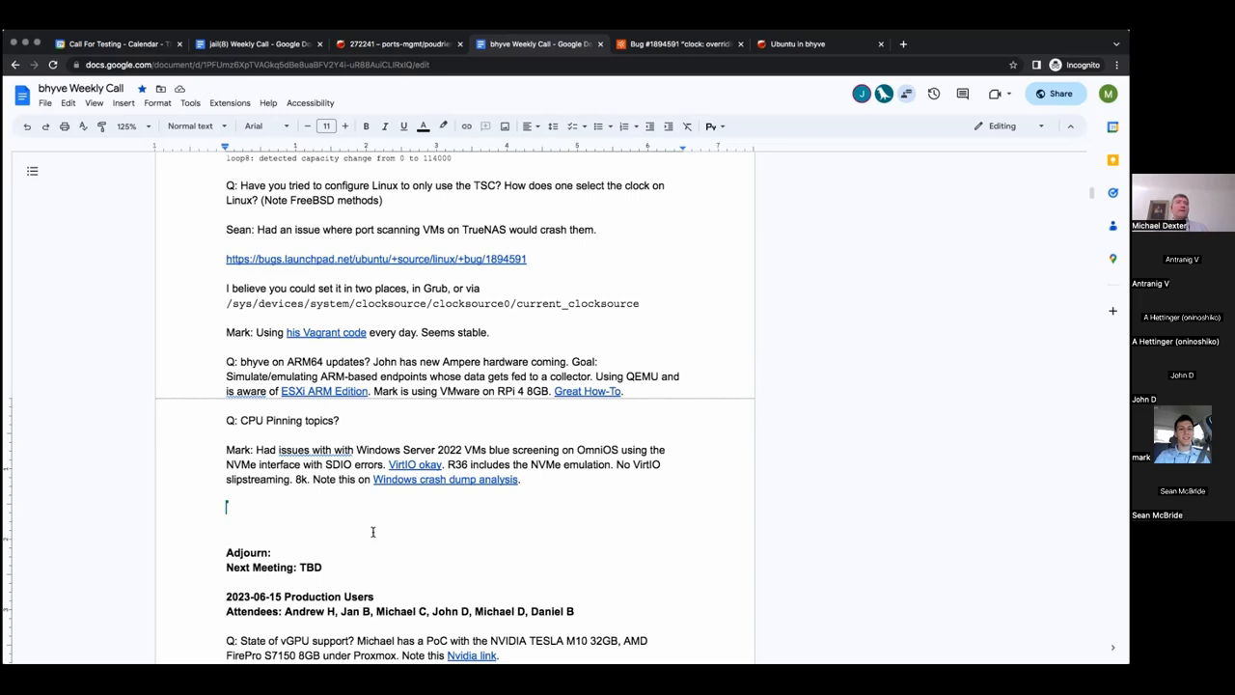
mouse_move(546, 484)
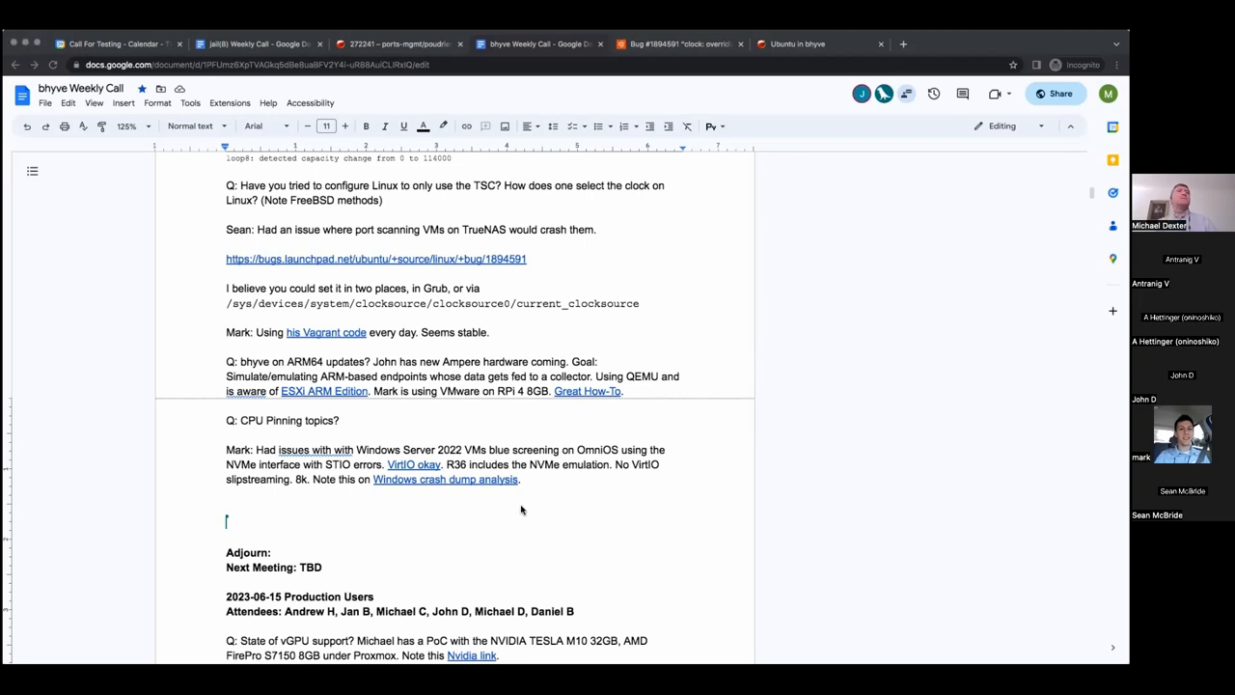
mouse_move(514, 483)
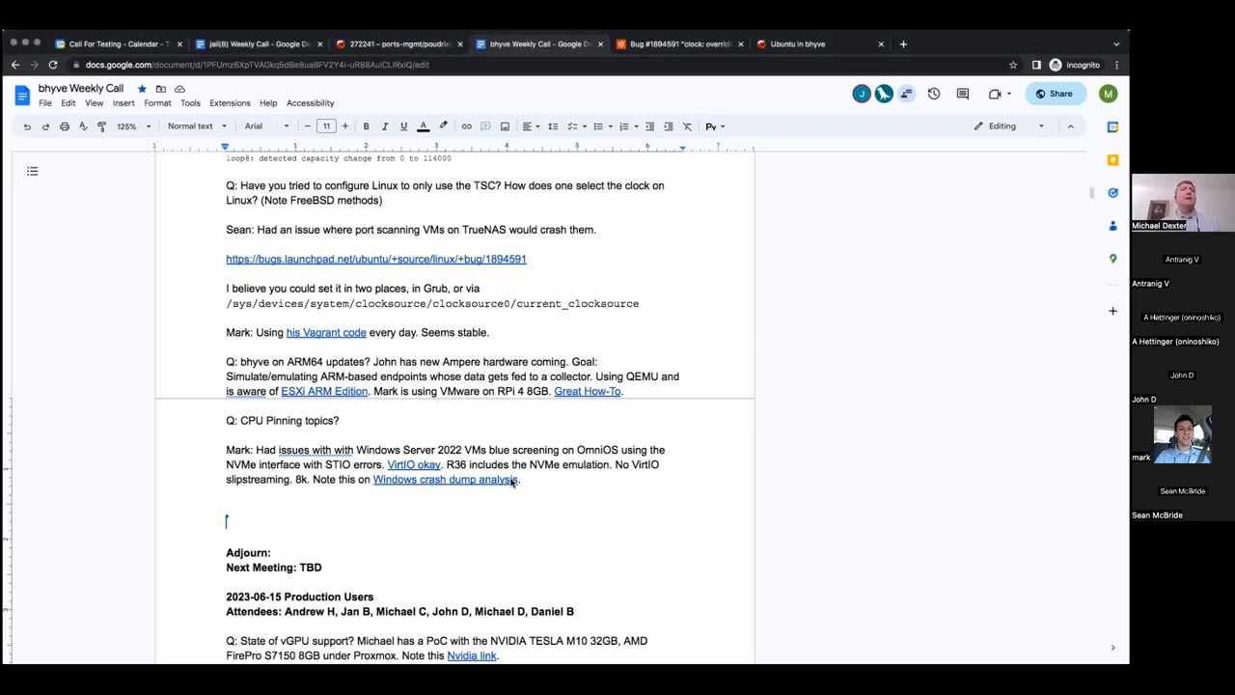
mouse_move(902, 521)
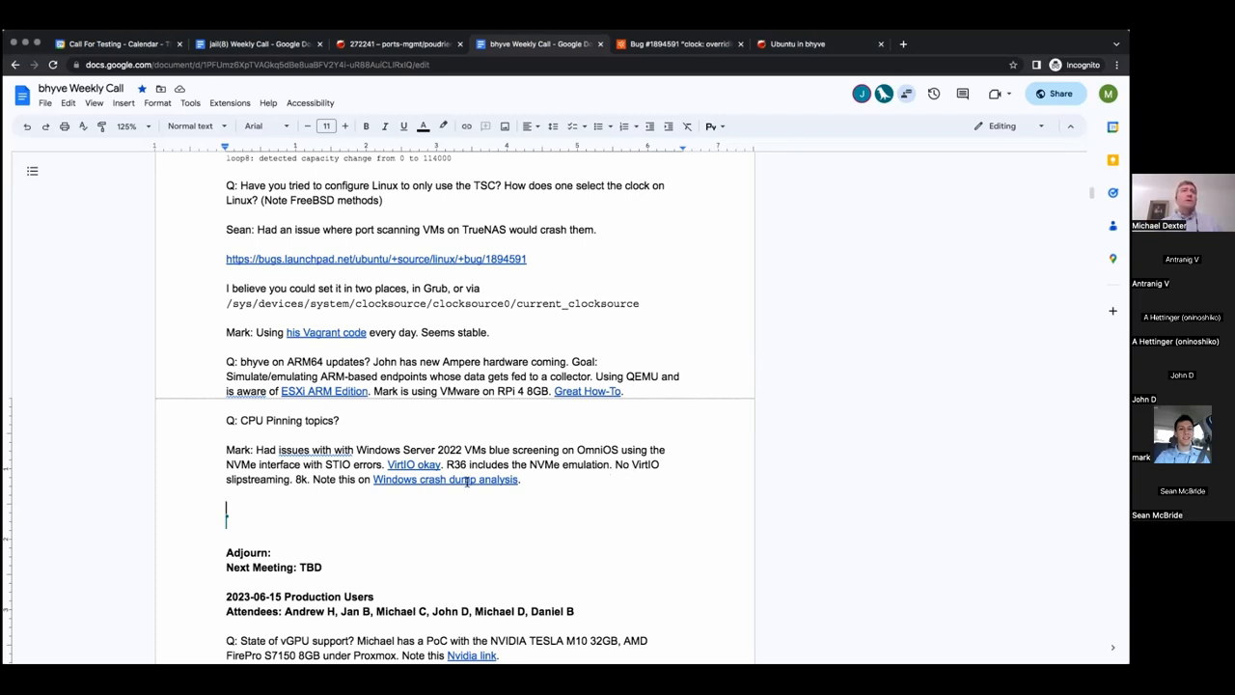
mouse_move(445, 480)
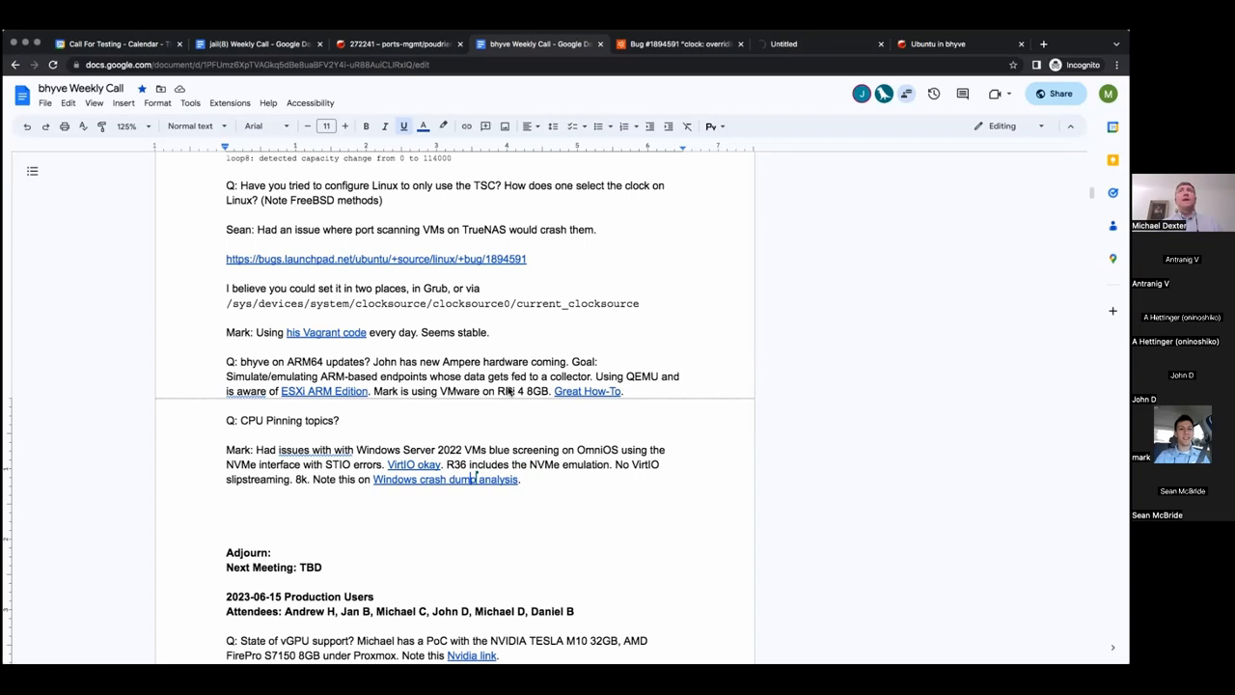
Follow the crash dump analysis link and read down the Windows BSOD wiki page
click(376, 259)
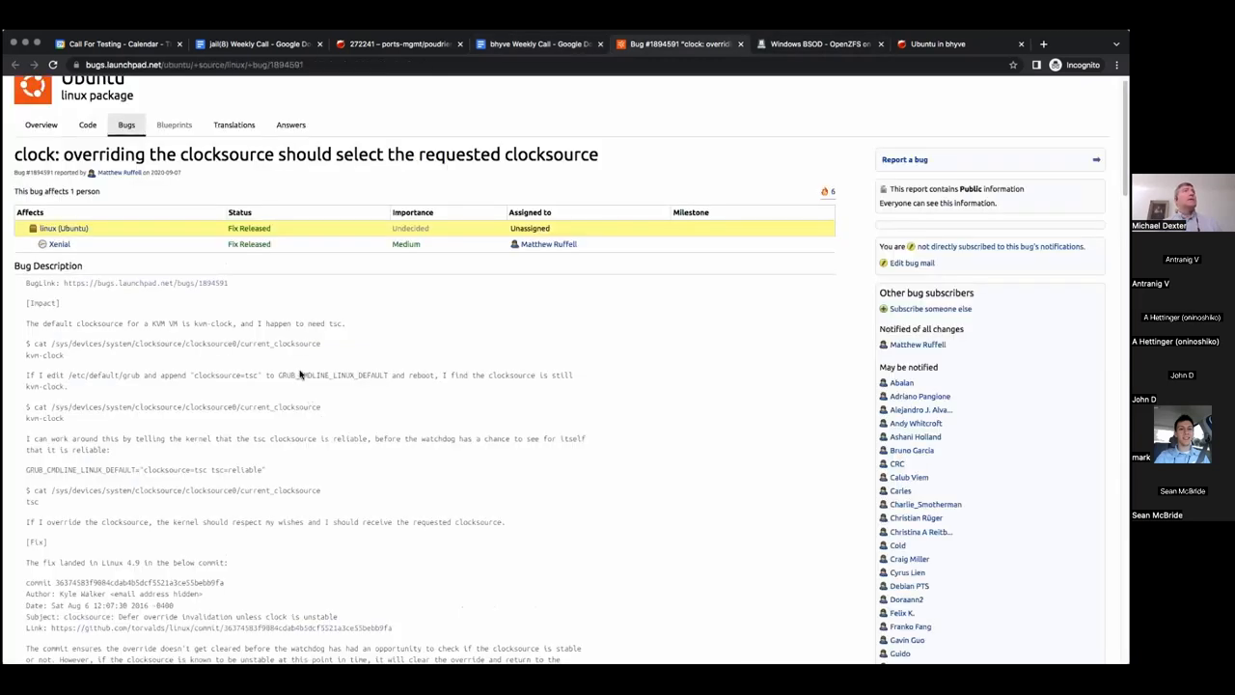
click(817, 43)
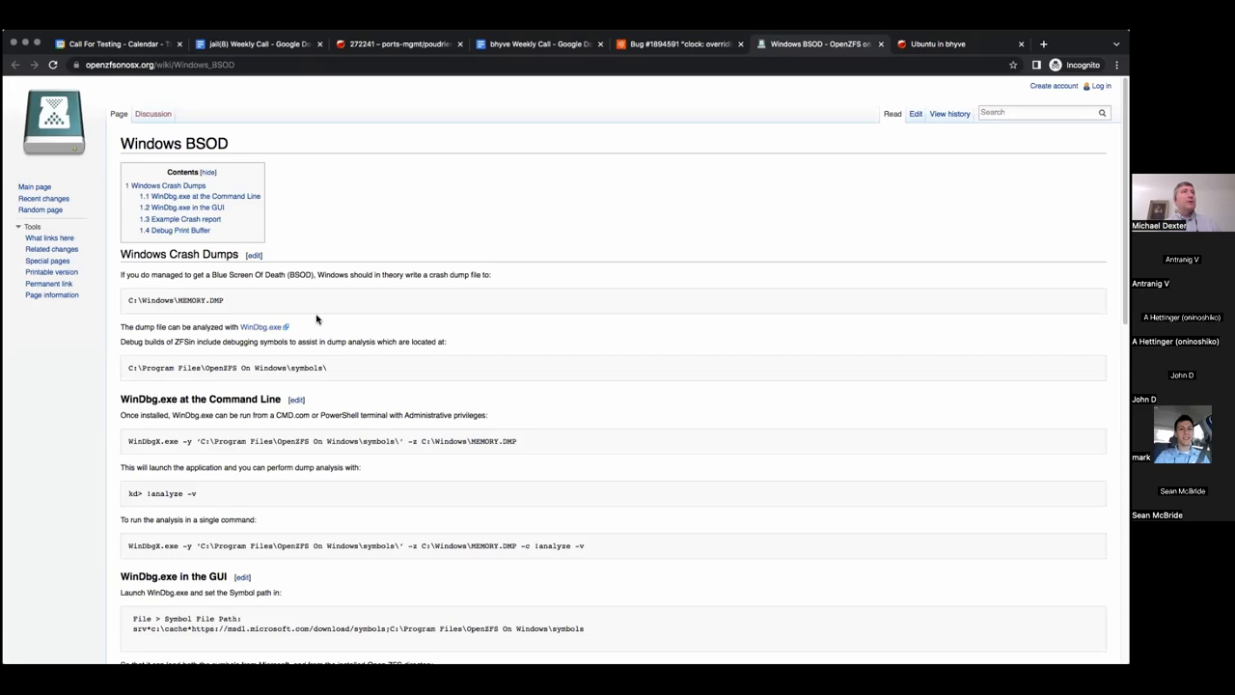
scroll(down, 3)
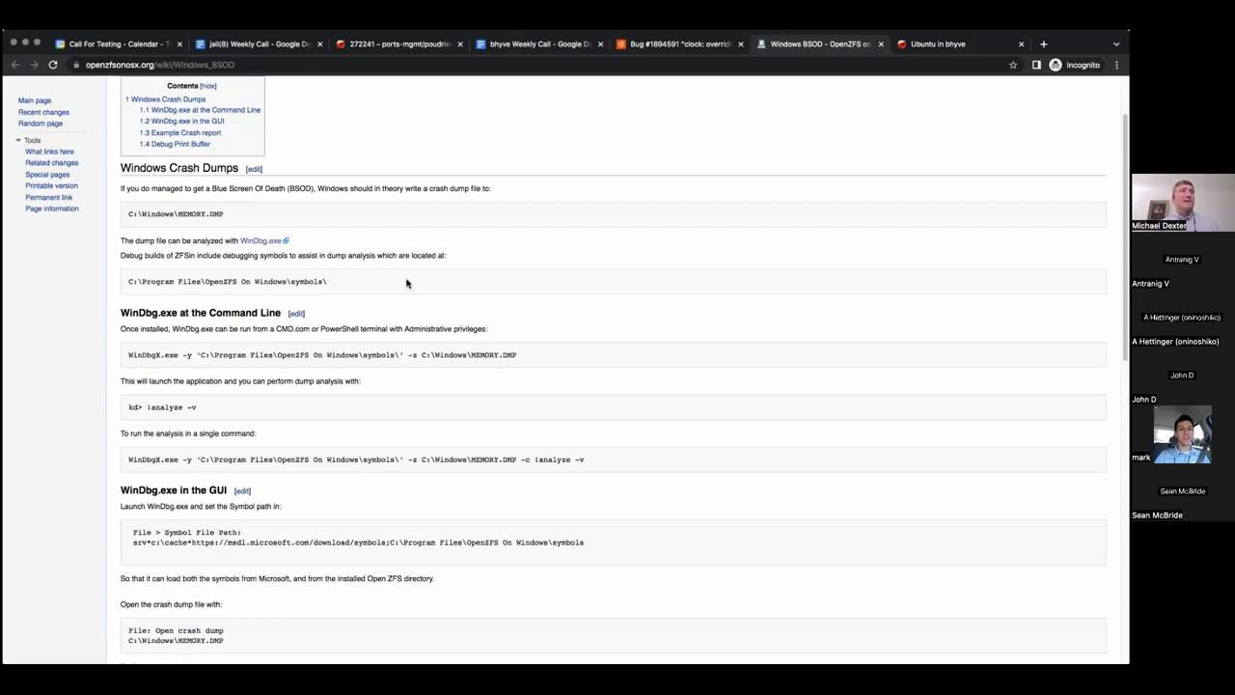
scroll(down, 3)
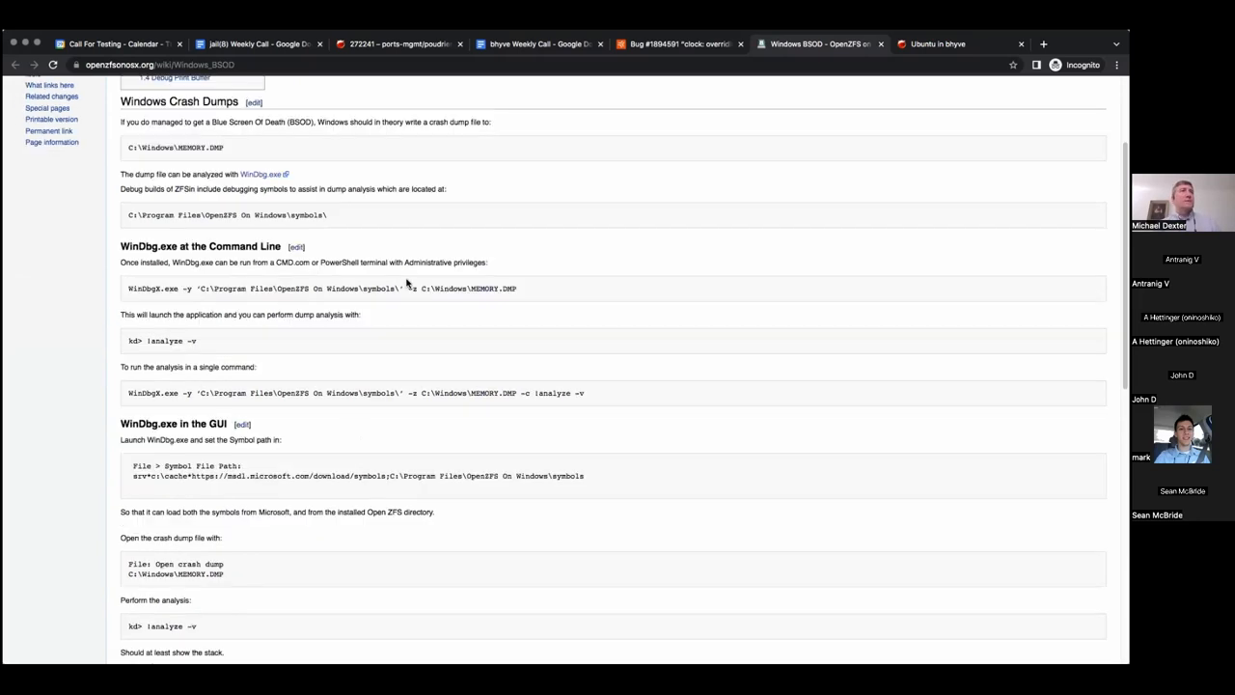
scroll(down, 3)
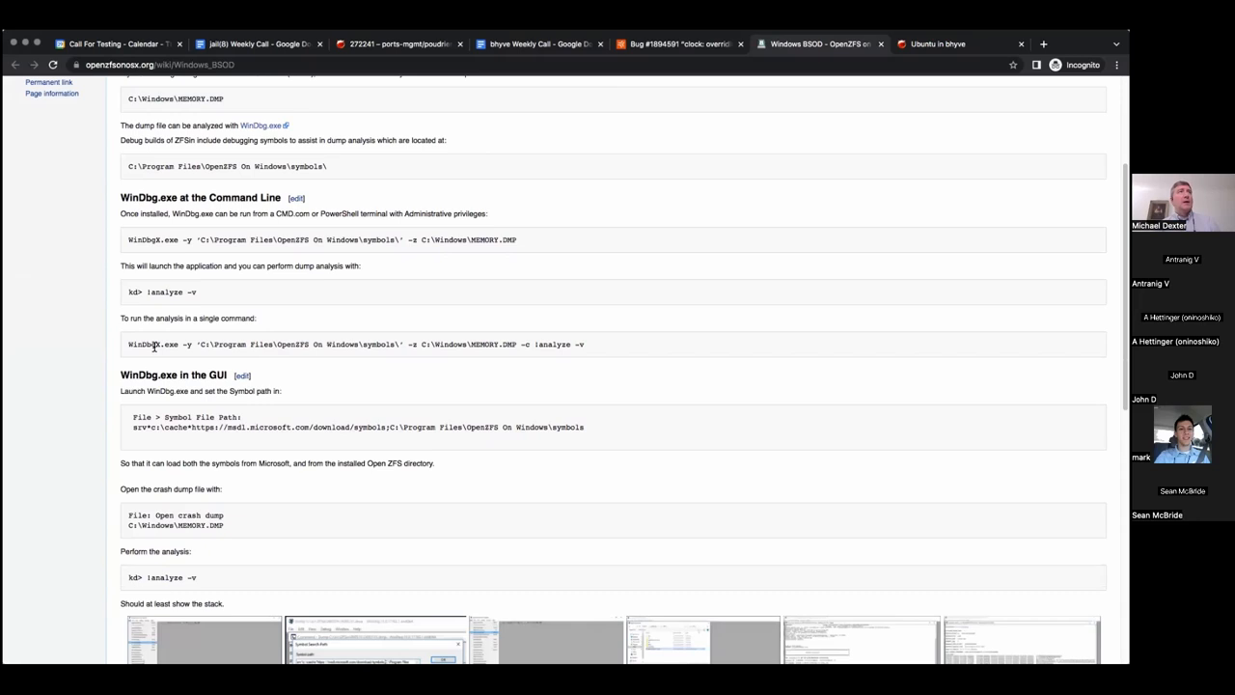
scroll(down, 3)
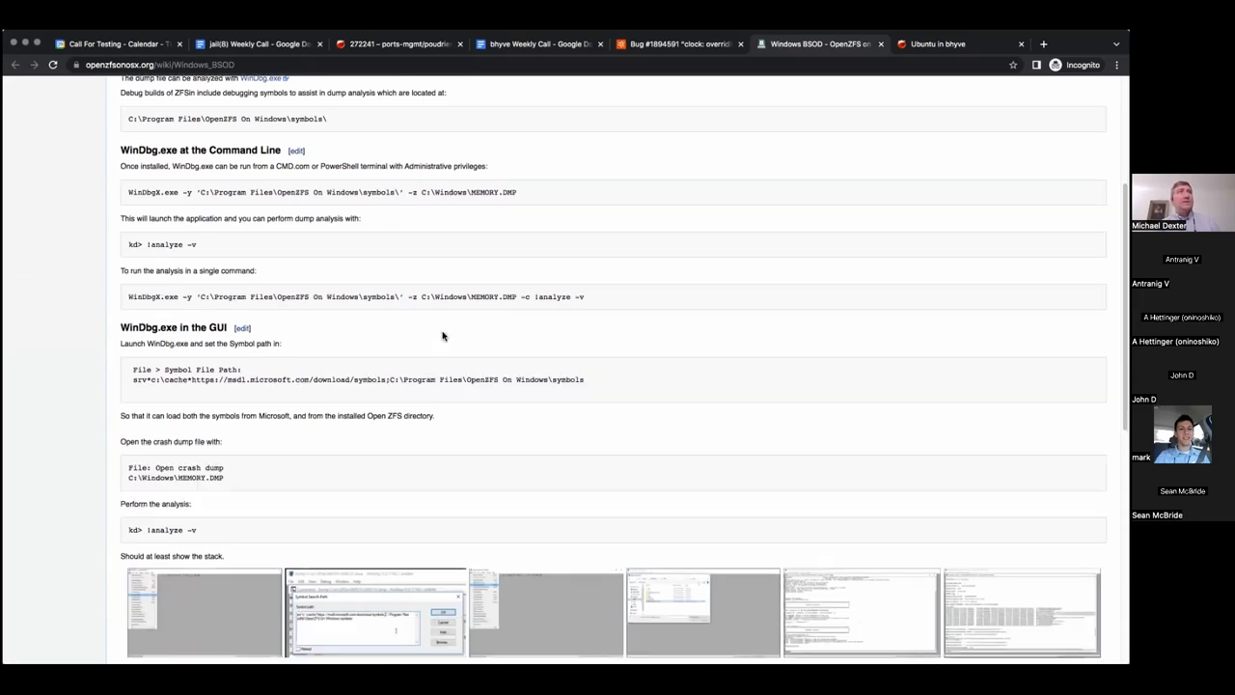
mouse_move(523, 315)
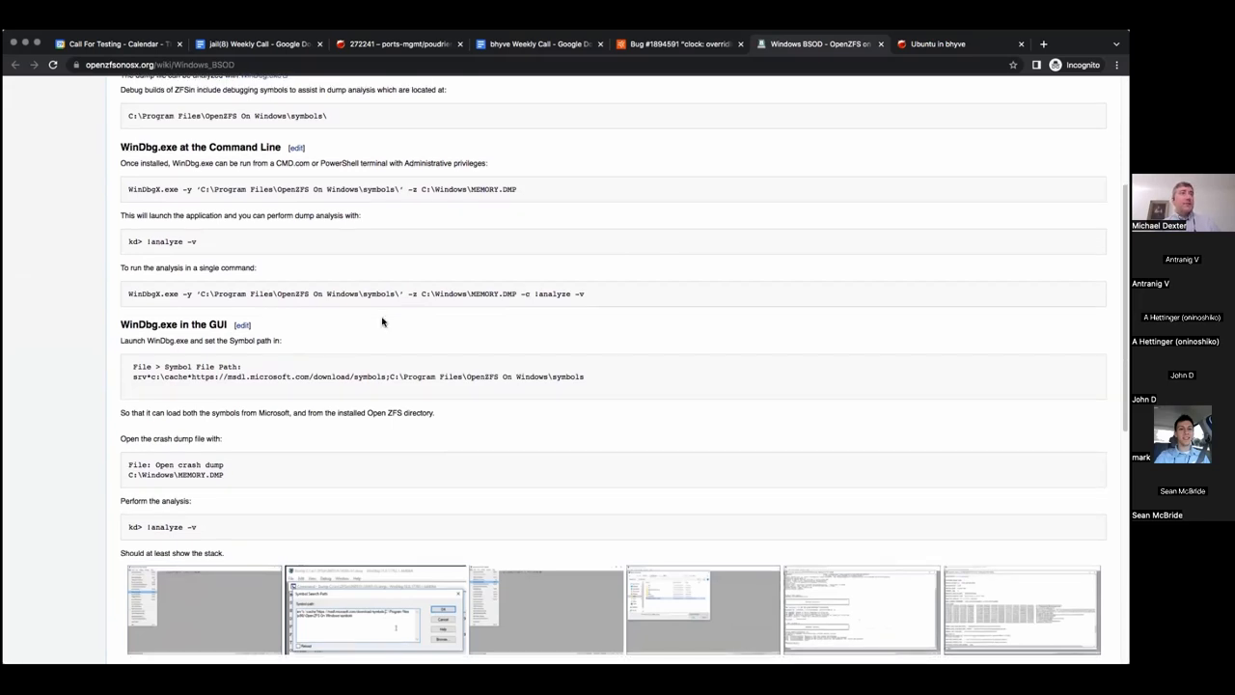
scroll(down, 3)
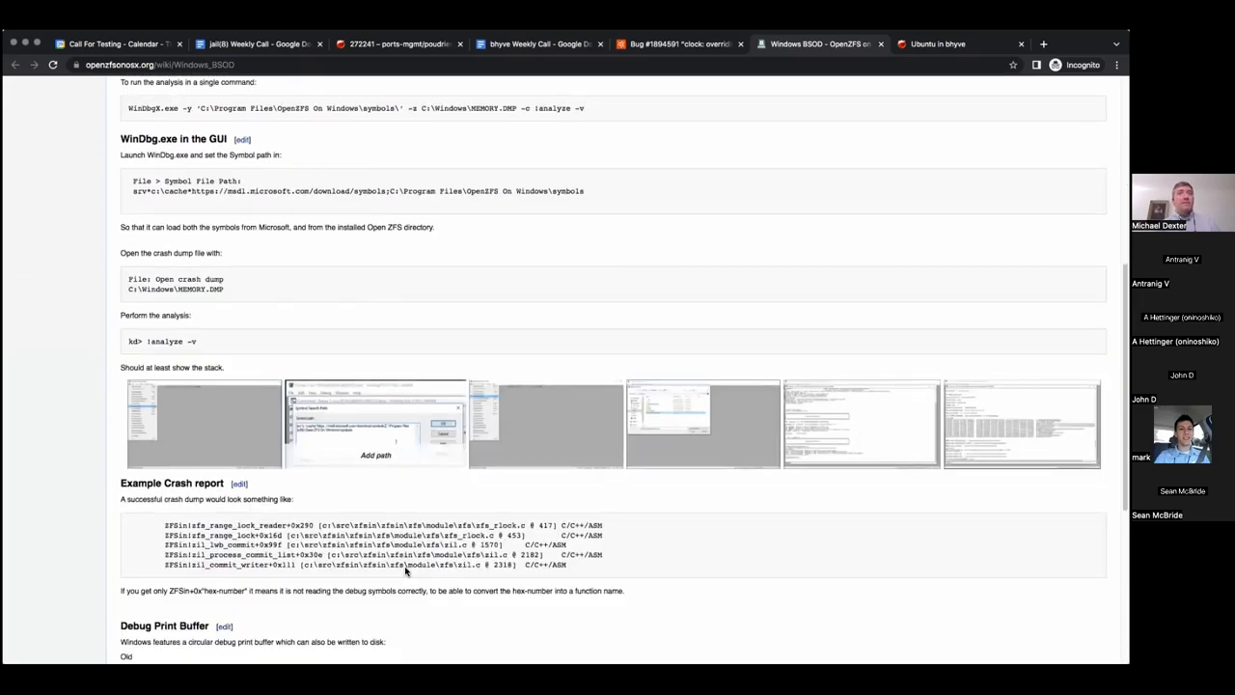
scroll(down, 3)
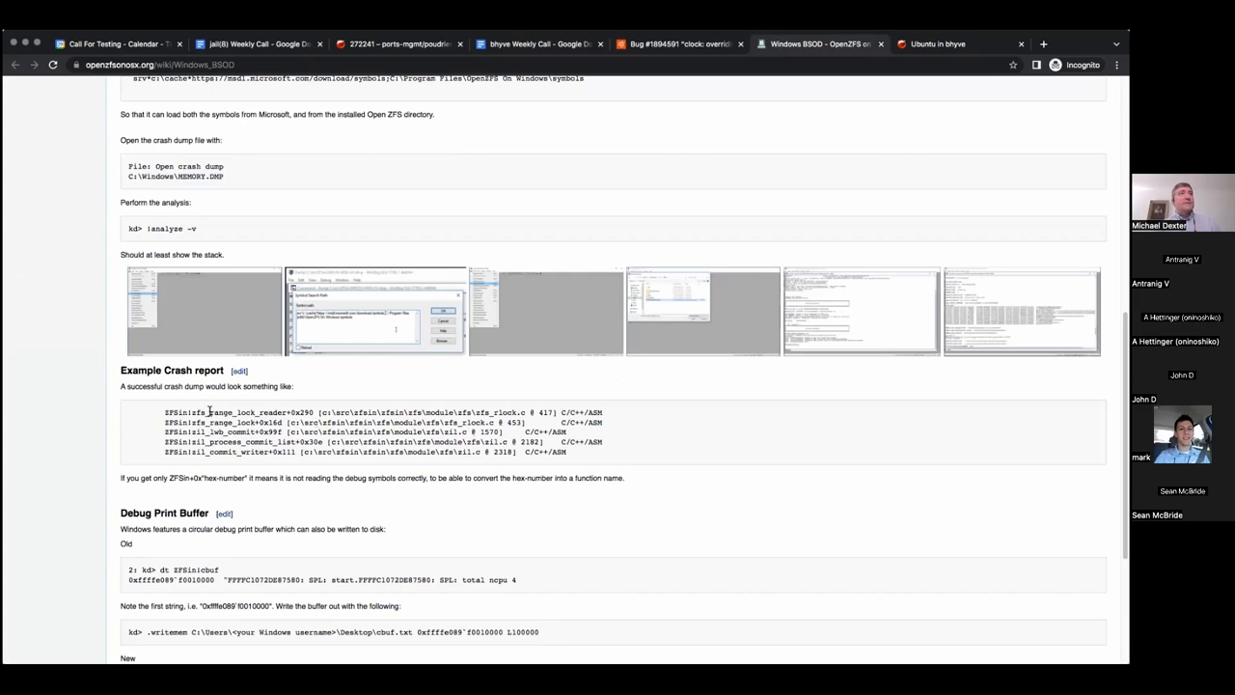
mouse_move(386, 524)
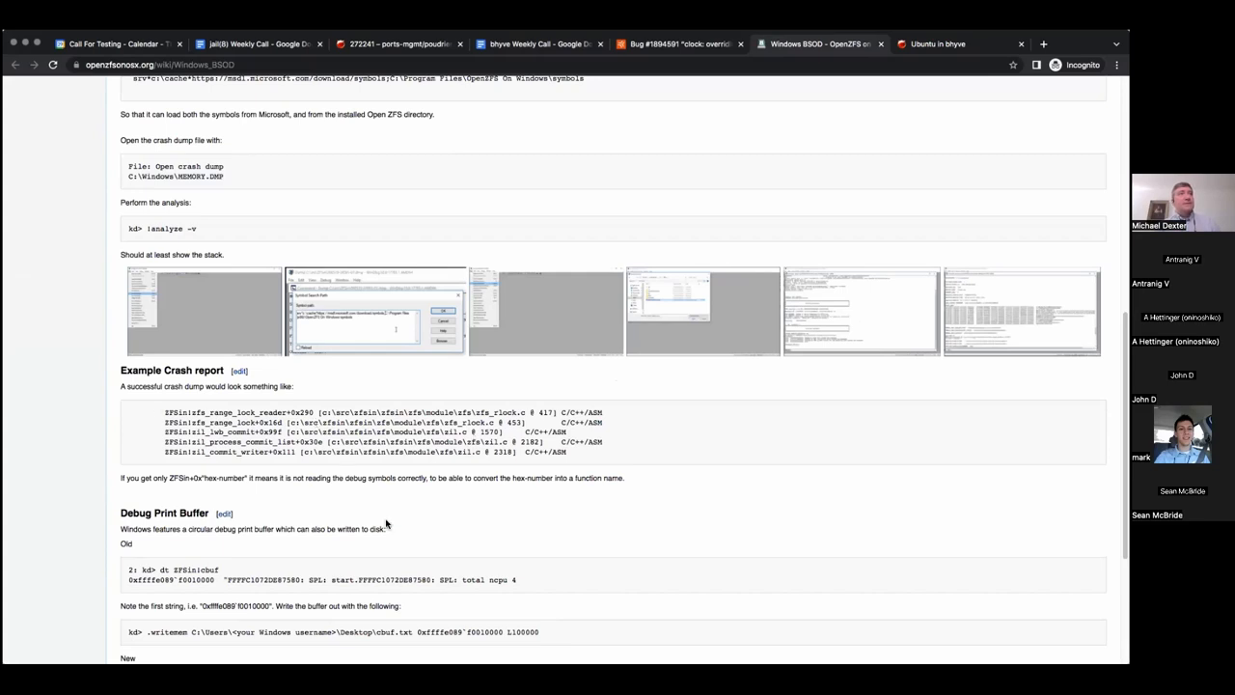
scroll(down, 3)
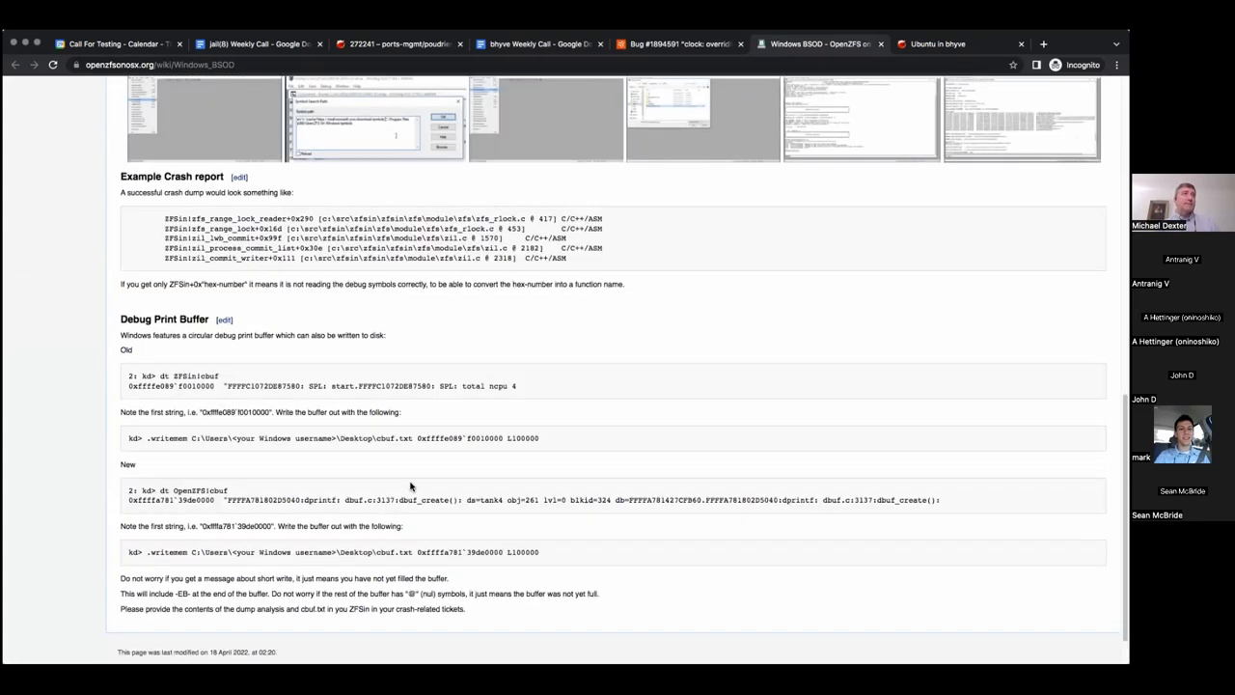
mouse_move(456, 402)
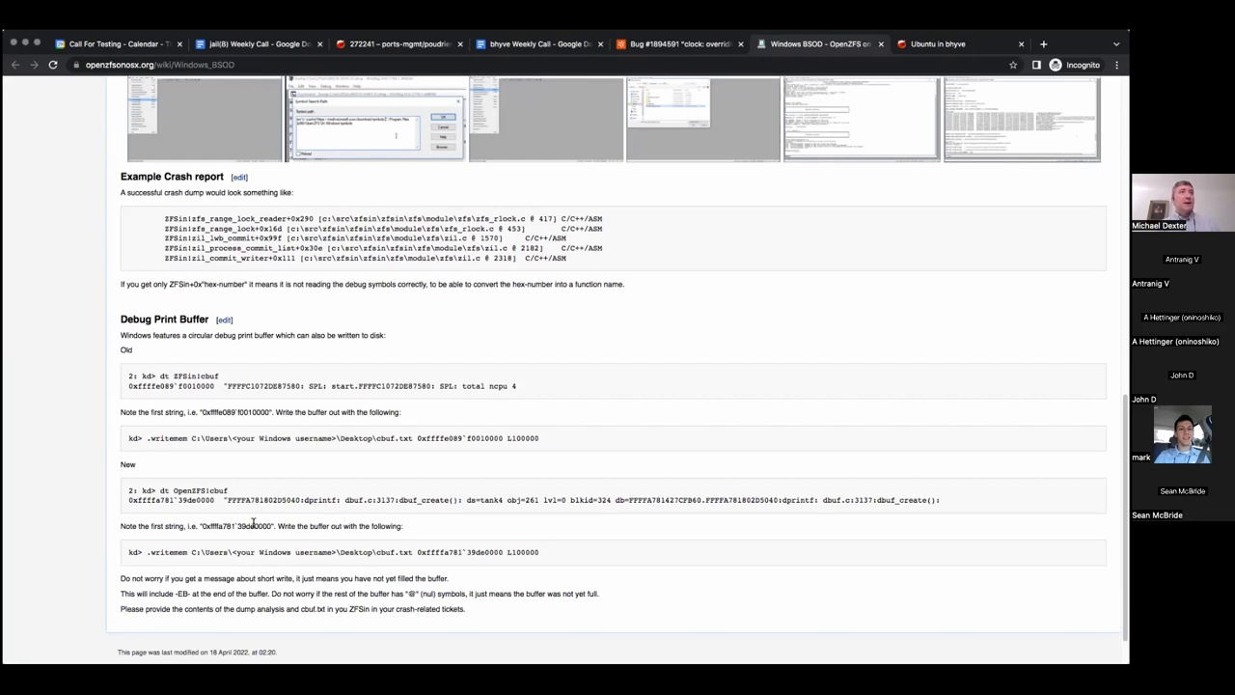
scroll(down, 3)
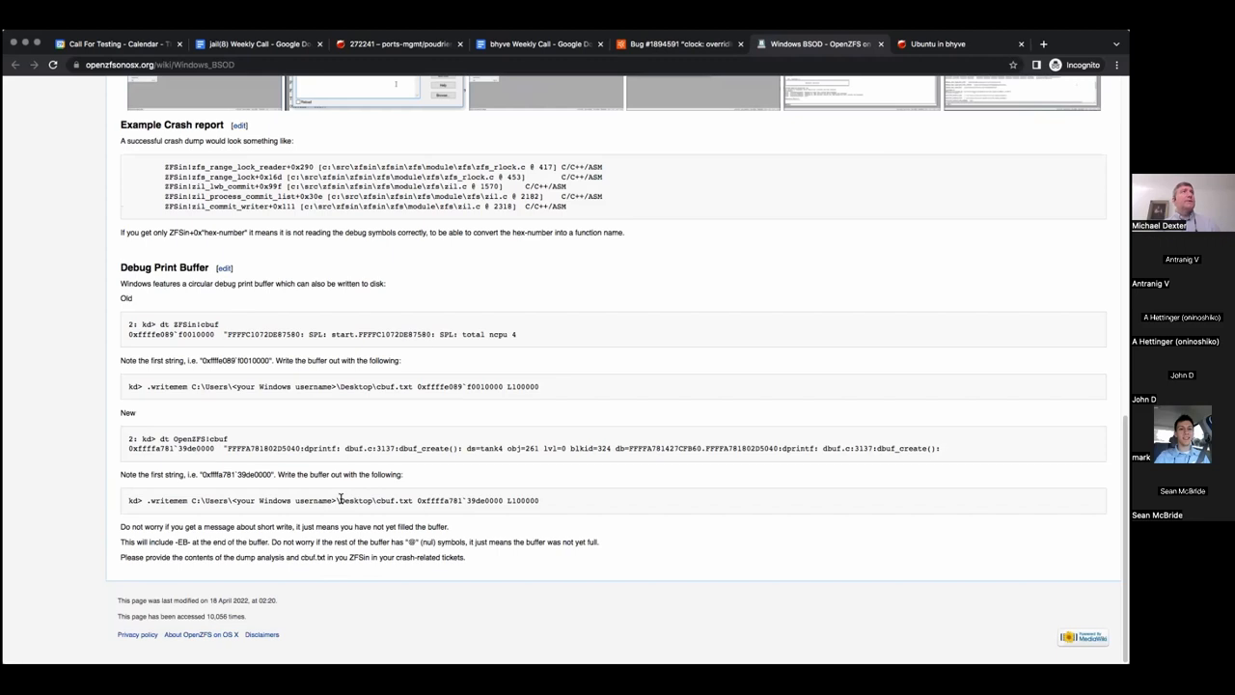
scroll(up, 3)
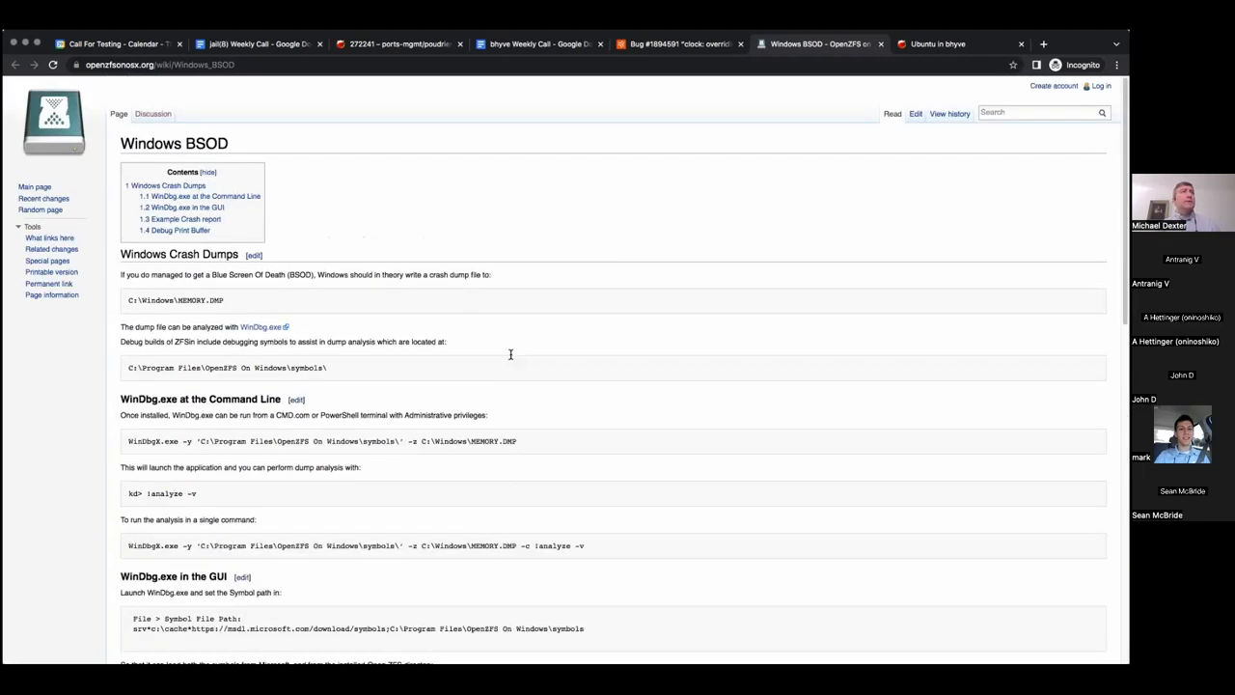
Return to the bhyve Weekly Call notes and type the volblocksize wording after '8k'
click(537, 43)
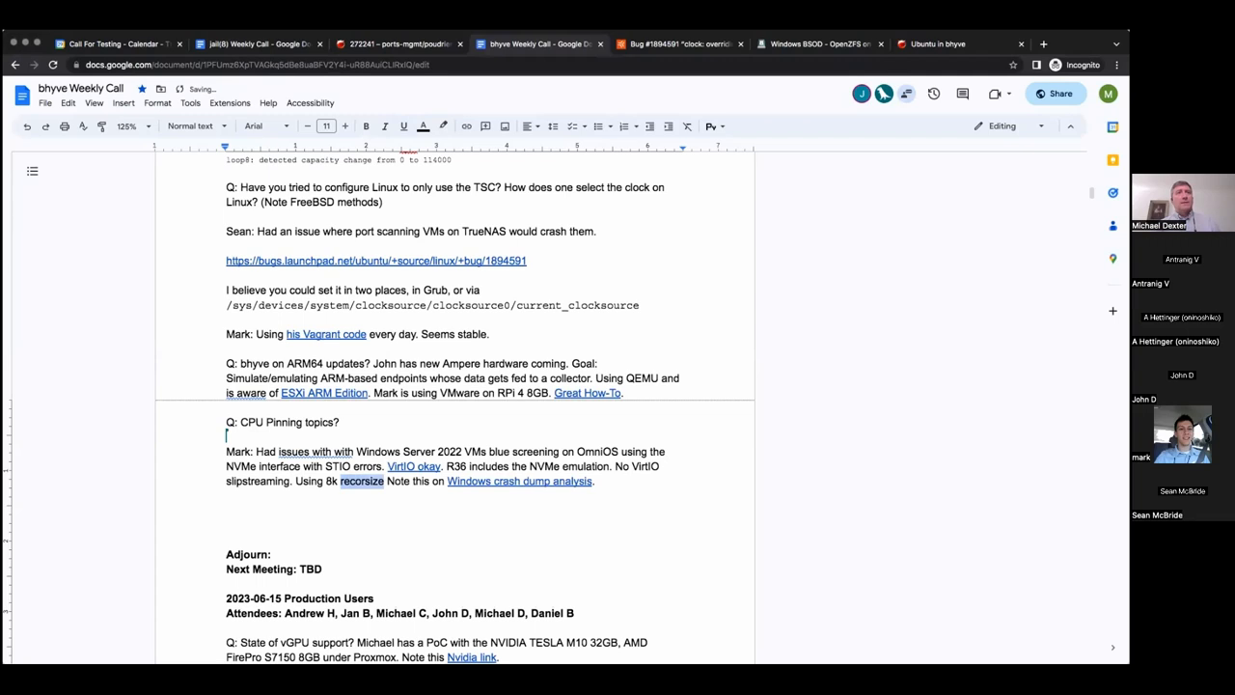
text(volblco)
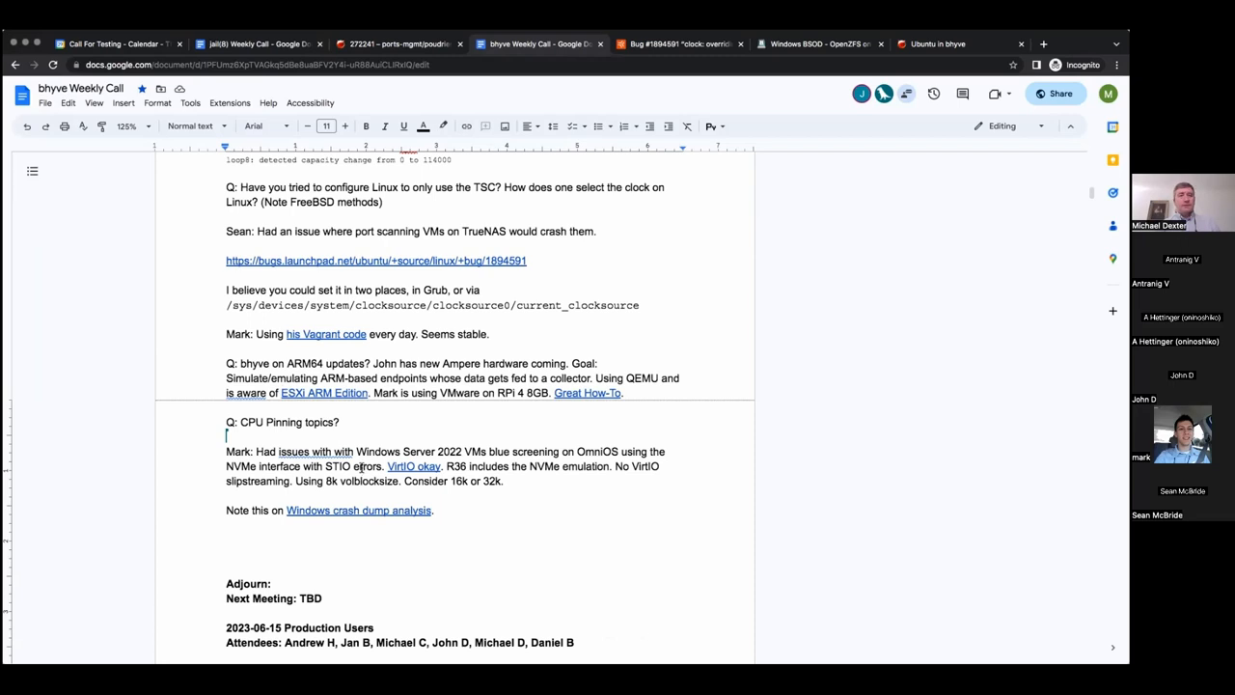
mouse_move(362, 470)
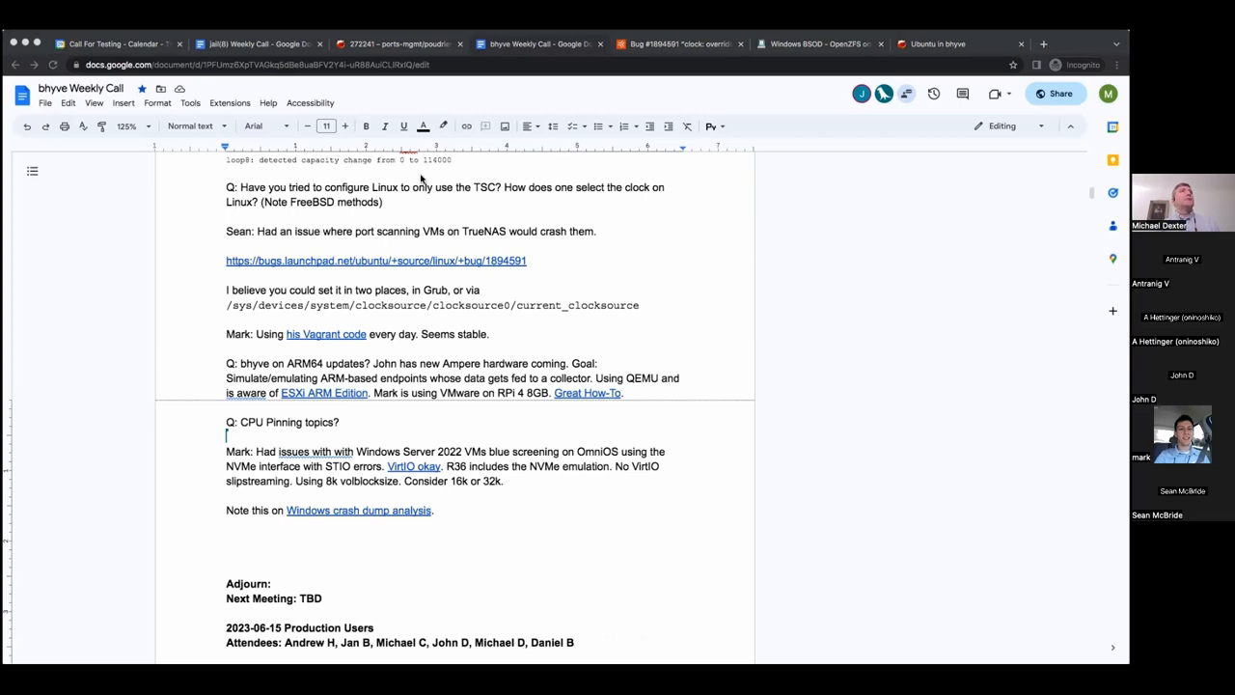
mouse_move(443, 180)
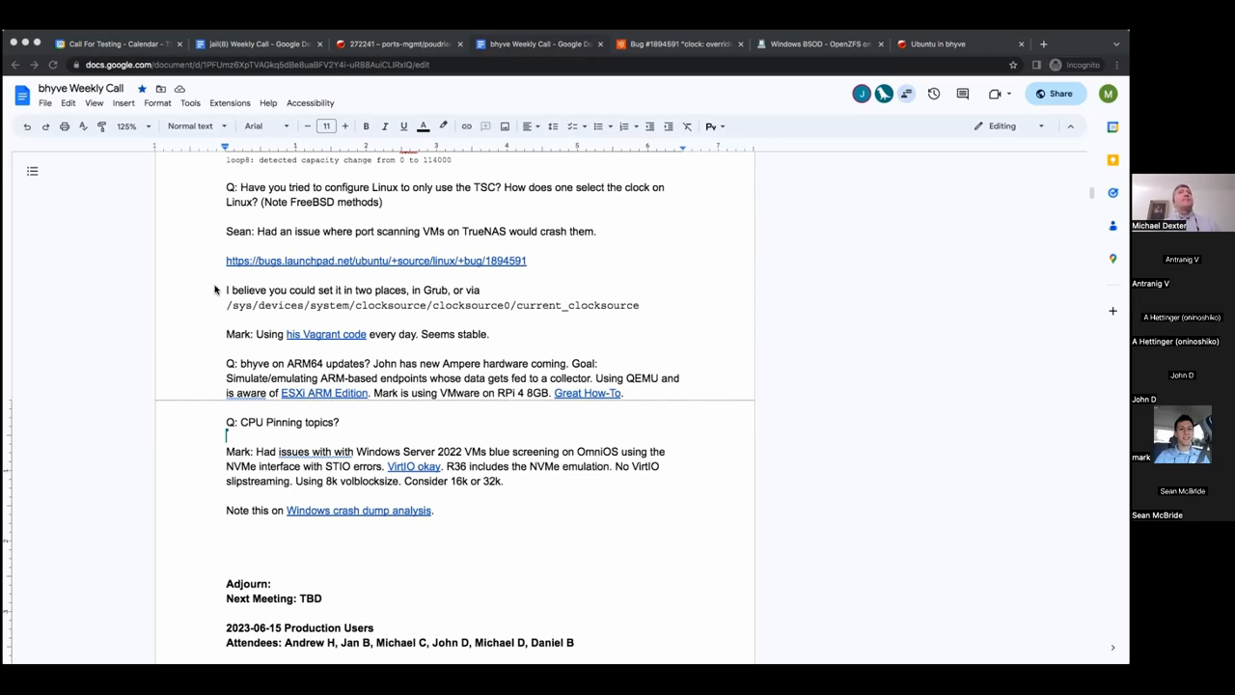
mouse_move(335, 333)
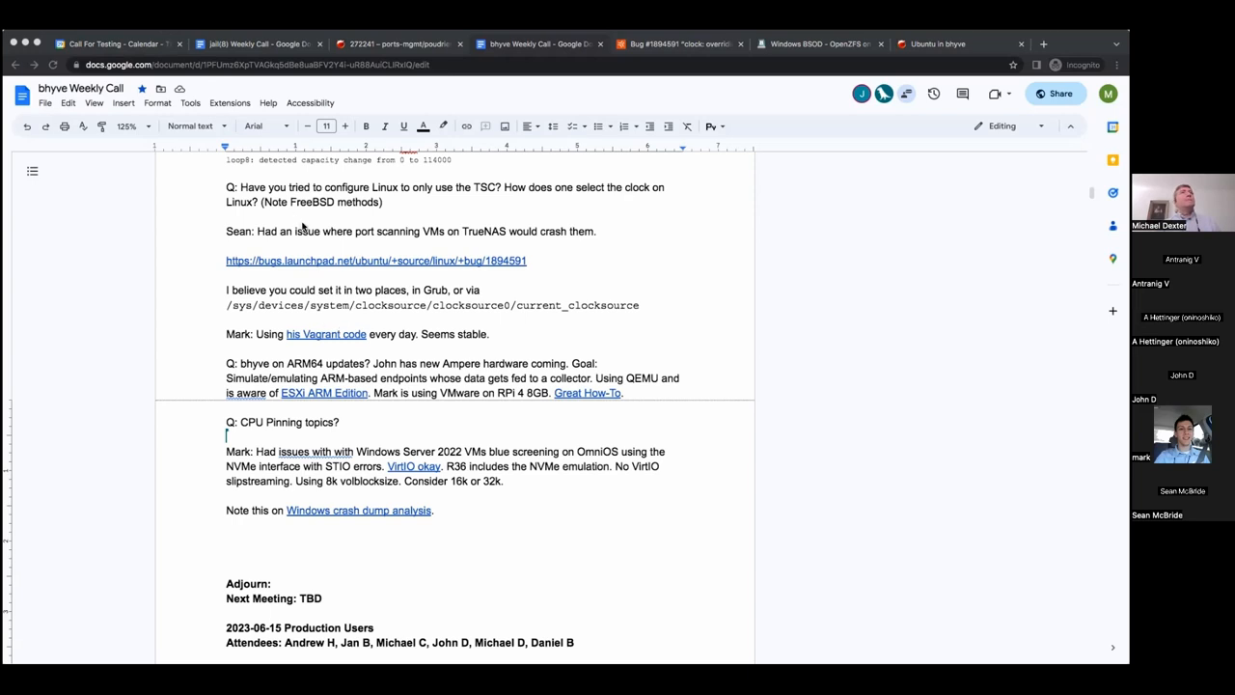
mouse_move(295, 227)
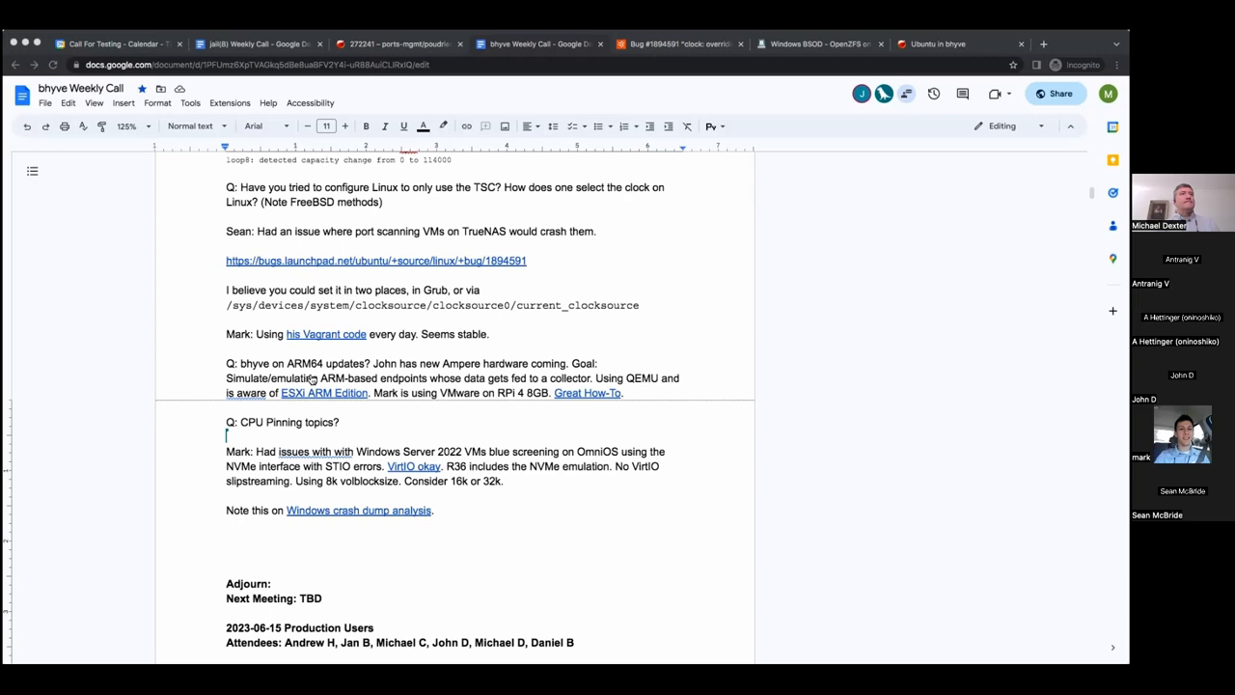
mouse_move(67, 345)
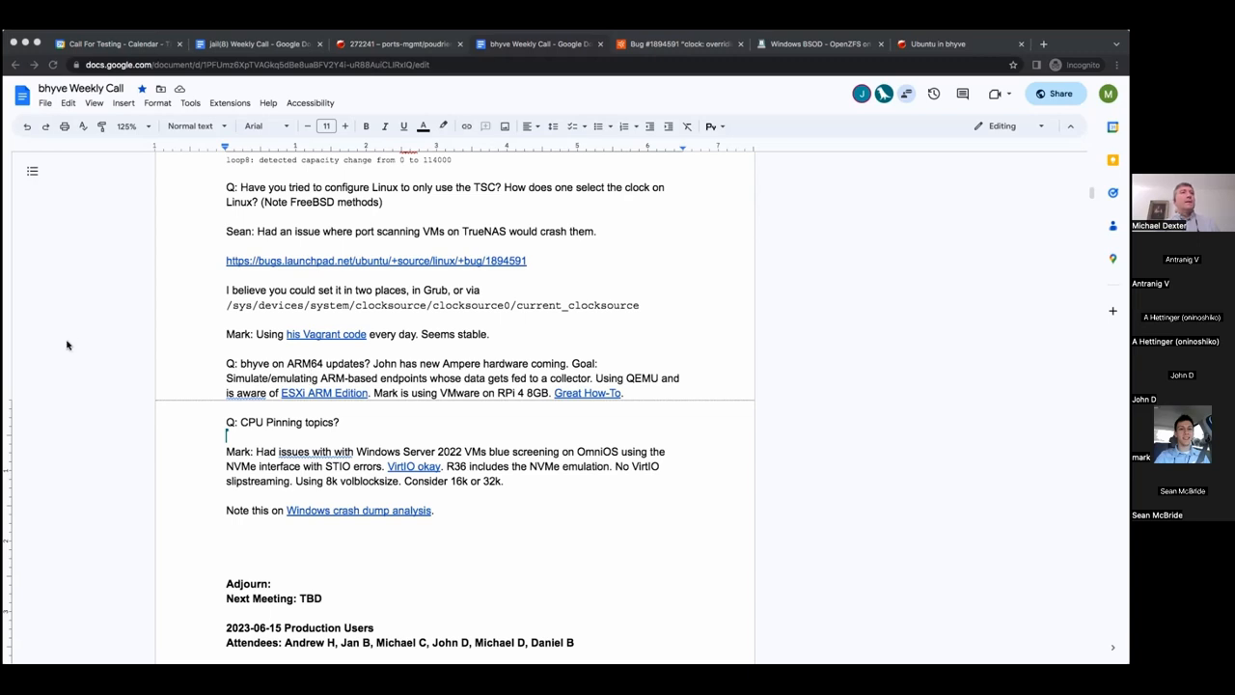
mouse_move(287, 255)
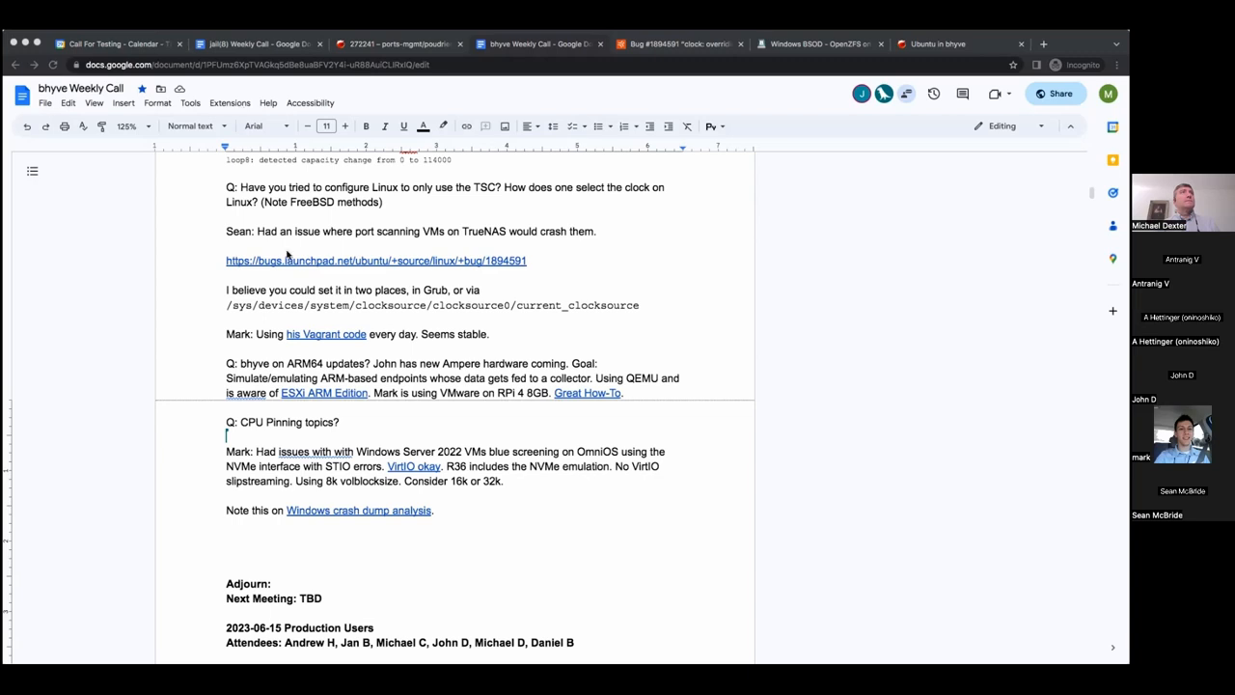
mouse_move(313, 225)
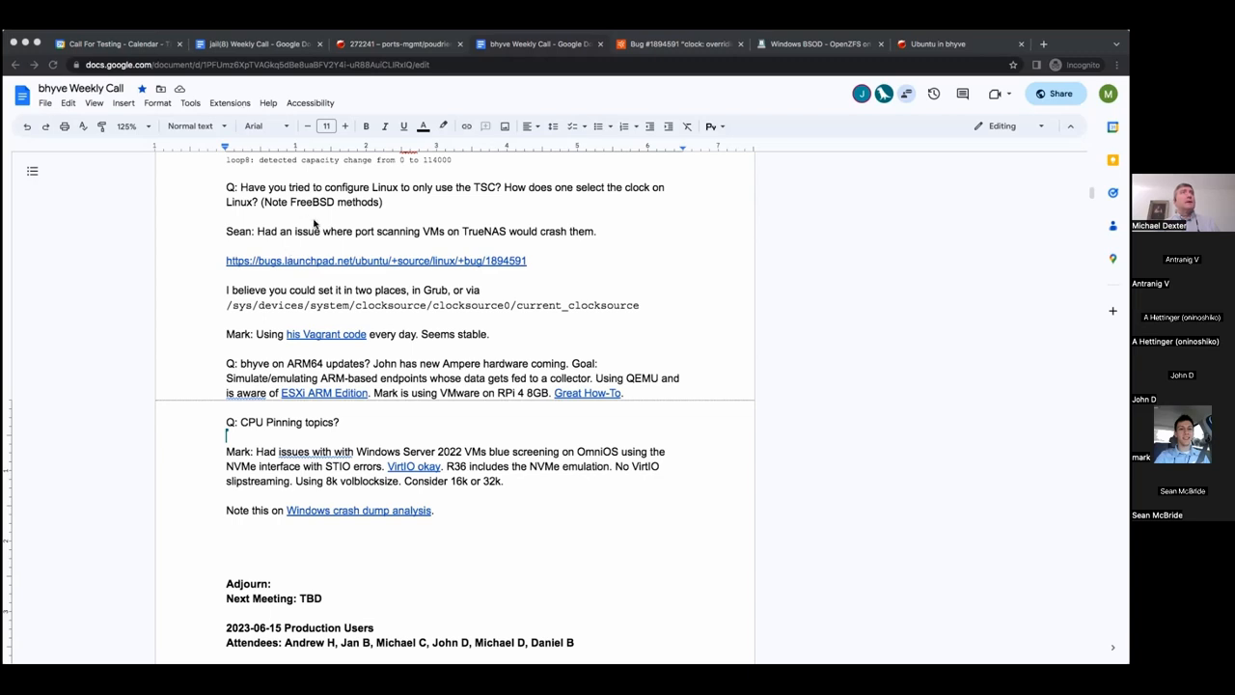
mouse_move(299, 225)
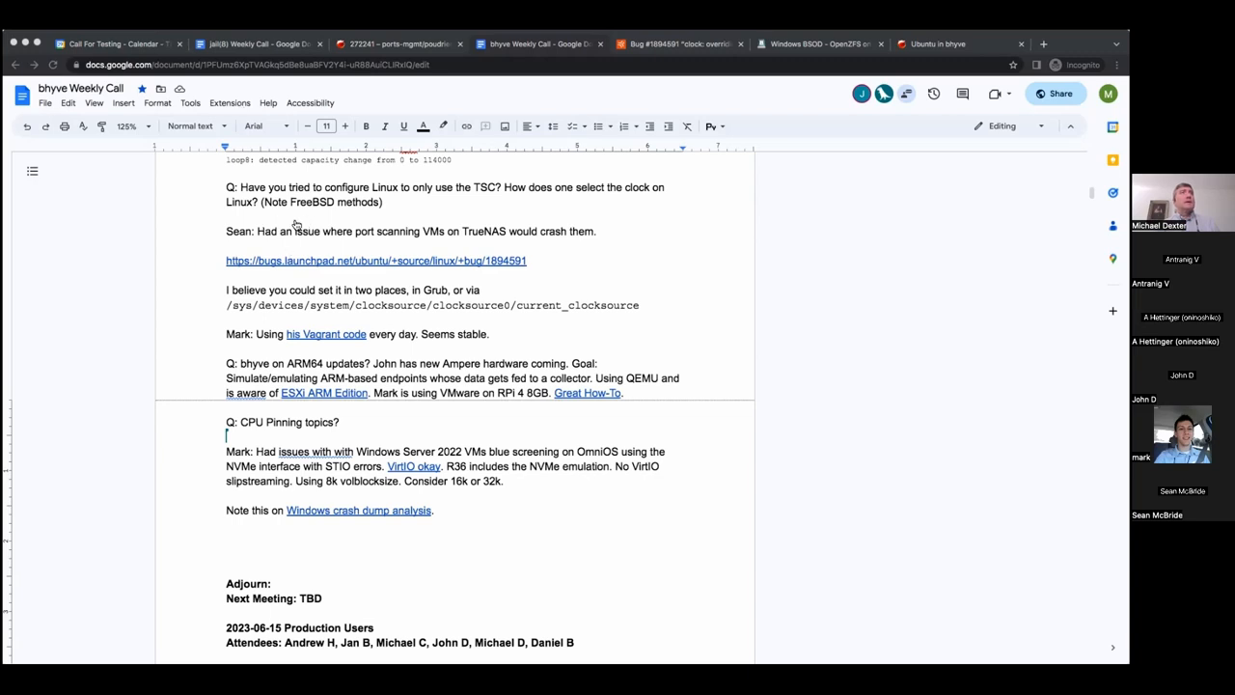
mouse_move(409, 430)
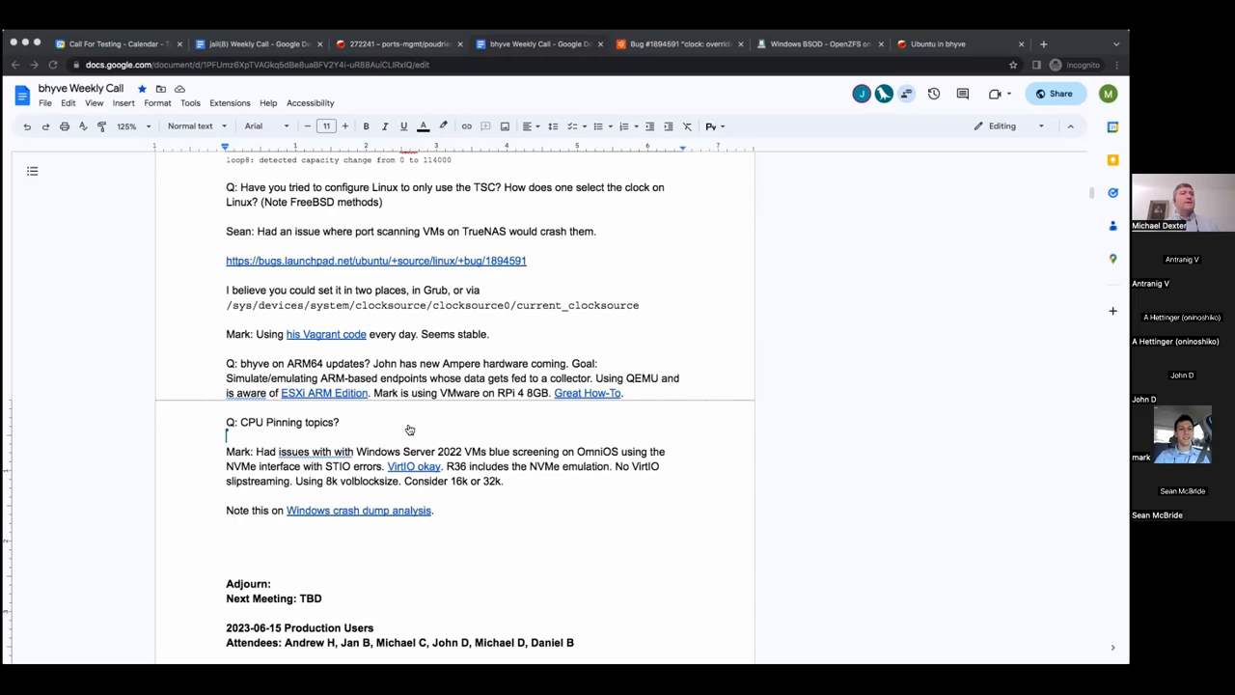
mouse_move(408, 414)
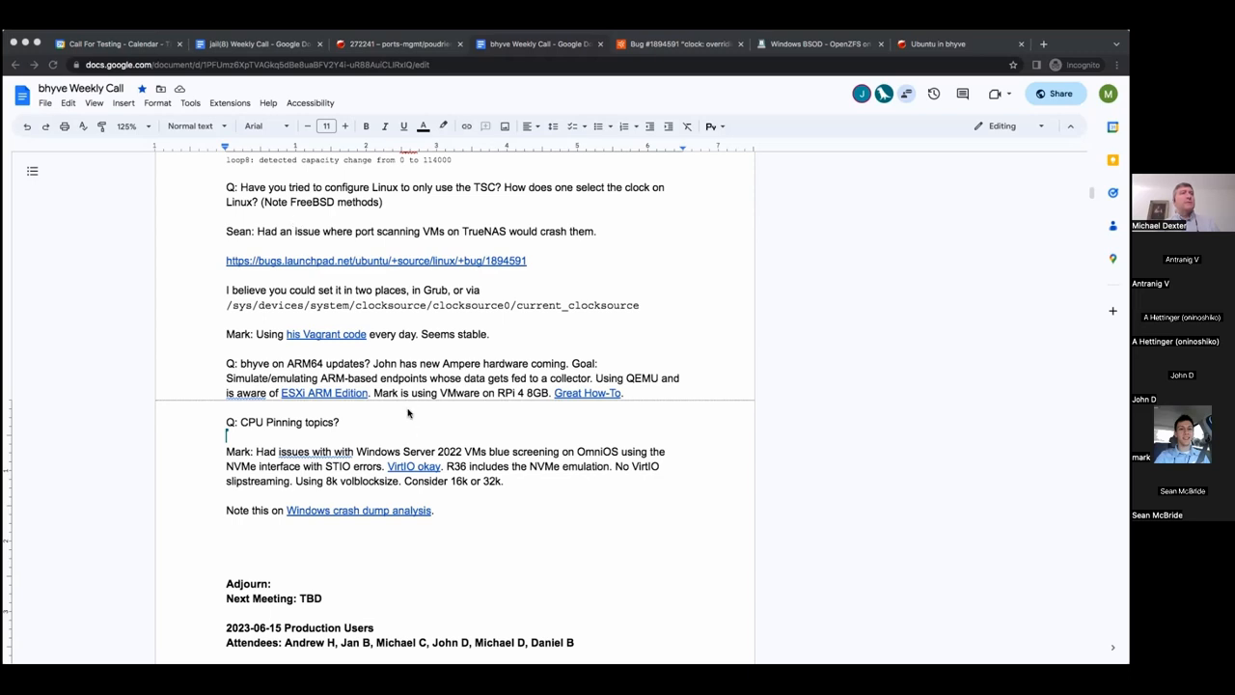
mouse_move(258, 151)
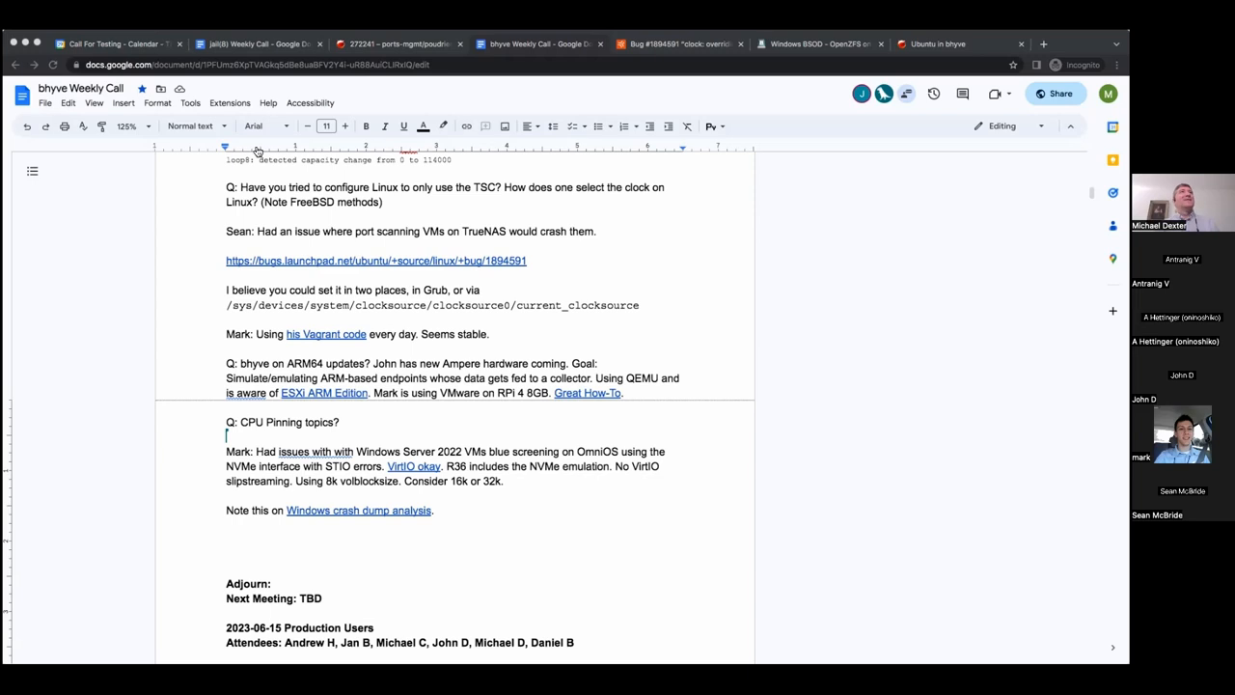
mouse_move(345, 140)
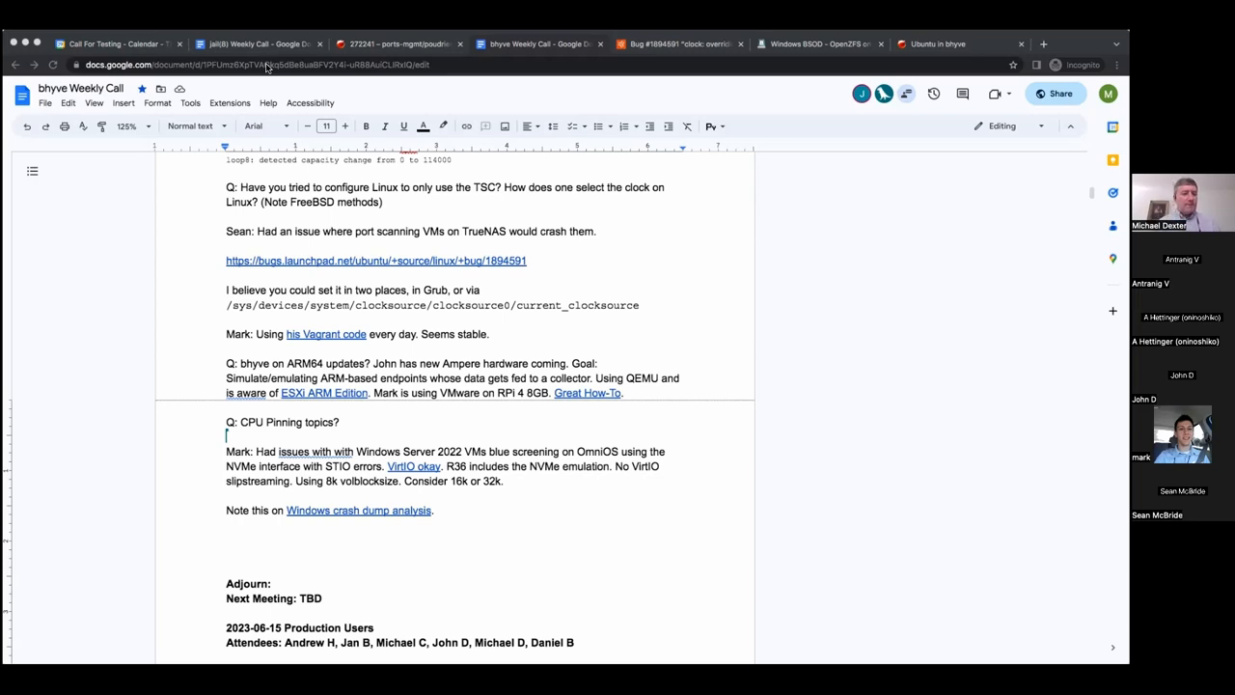
mouse_move(251, 82)
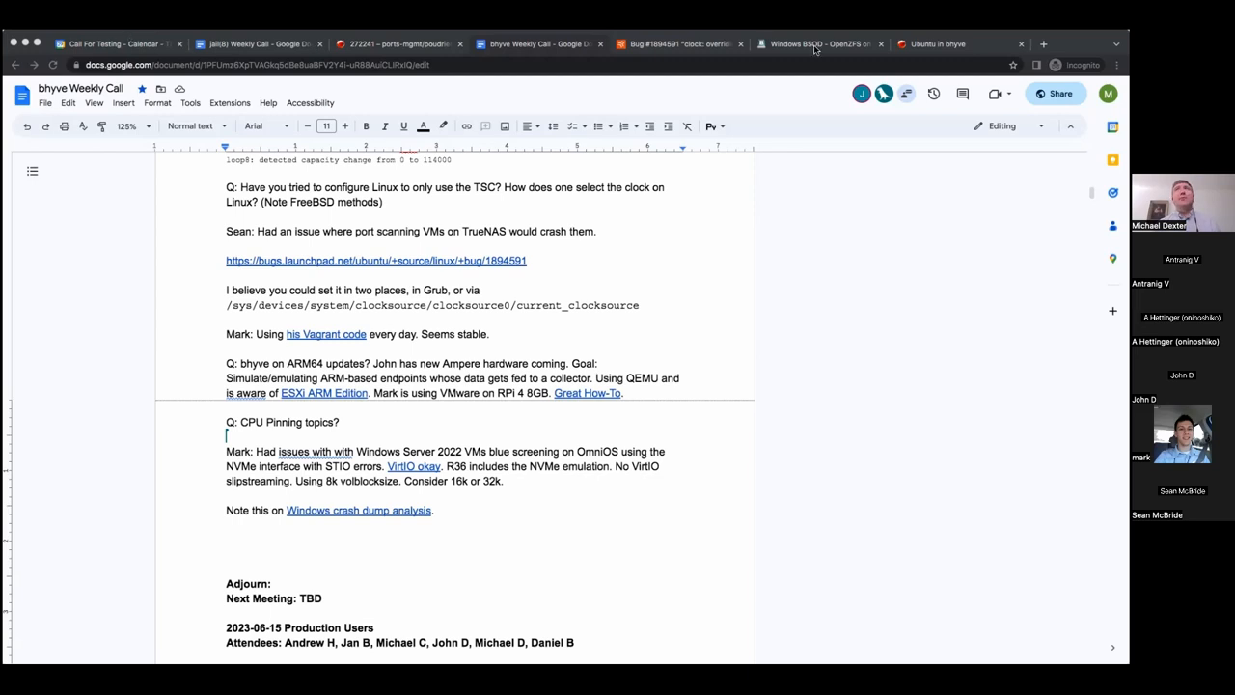
mouse_move(516, 310)
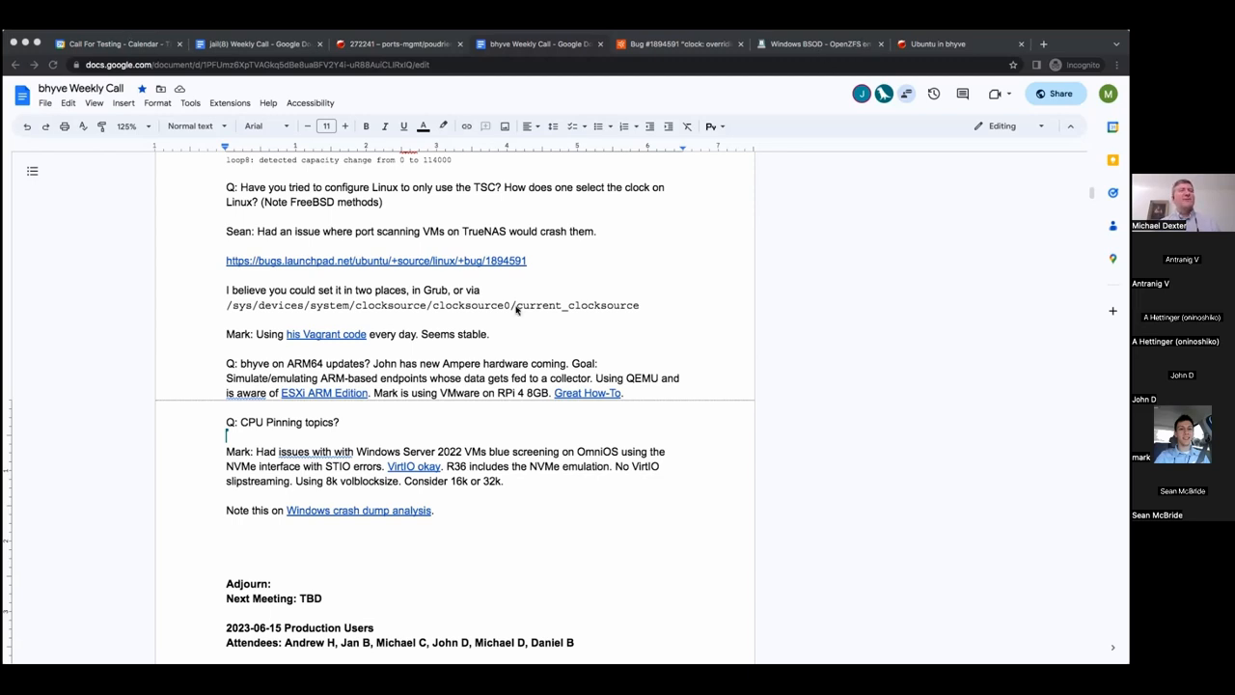
mouse_move(792, 110)
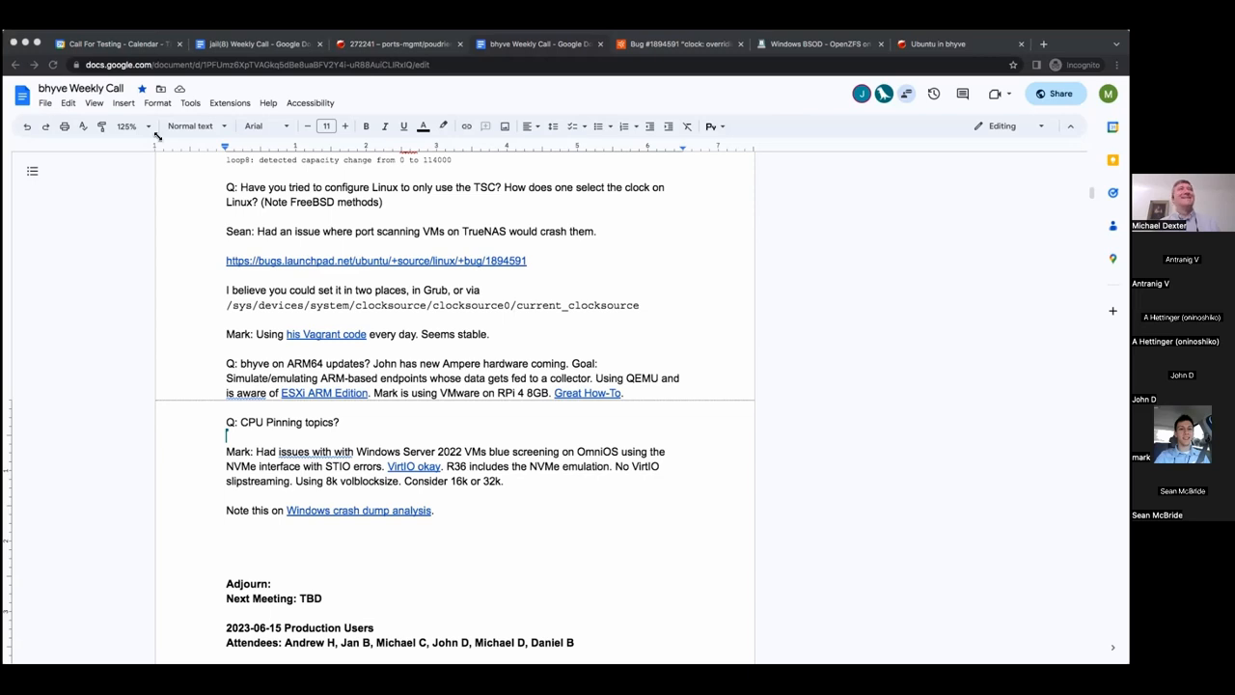
mouse_move(422, 184)
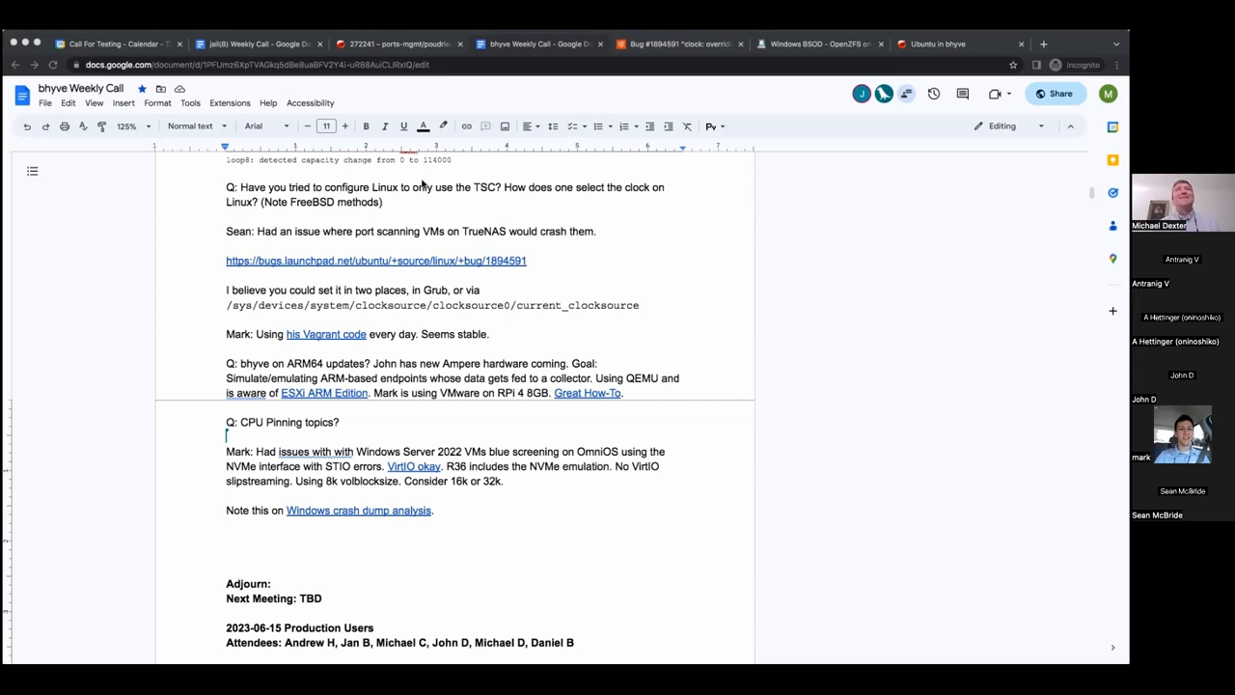
mouse_move(425, 169)
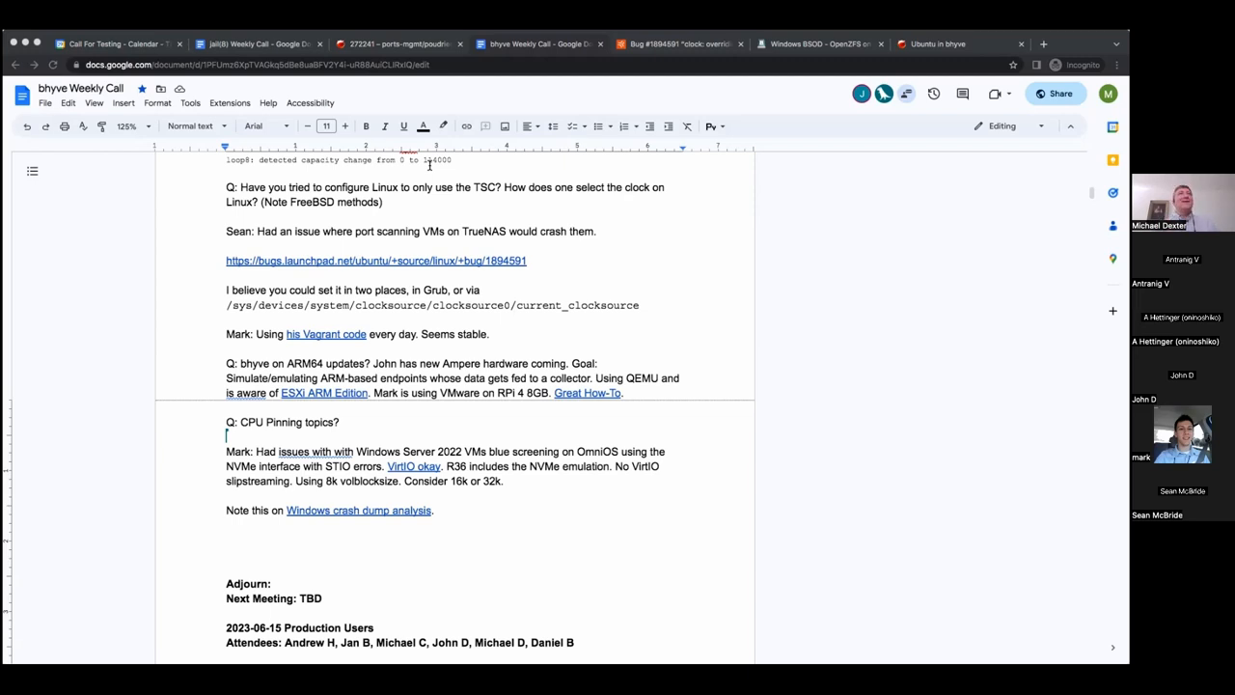
mouse_move(615, 151)
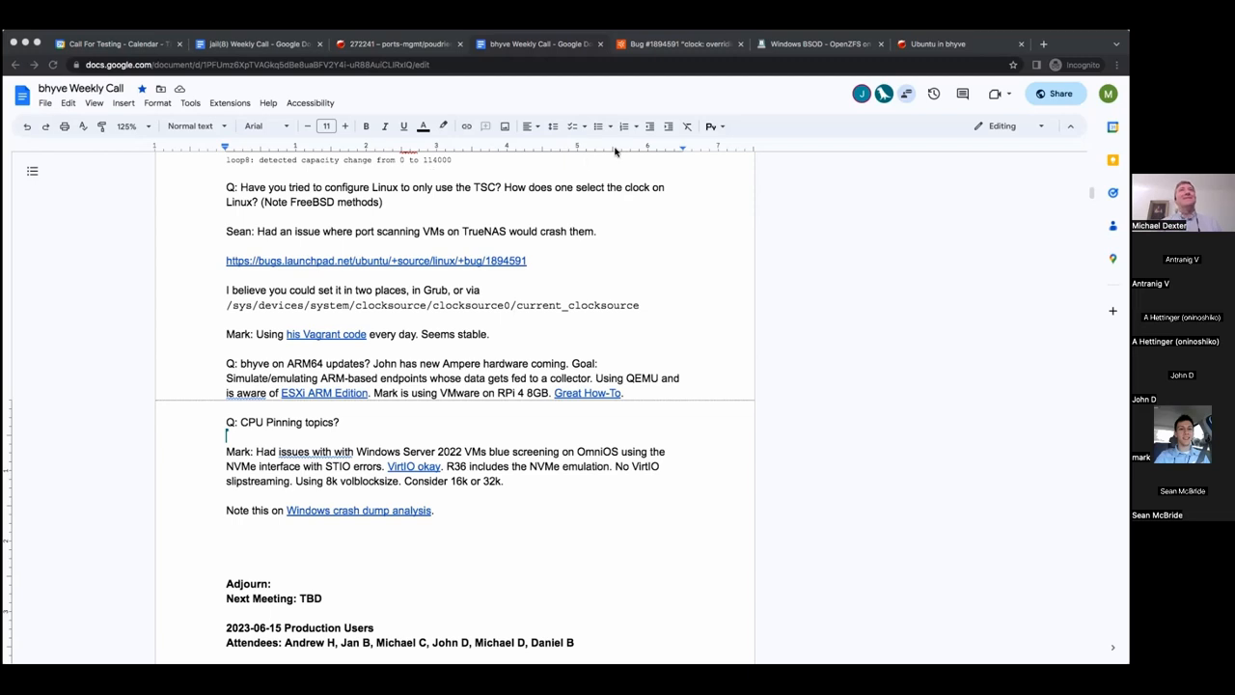
mouse_move(494, 319)
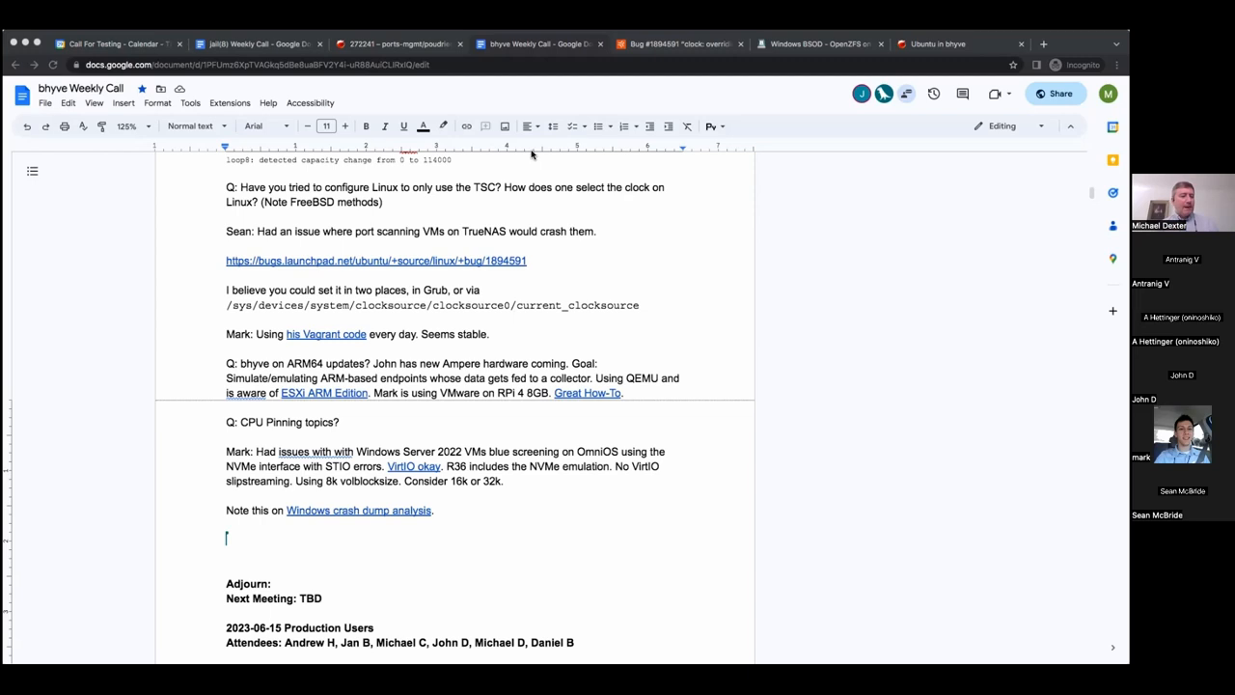
mouse_move(453, 162)
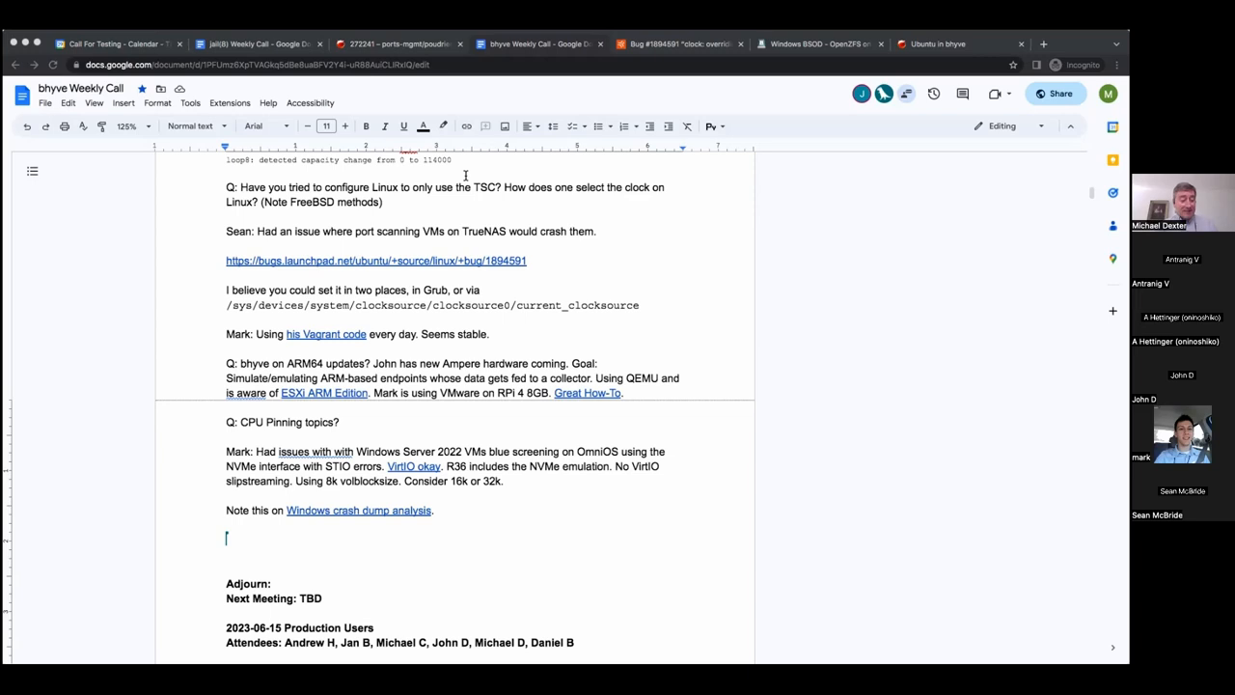
mouse_move(467, 171)
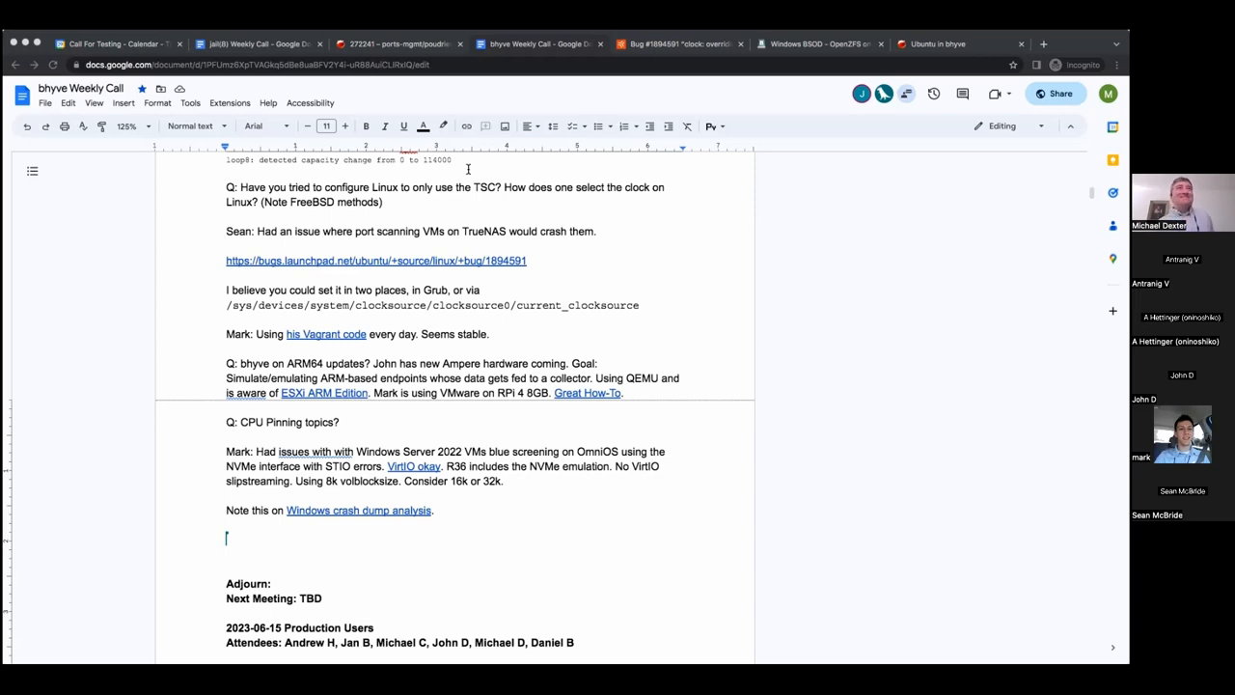
mouse_move(542, 158)
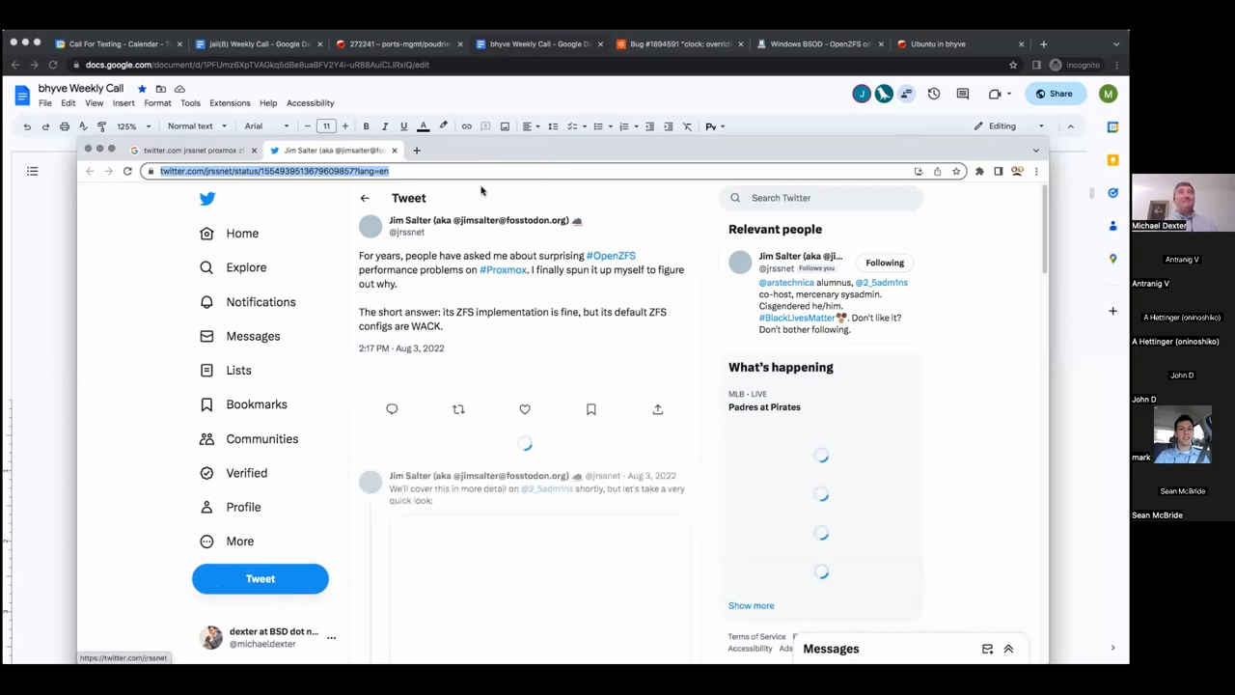
mouse_move(619, 310)
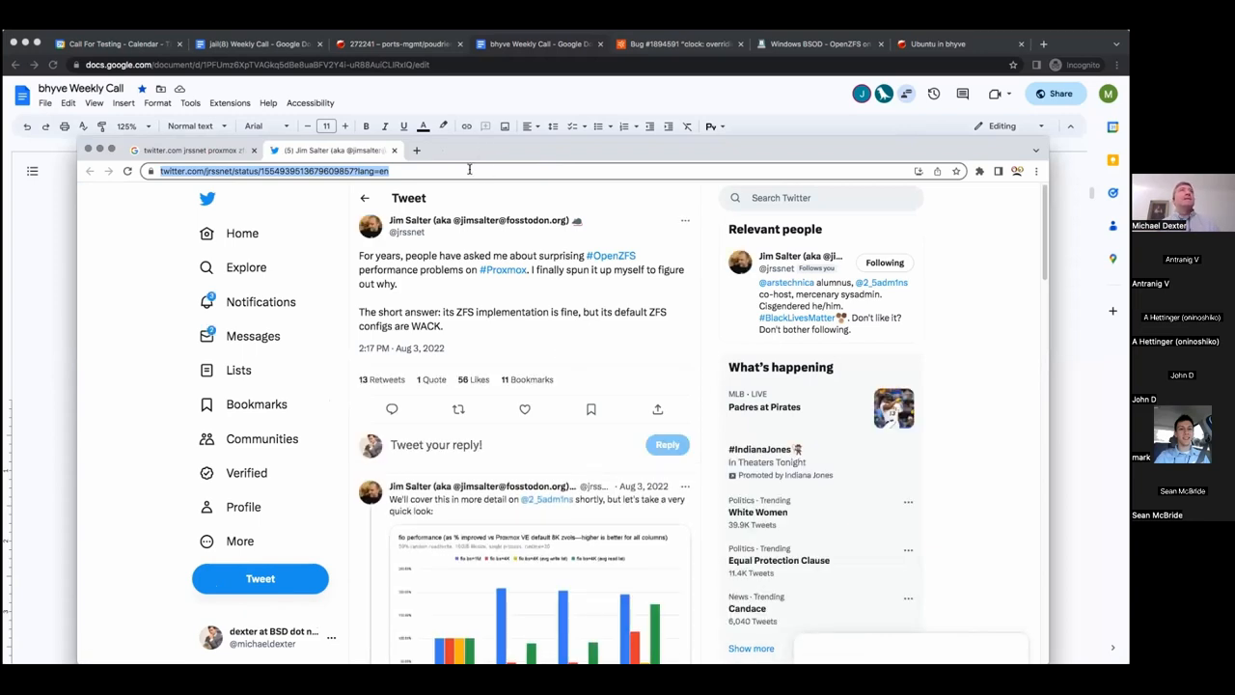
Select the full web address of Jim Salter's Proxmox OpenZFS performance tweet
click(274, 171)
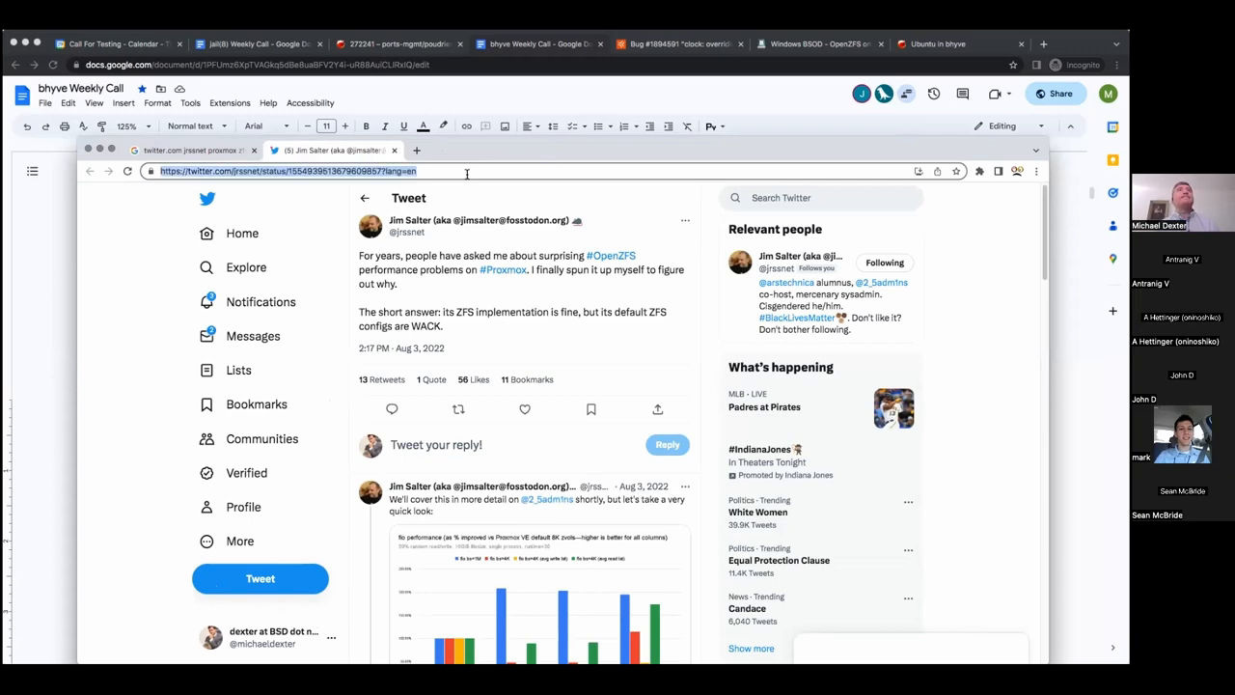
mouse_move(950, 624)
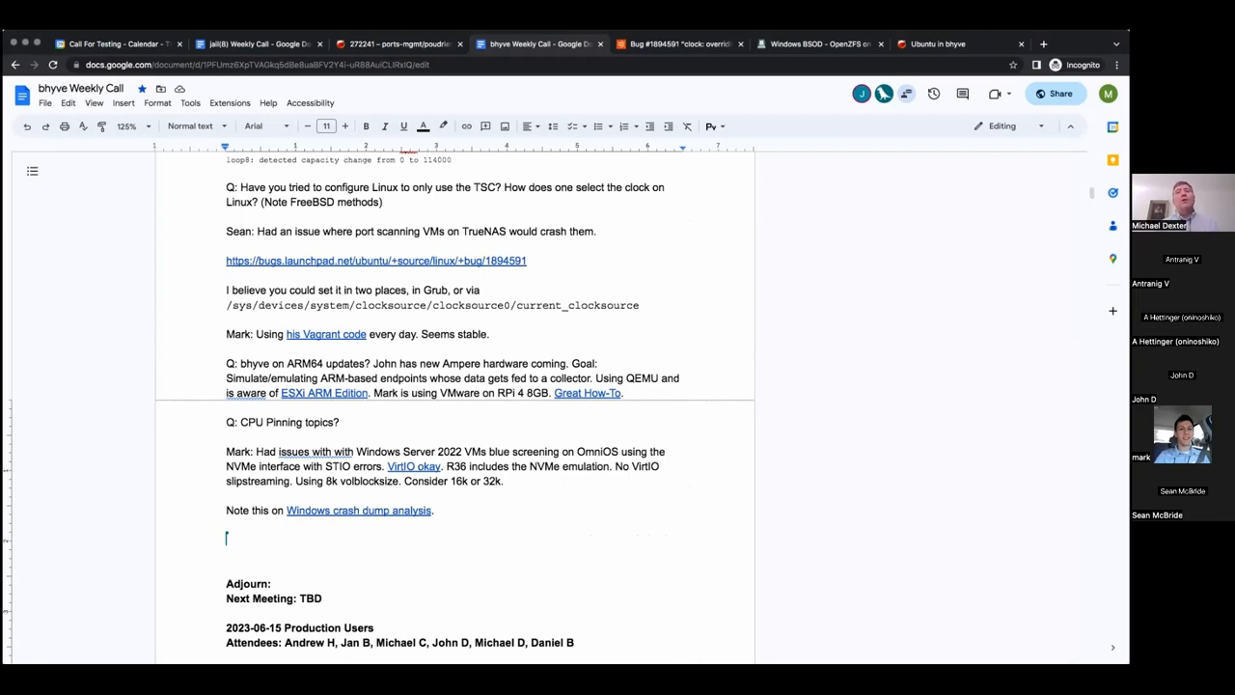
Add 'Note this Jim S rant on Proxmox's default block' to the Windows Server 2022 note
text(Note)
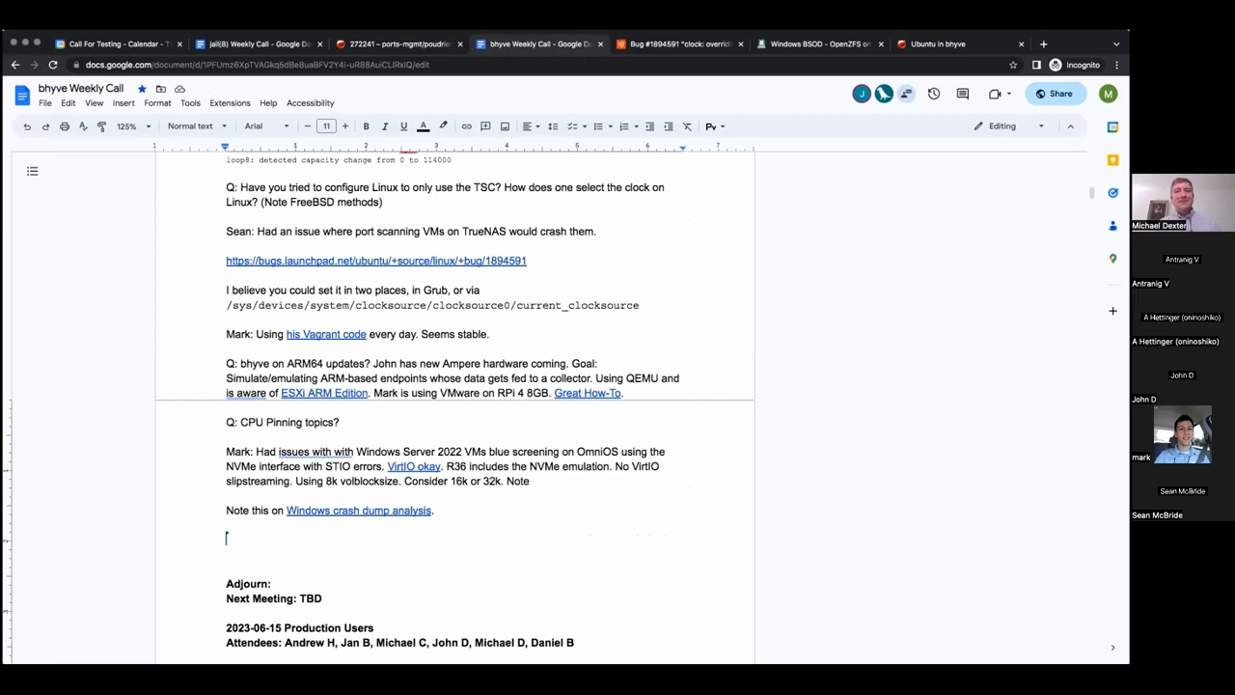
click(531, 481)
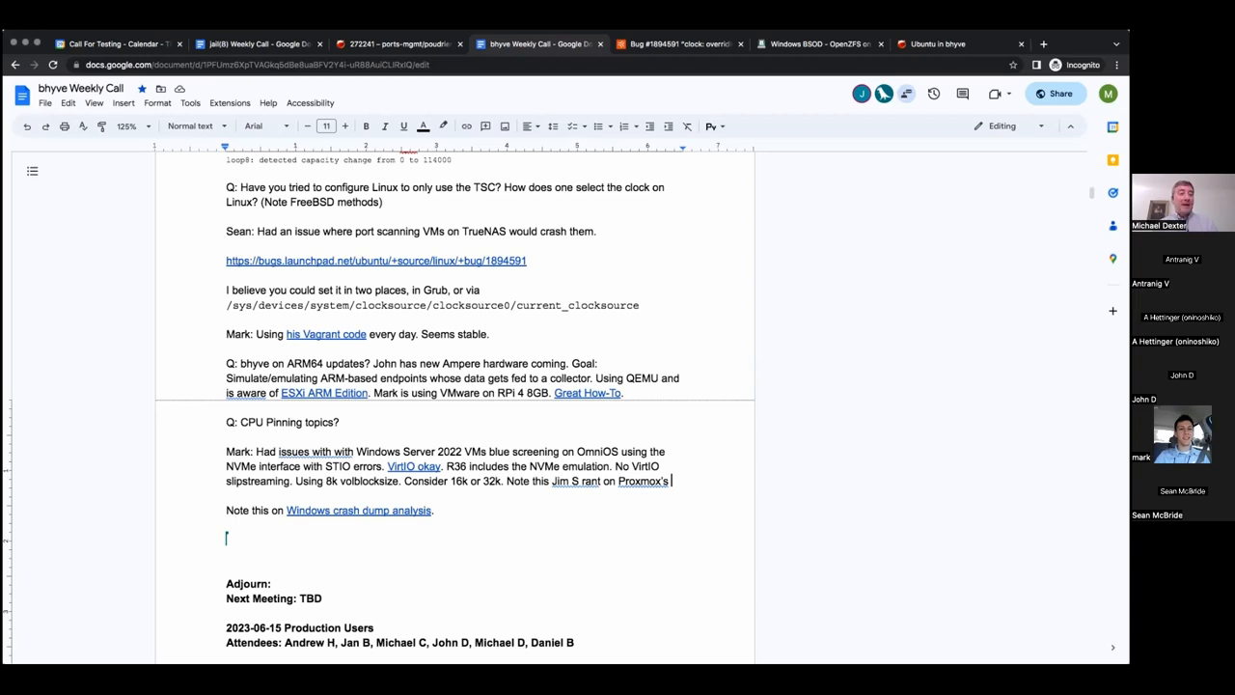
text(defaultblock)
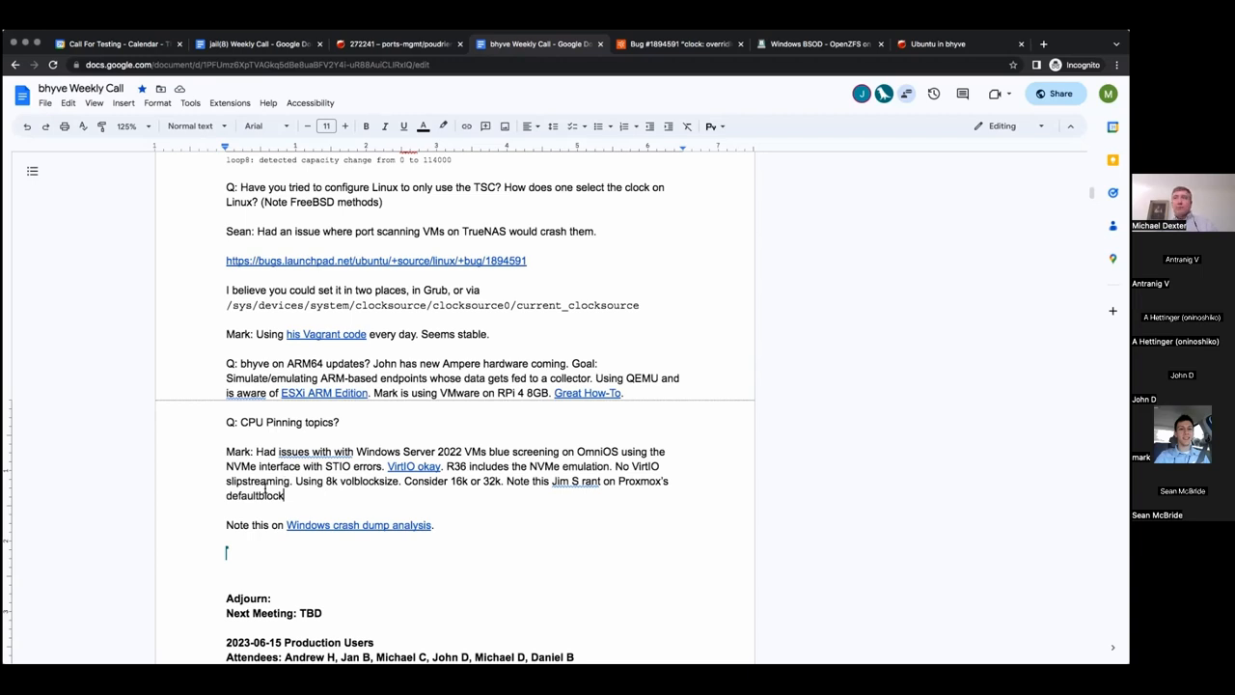
End the note with 'volblocksize choice, which happens to be the OpenZFS default.' and select the rant phrase
text(size)
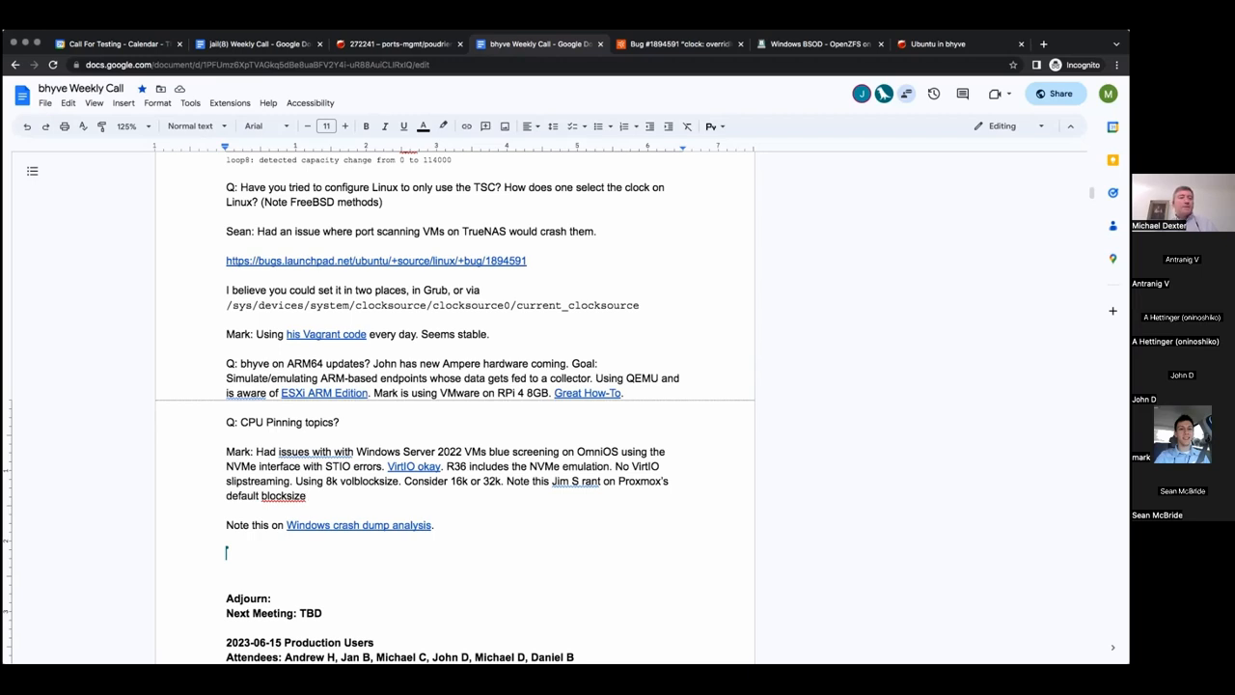
text(choice, which hahpp)
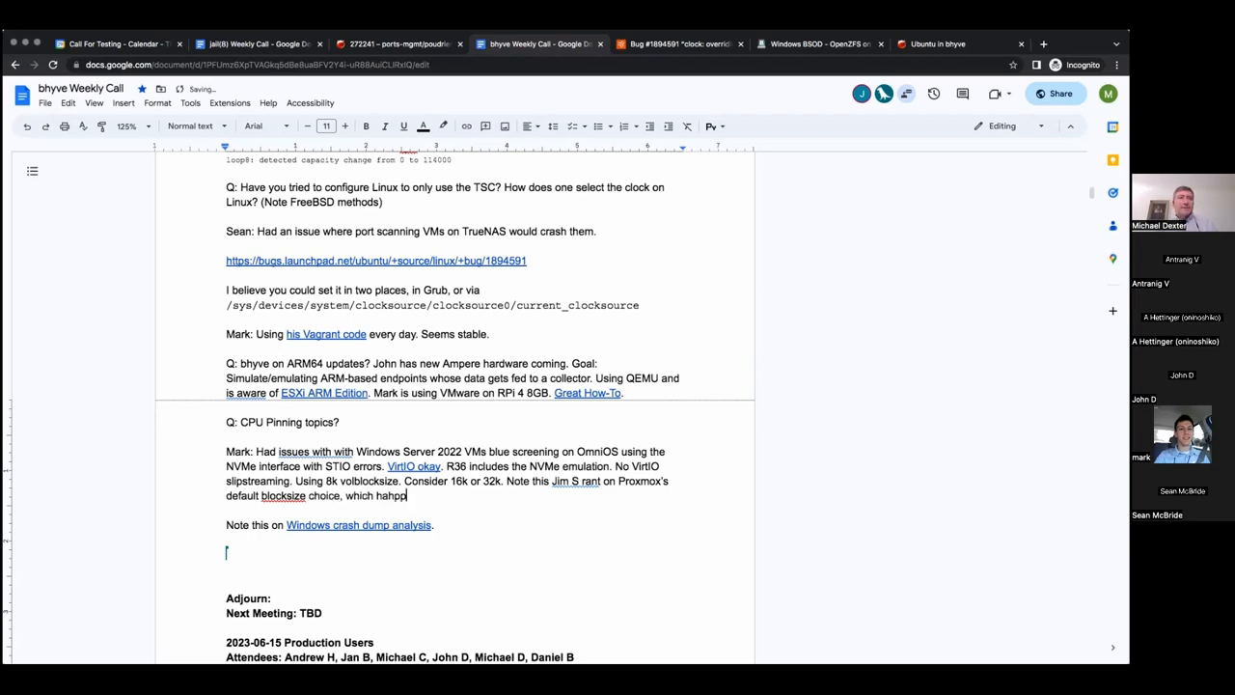
key(Backspace)
text(vol)
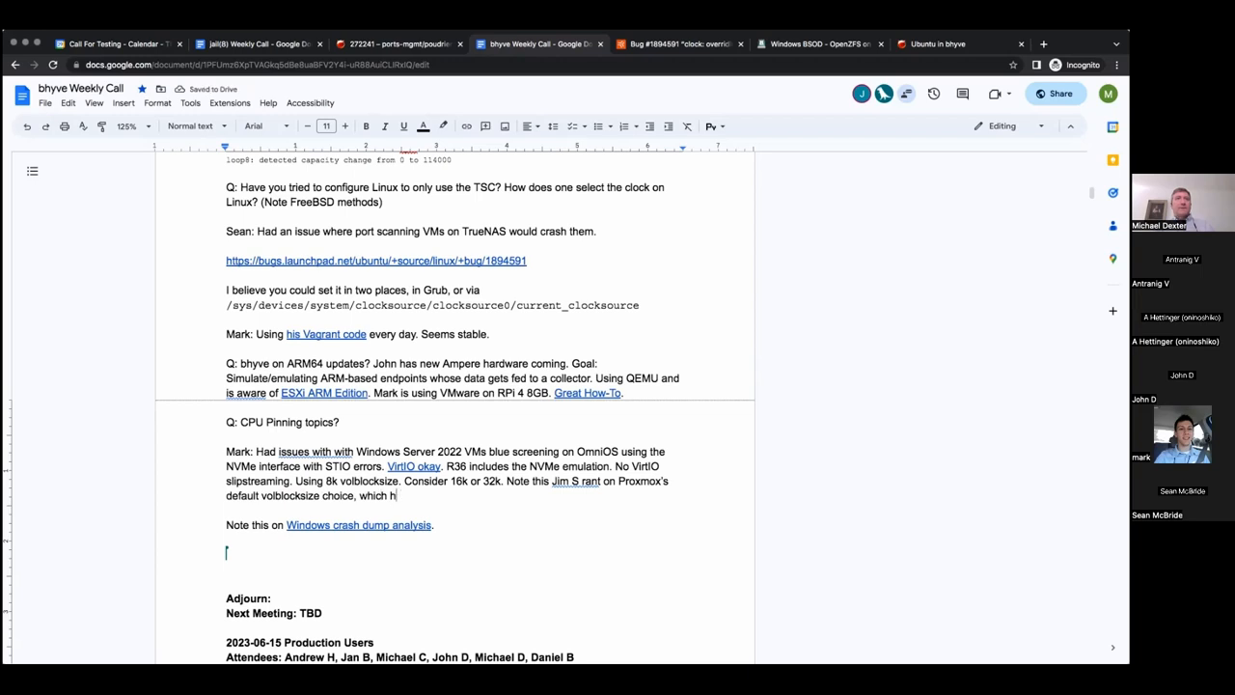
text(appens to be the)
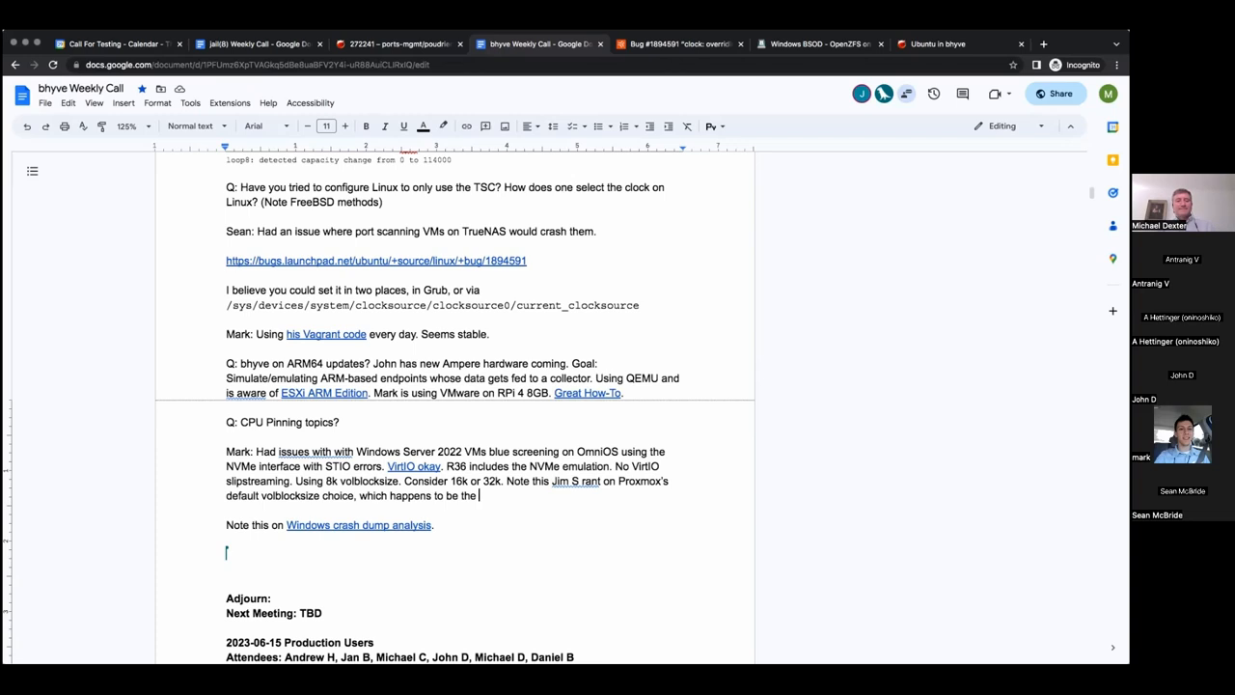
text(O)
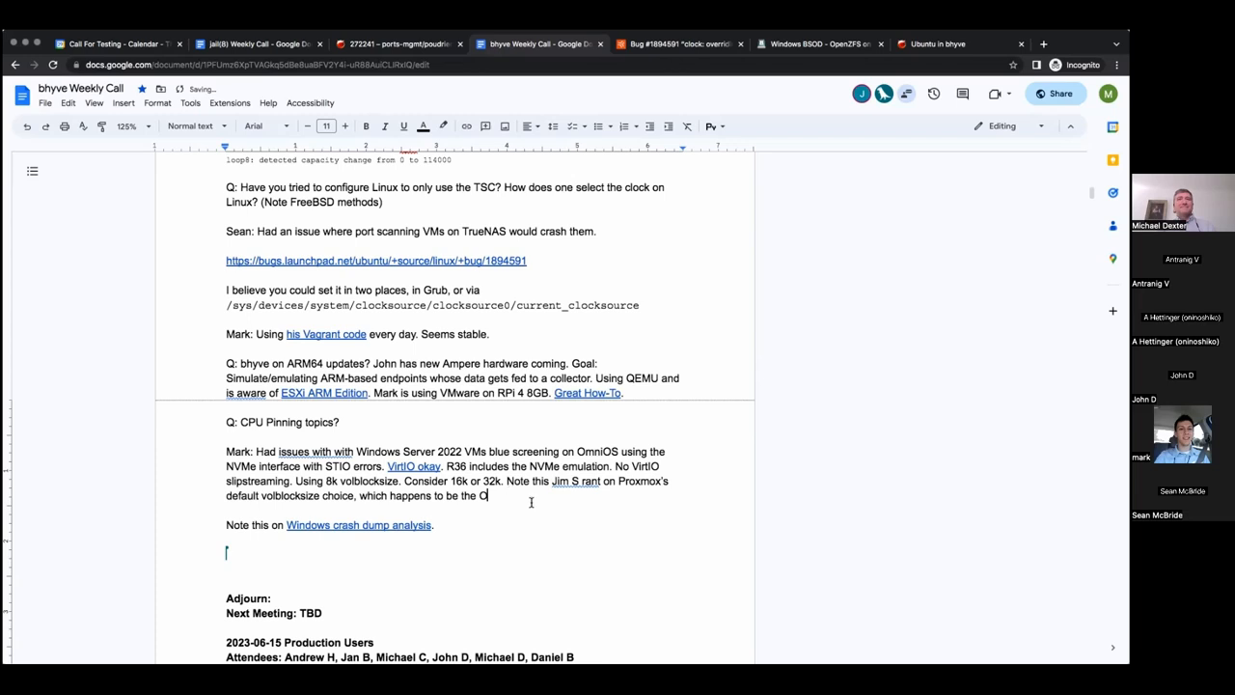
text(penZFS default.)
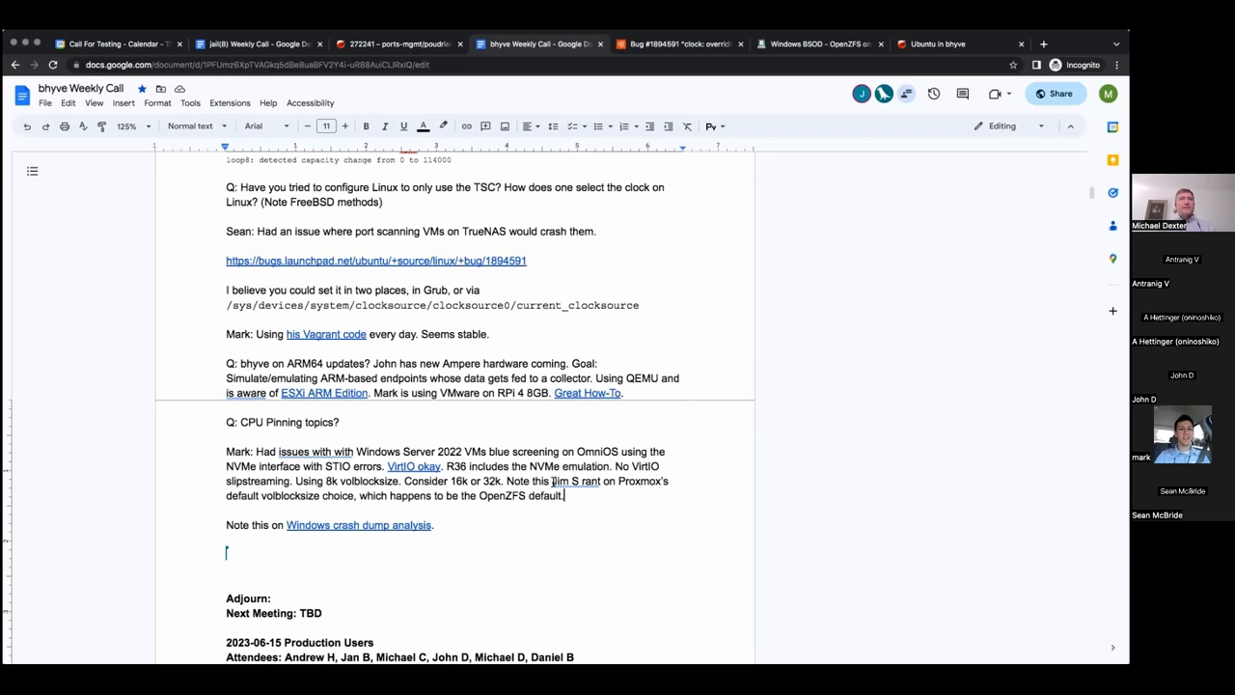
drag(553, 480, 356, 495)
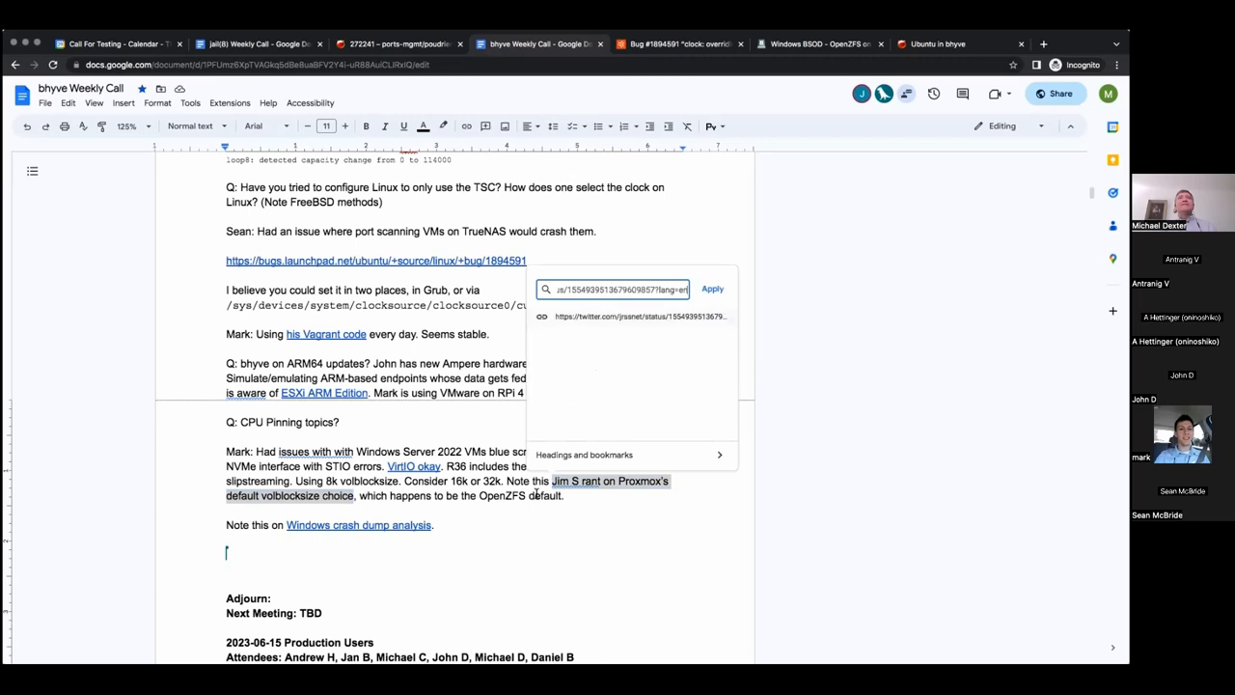
mouse_move(411, 556)
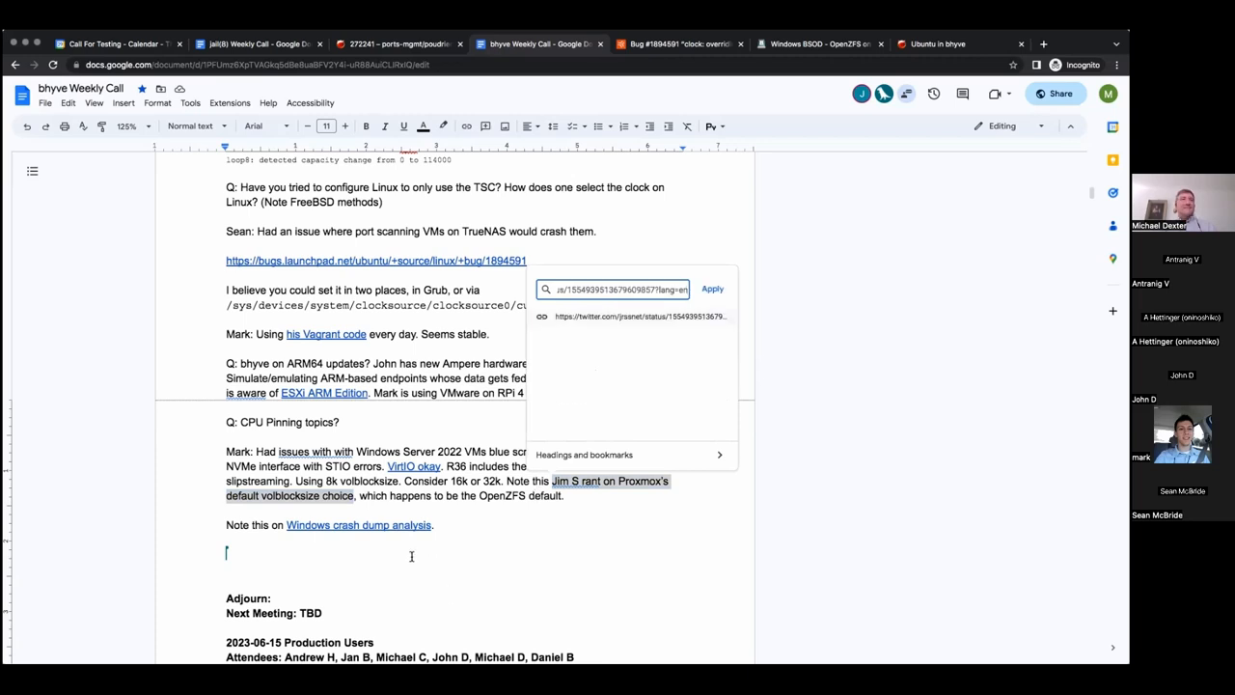
mouse_move(412, 551)
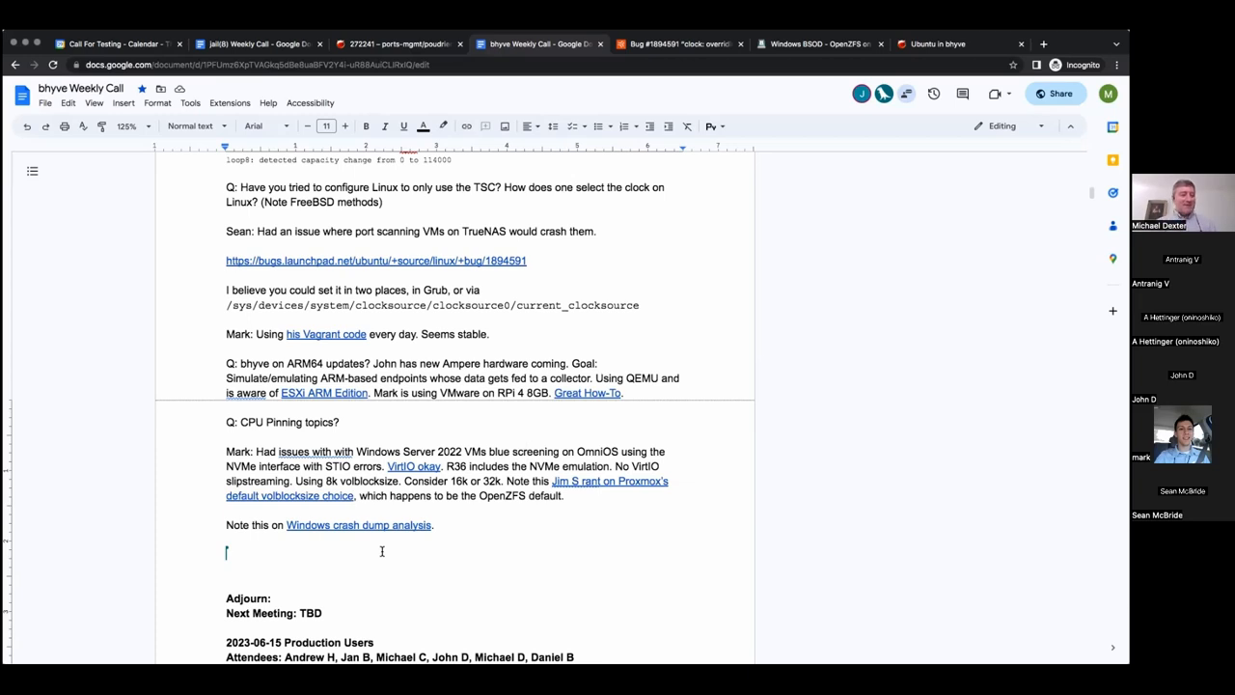
mouse_move(998, 562)
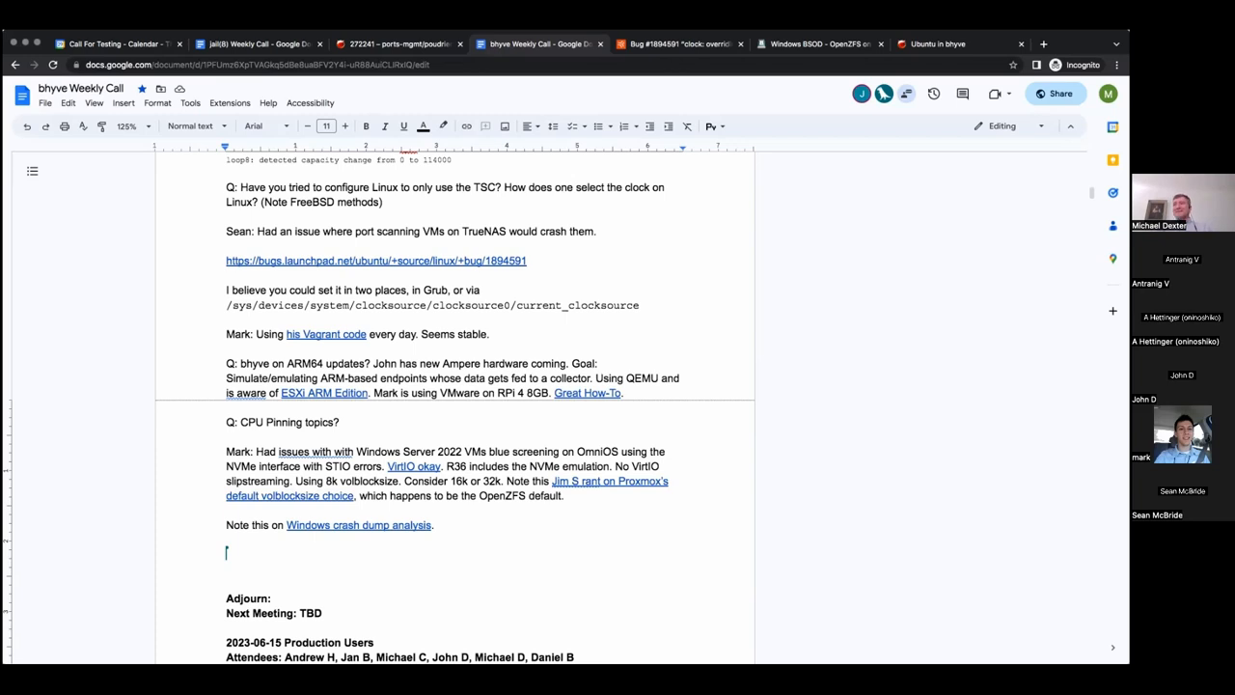
mouse_move(648, 556)
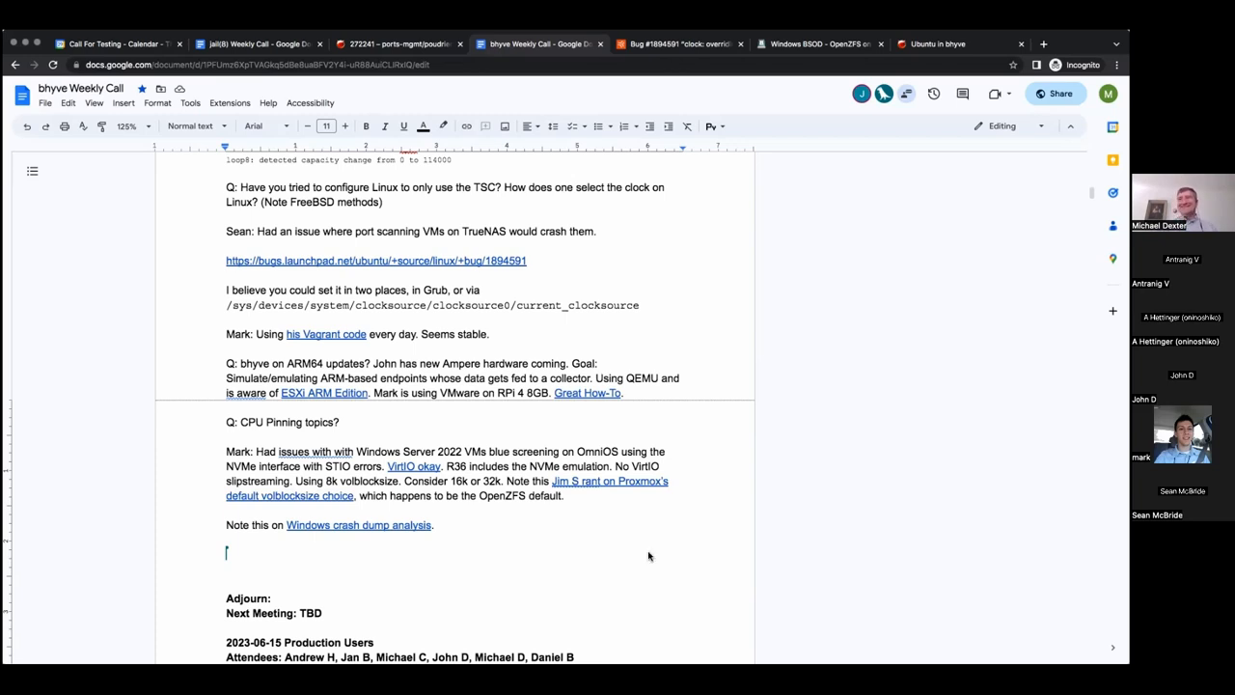
mouse_move(398, 559)
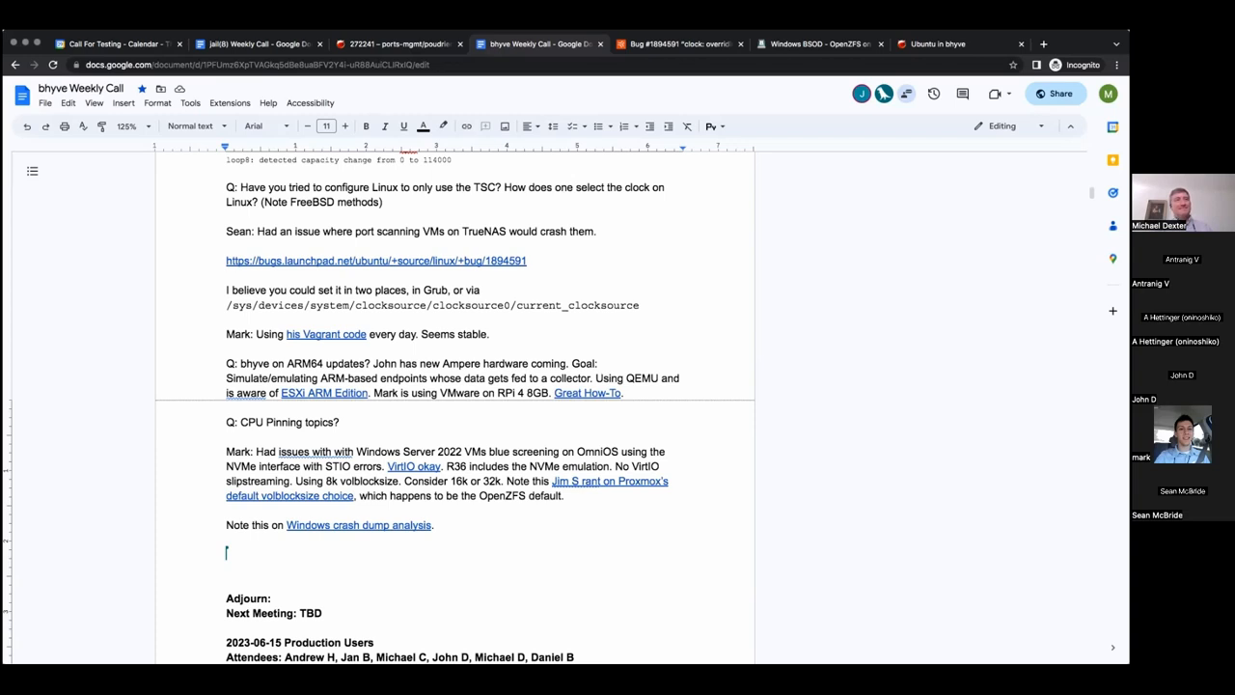
mouse_move(354, 565)
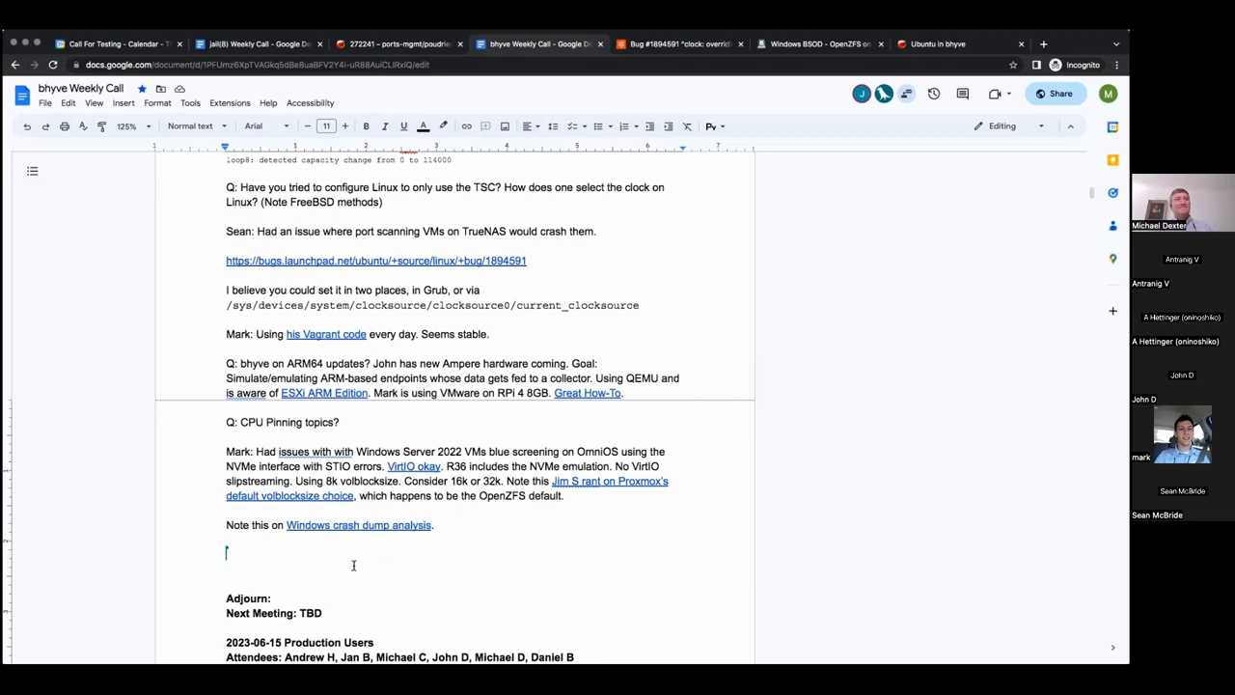
Write 'Breaking/Broken News: Red Hat source changes. Red Hat comments.' above Adjourn, correcting typos
text(Breaking)
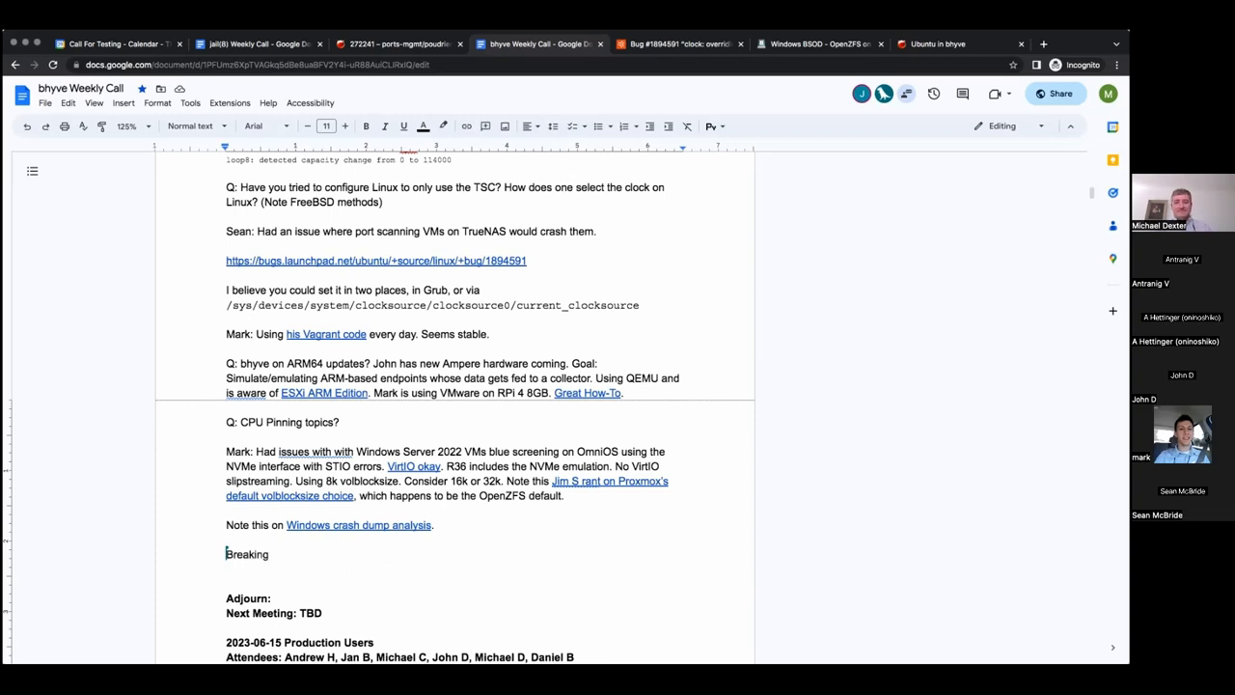
text(/b)
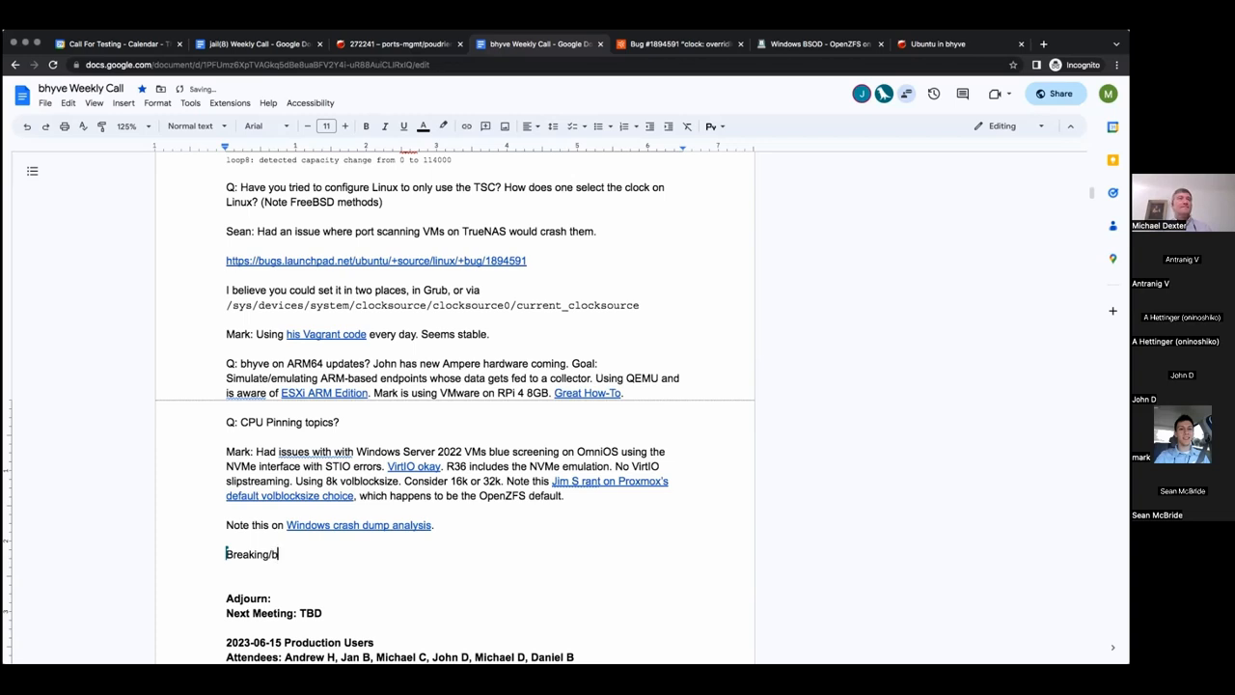
text(roken News:)
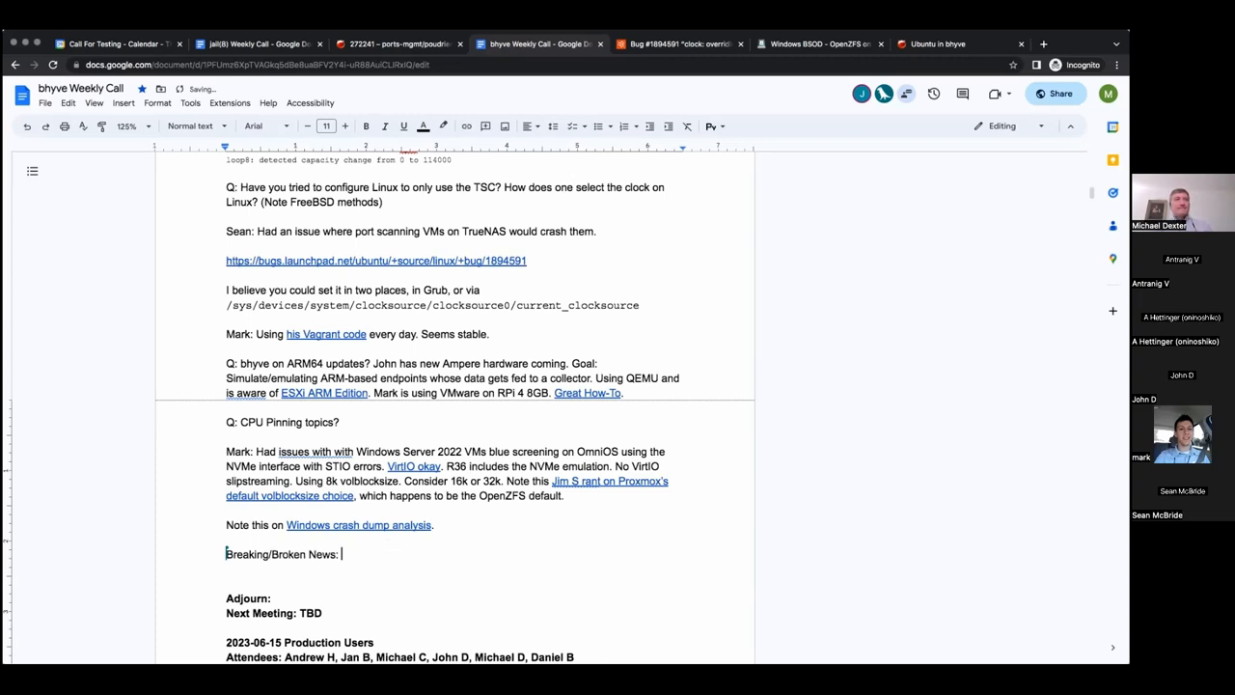
text(Red)
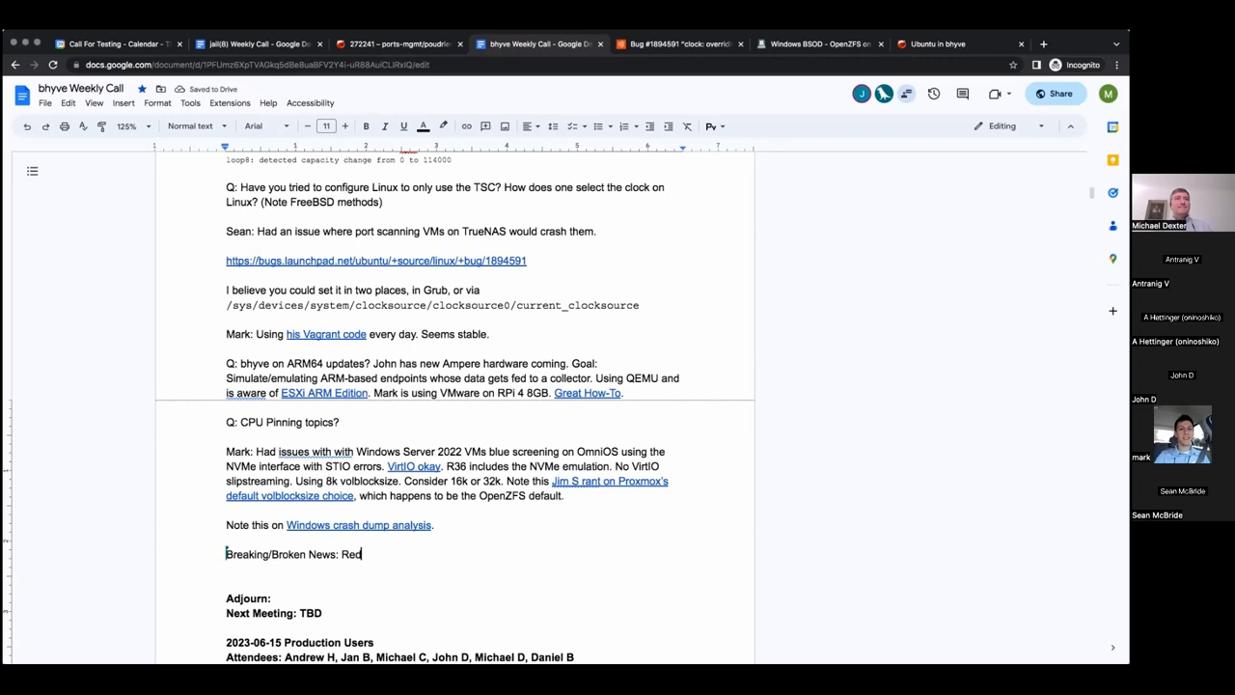
text(Hat)
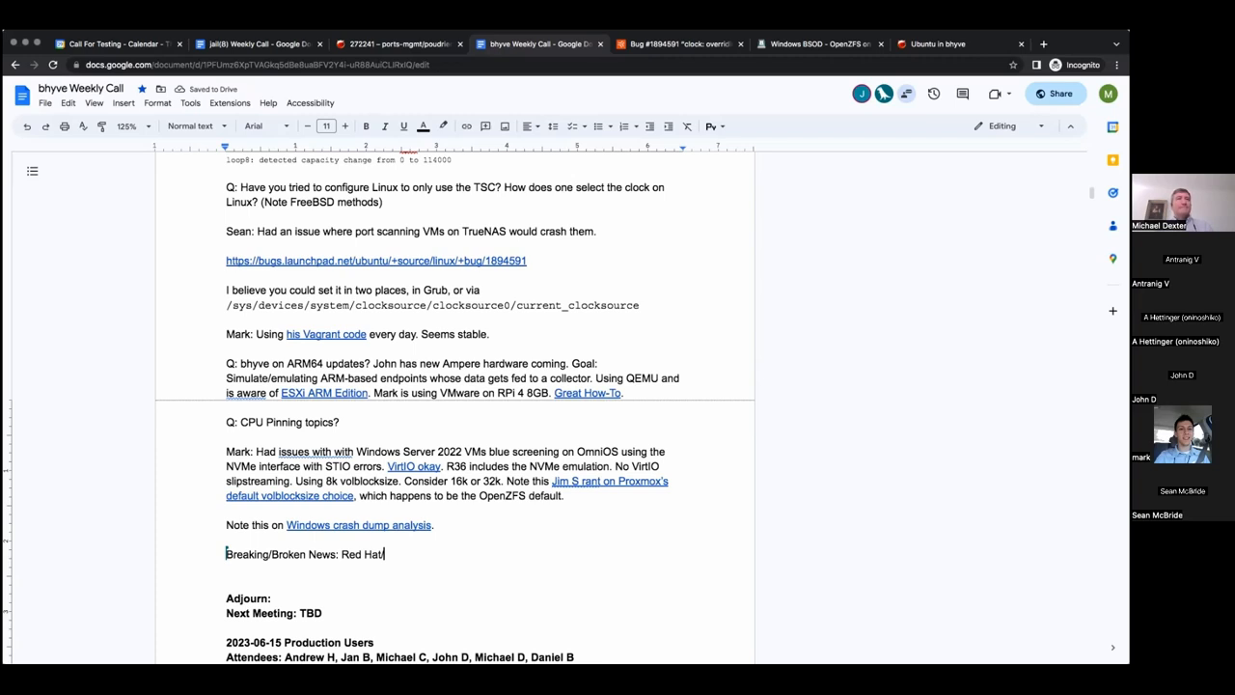
text(CenT)
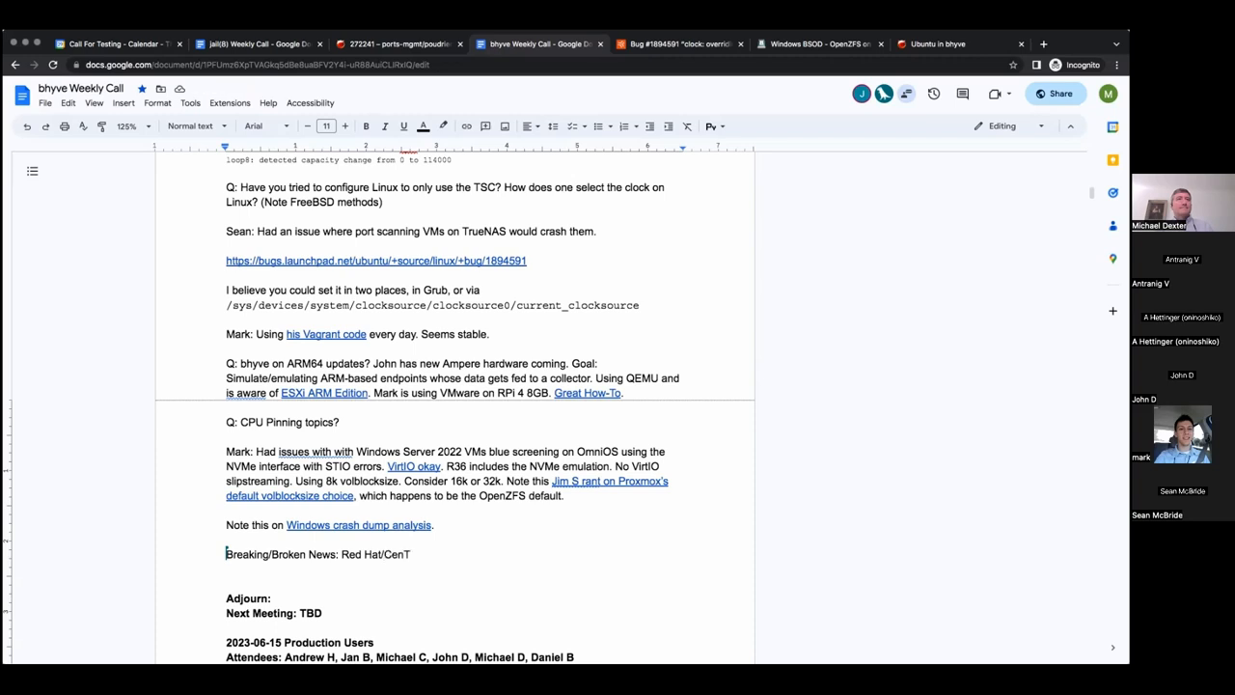
key(BackSpace)
text( source changes.)
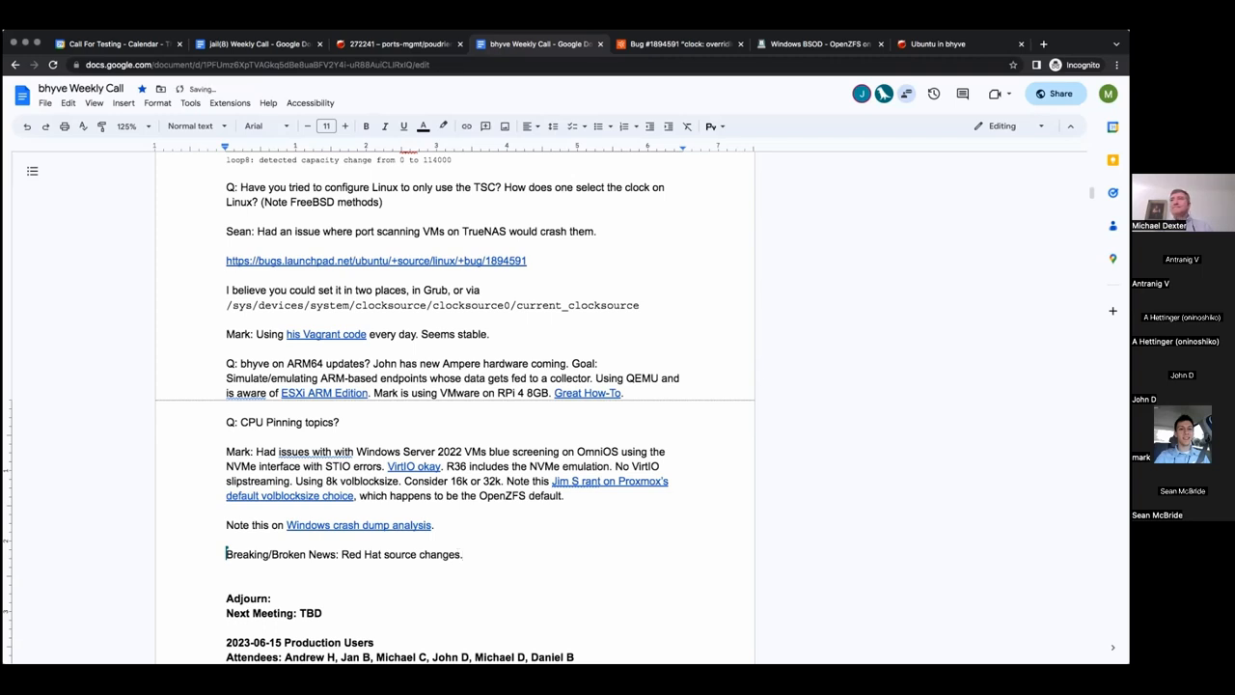
text(R)
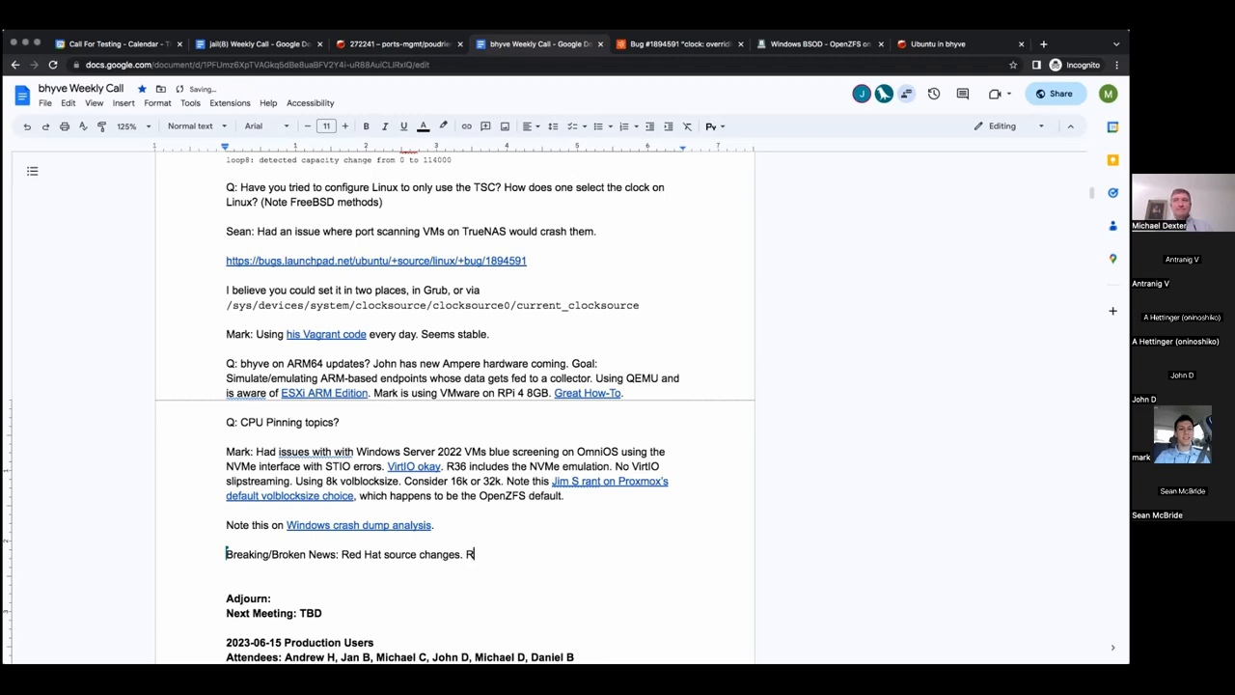
text(ed Hat Comm)
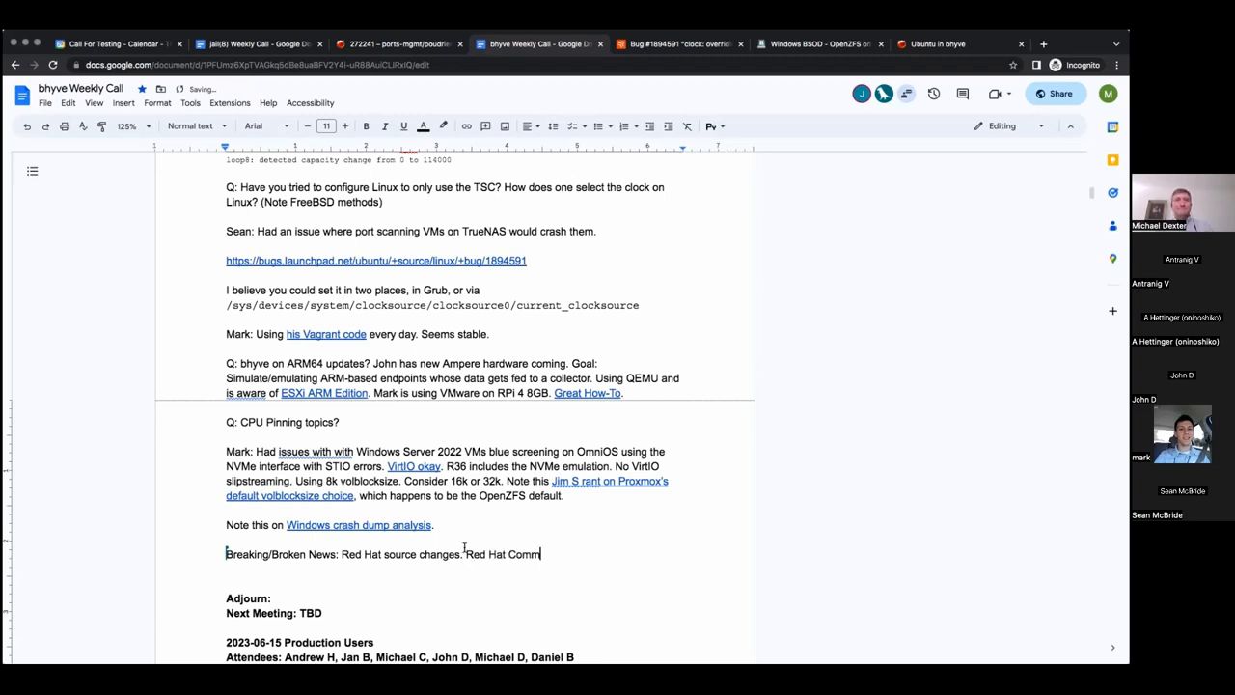
text(ents.)
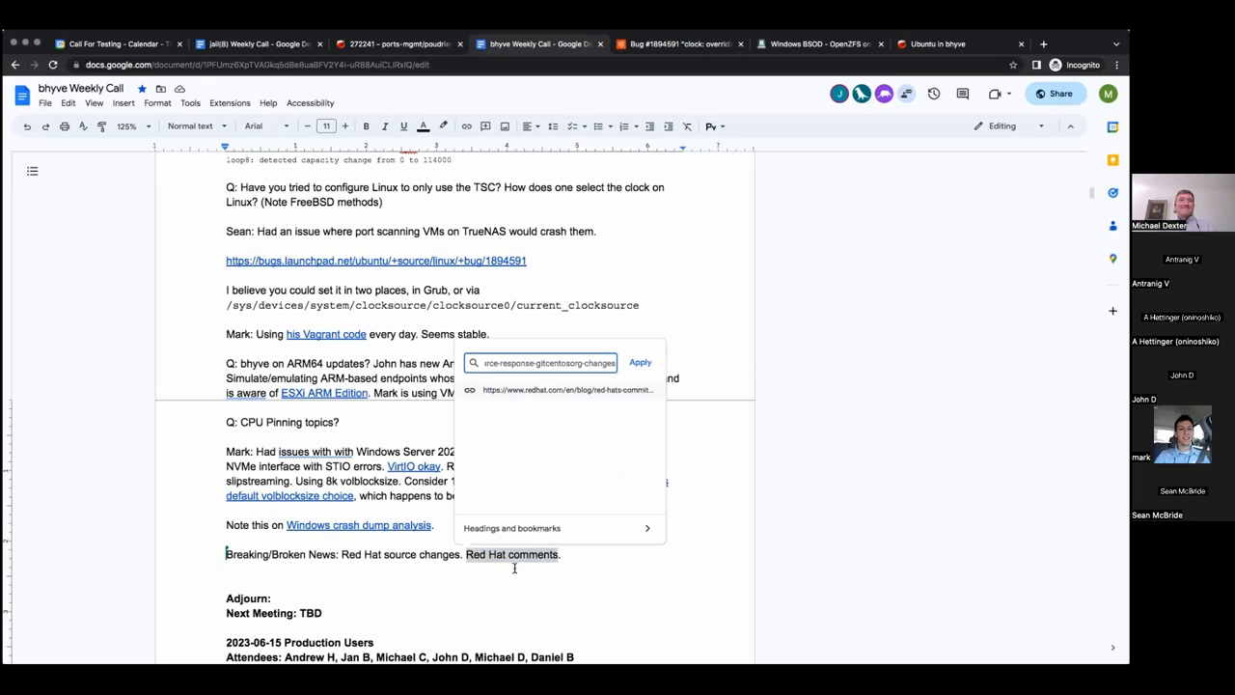
Apply the Red Hat blog post link to 'Red Hat comments'
click(640, 362)
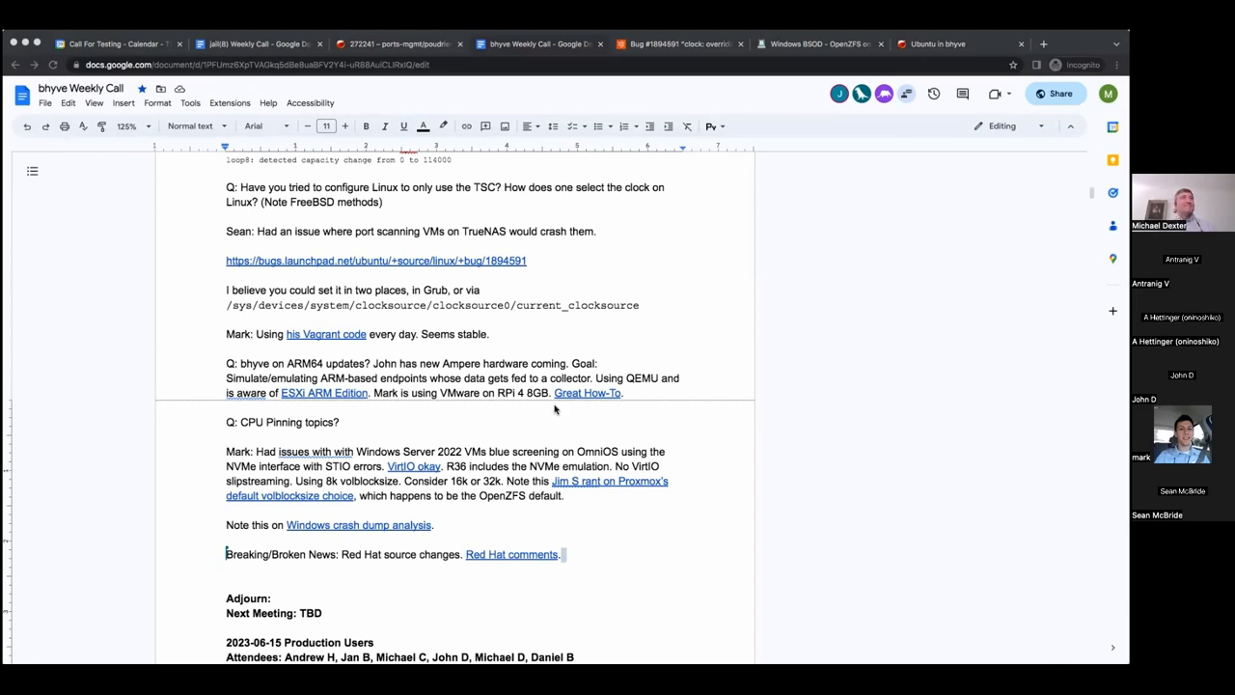
mouse_move(273, 153)
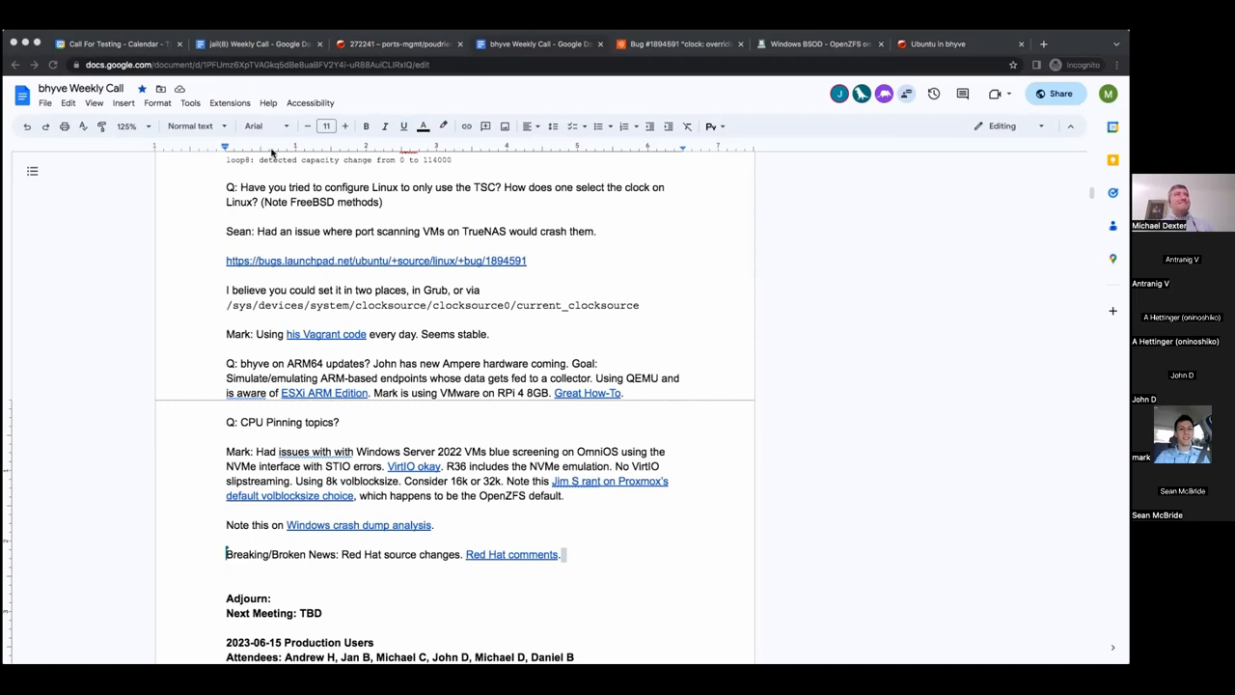
mouse_move(362, 167)
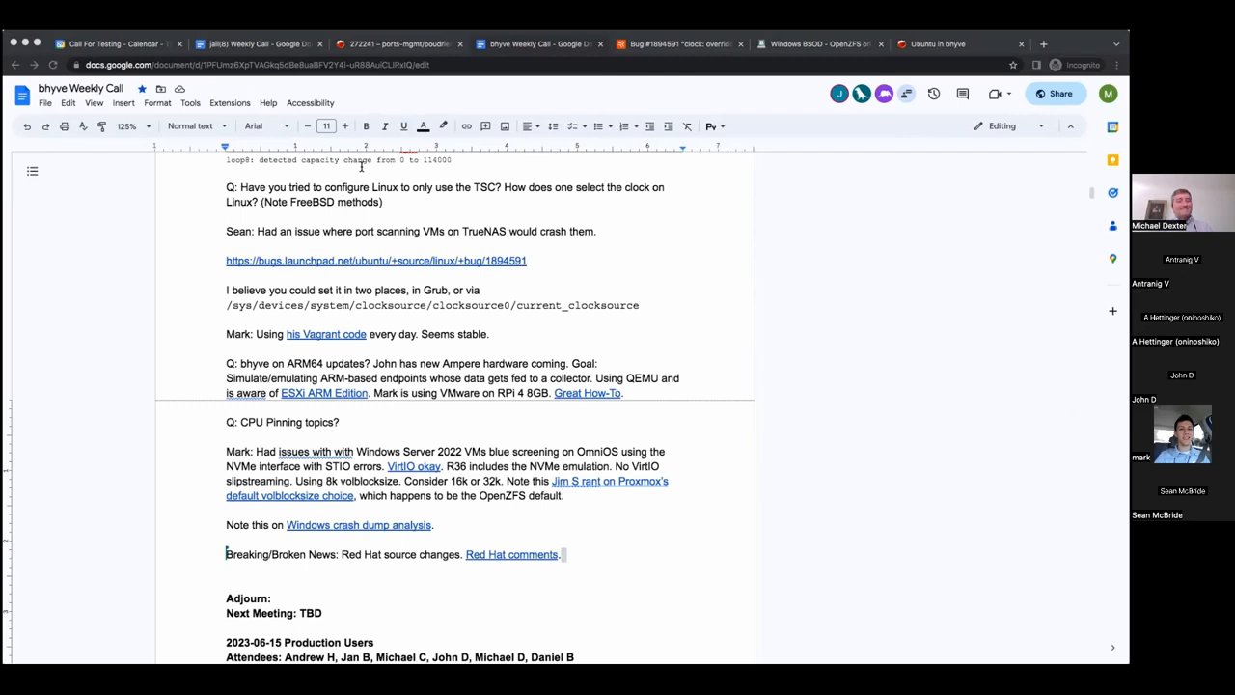
mouse_move(271, 165)
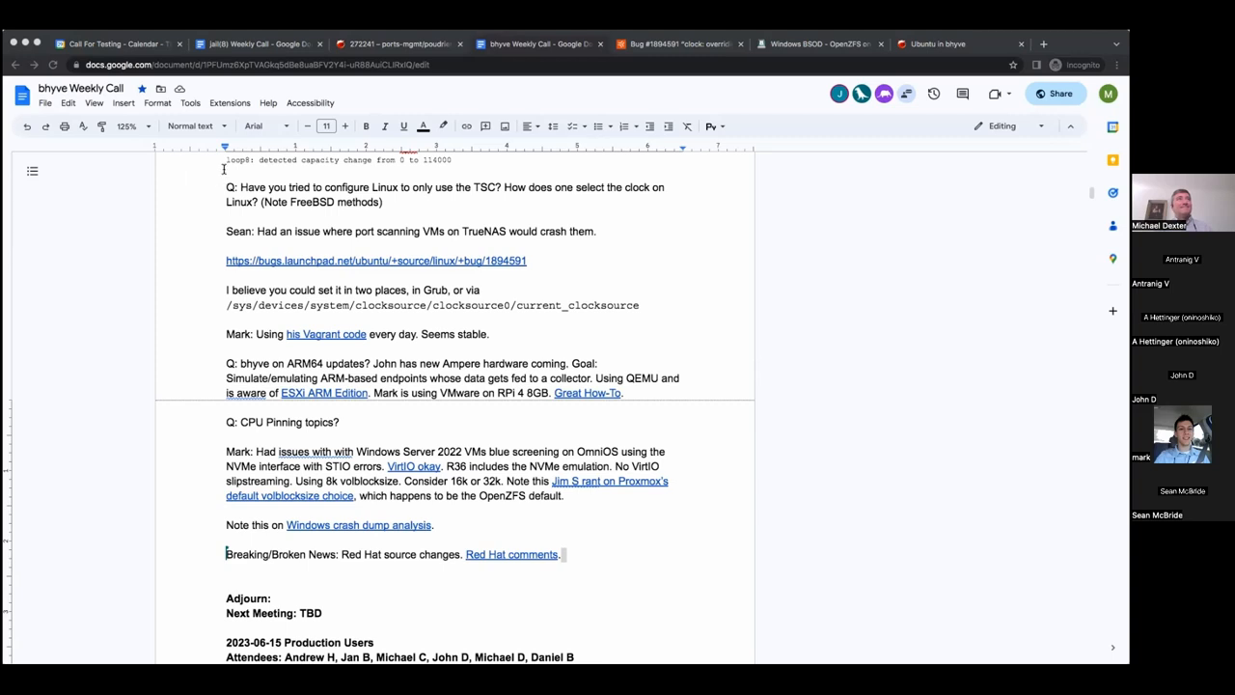
mouse_move(319, 313)
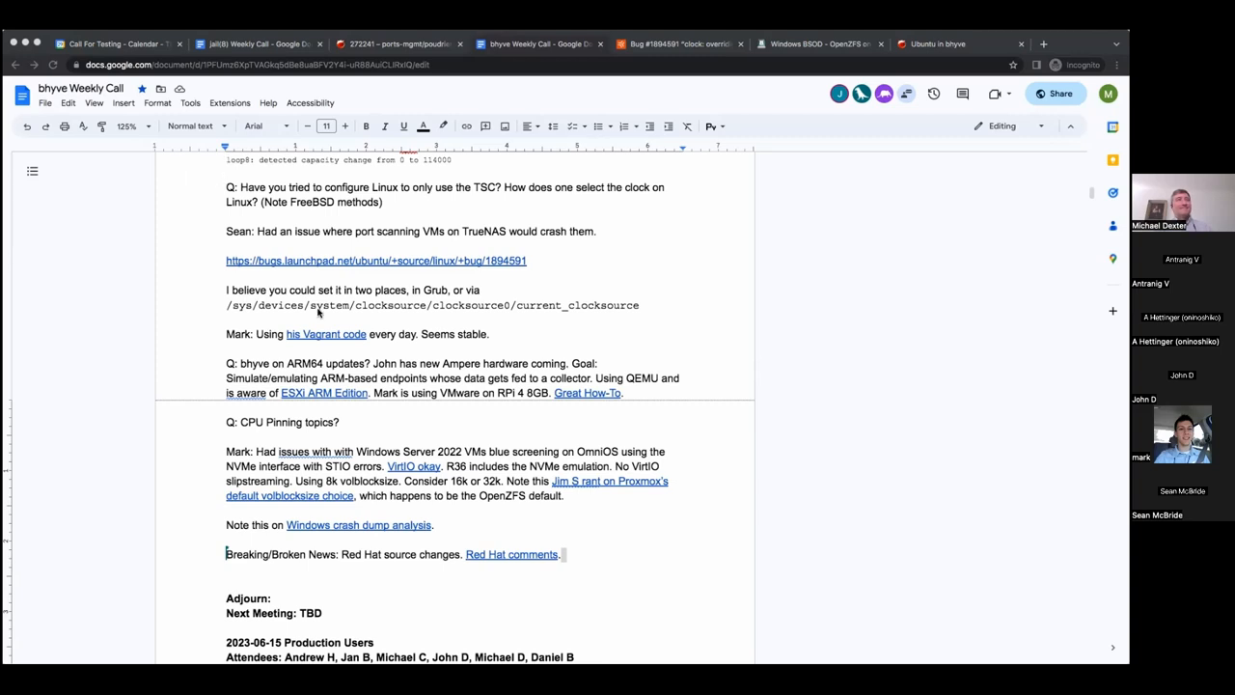
mouse_move(314, 307)
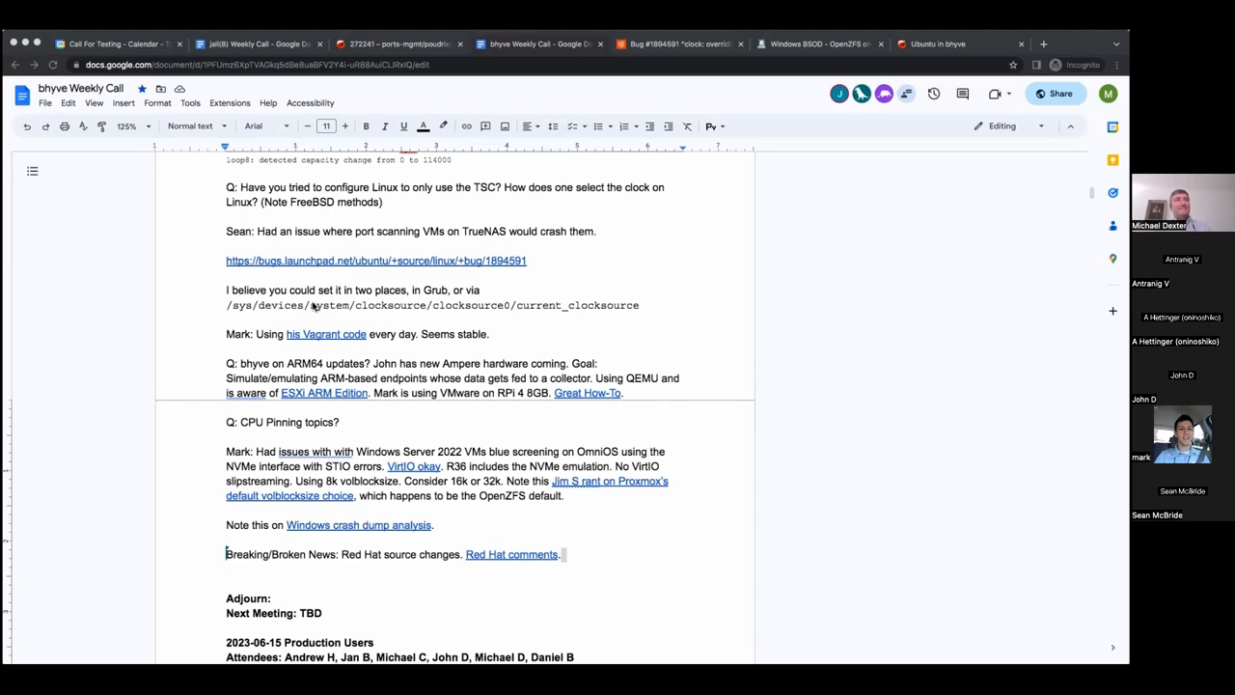
mouse_move(306, 331)
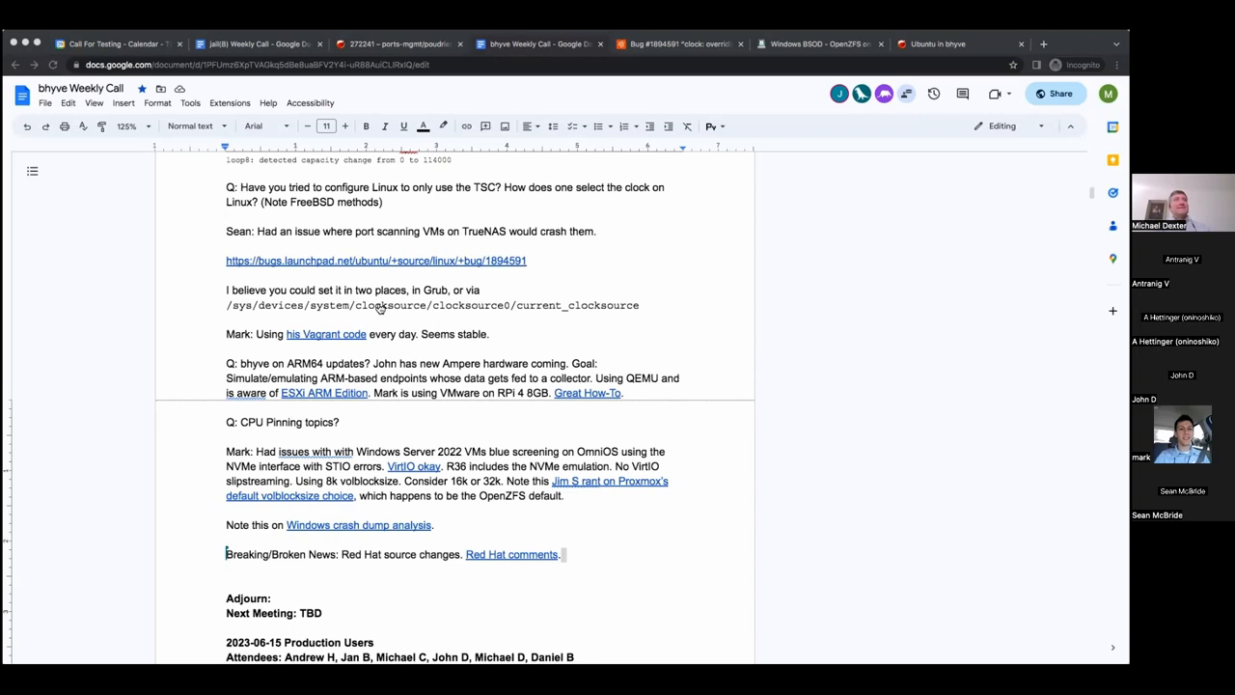
mouse_move(162, 336)
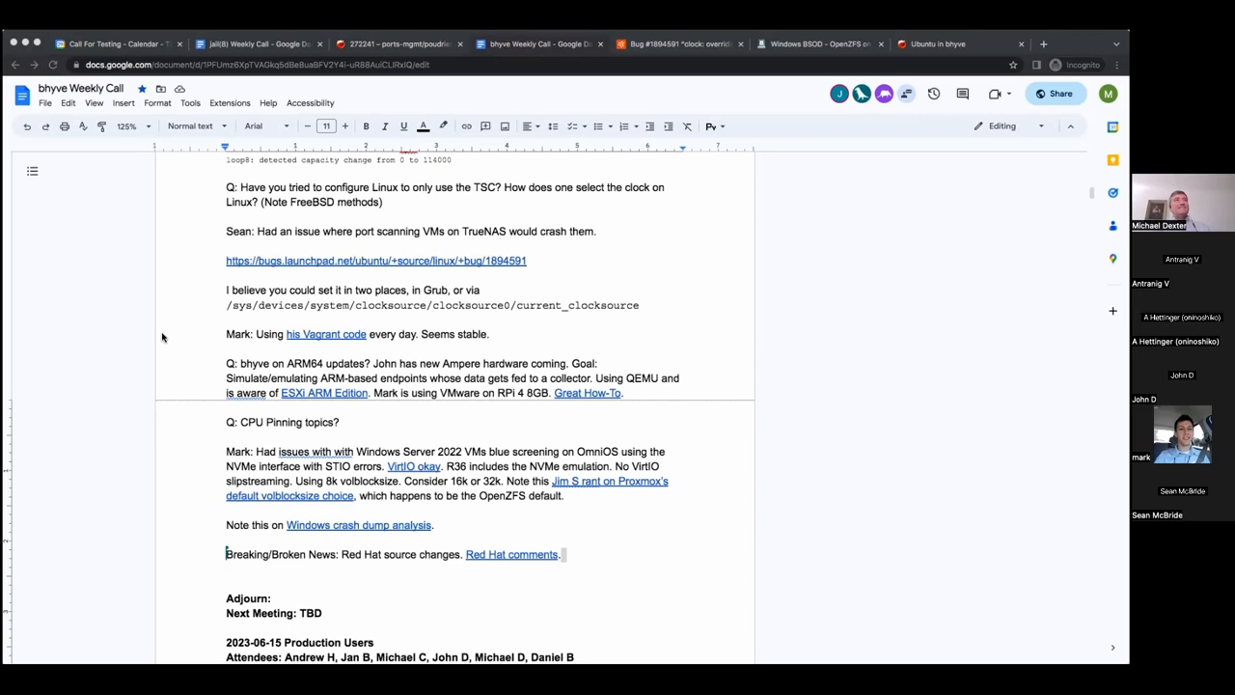
mouse_move(282, 278)
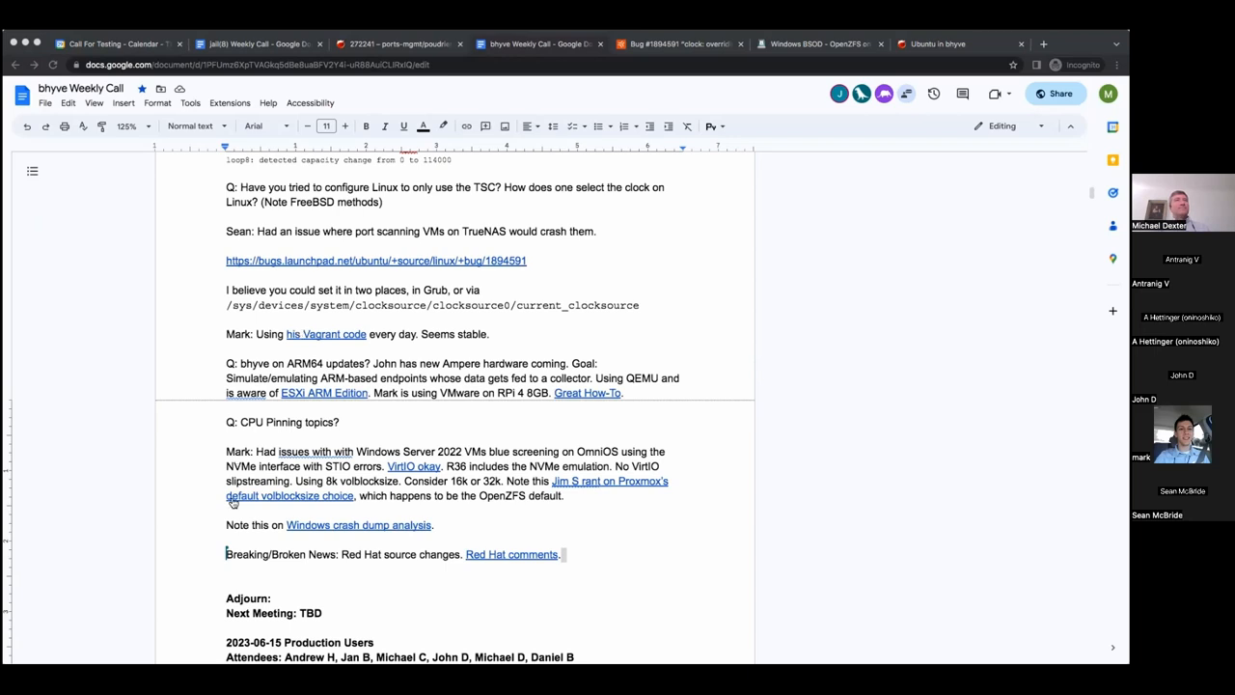
mouse_move(160, 382)
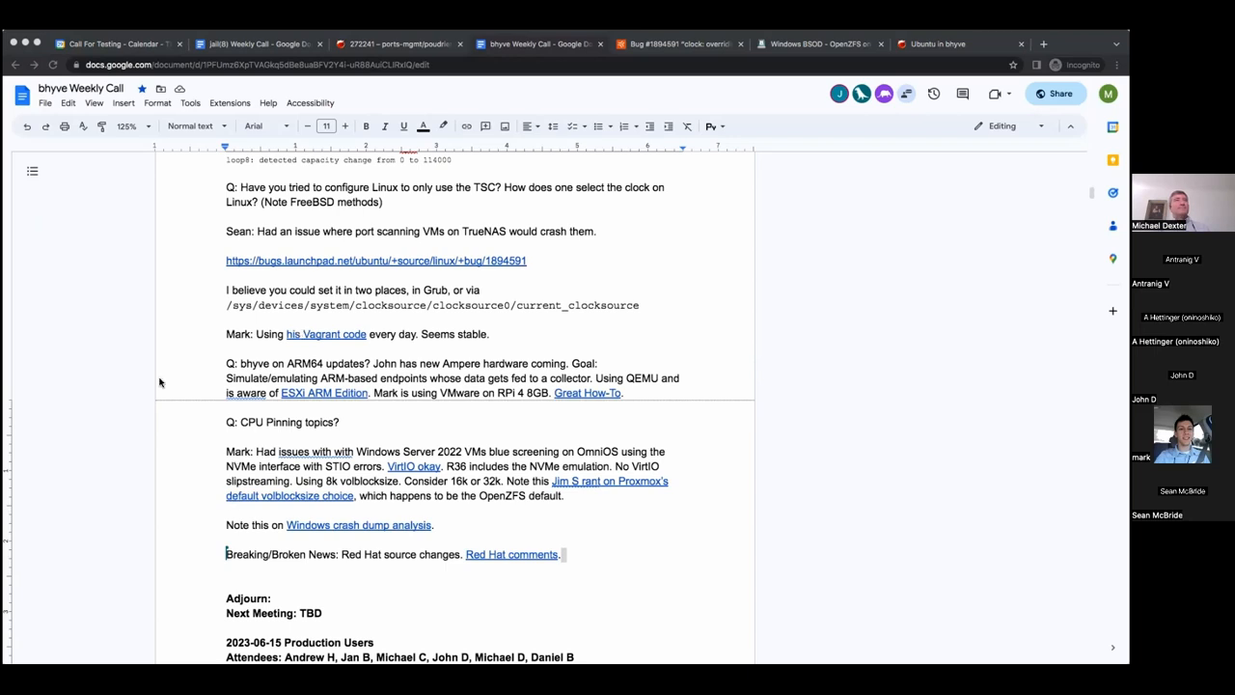
mouse_move(273, 253)
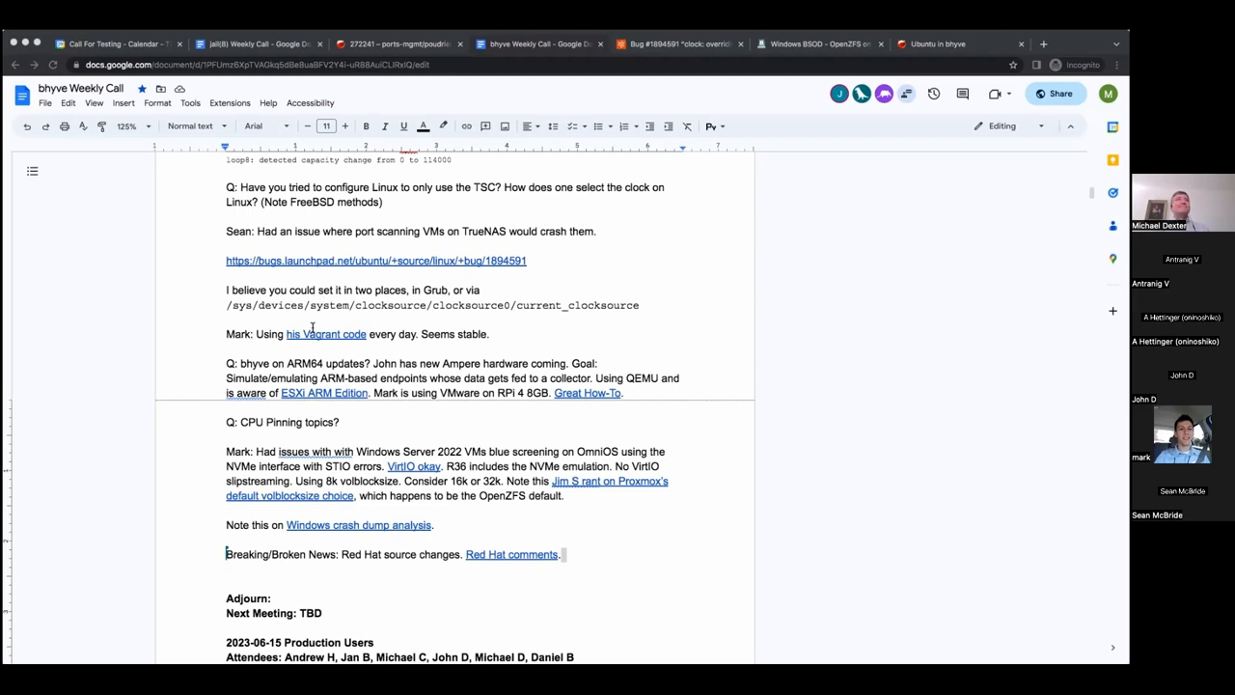
mouse_move(336, 403)
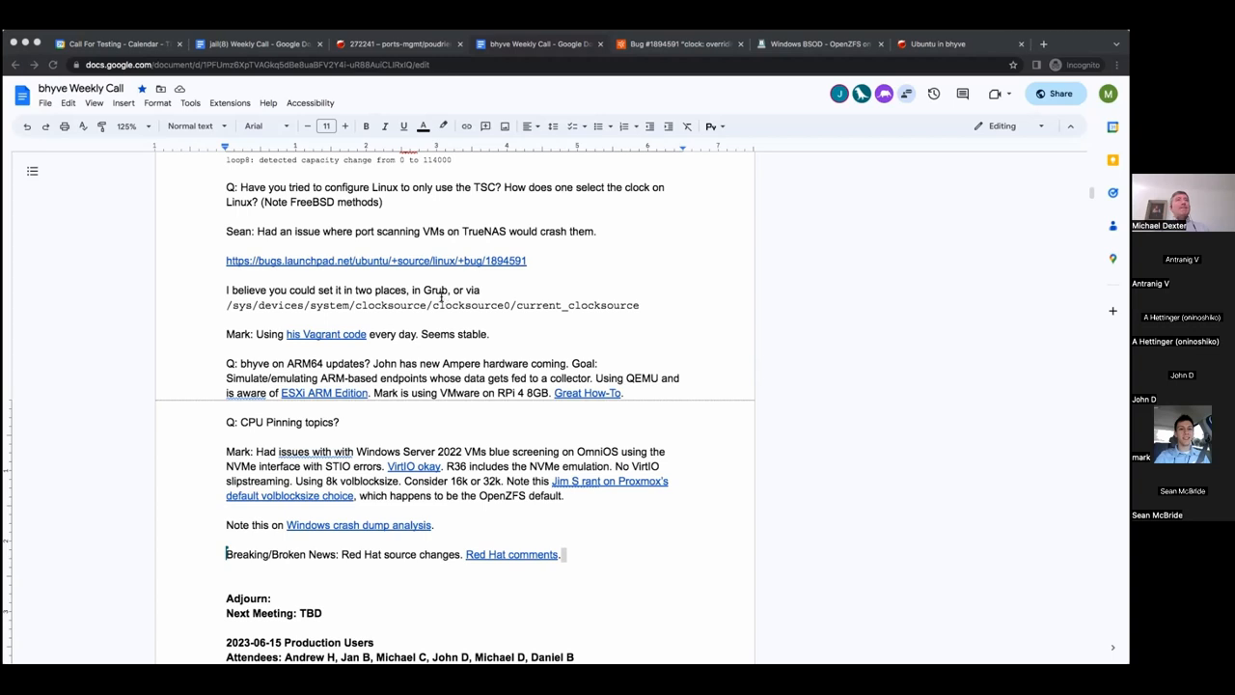
mouse_move(362, 301)
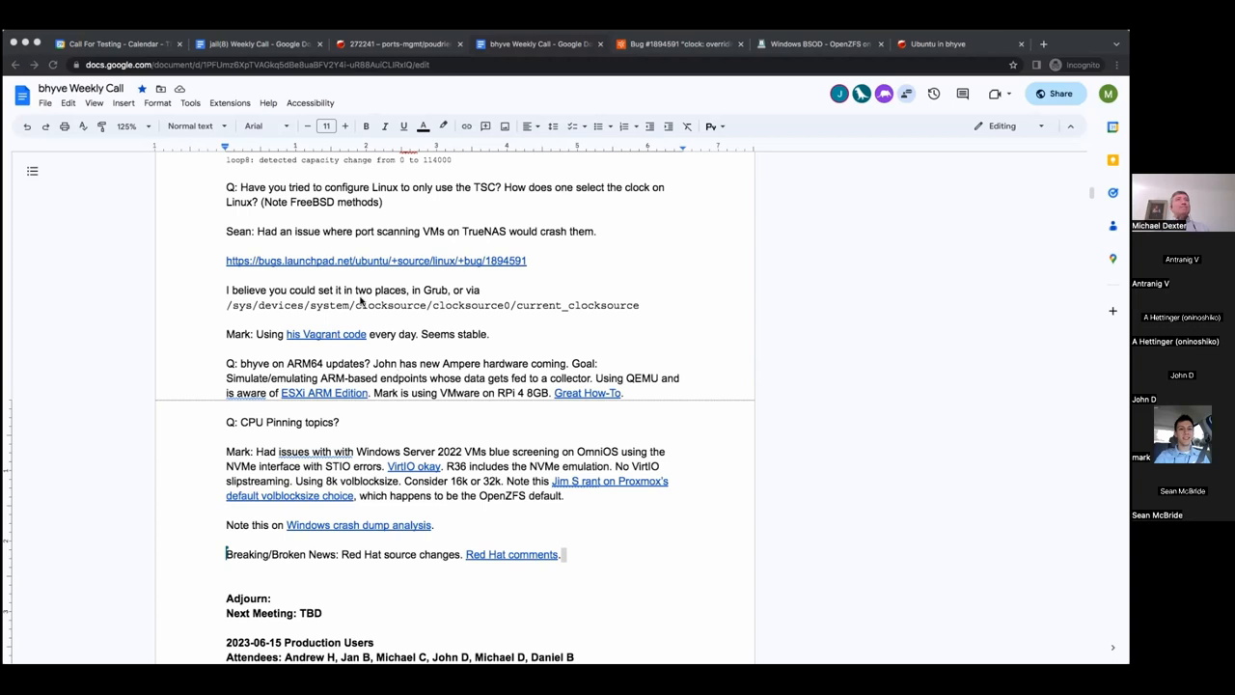
mouse_move(341, 334)
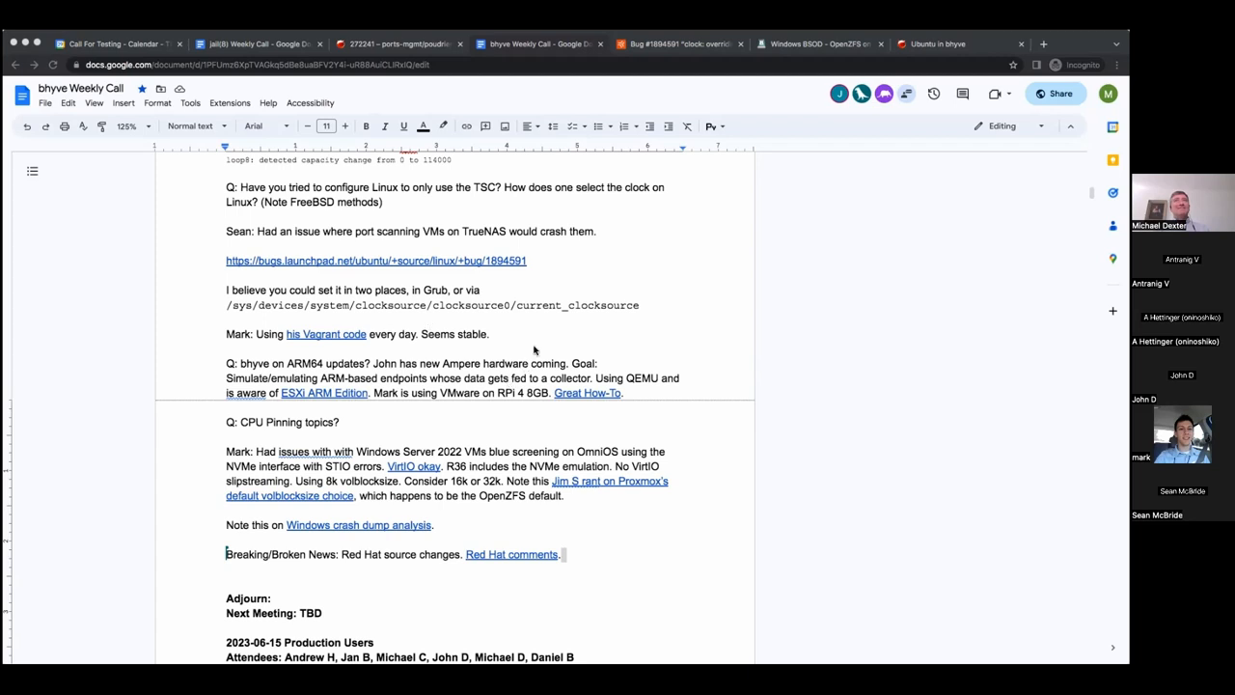
mouse_move(447, 412)
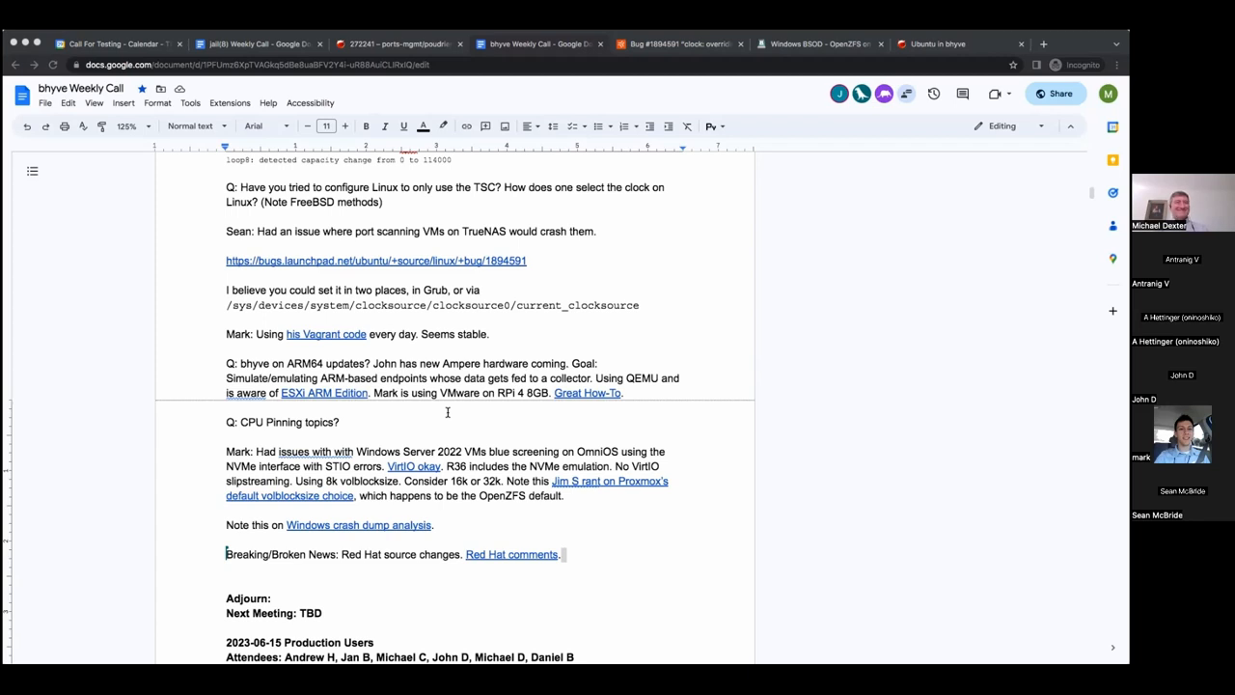
mouse_move(459, 334)
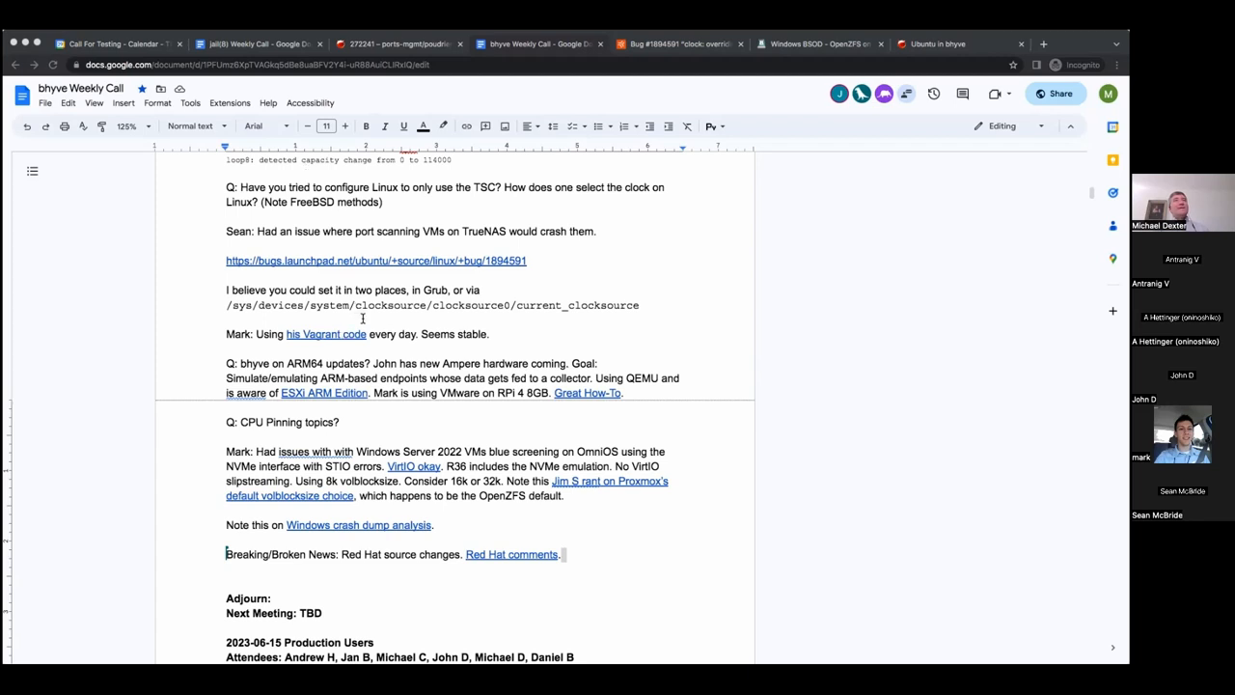
mouse_move(309, 172)
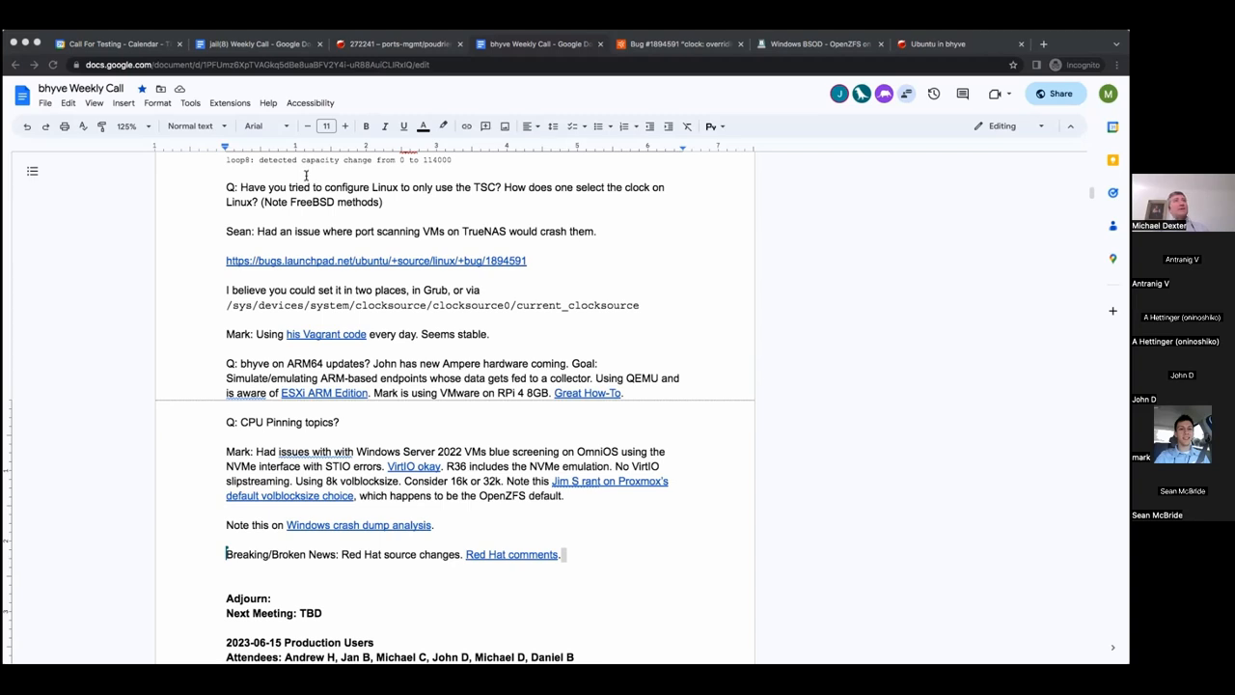
mouse_move(955, 612)
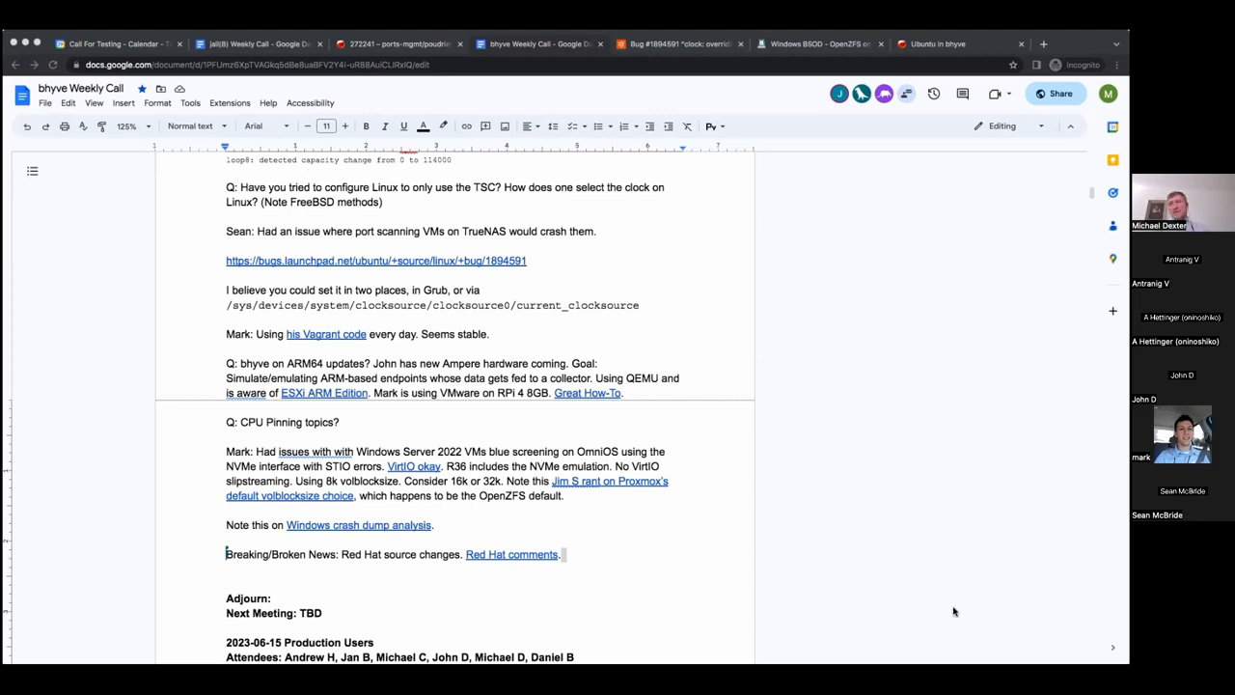
mouse_move(950, 622)
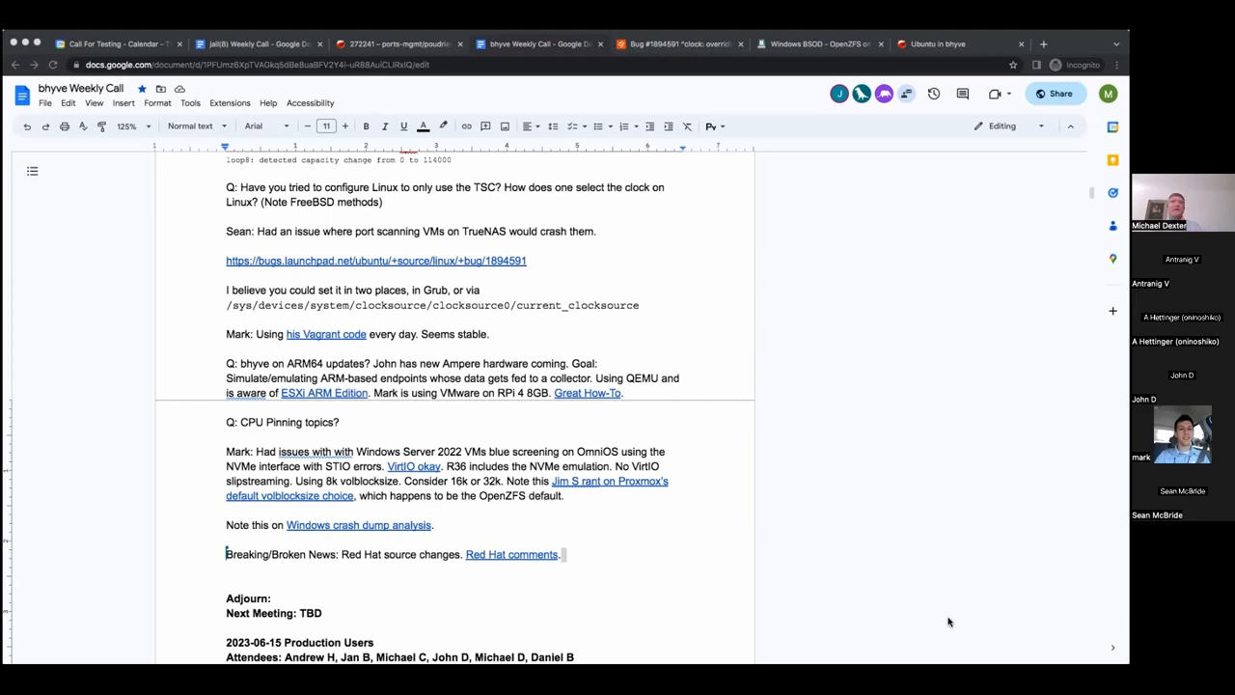
mouse_move(528, 446)
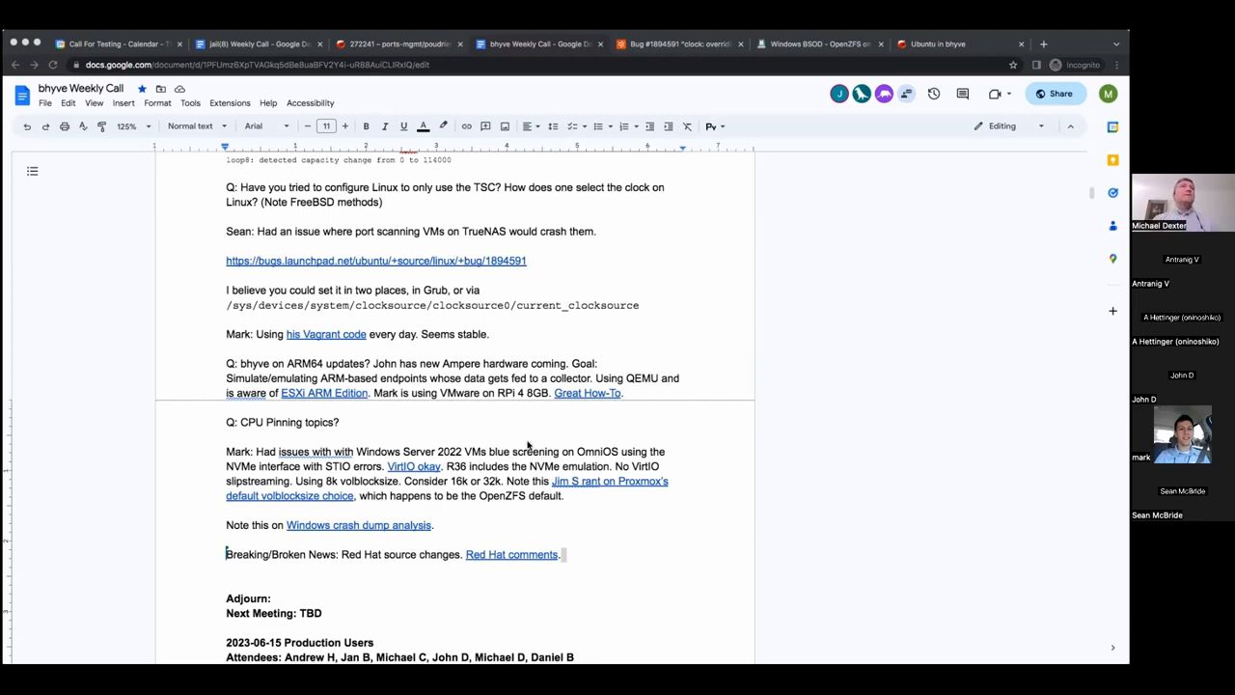
mouse_move(528, 479)
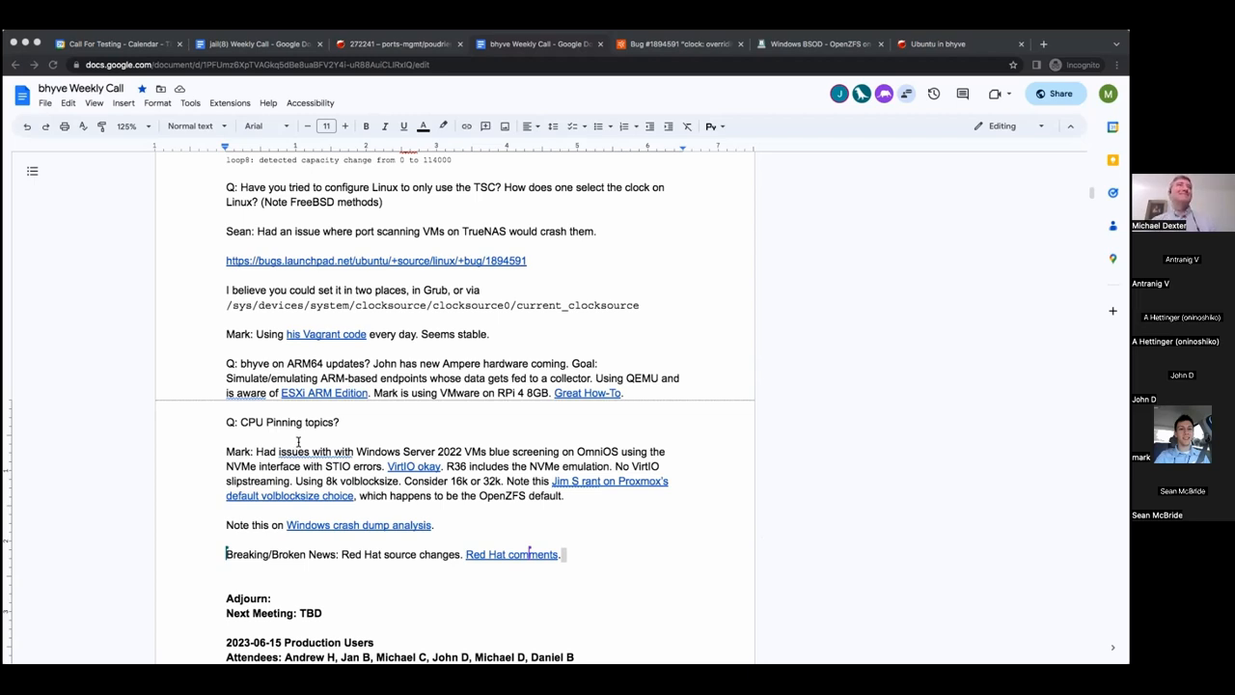
mouse_move(907, 601)
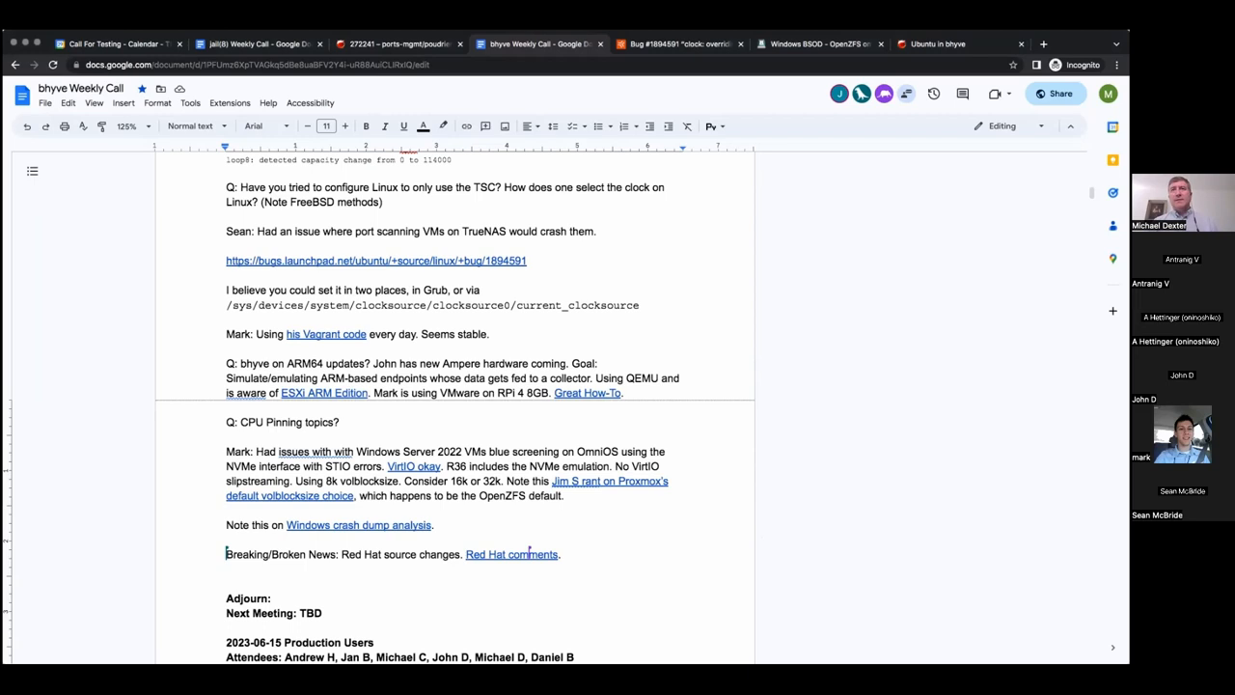
Type 'SFC comments.' after the Red Hat link and select those words for linking
text(S)
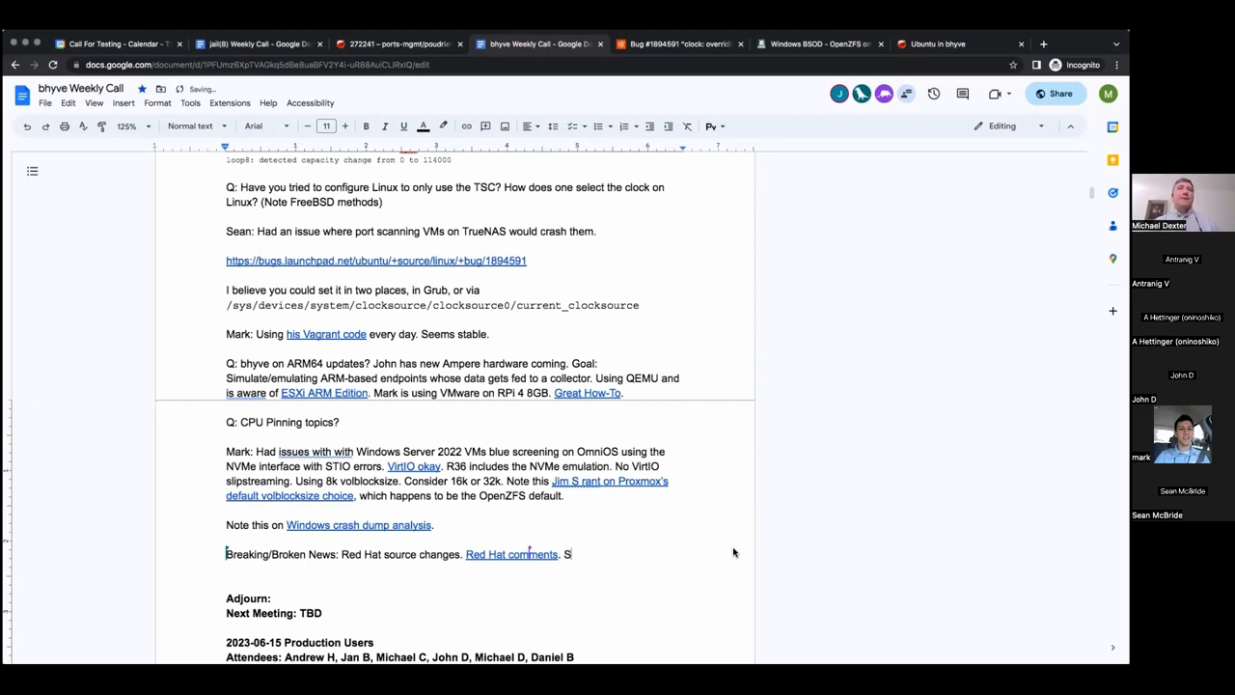
text(FC comments.)
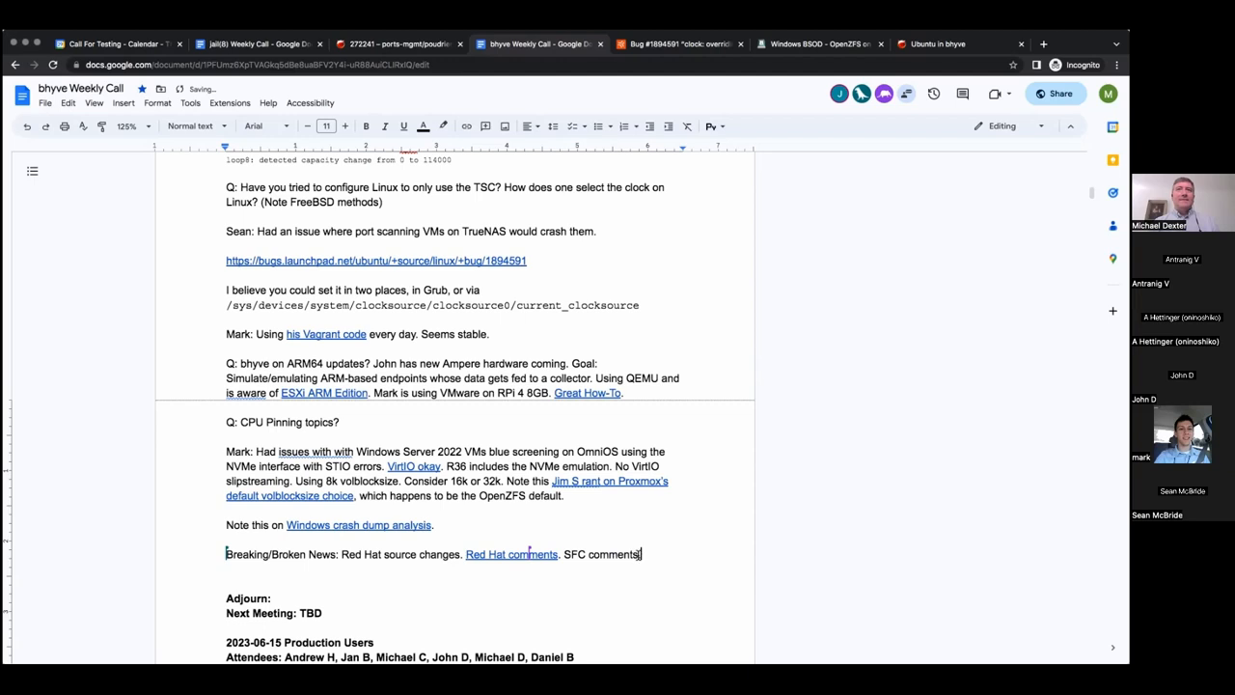
double_click(600, 553)
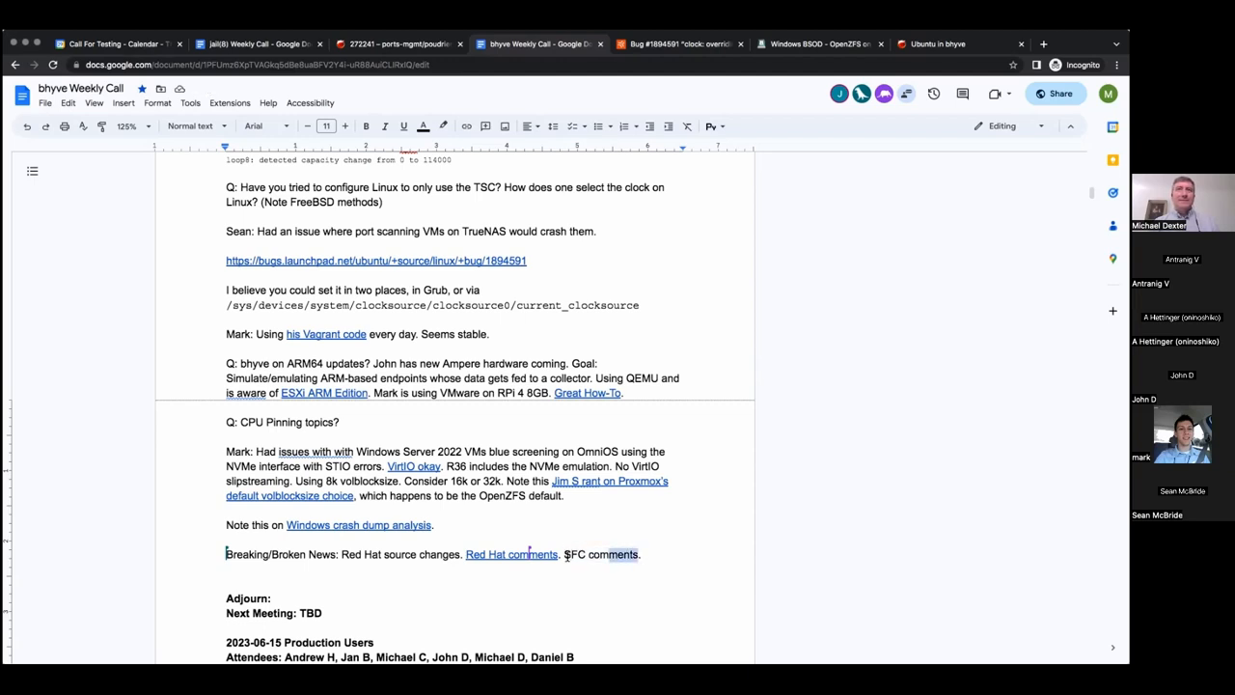
double_click(600, 554)
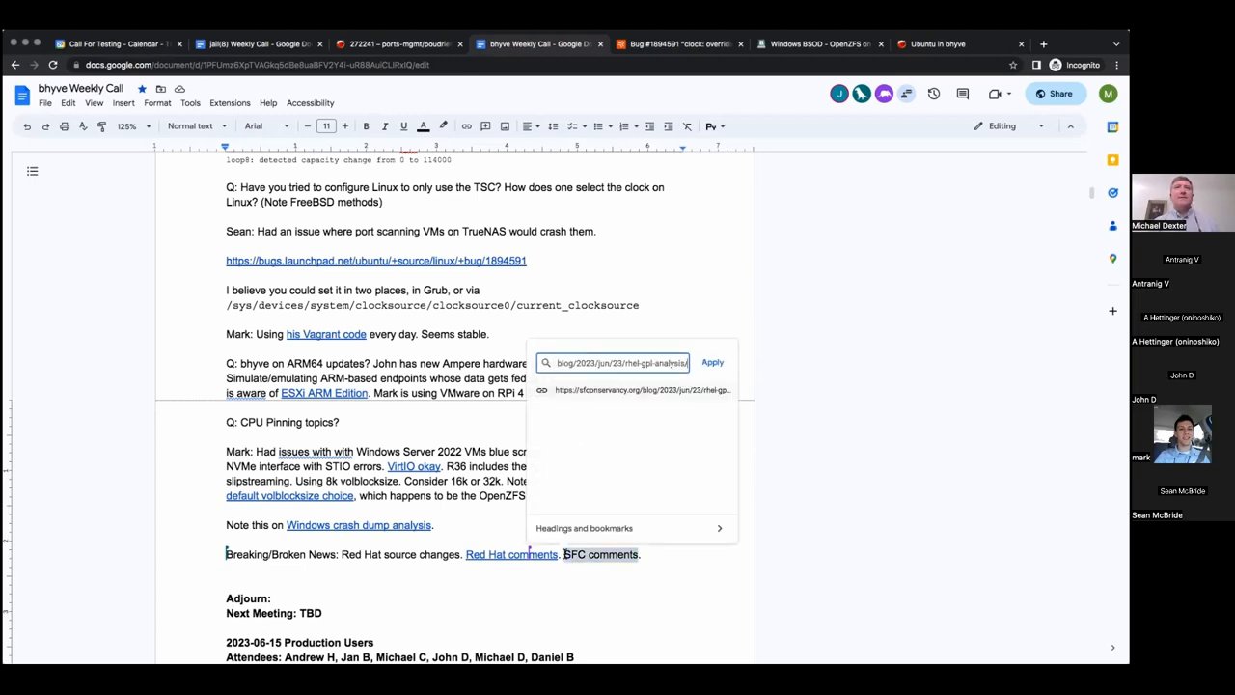
mouse_move(454, 583)
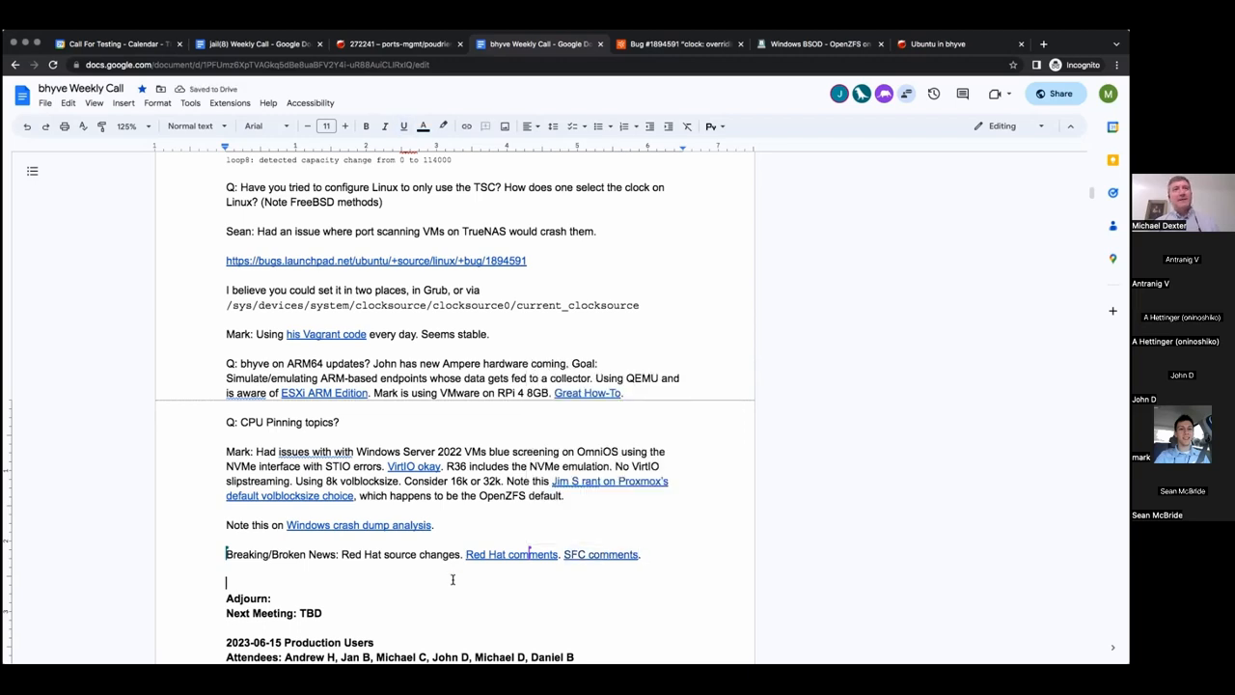
mouse_move(654, 554)
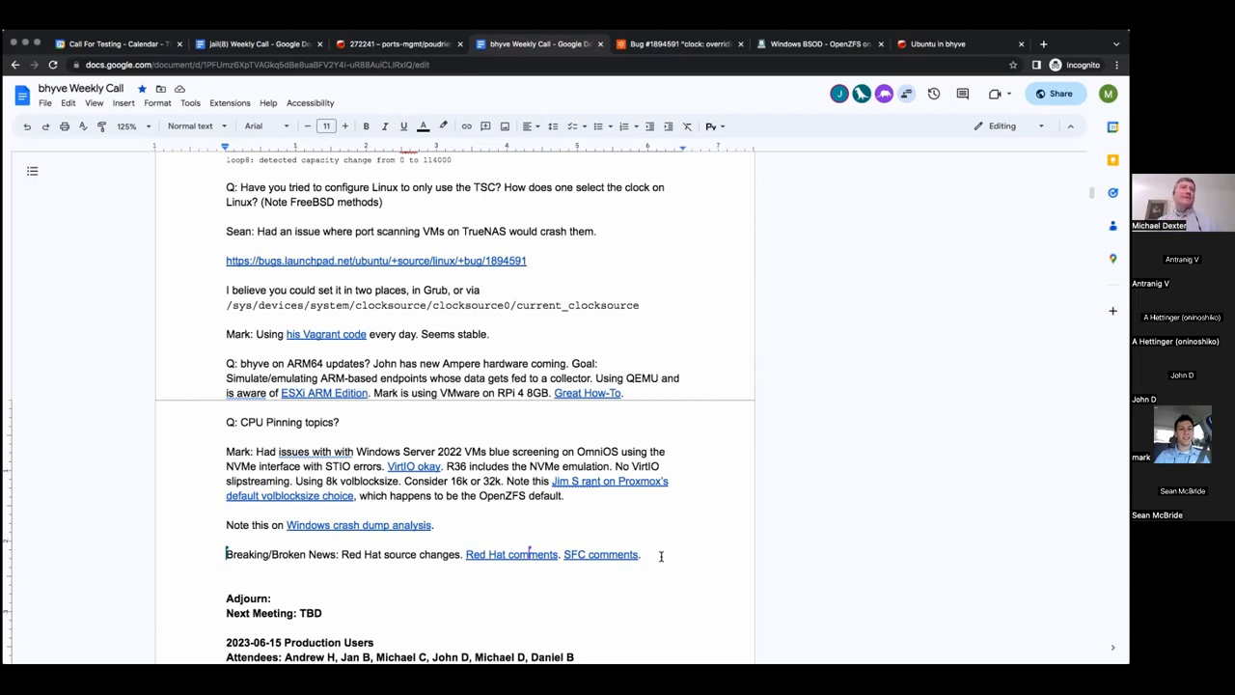
mouse_move(353, 518)
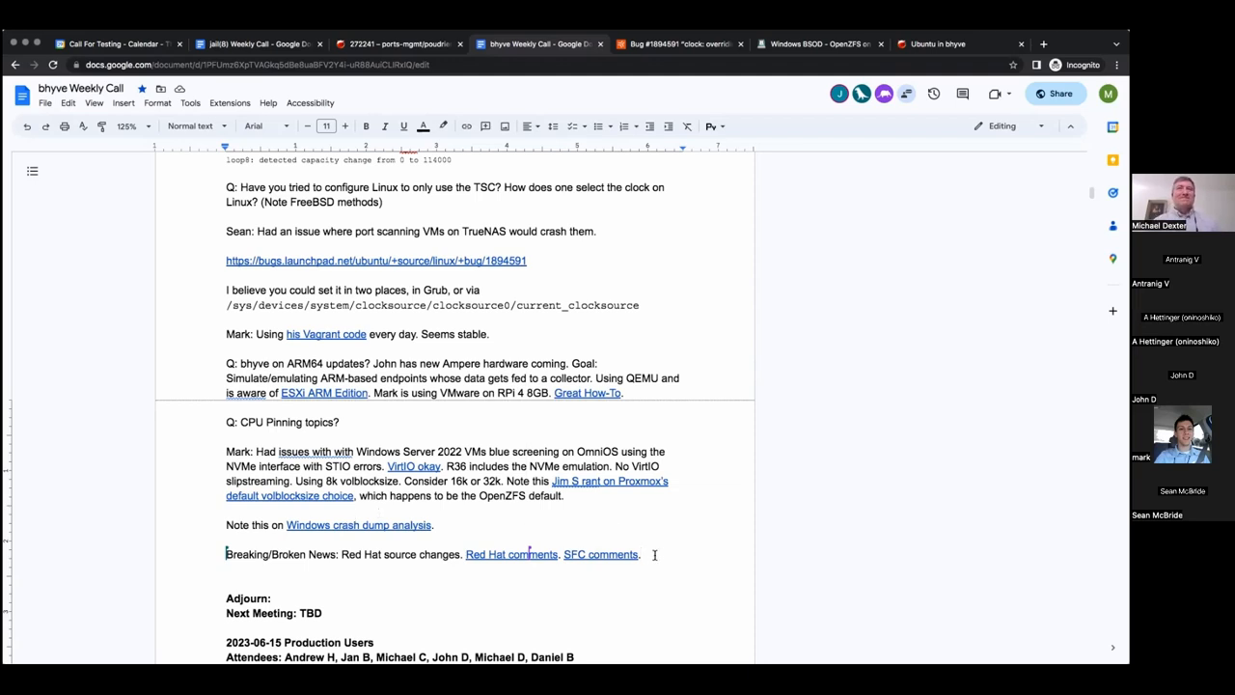
mouse_move(637, 546)
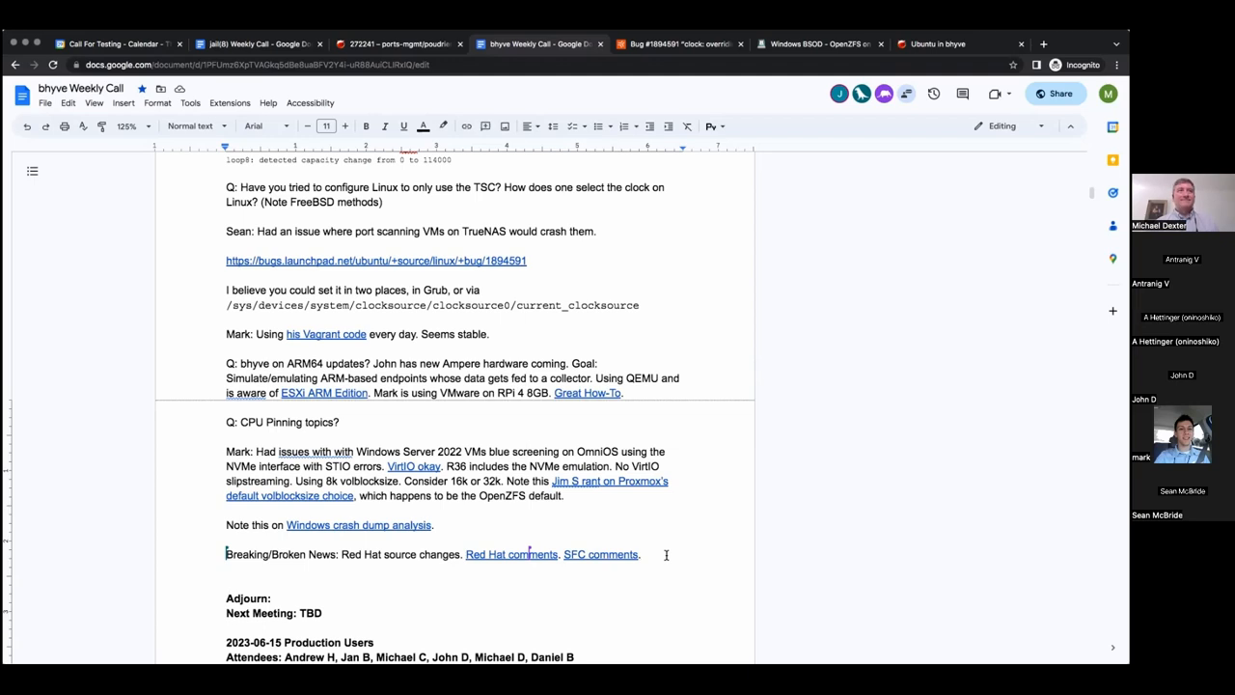
Place the cursor back at the end of the Breaking/Broken News line
click(640, 554)
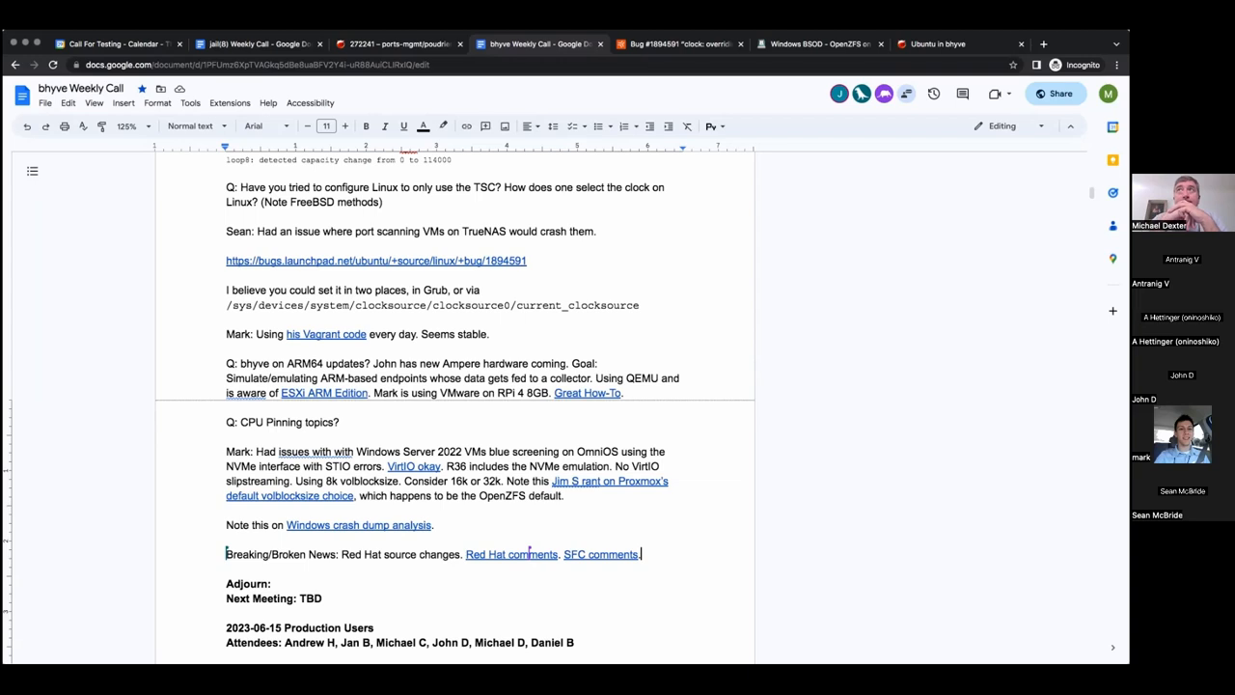
mouse_move(553, 522)
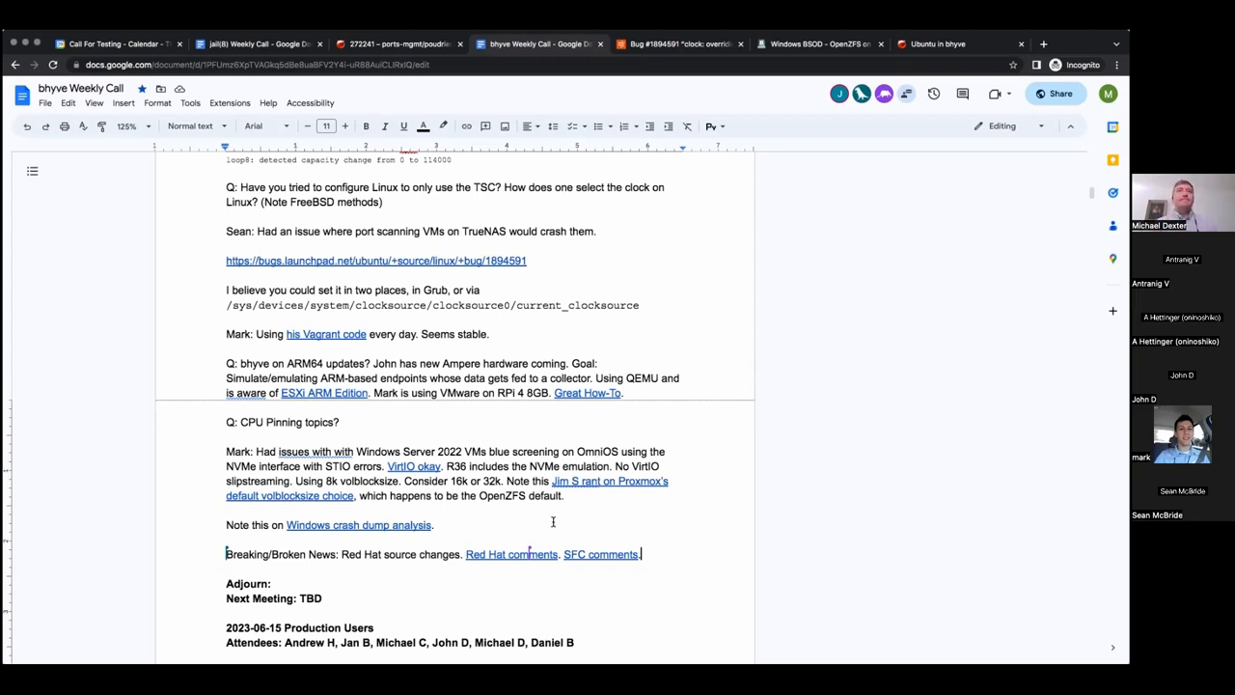
mouse_move(360, 572)
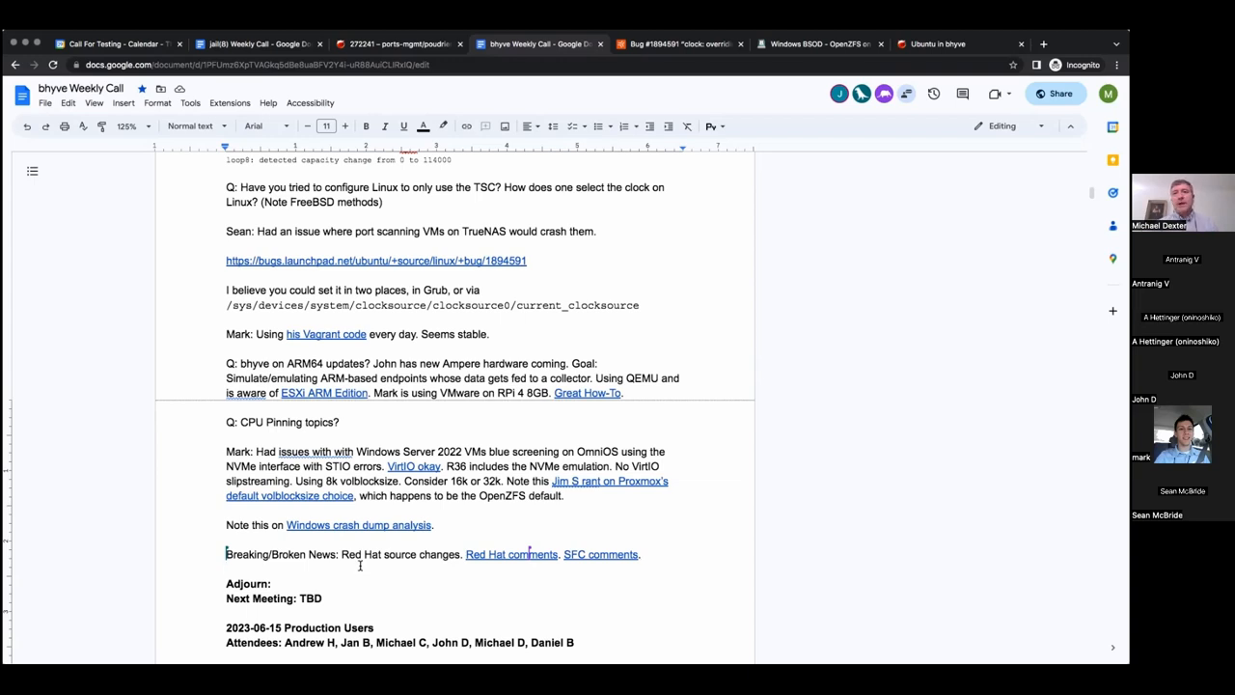
mouse_move(355, 589)
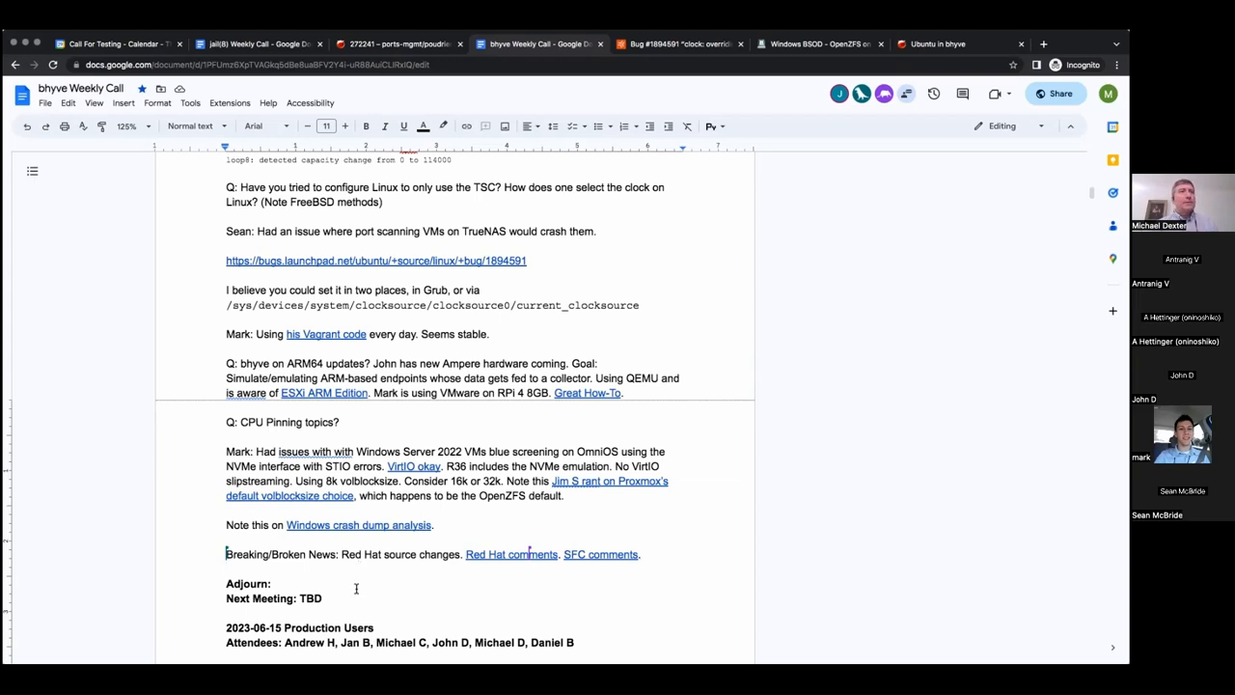
click(273, 583)
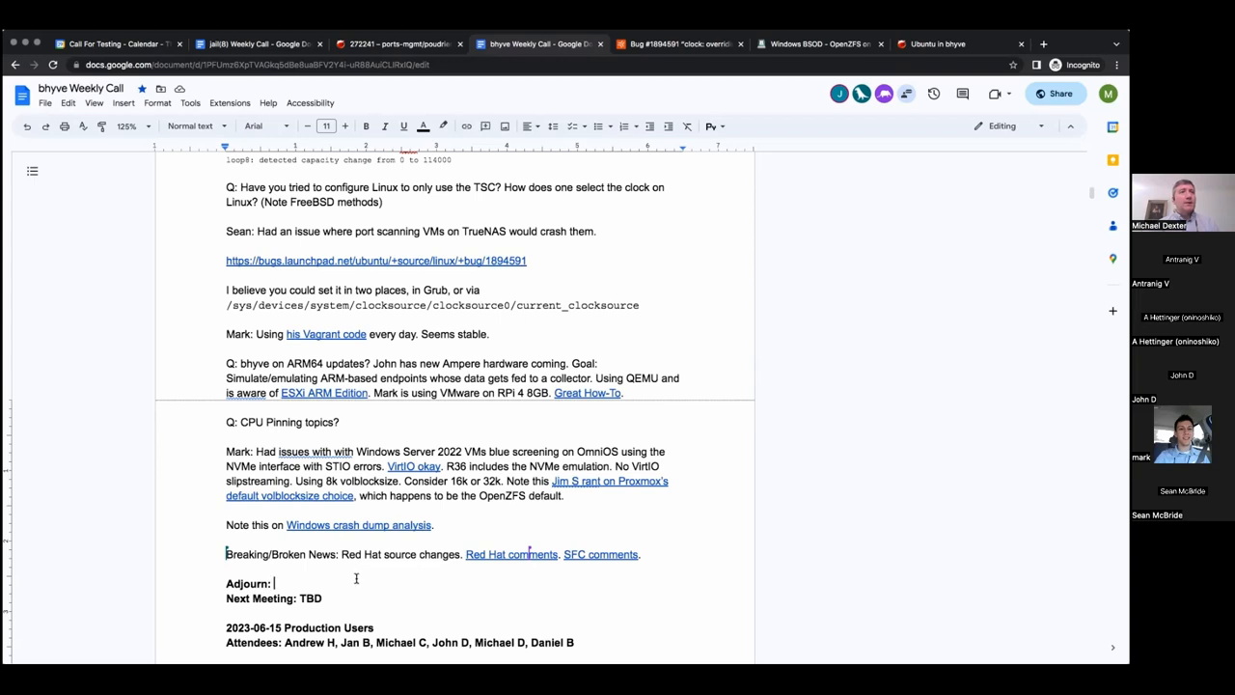
click(366, 125)
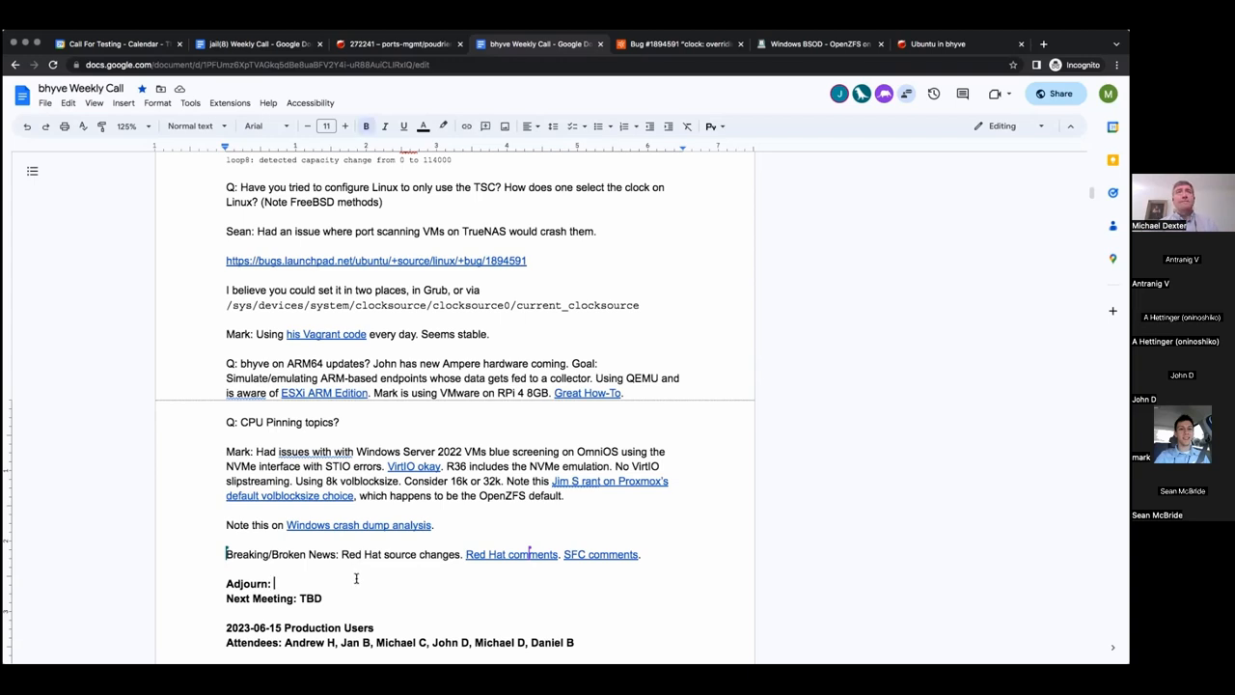